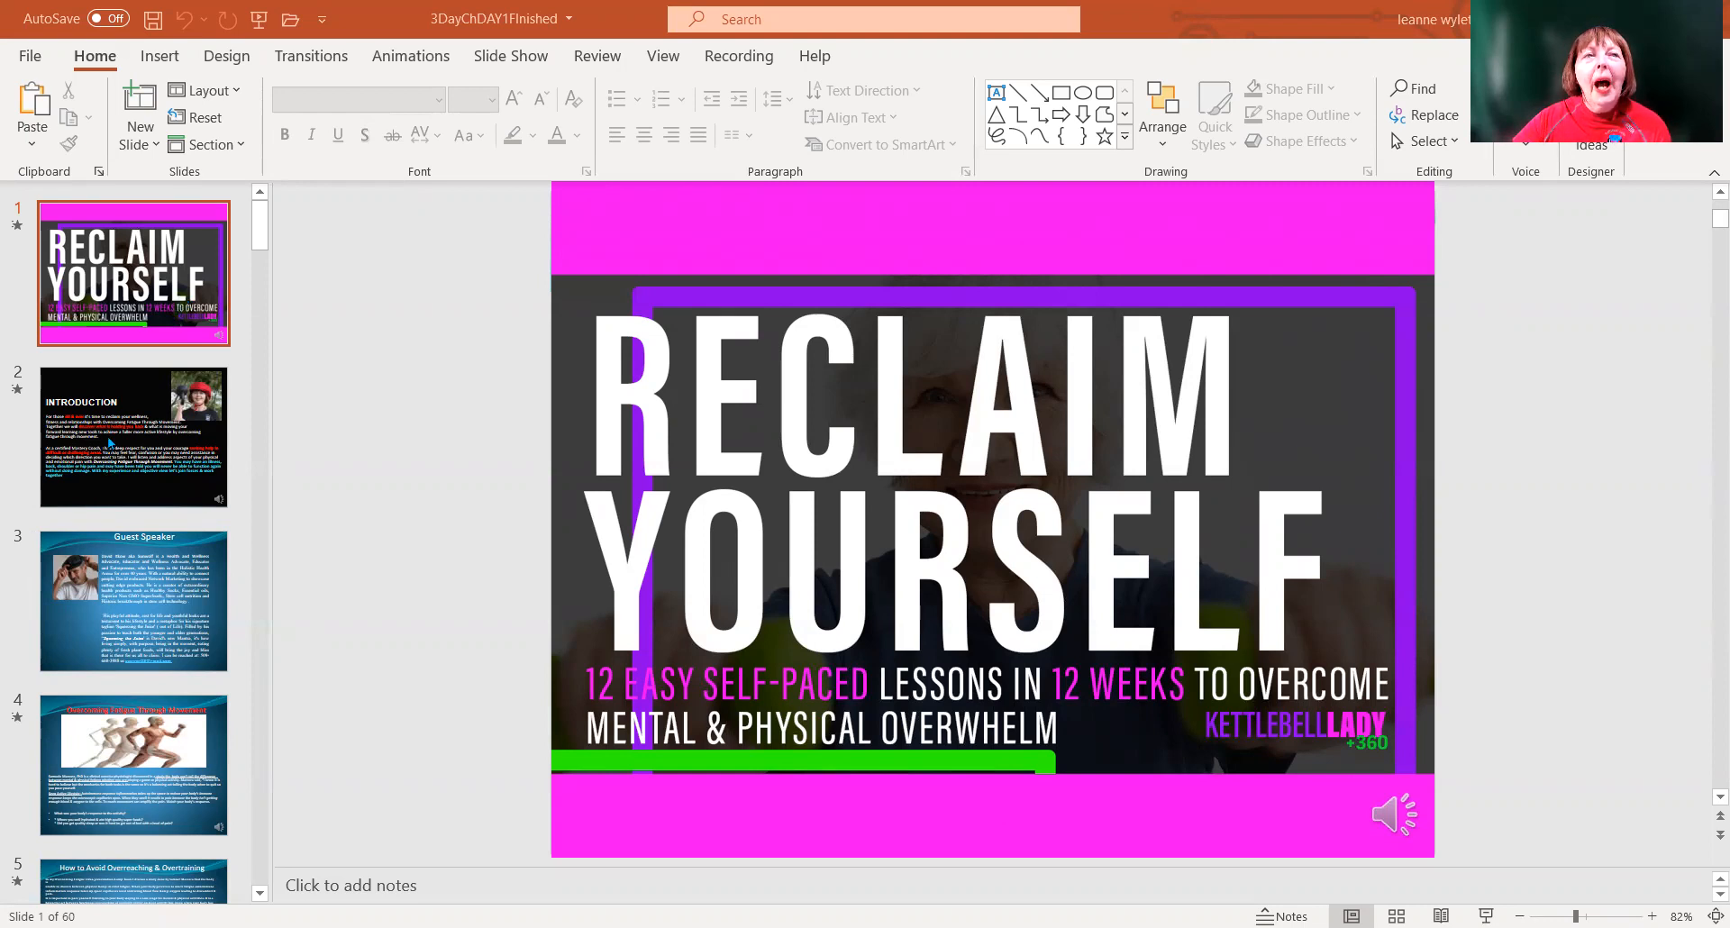
# Advance through the introduction slide to slide 3, the Guest Speaker slide
pyautogui.click(133, 436)
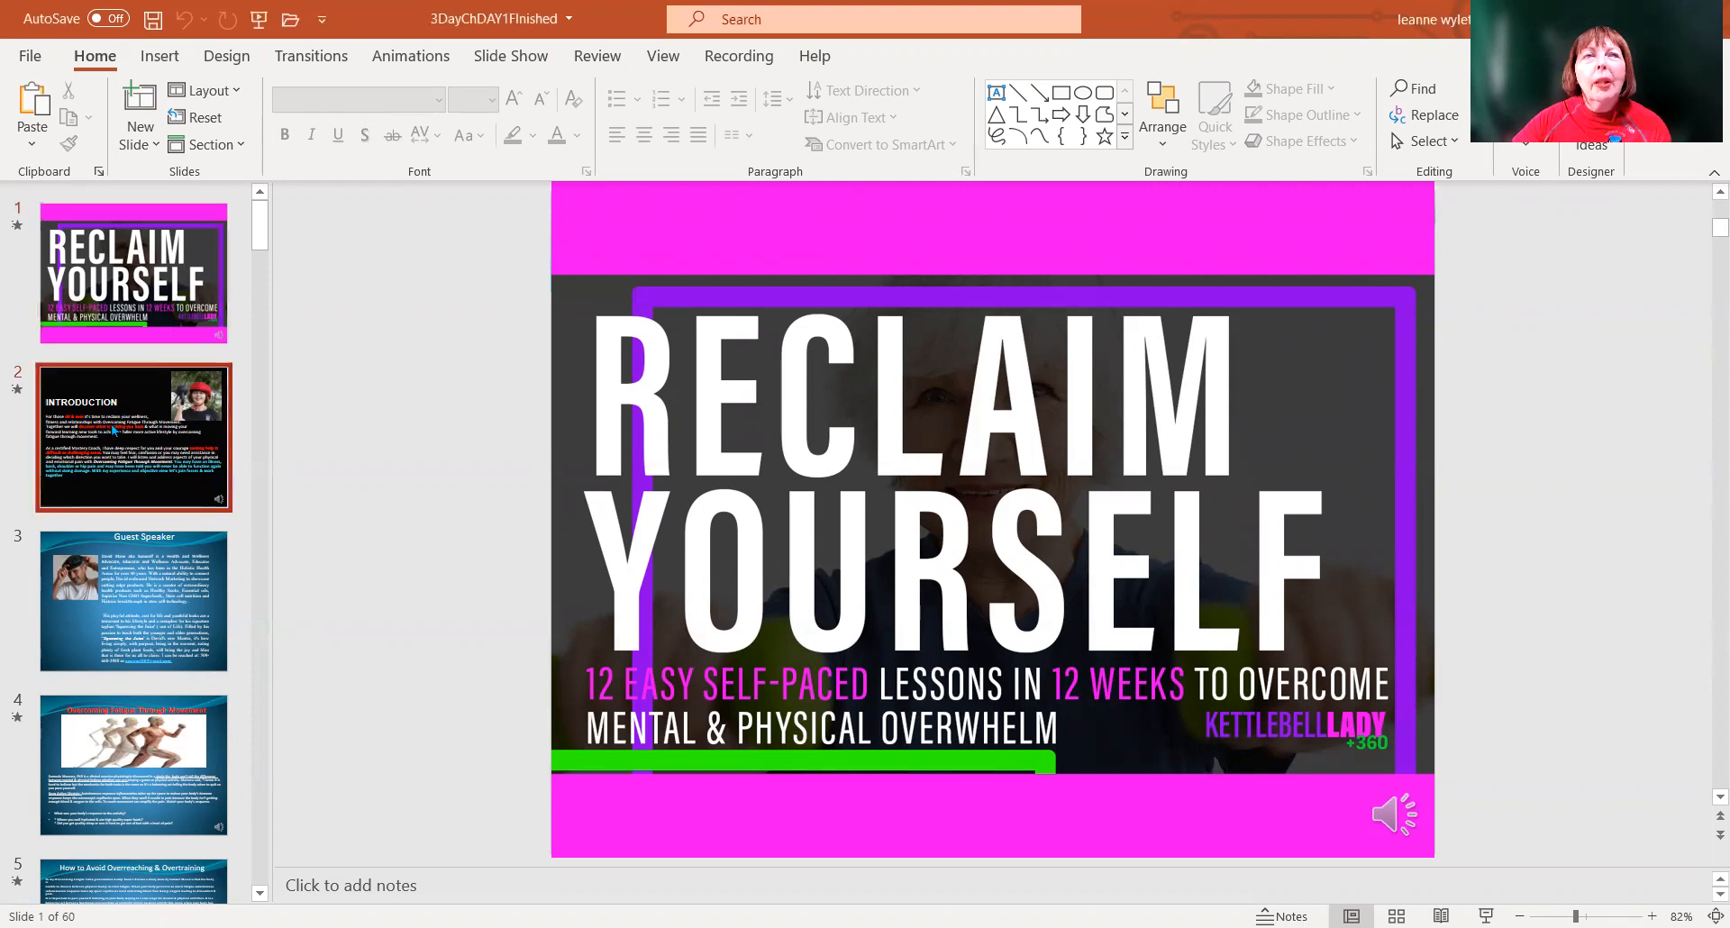
pyautogui.click(132, 436)
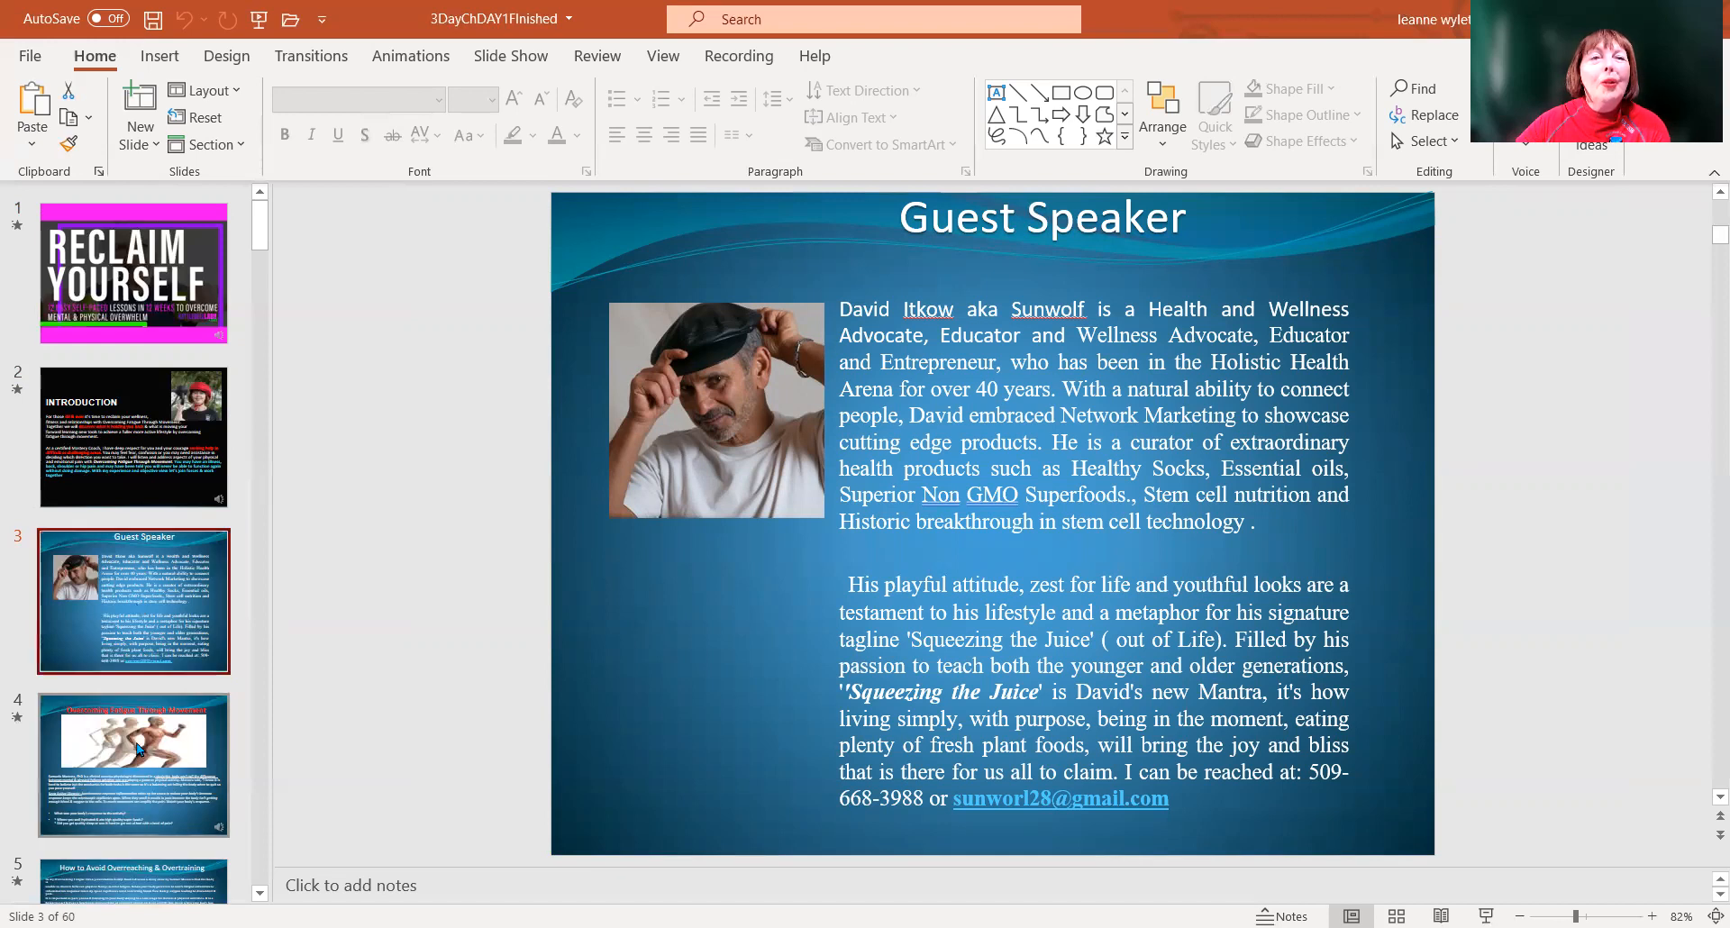
# Display slide 4 with its fatigue research and reflection questions
pyautogui.click(133, 765)
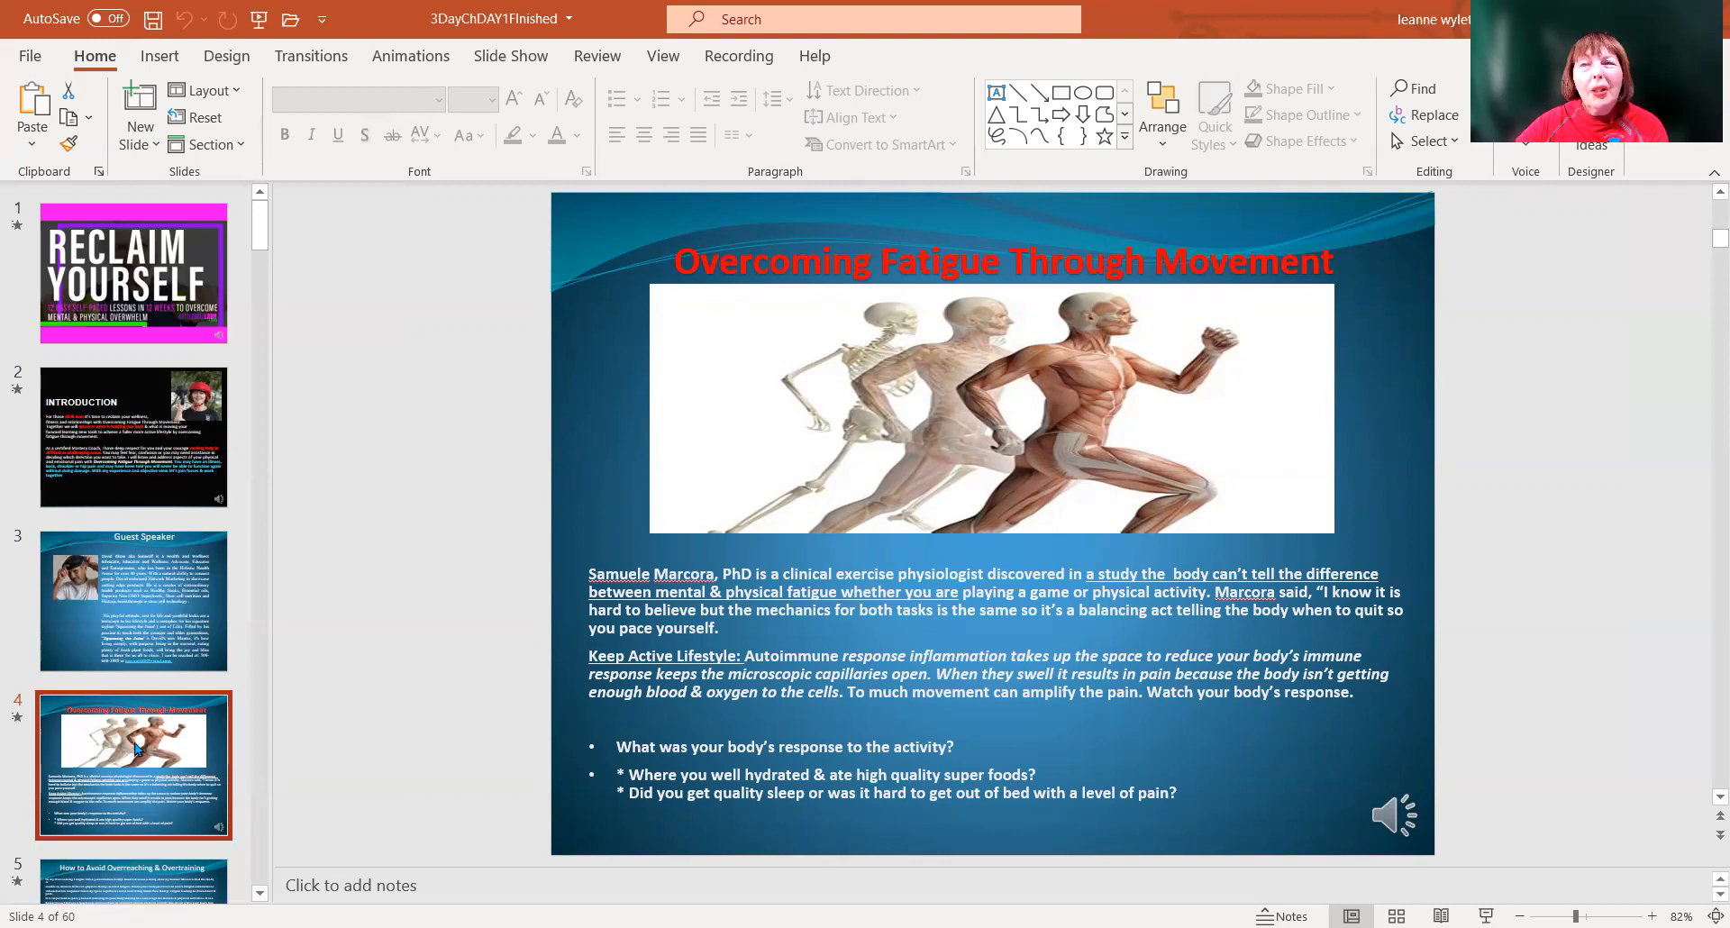
pyautogui.scroll(-3)
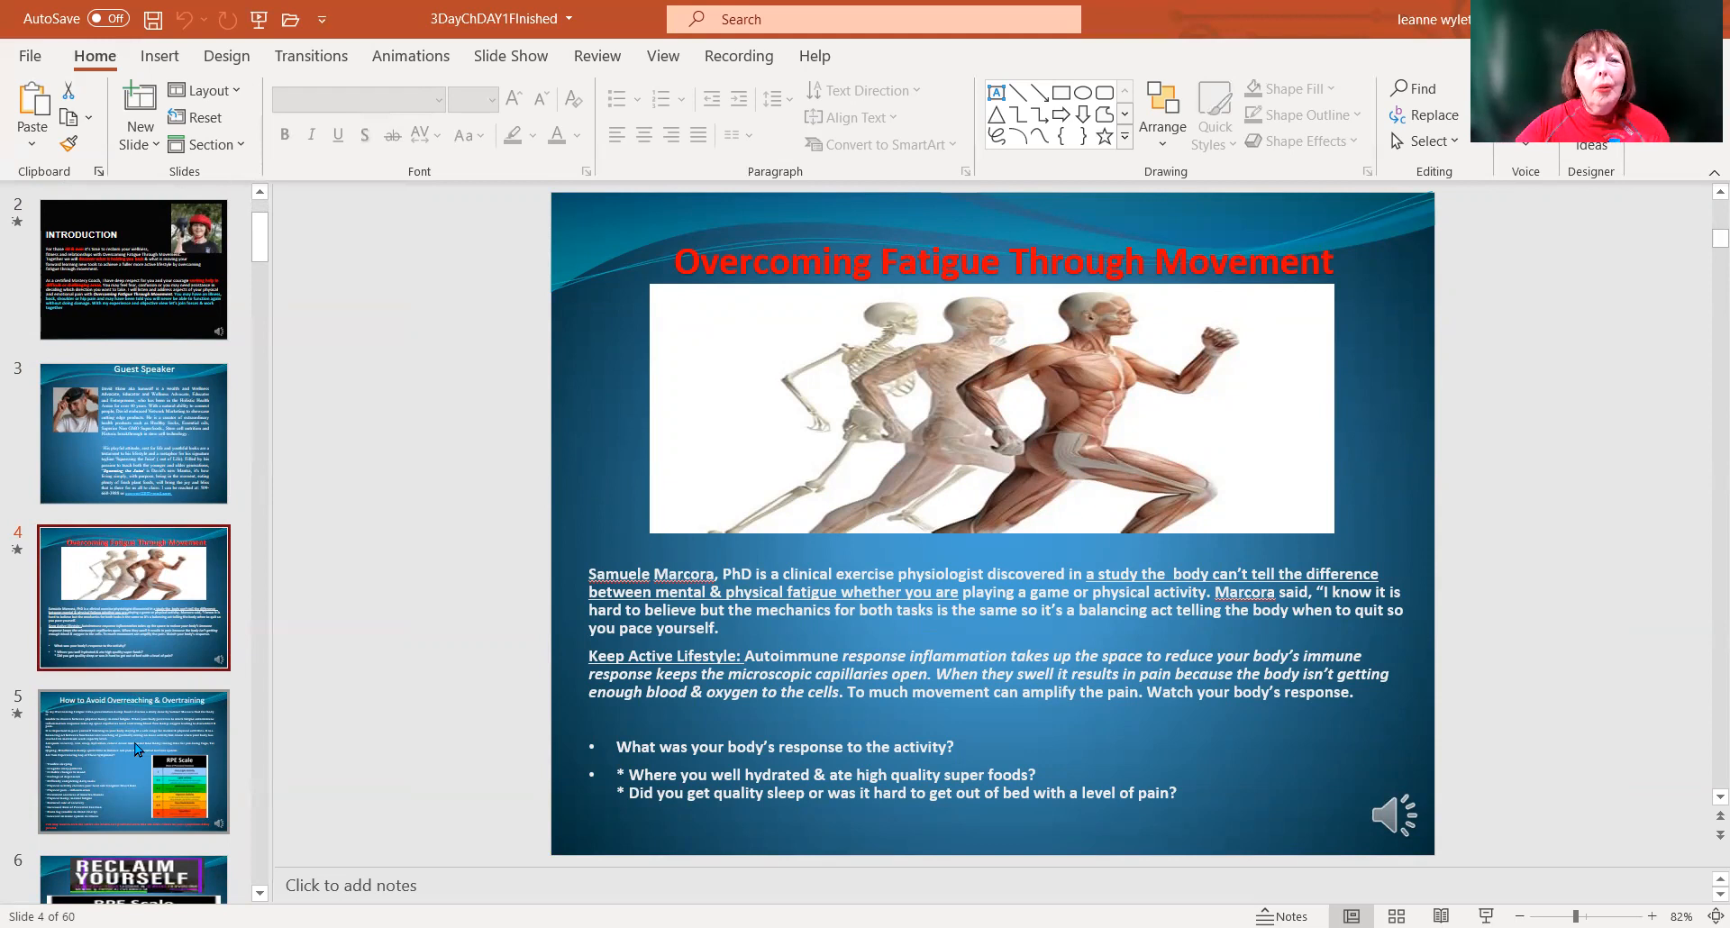
# Display slide 5, listing fatigue symptoms beside the RPE scale chart
pyautogui.click(133, 761)
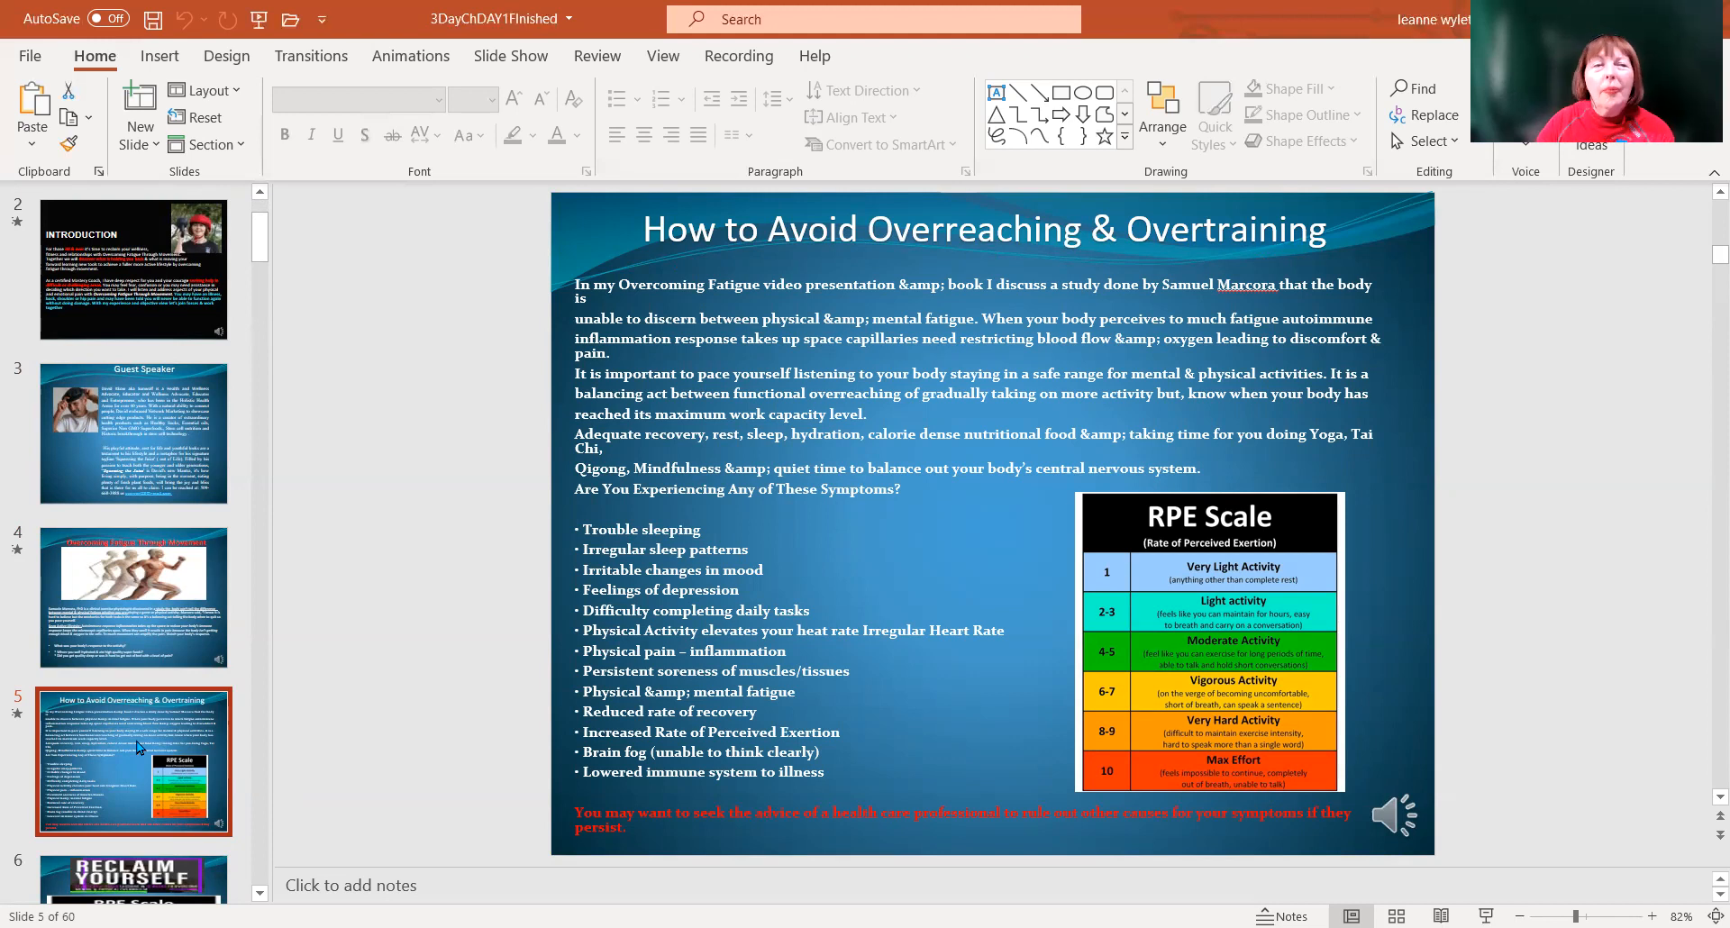
pyautogui.moveTo(129, 776)
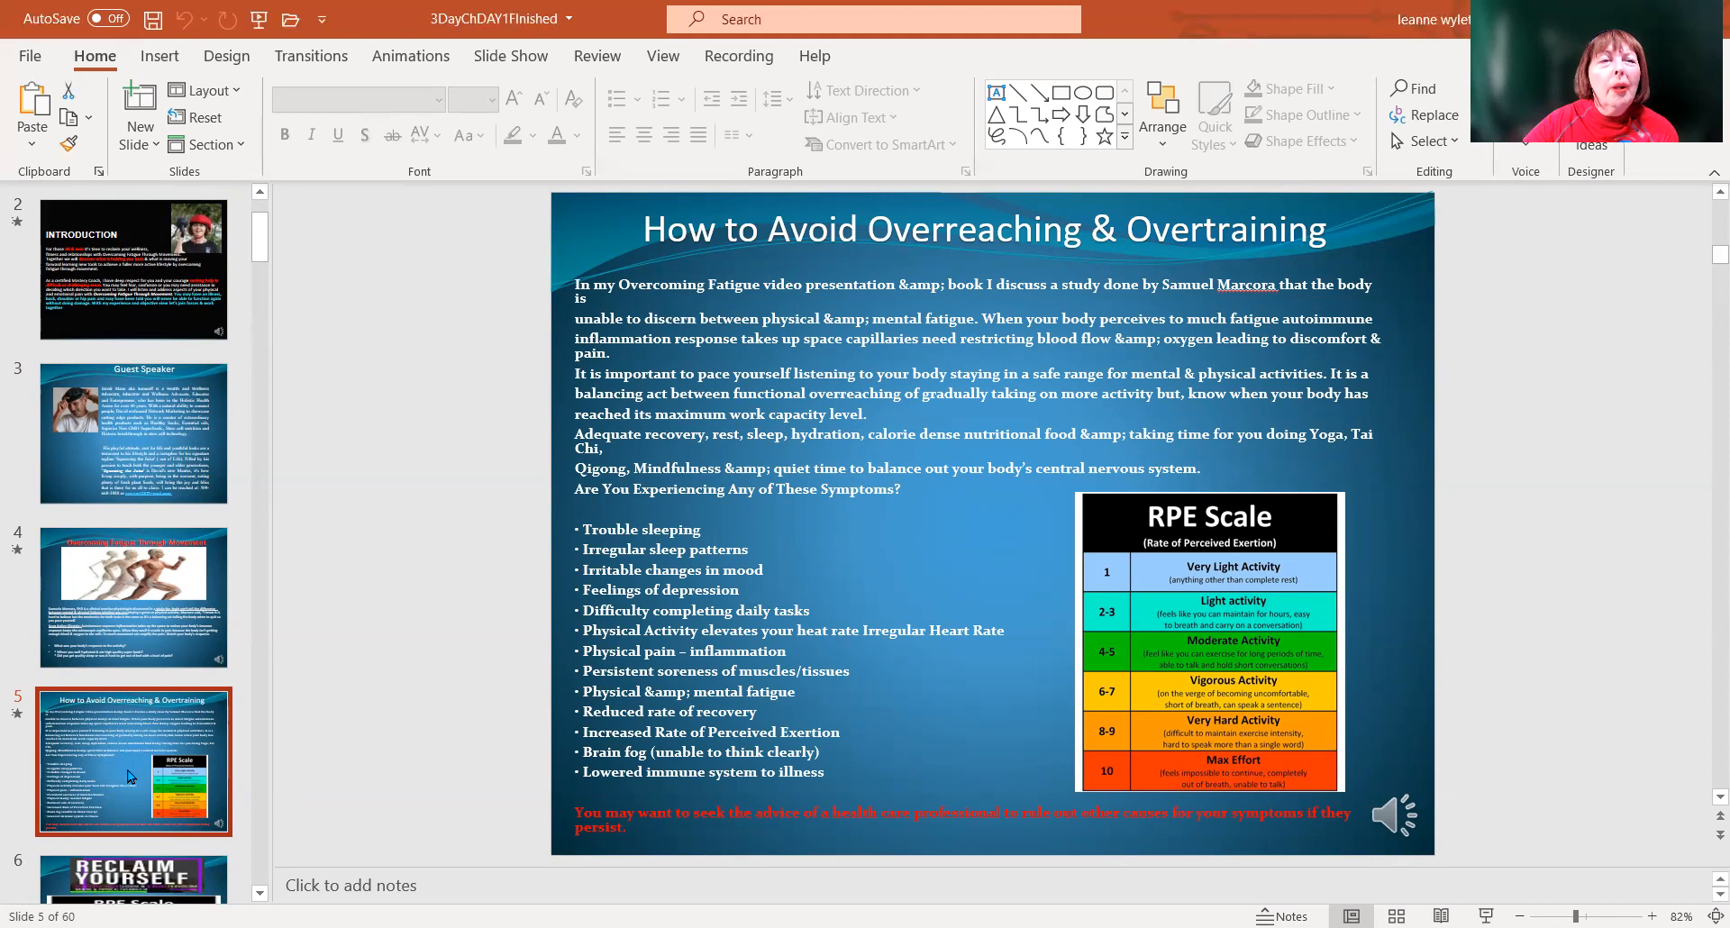
# Move down the slide pane to slide 6's full RPE Scale chart
pyautogui.scroll(-3)
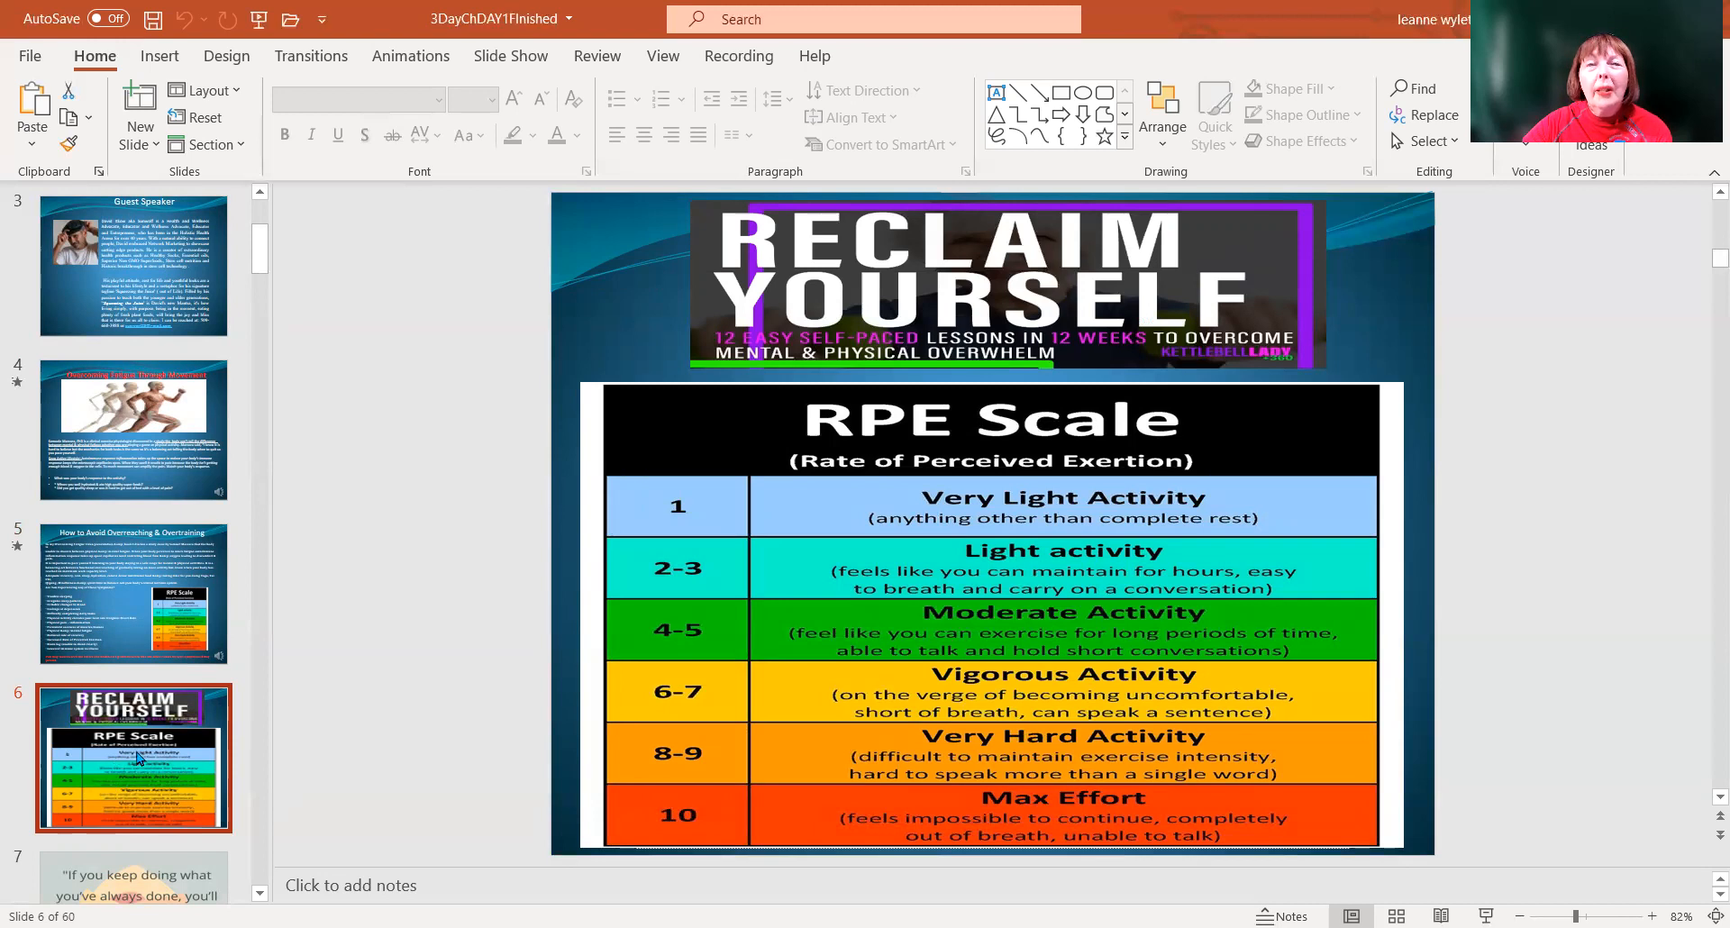
pyautogui.scroll(-3)
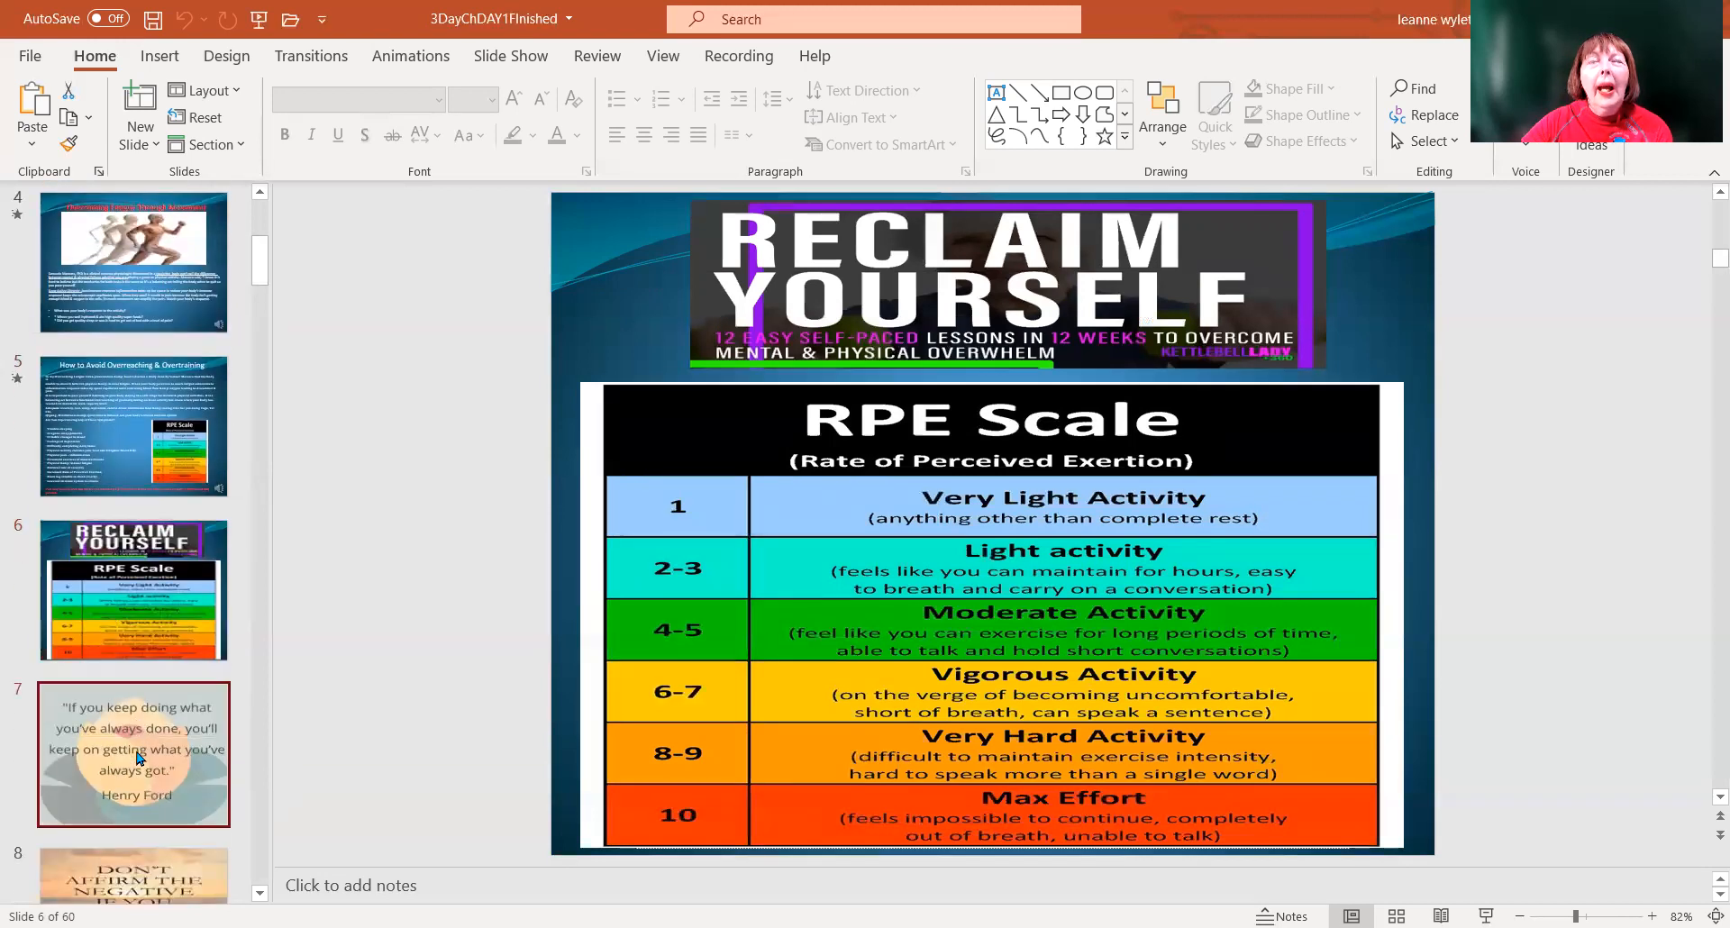
# Advance past the Henry Ford quote to Louise Hay's Don't Affirm the Negative slide
pyautogui.click(134, 755)
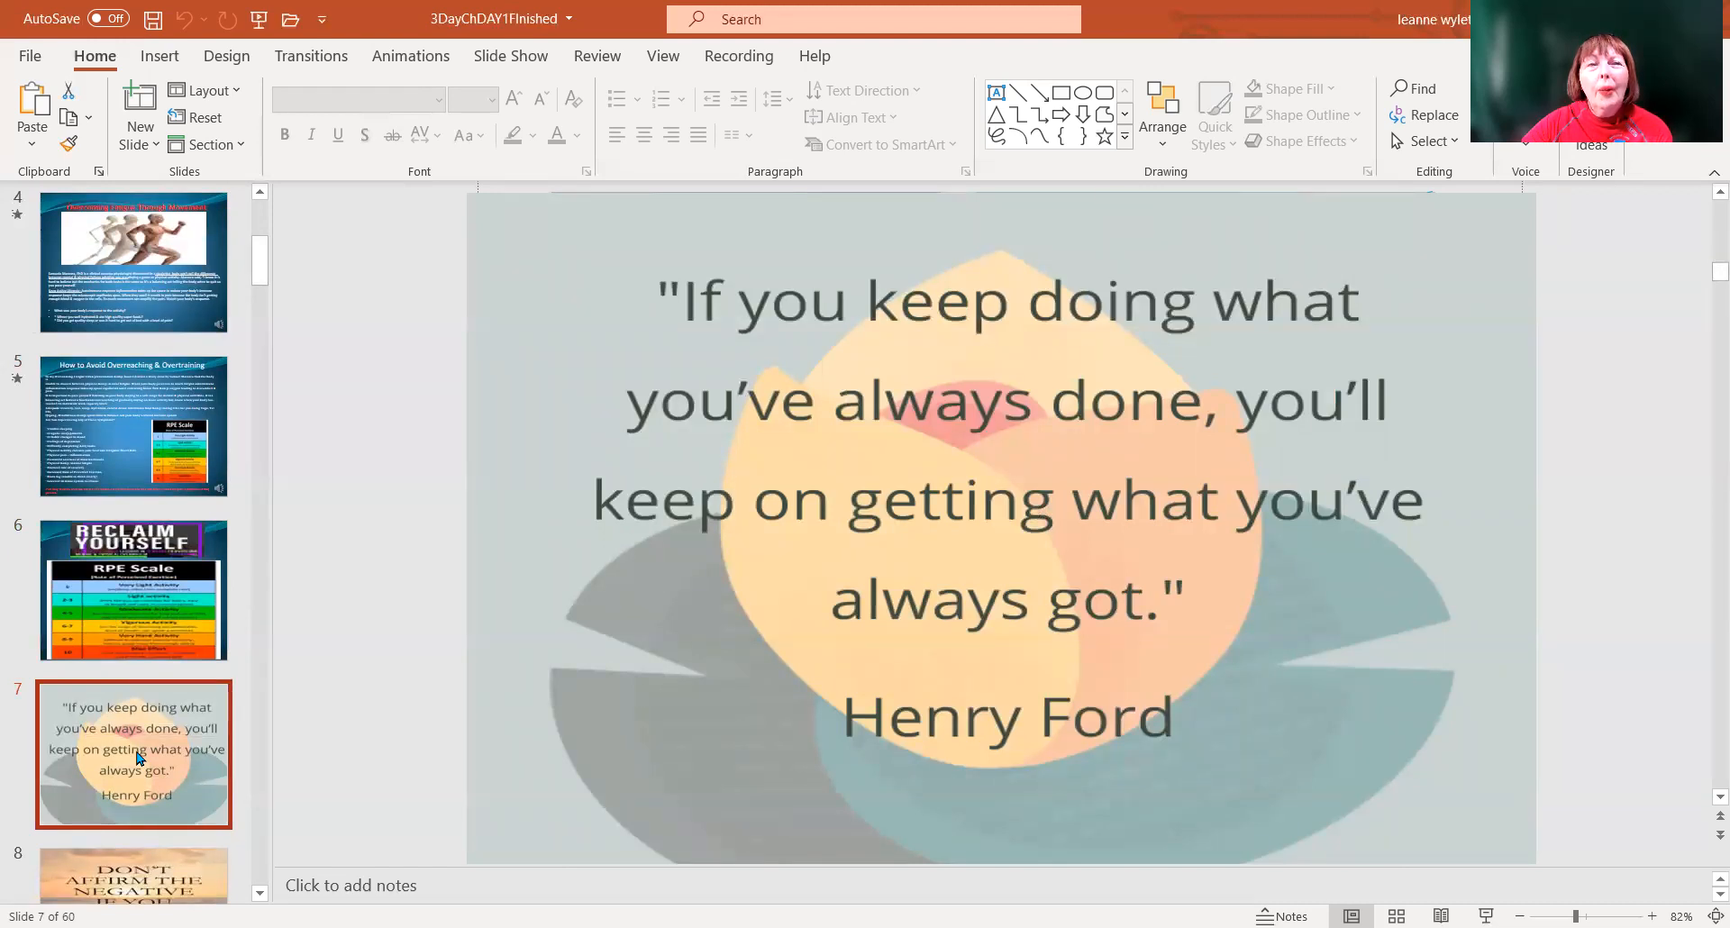
pyautogui.moveTo(138, 758)
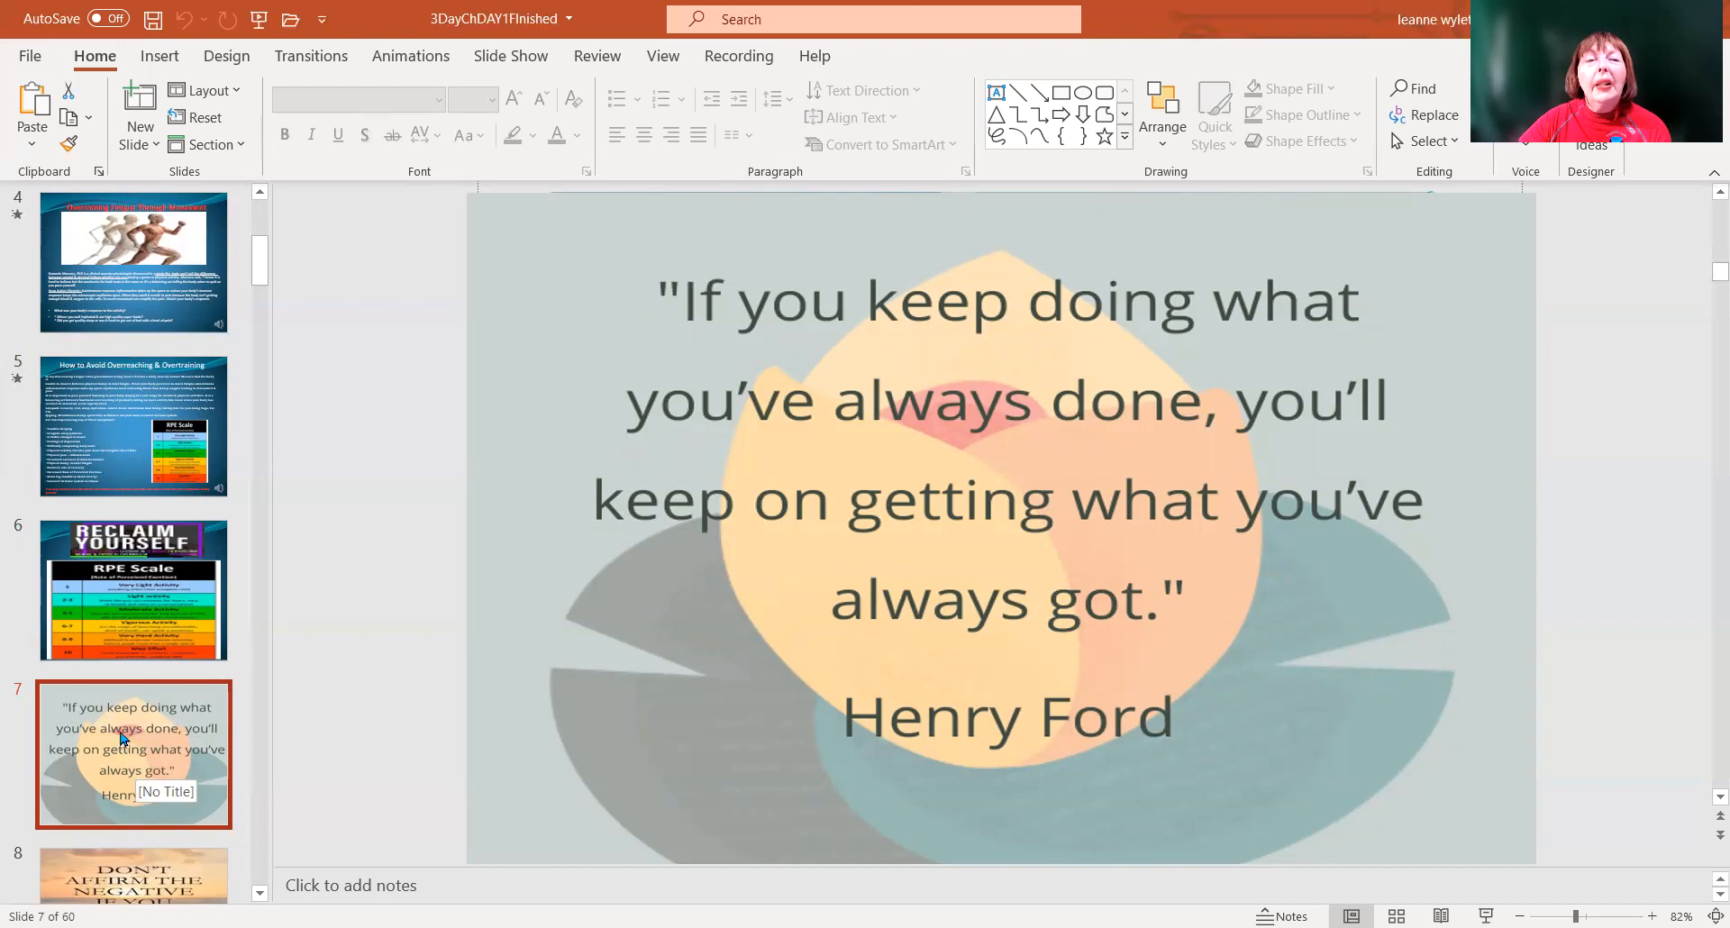
pyautogui.click(132, 751)
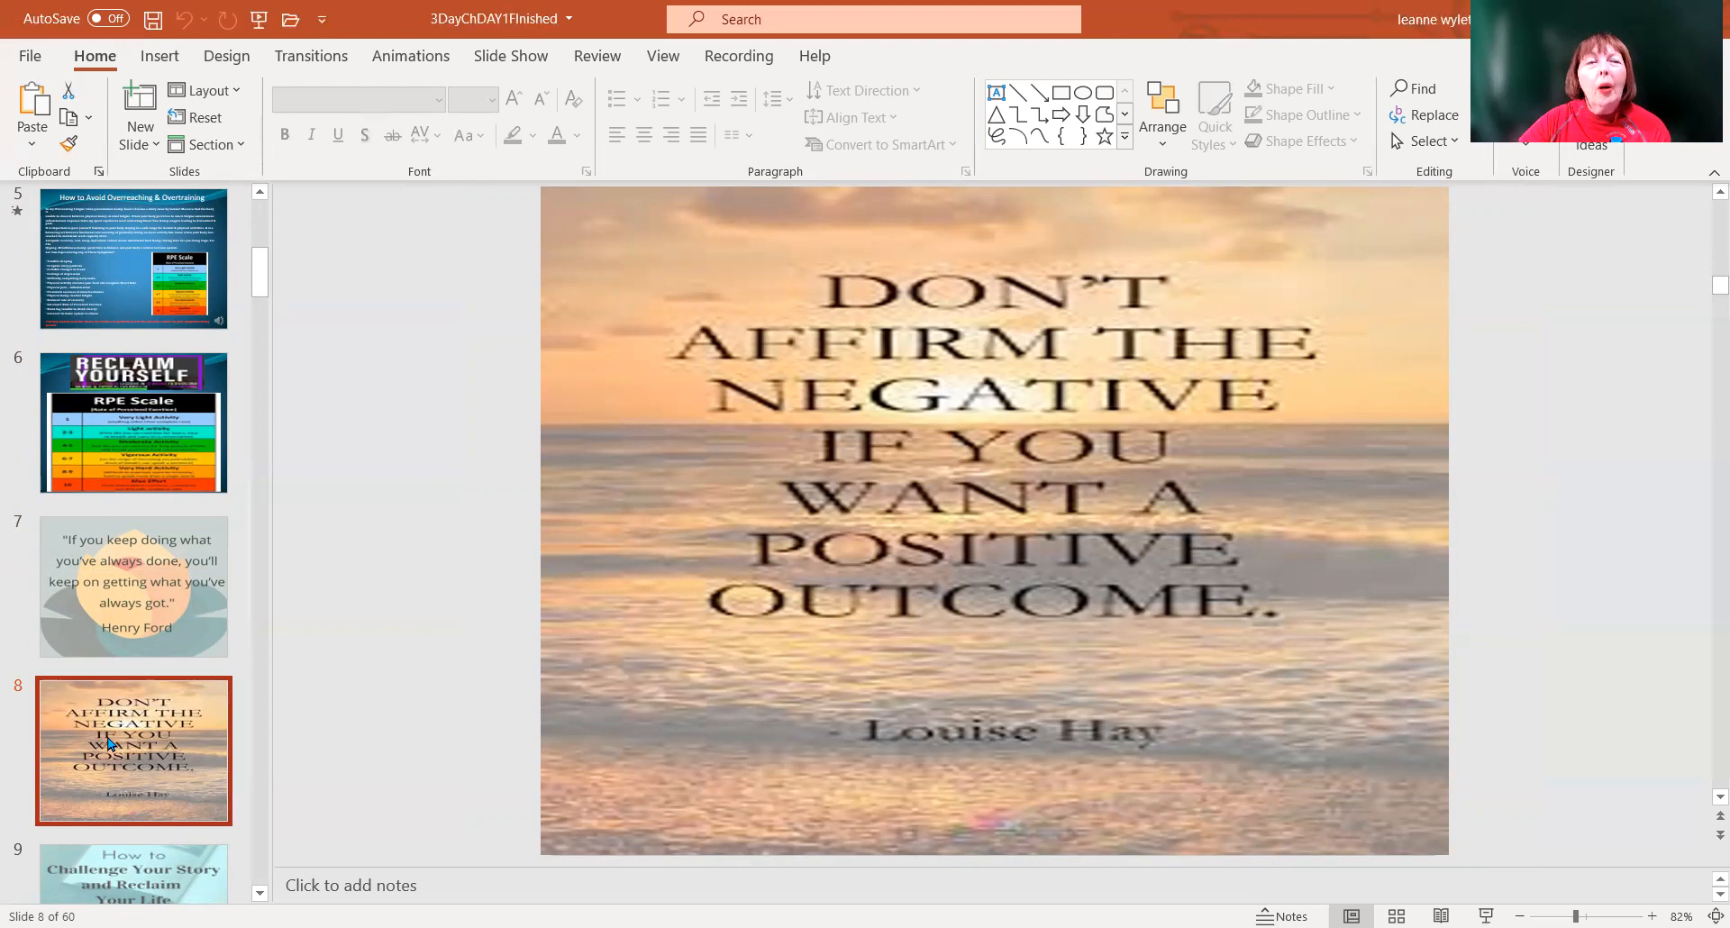
# Go from the Challenge Your Story slide to slide 10, the Take Risks graphic
pyautogui.click(133, 746)
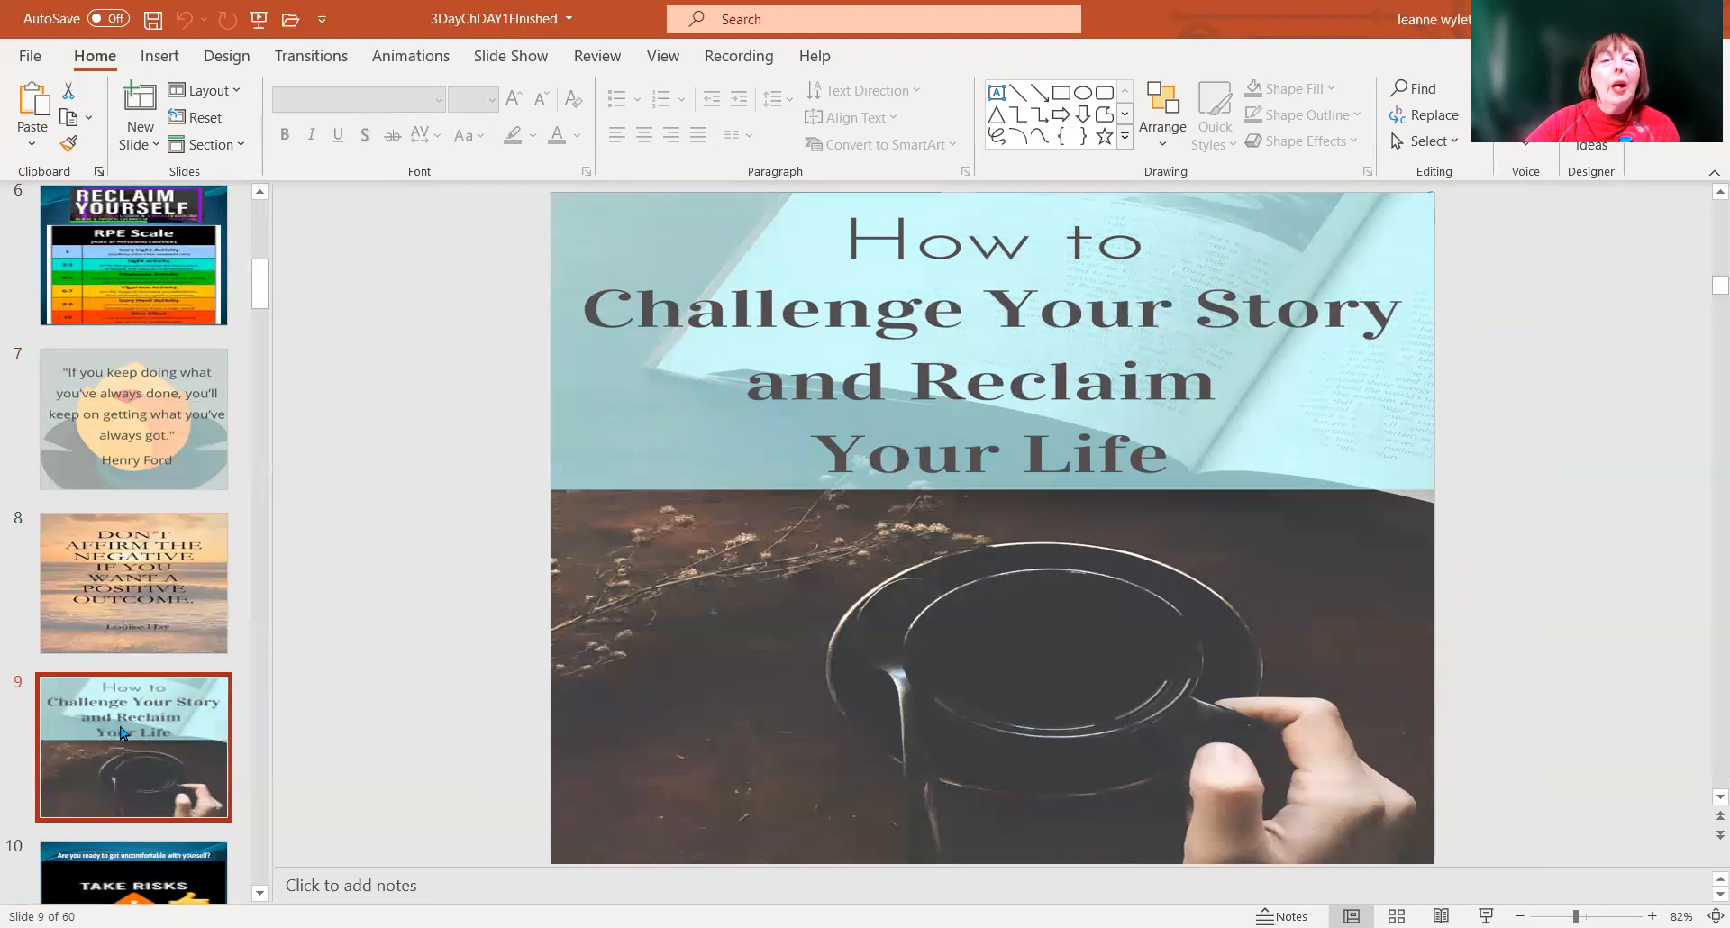
pyautogui.scroll(-3)
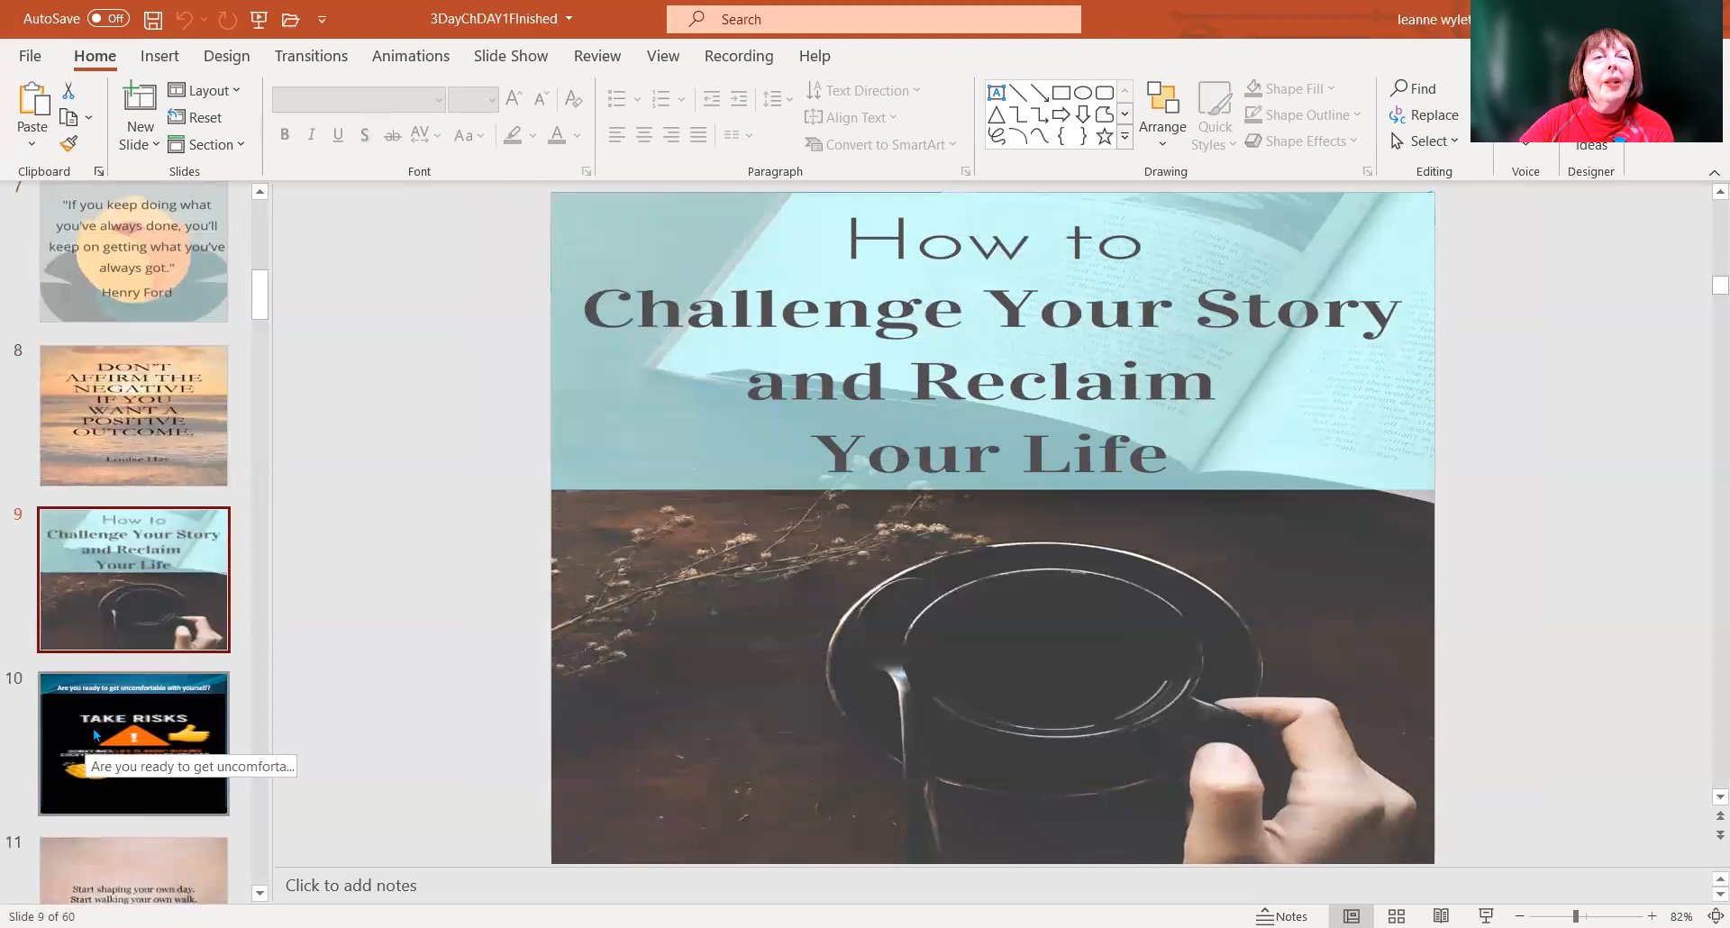
pyautogui.click(133, 743)
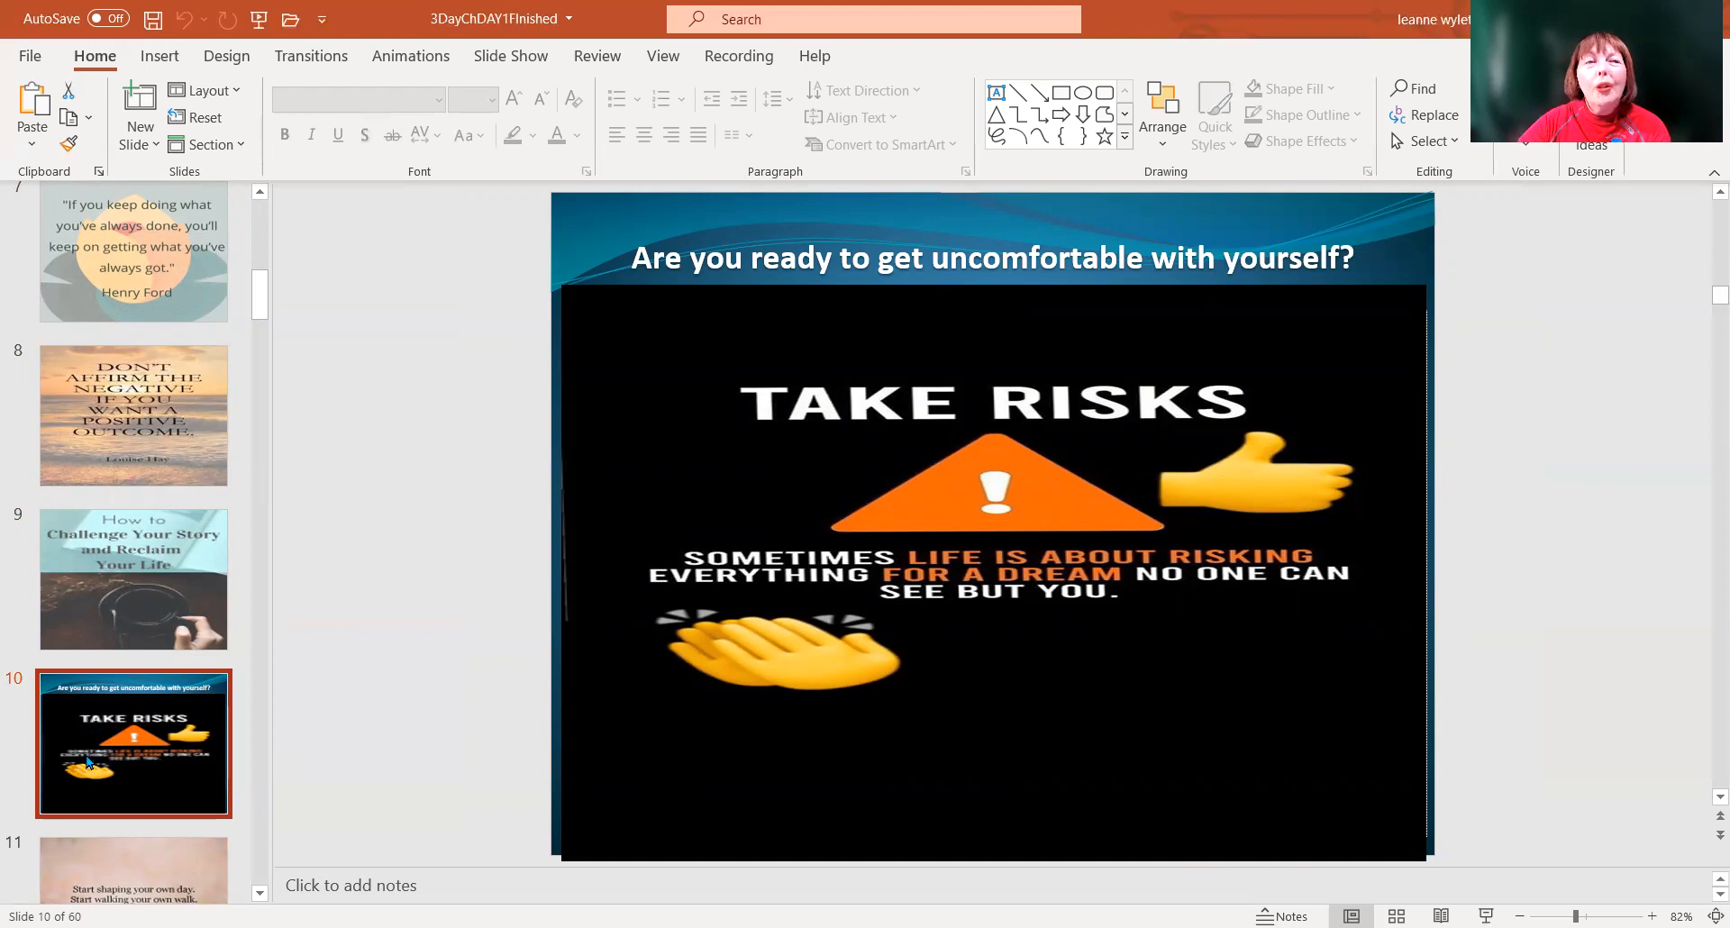
# Show slide 11's Dr. Steve Maraboli quote, then advance to Challenges Ahead
pyautogui.click(132, 740)
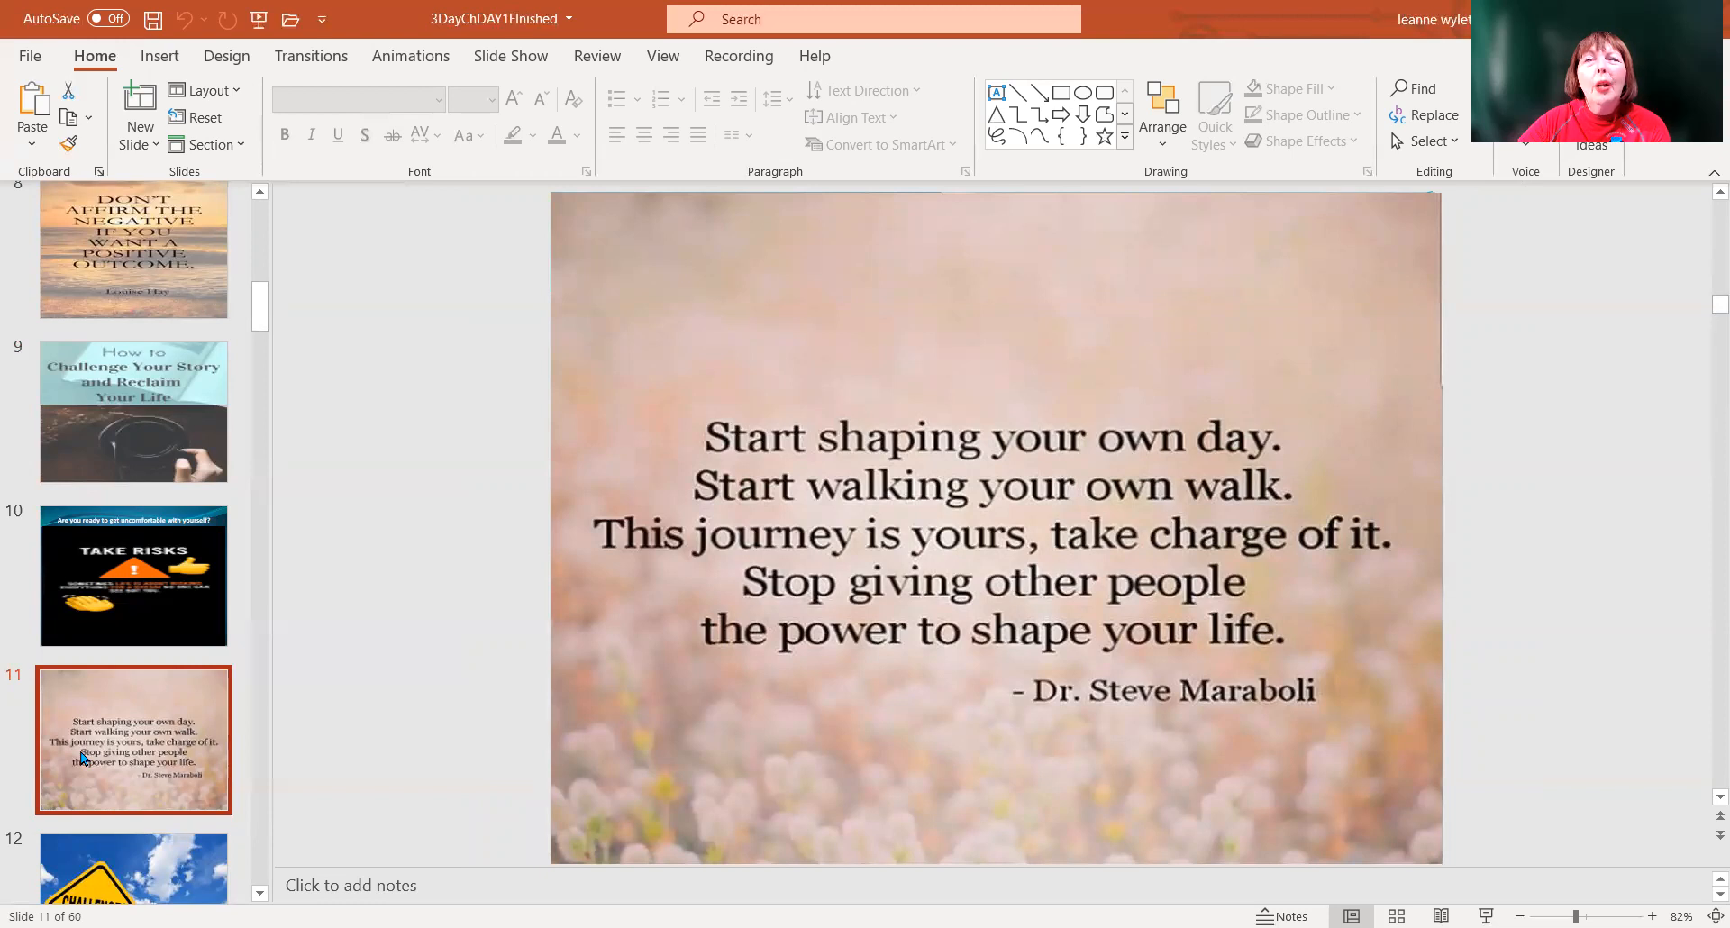
pyautogui.moveTo(90, 777)
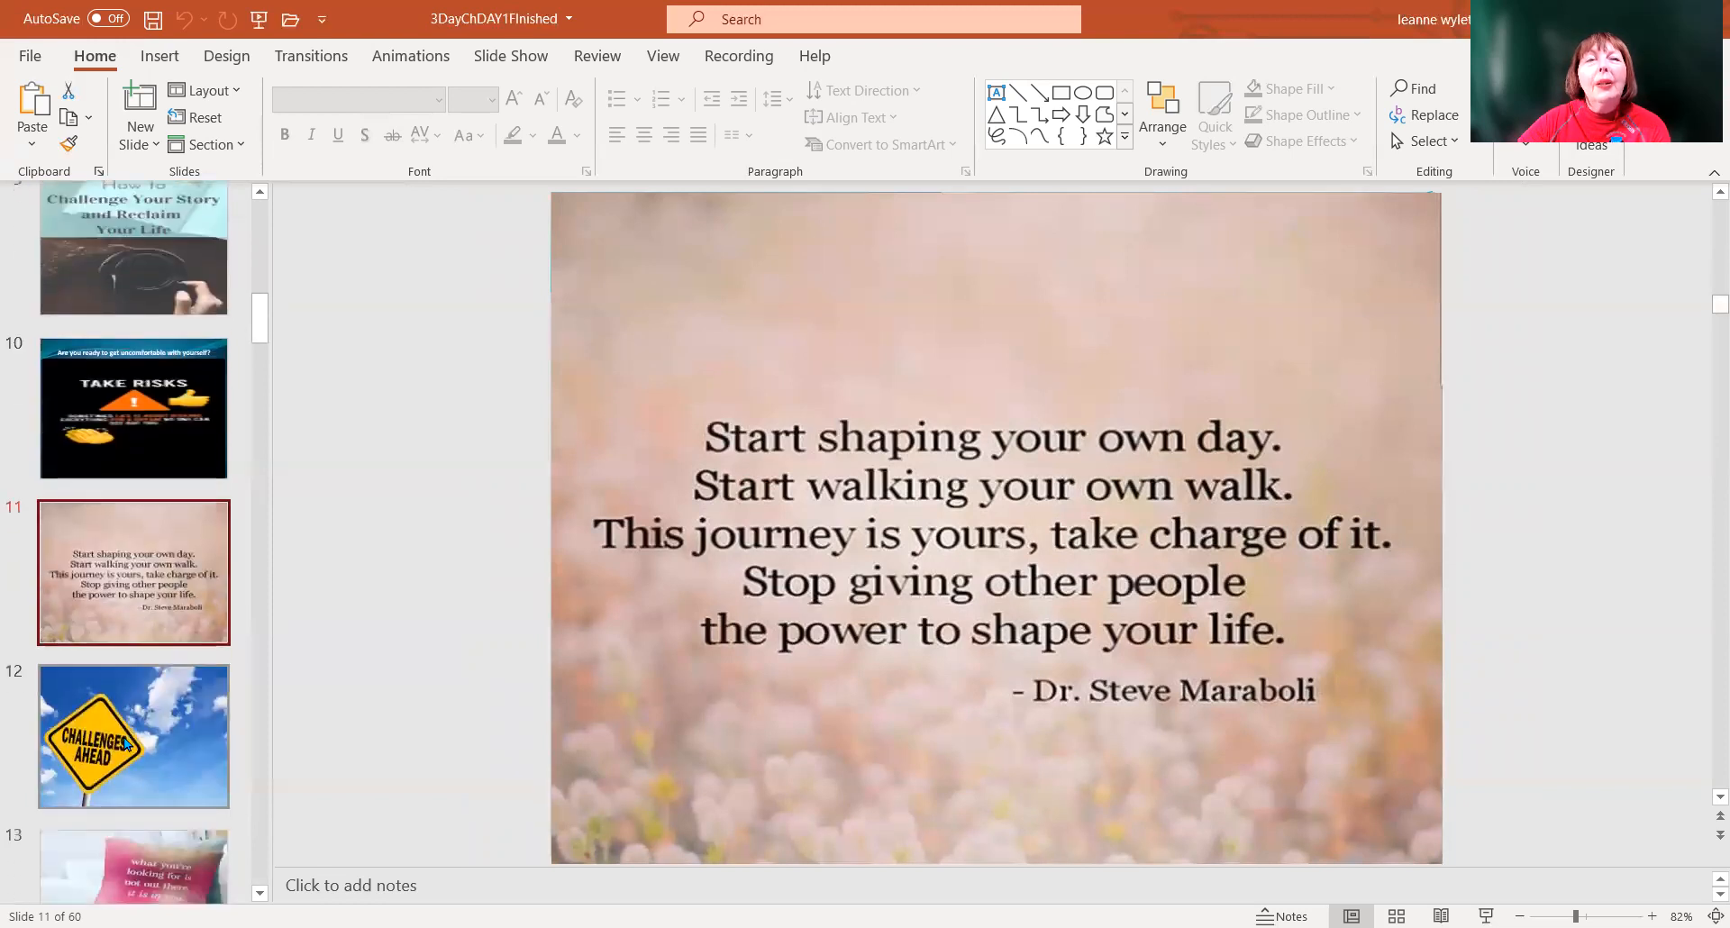
pyautogui.click(133, 736)
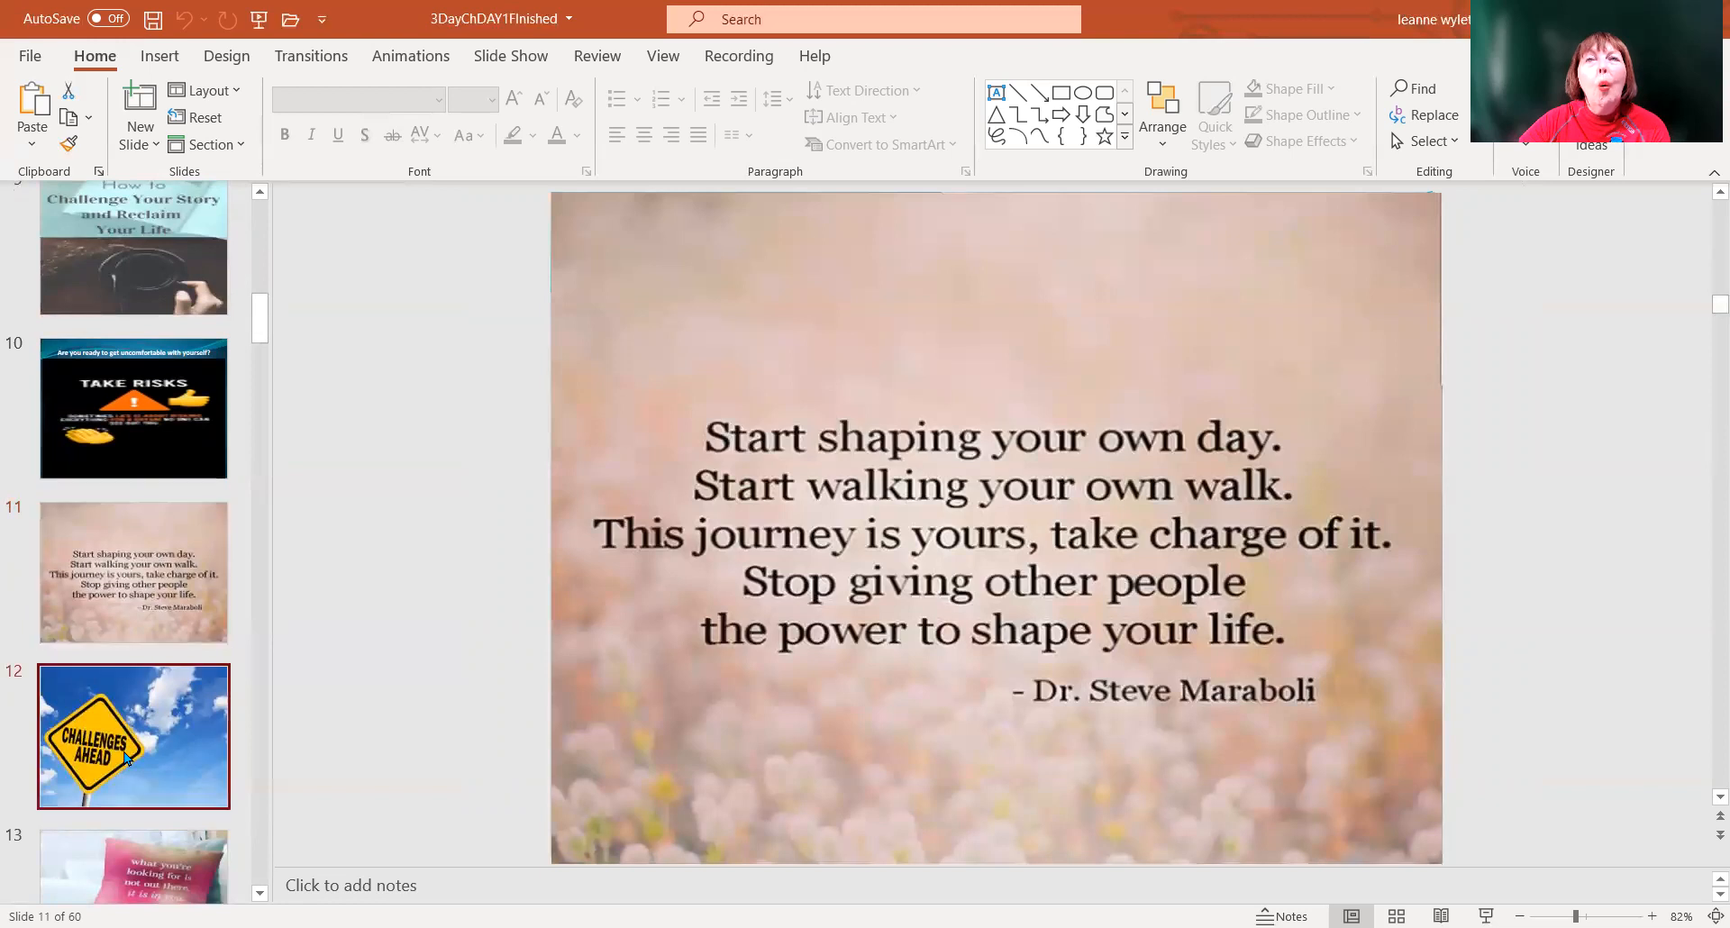
# Step through Challenges Ahead and the pillow quote to slide 15's before-and-after photos
pyautogui.click(132, 735)
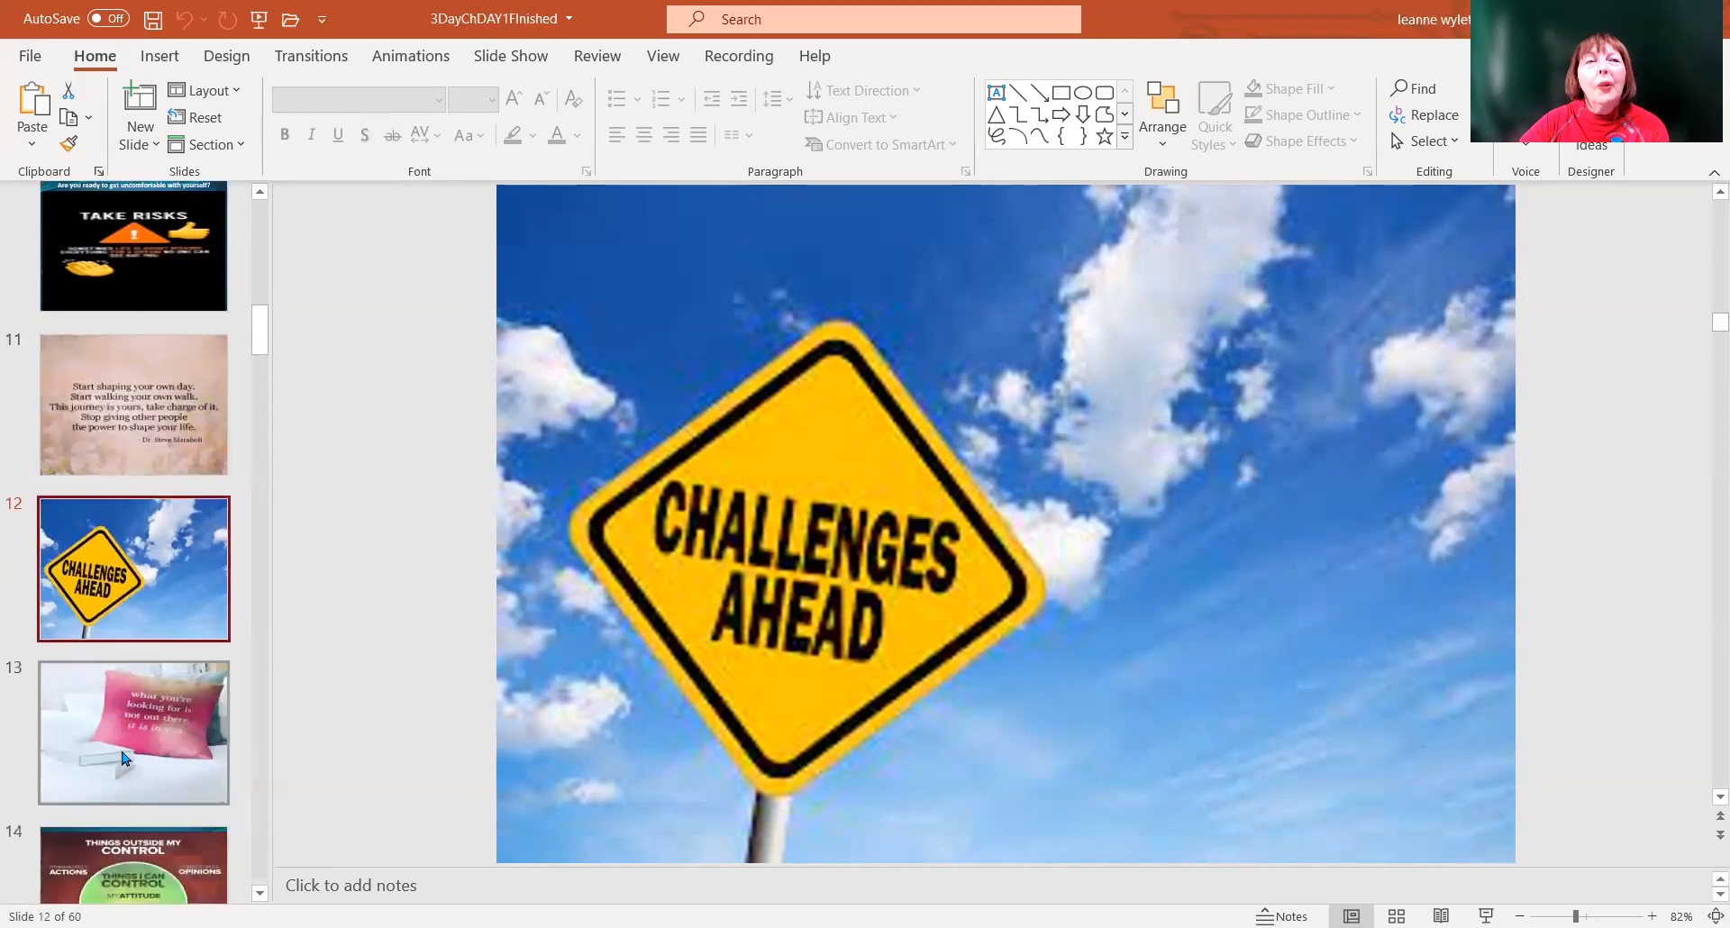
pyautogui.click(133, 731)
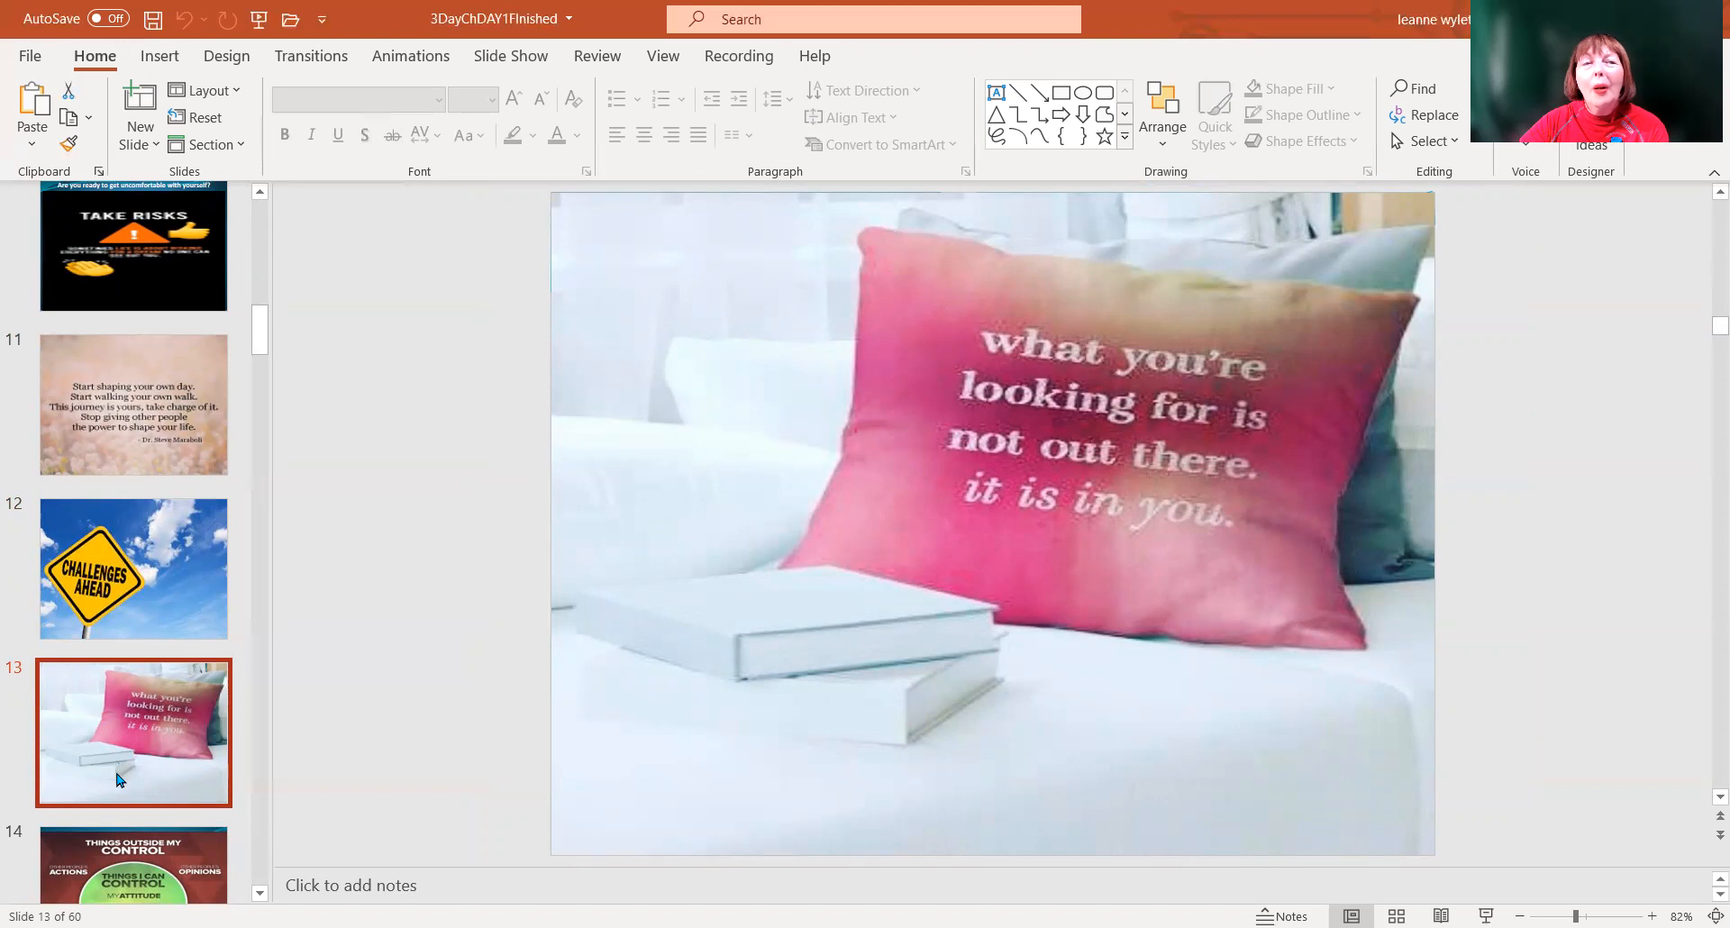
pyautogui.scroll(-3)
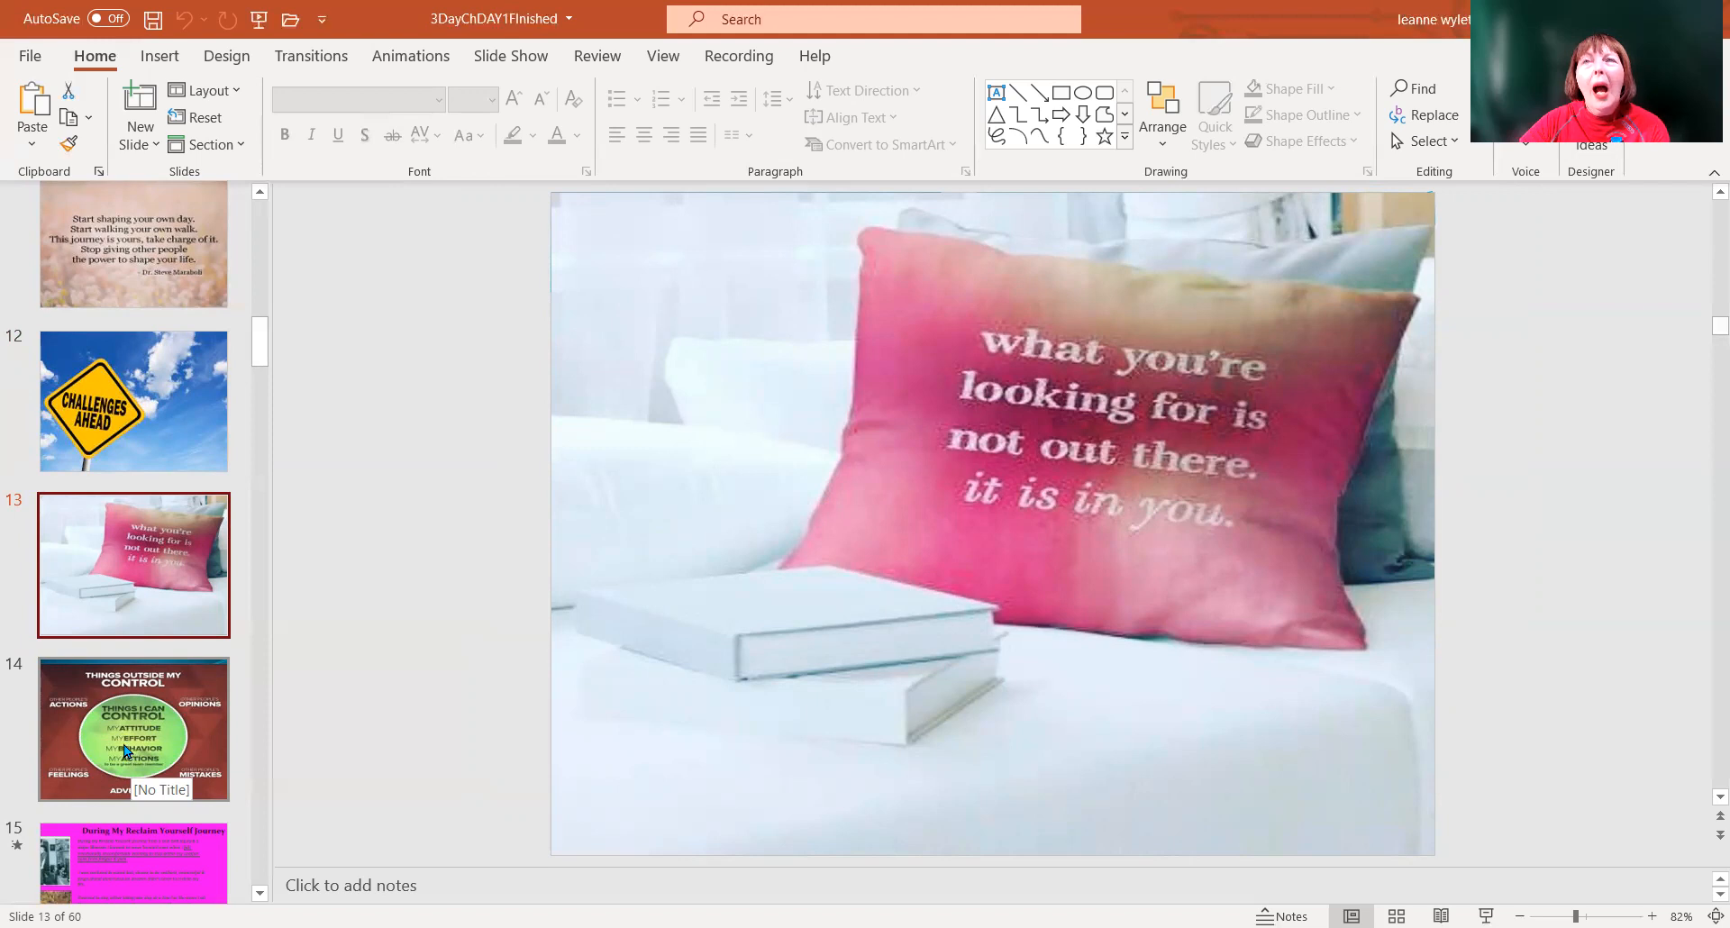
pyautogui.scroll(-3)
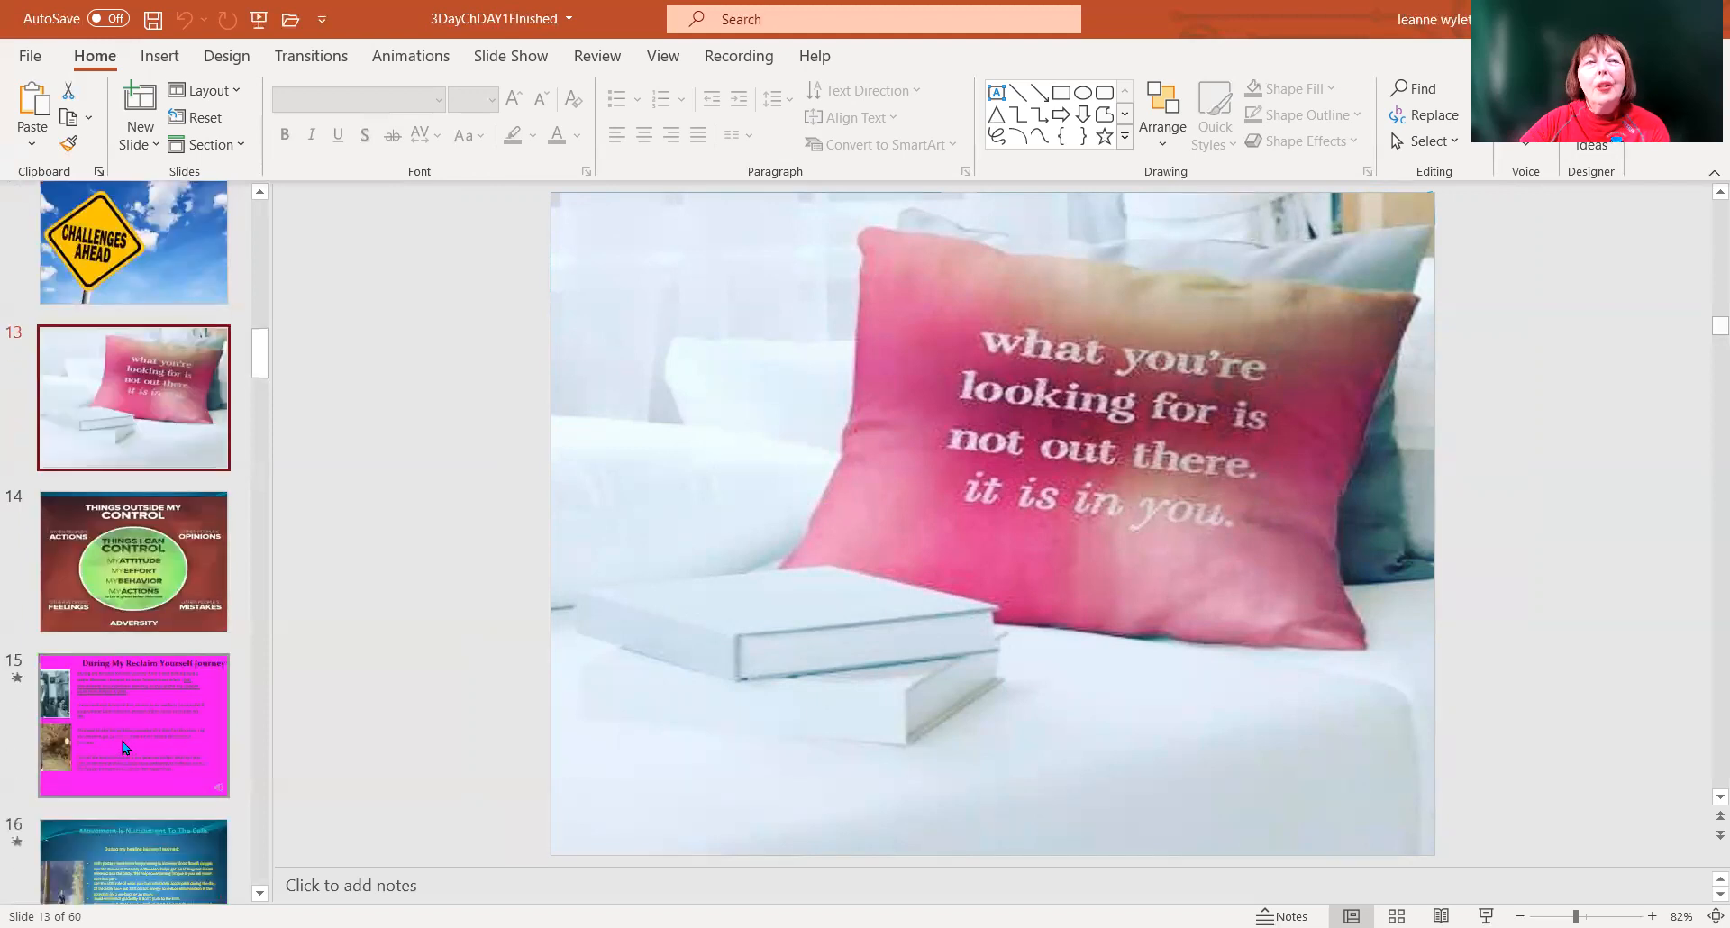
pyautogui.click(132, 725)
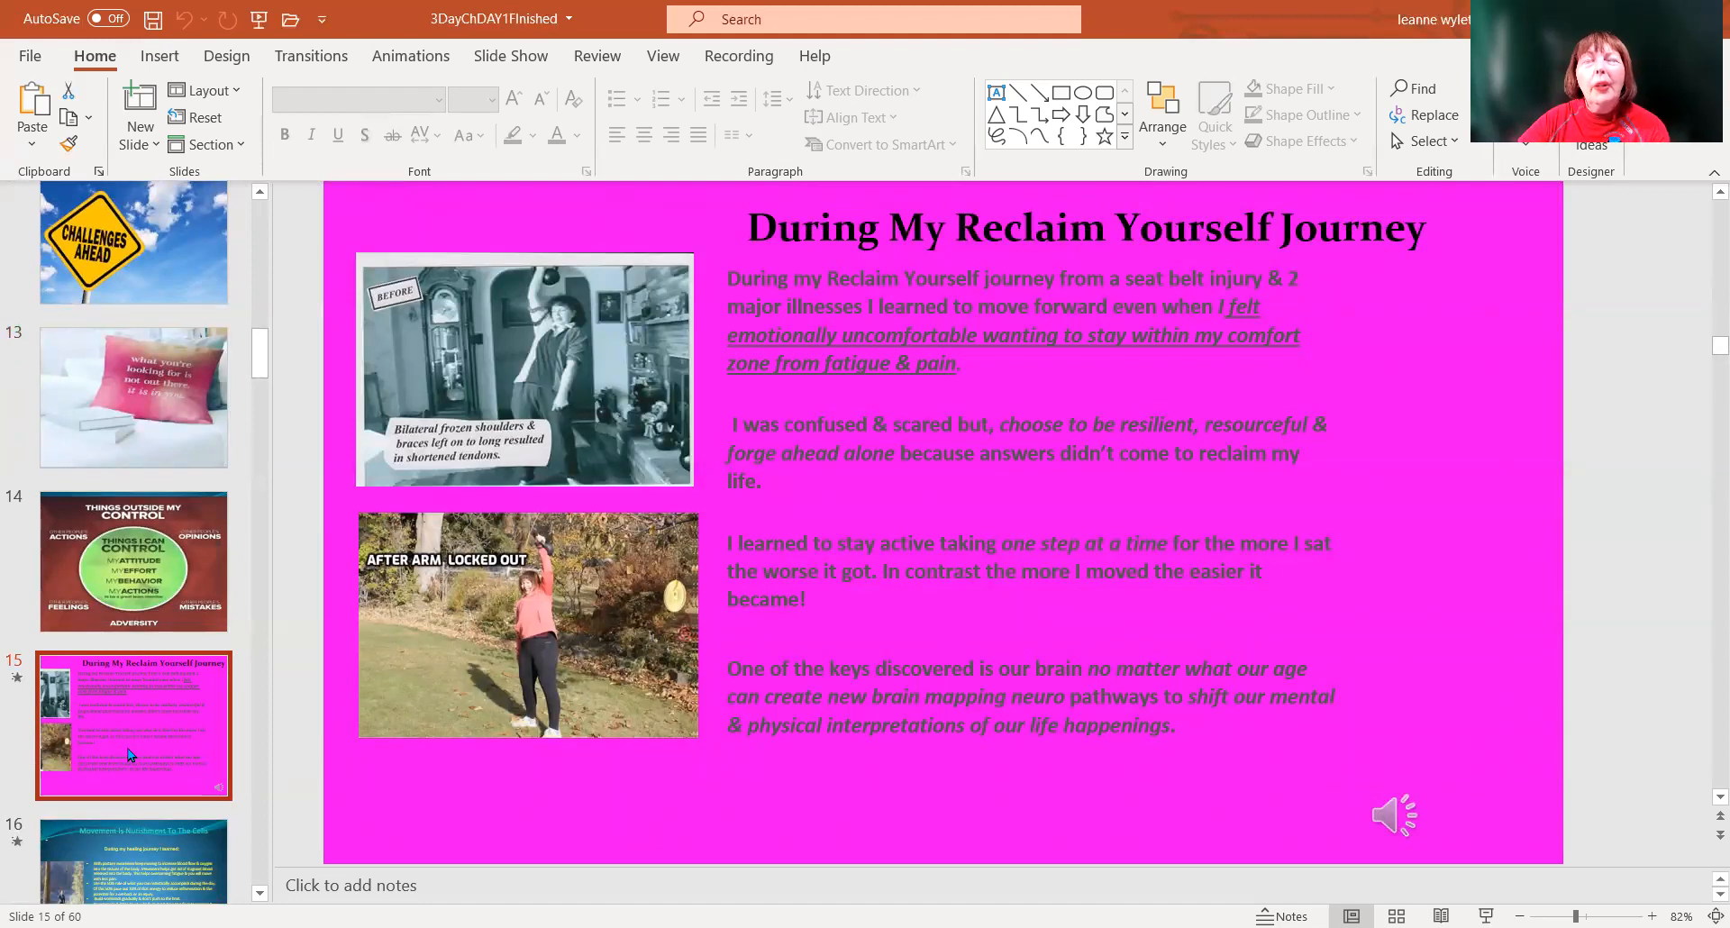
pyautogui.moveTo(284, 572)
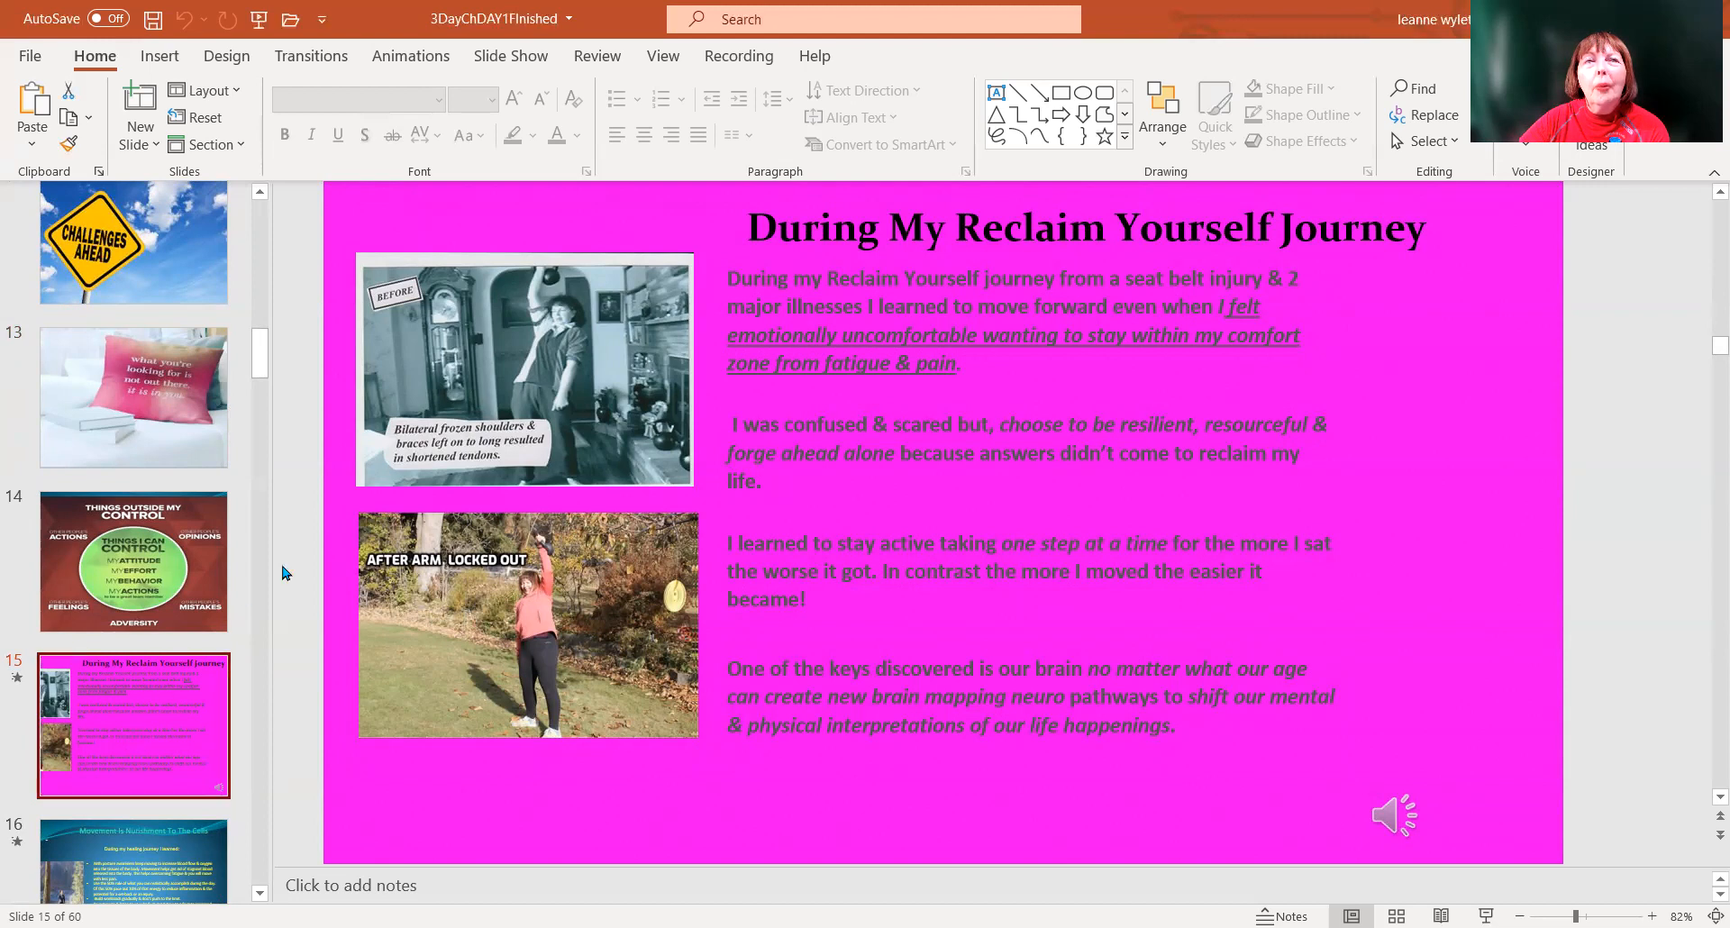
pyautogui.moveTo(557, 397)
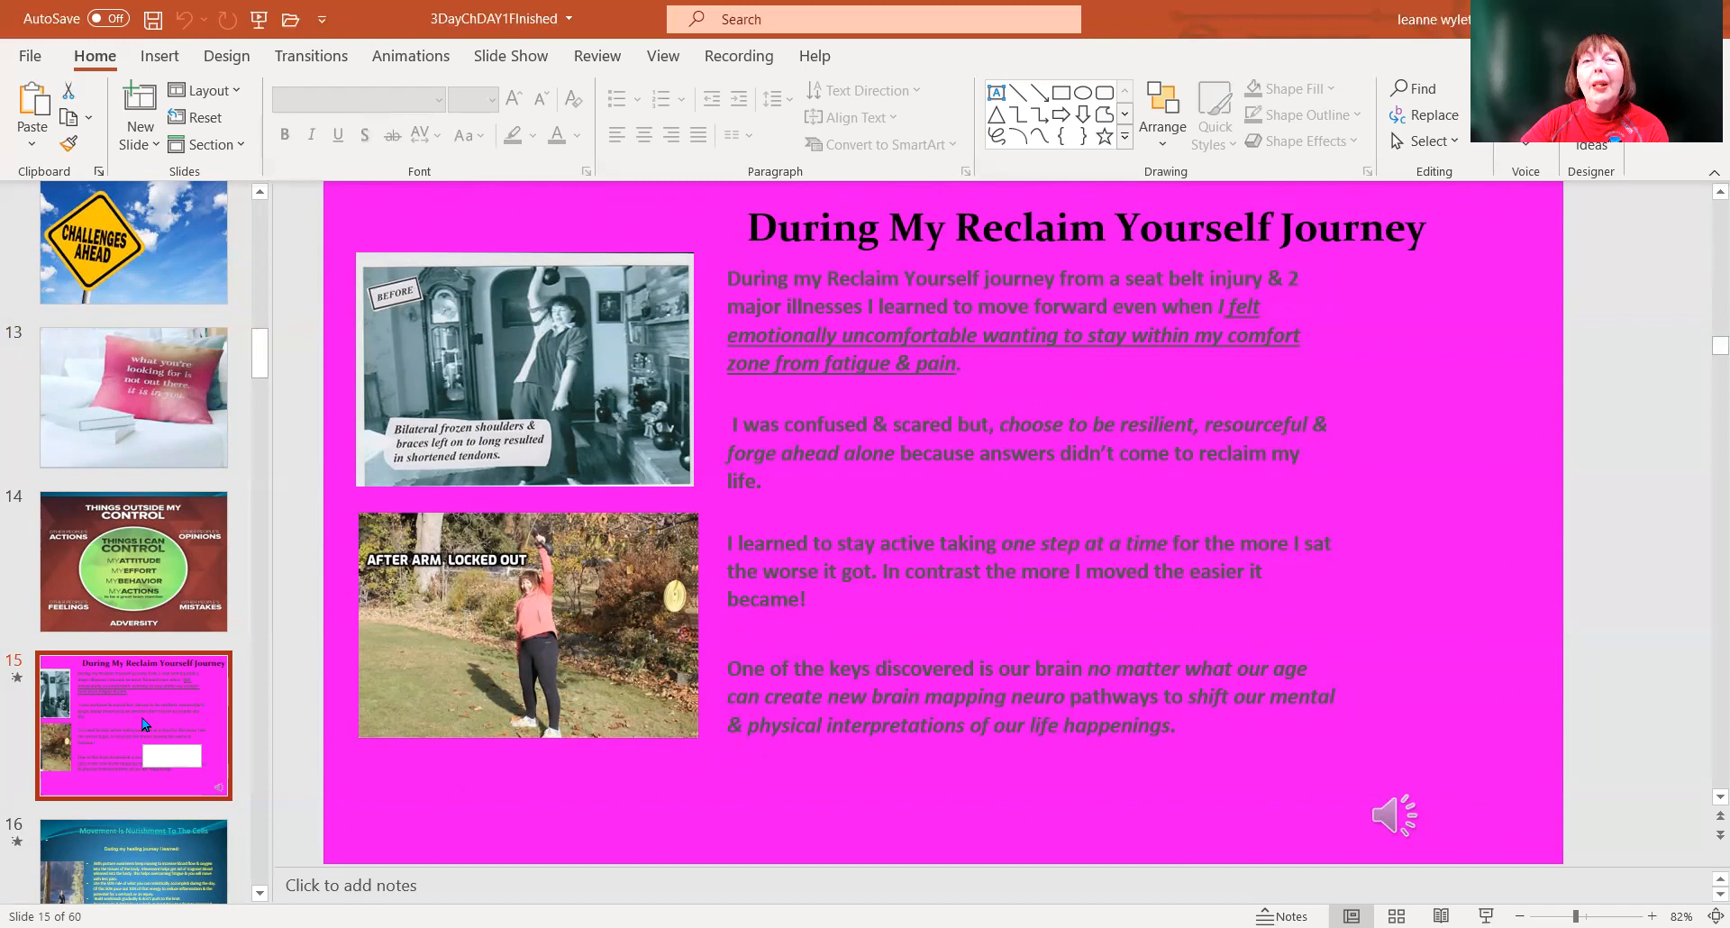
pyautogui.moveTo(141, 718)
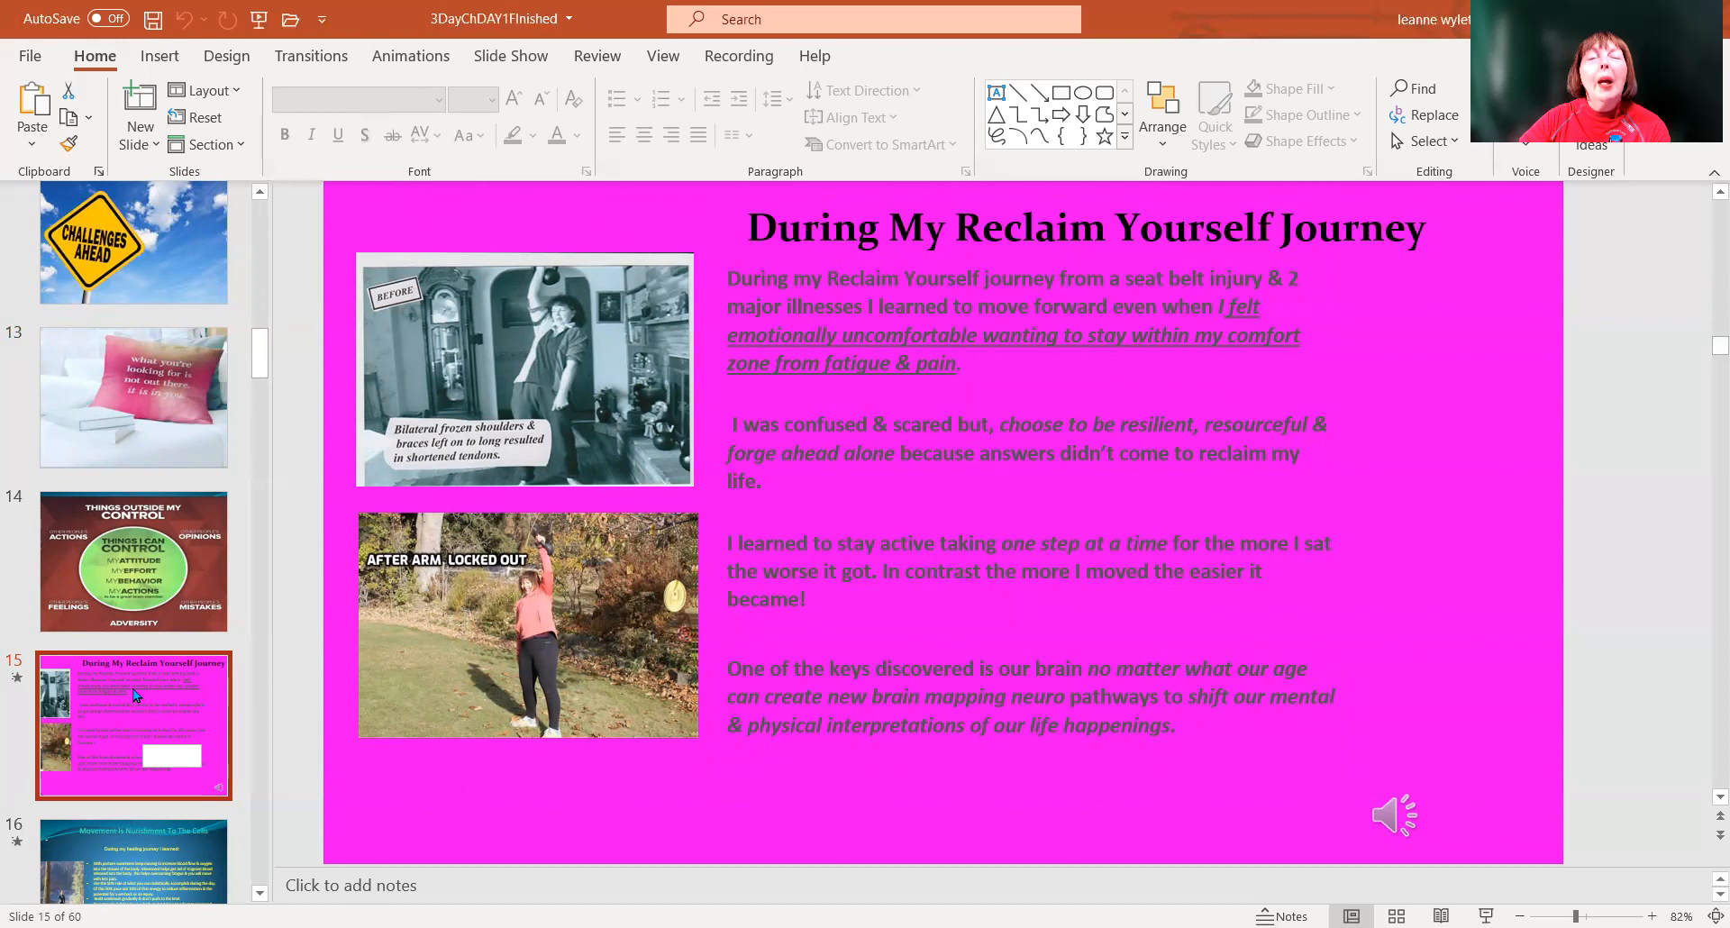
pyautogui.scroll(-3)
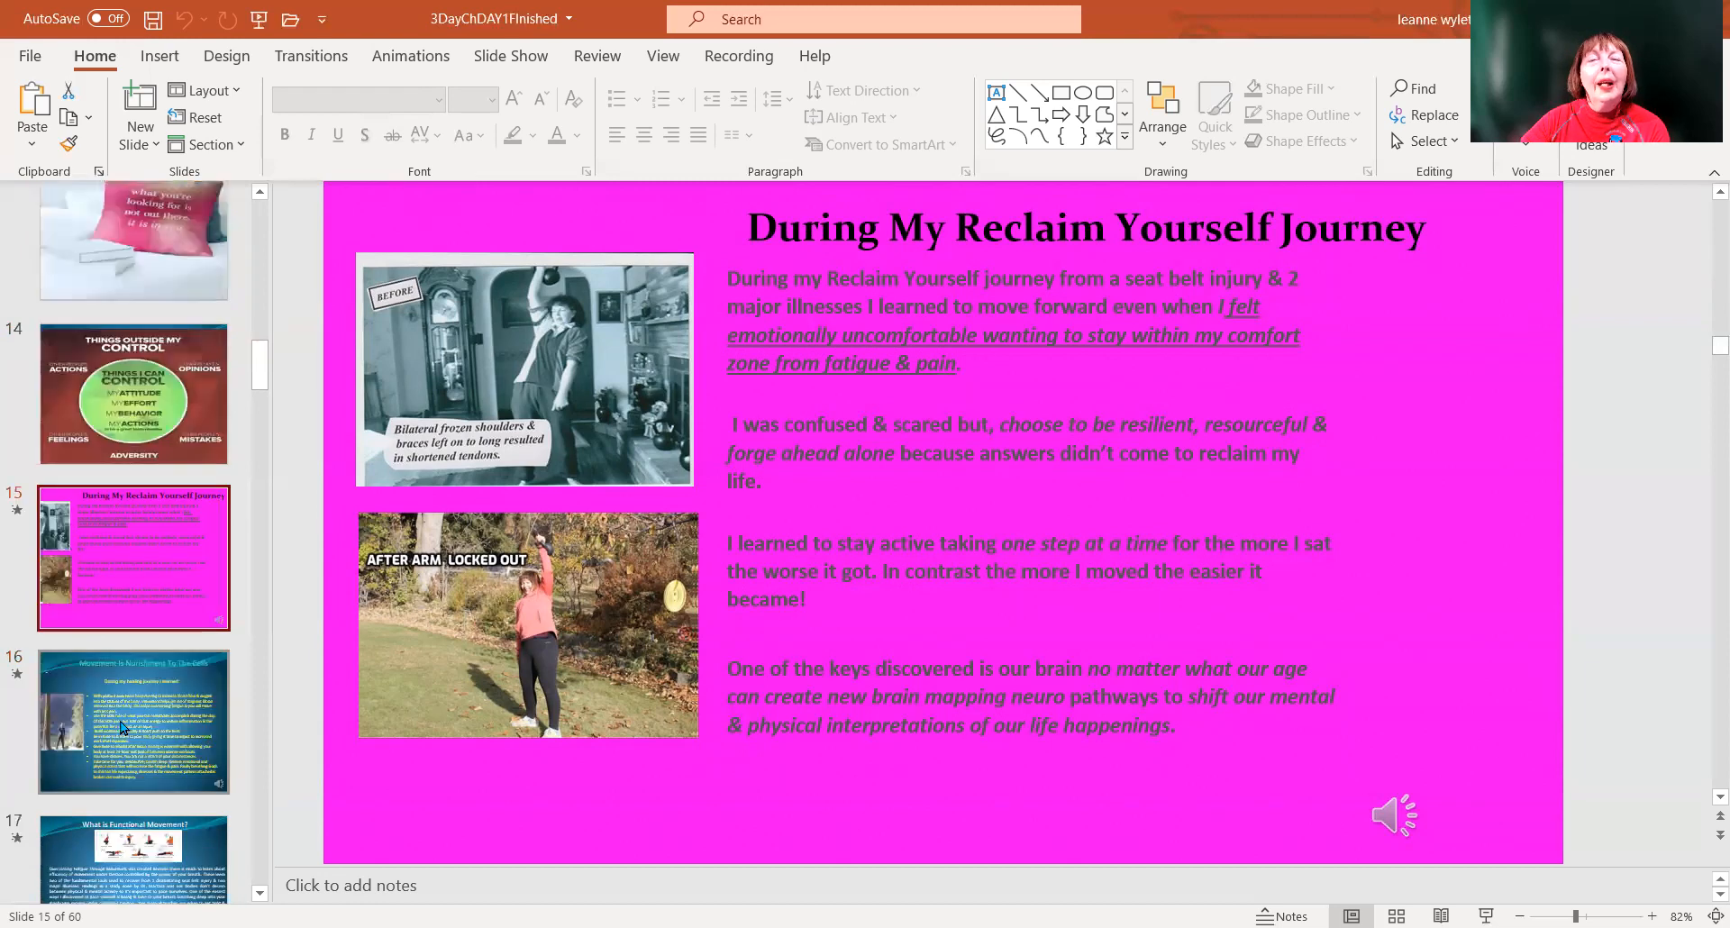
# Display slide 16 with its healing-journey lessons beside the forest photo
pyautogui.click(132, 721)
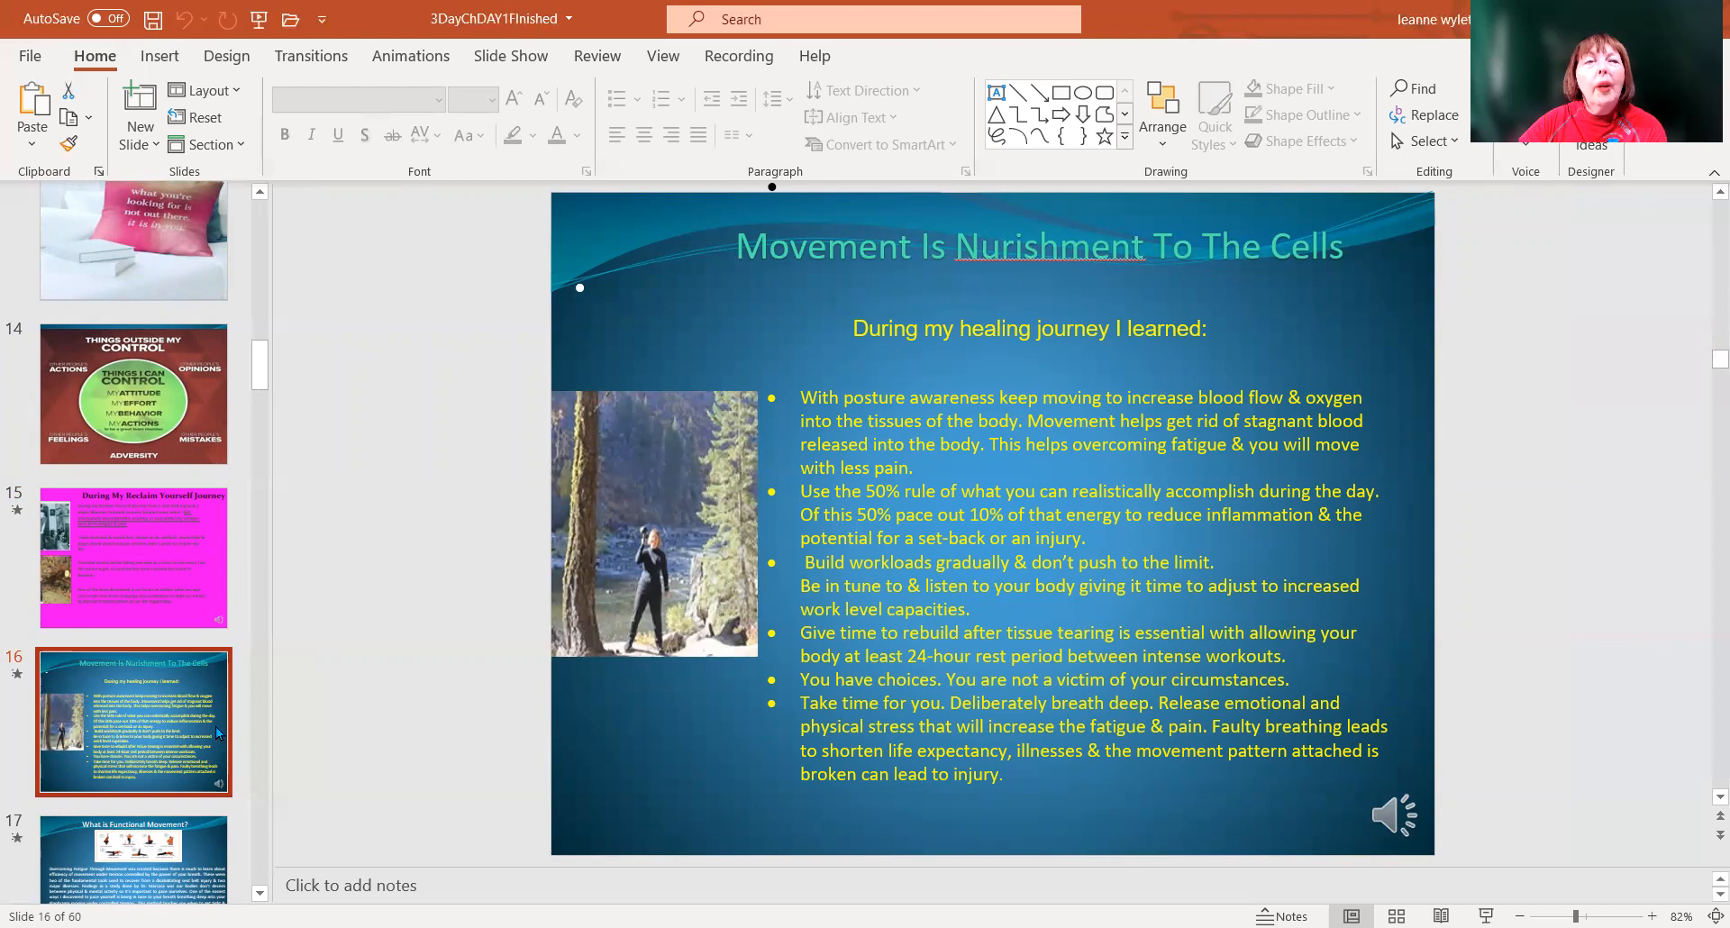
pyautogui.scroll(-3)
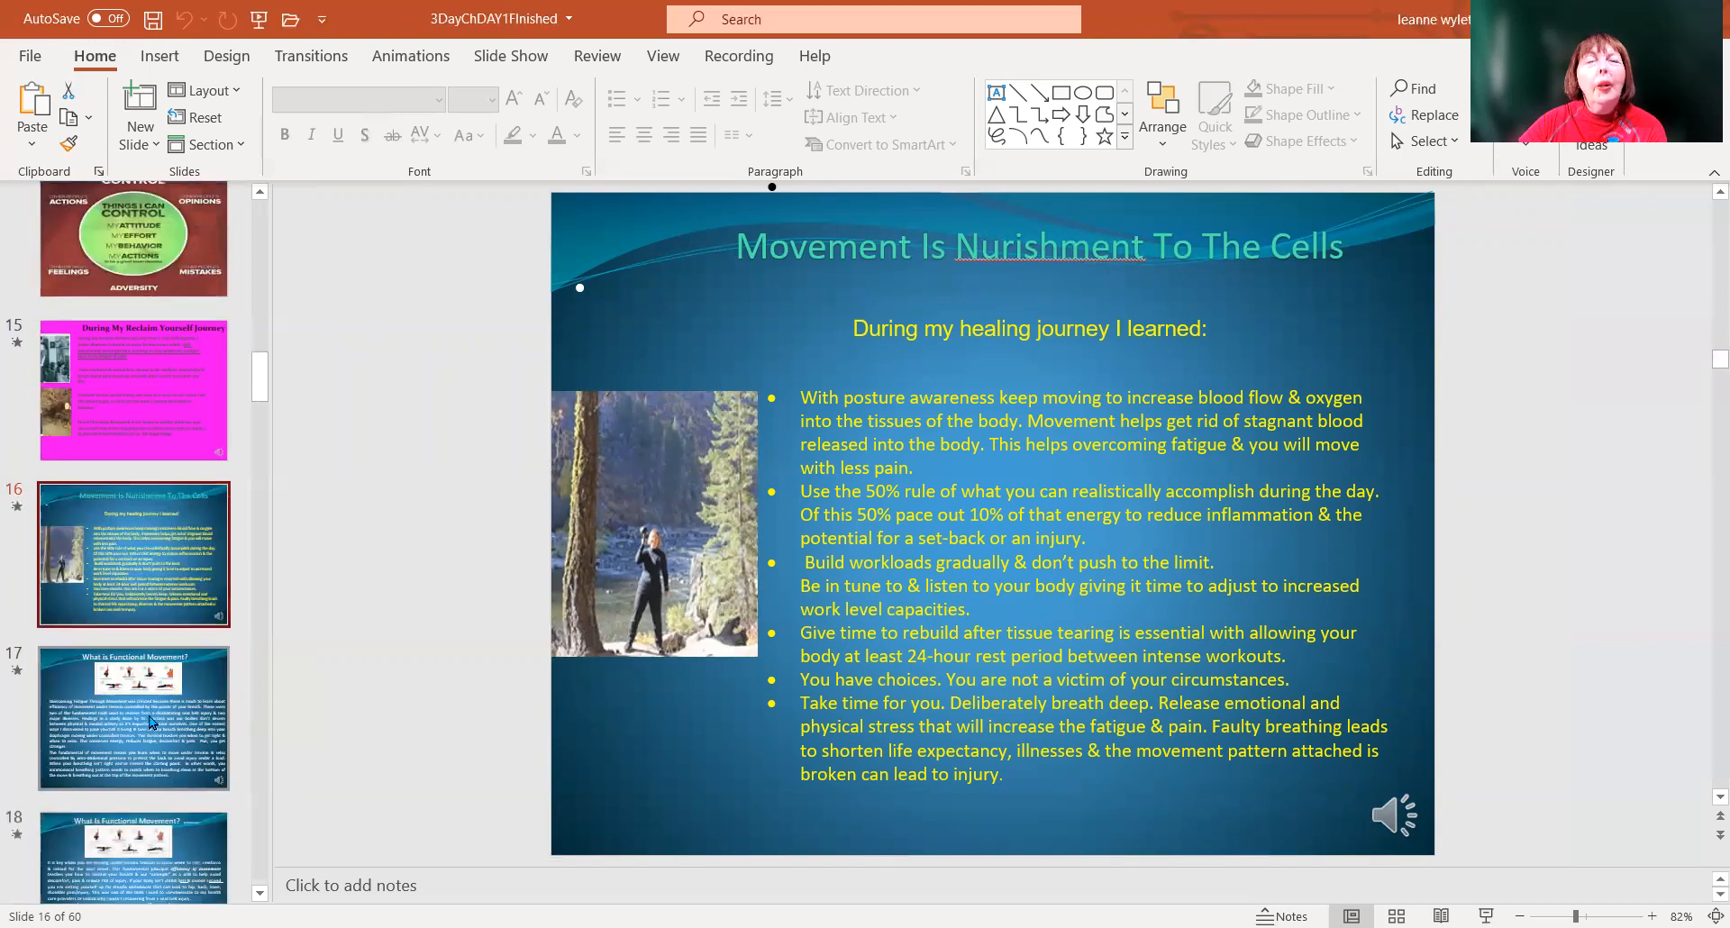
# Display slide 17, pairing exercise illustrations with breathing-controlled movement text
pyautogui.click(132, 715)
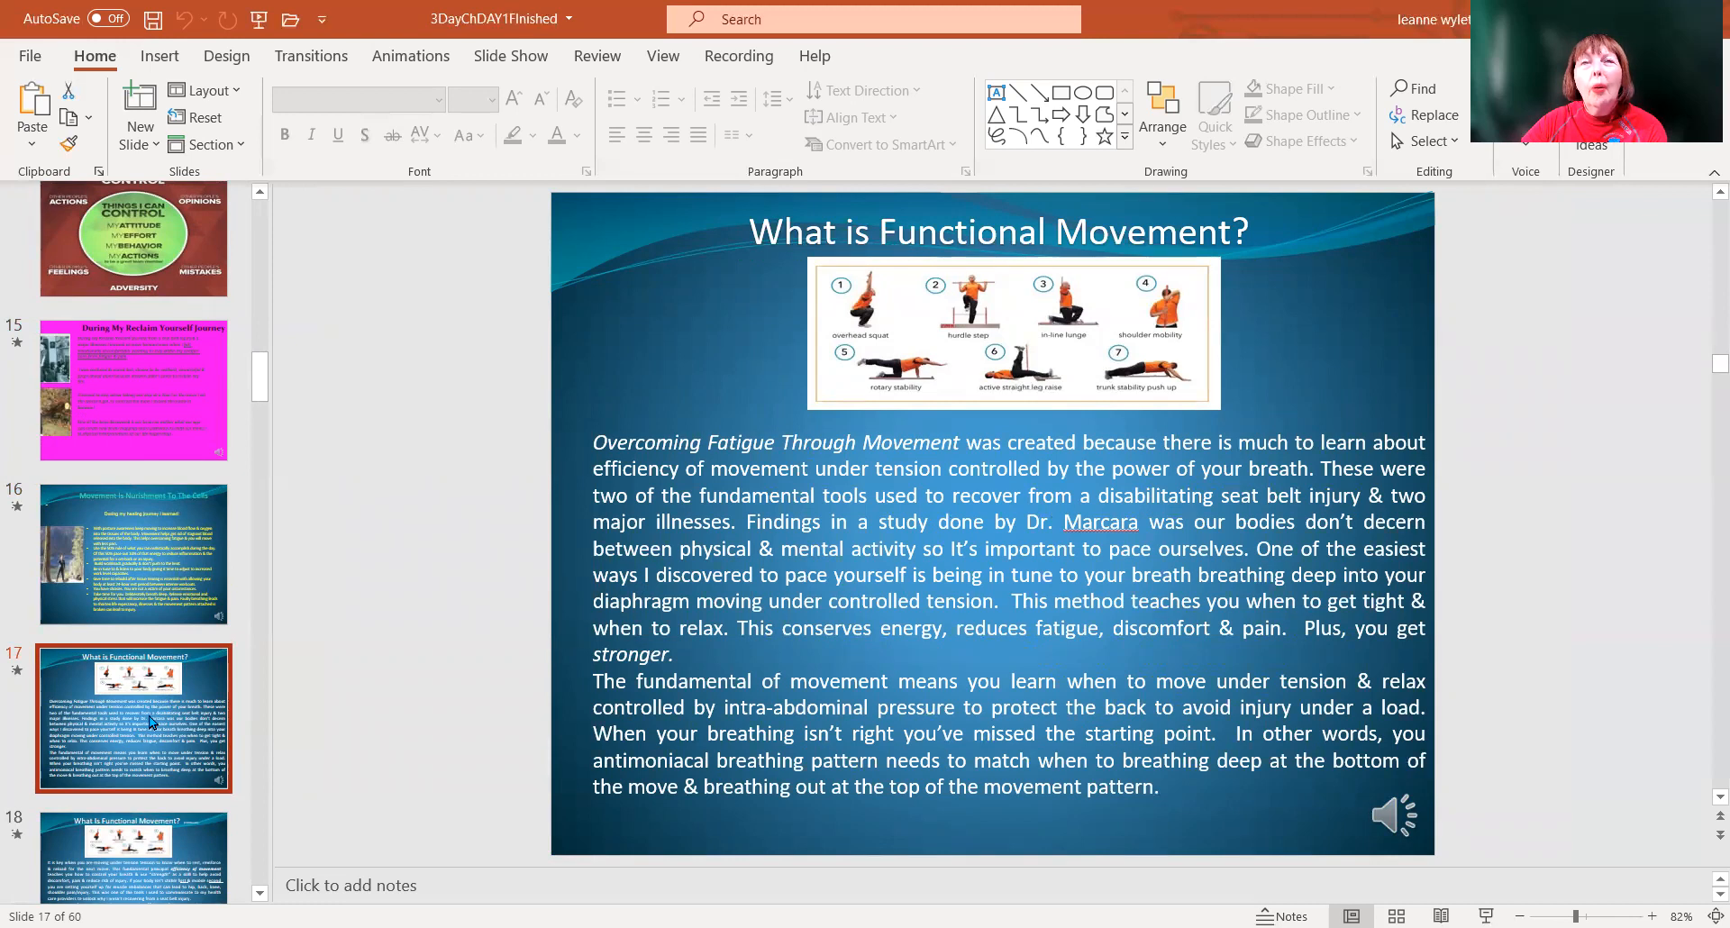
pyautogui.moveTo(776, 372)
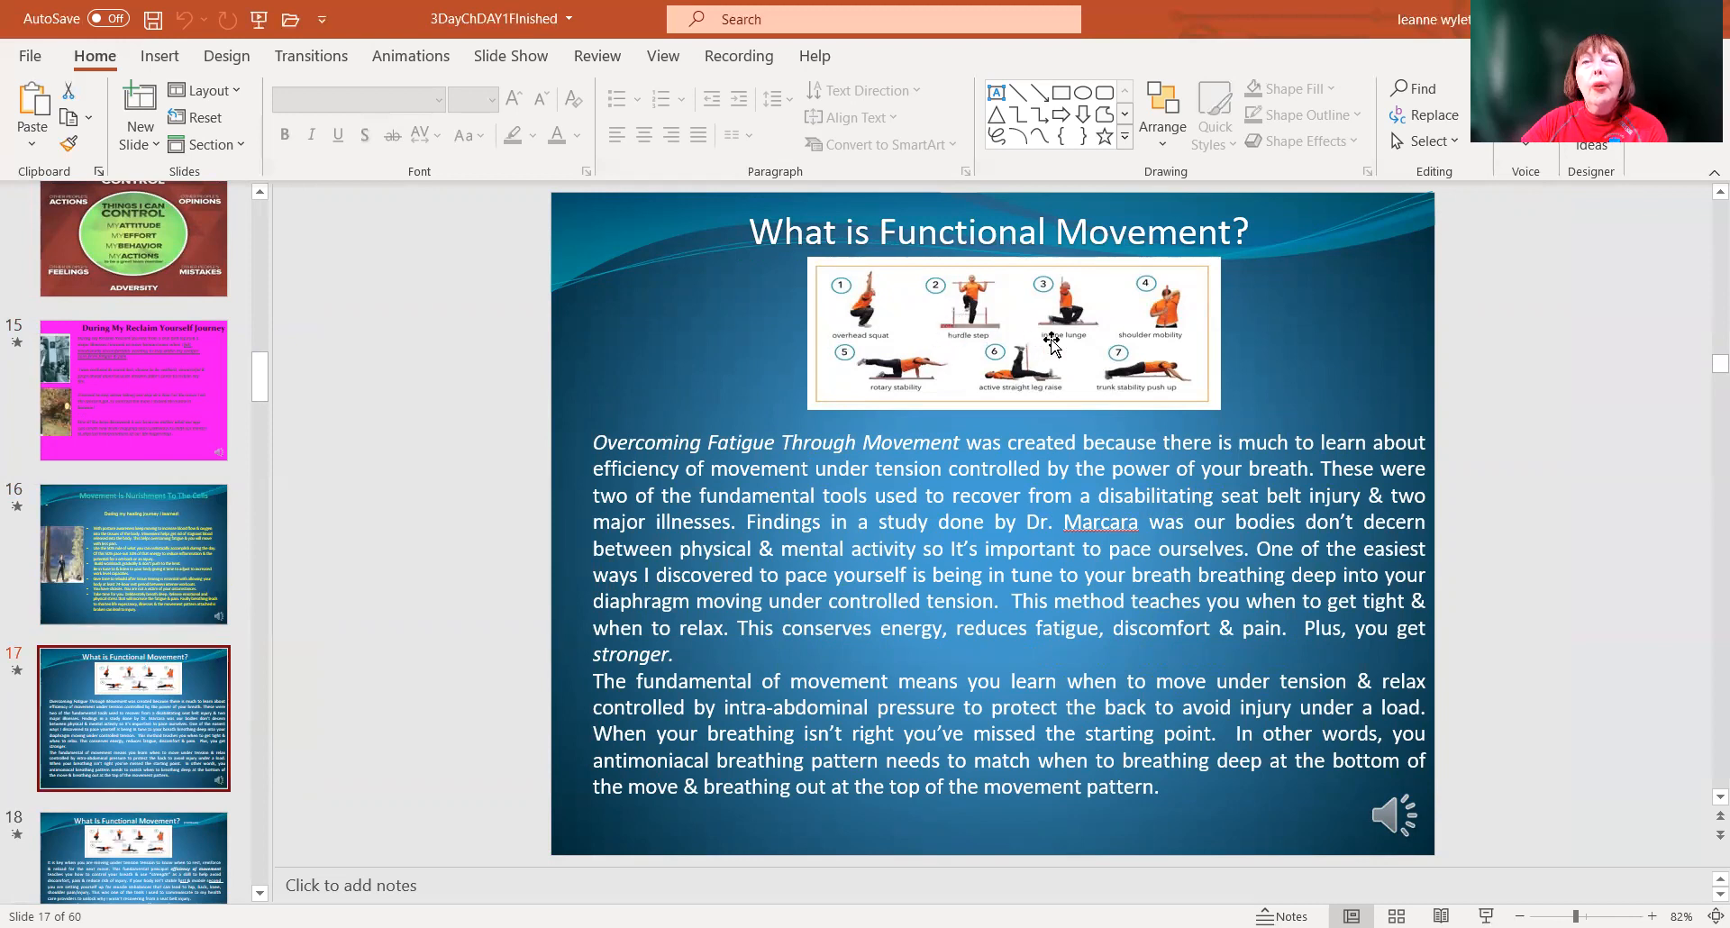
pyautogui.moveTo(1114, 326)
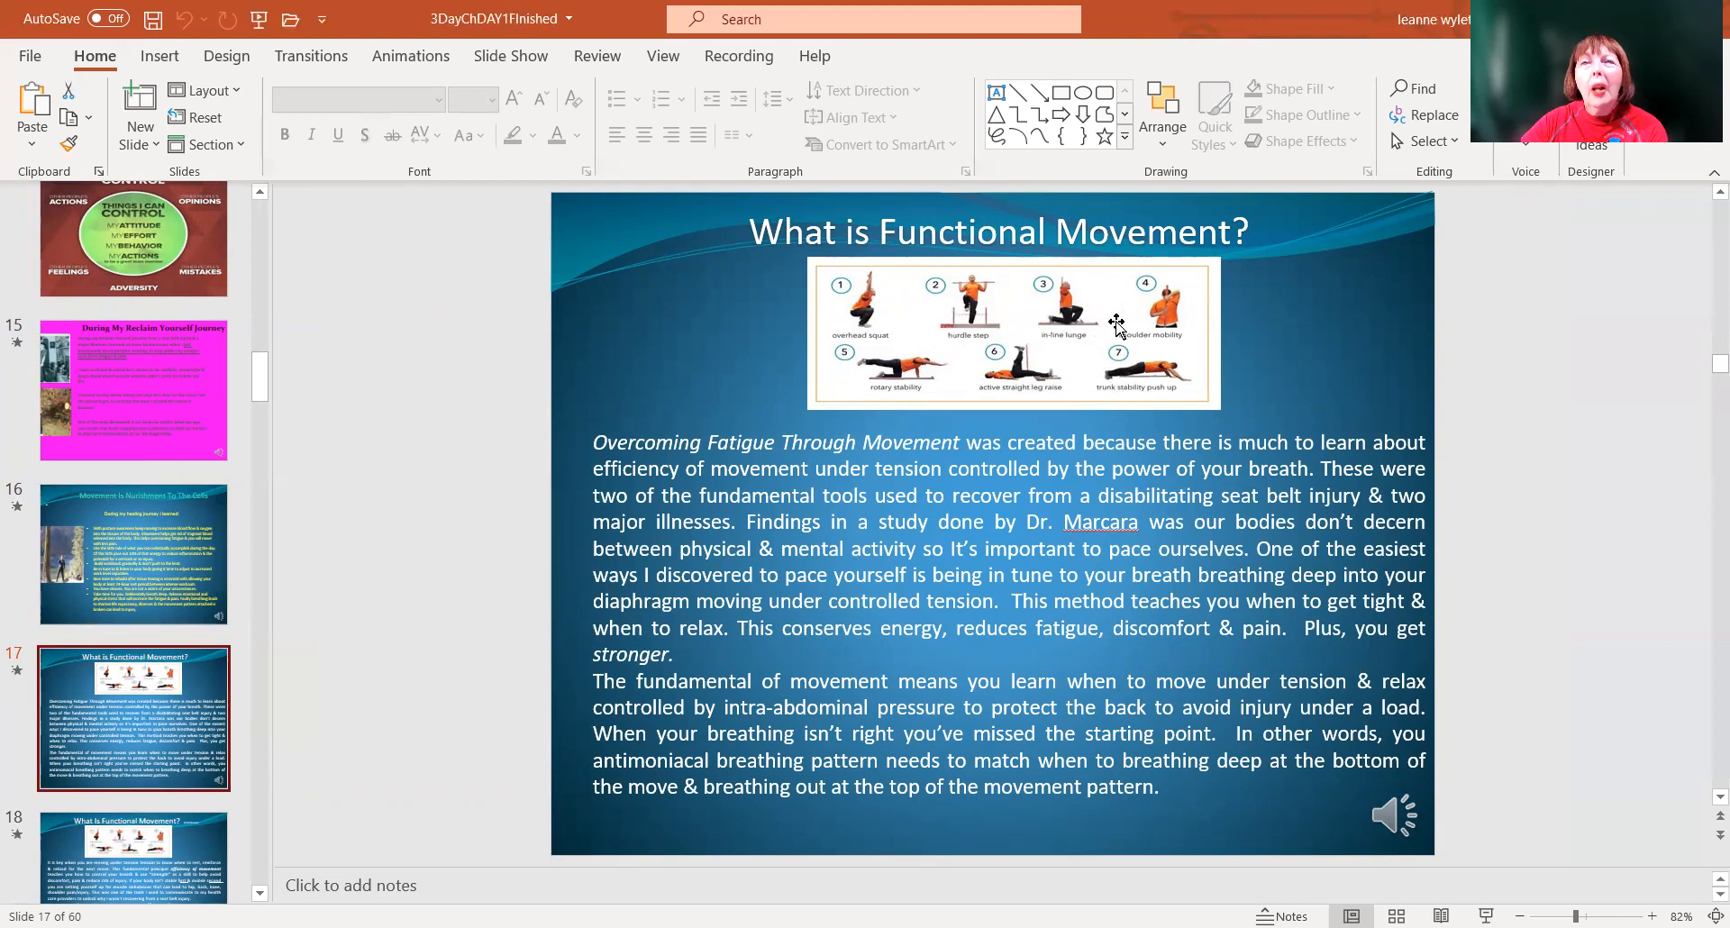
pyautogui.moveTo(890, 400)
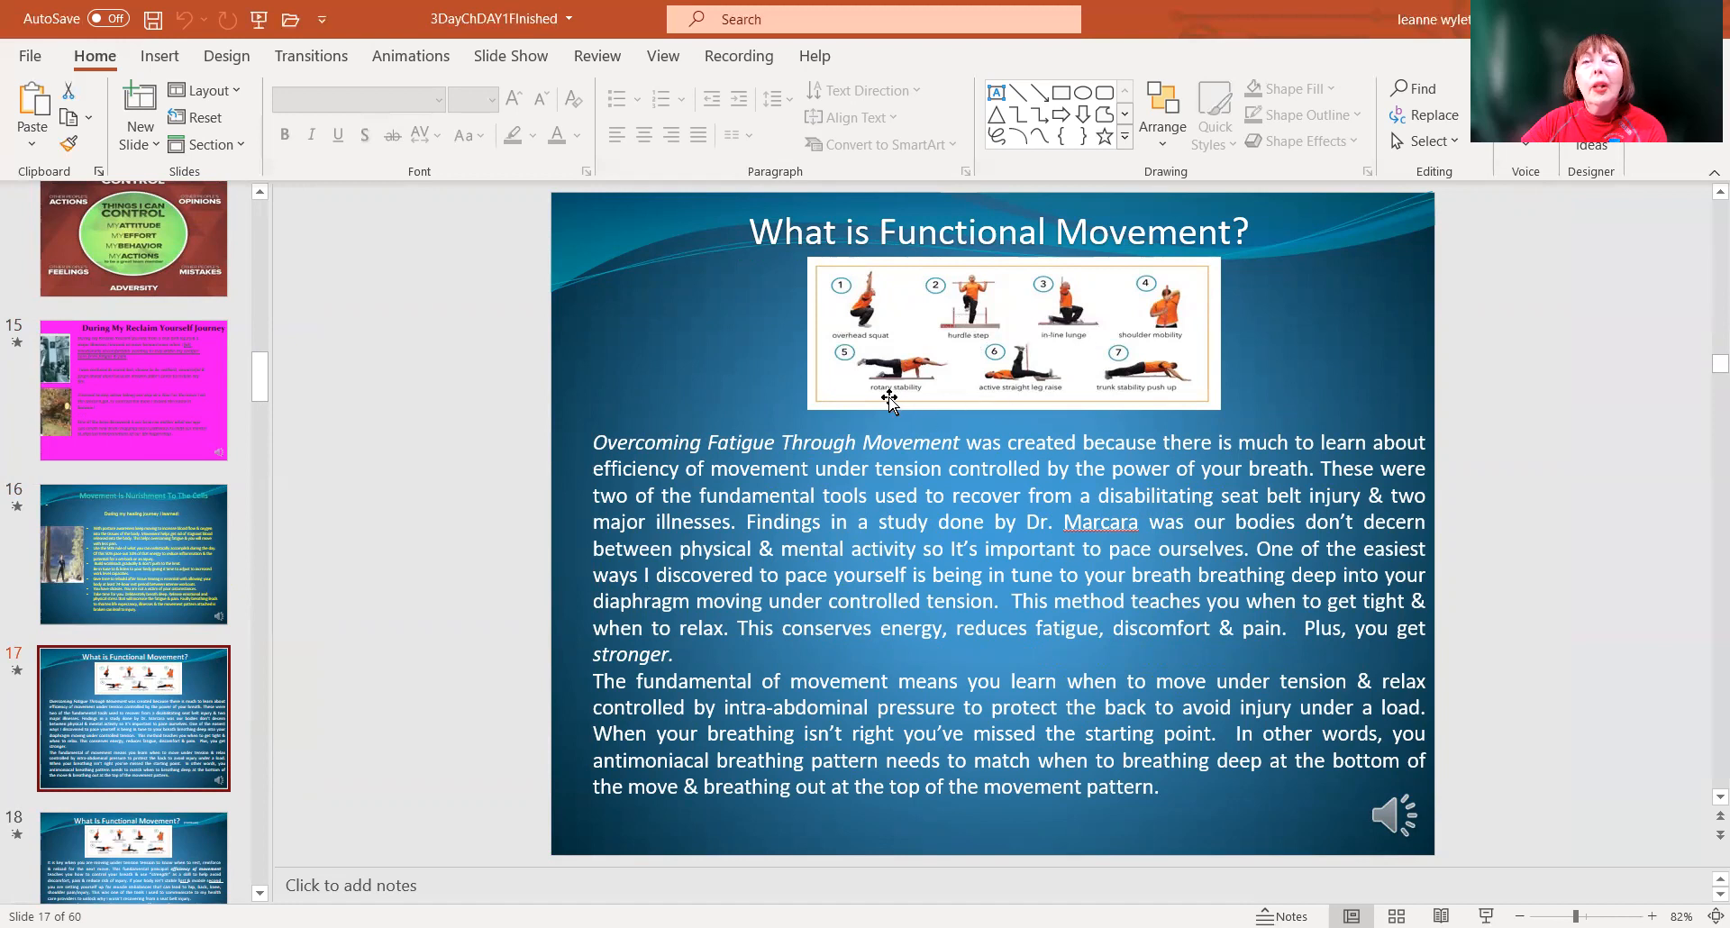
pyautogui.moveTo(902, 399)
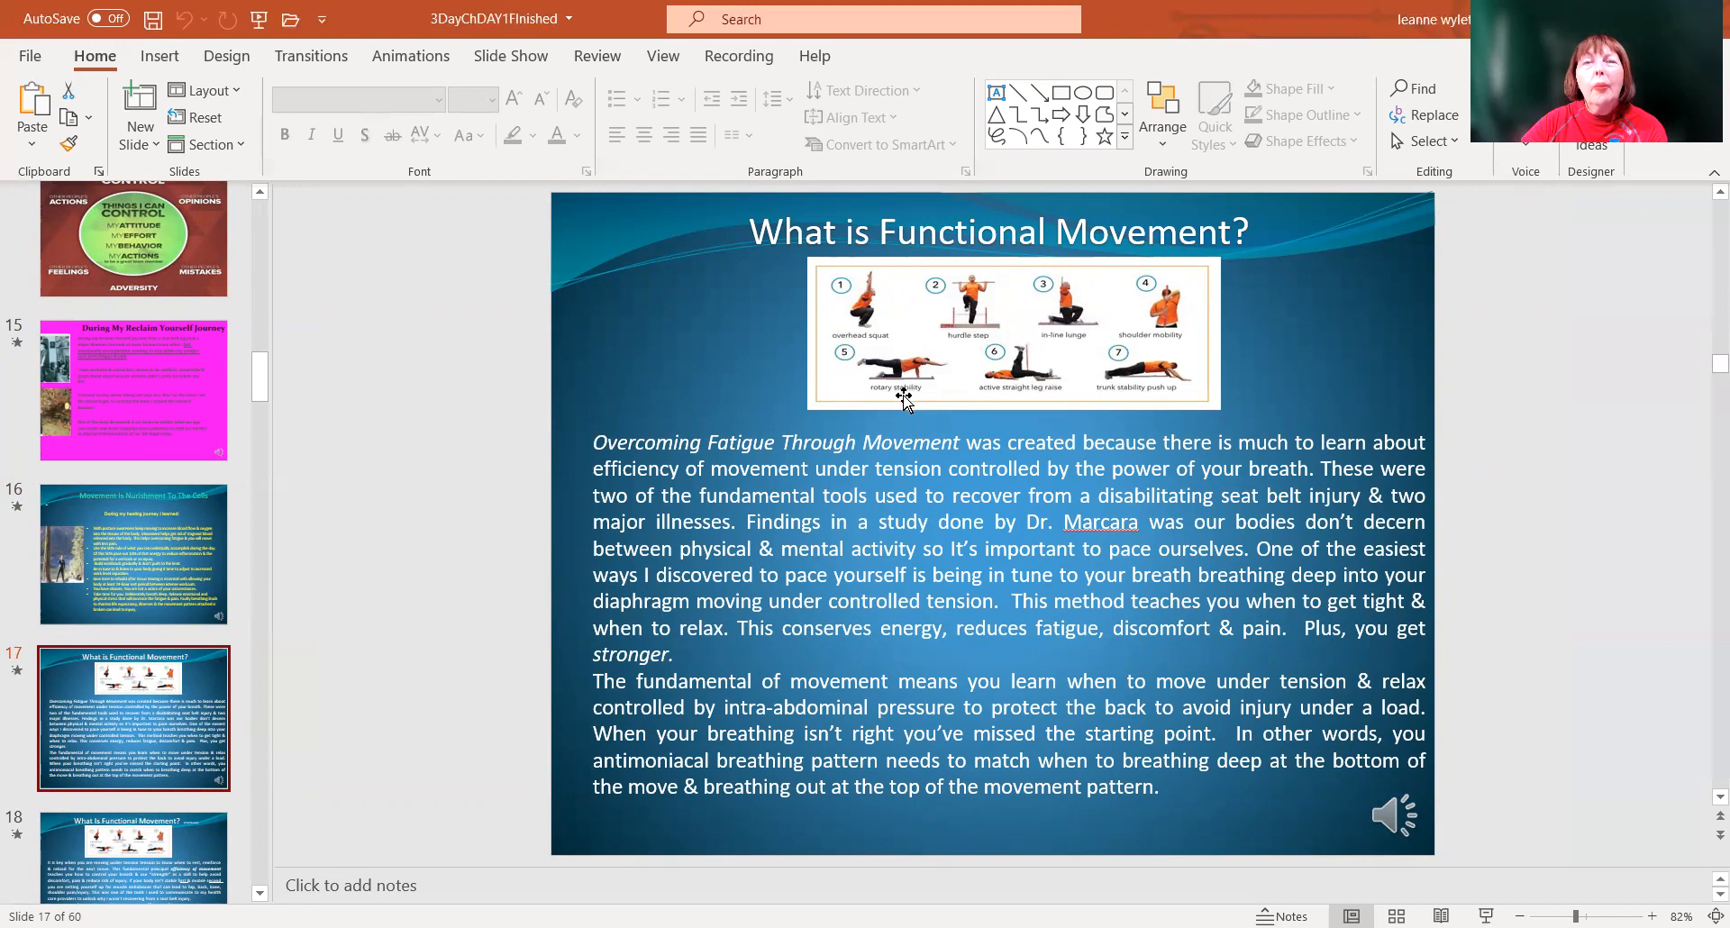
pyautogui.moveTo(903, 397)
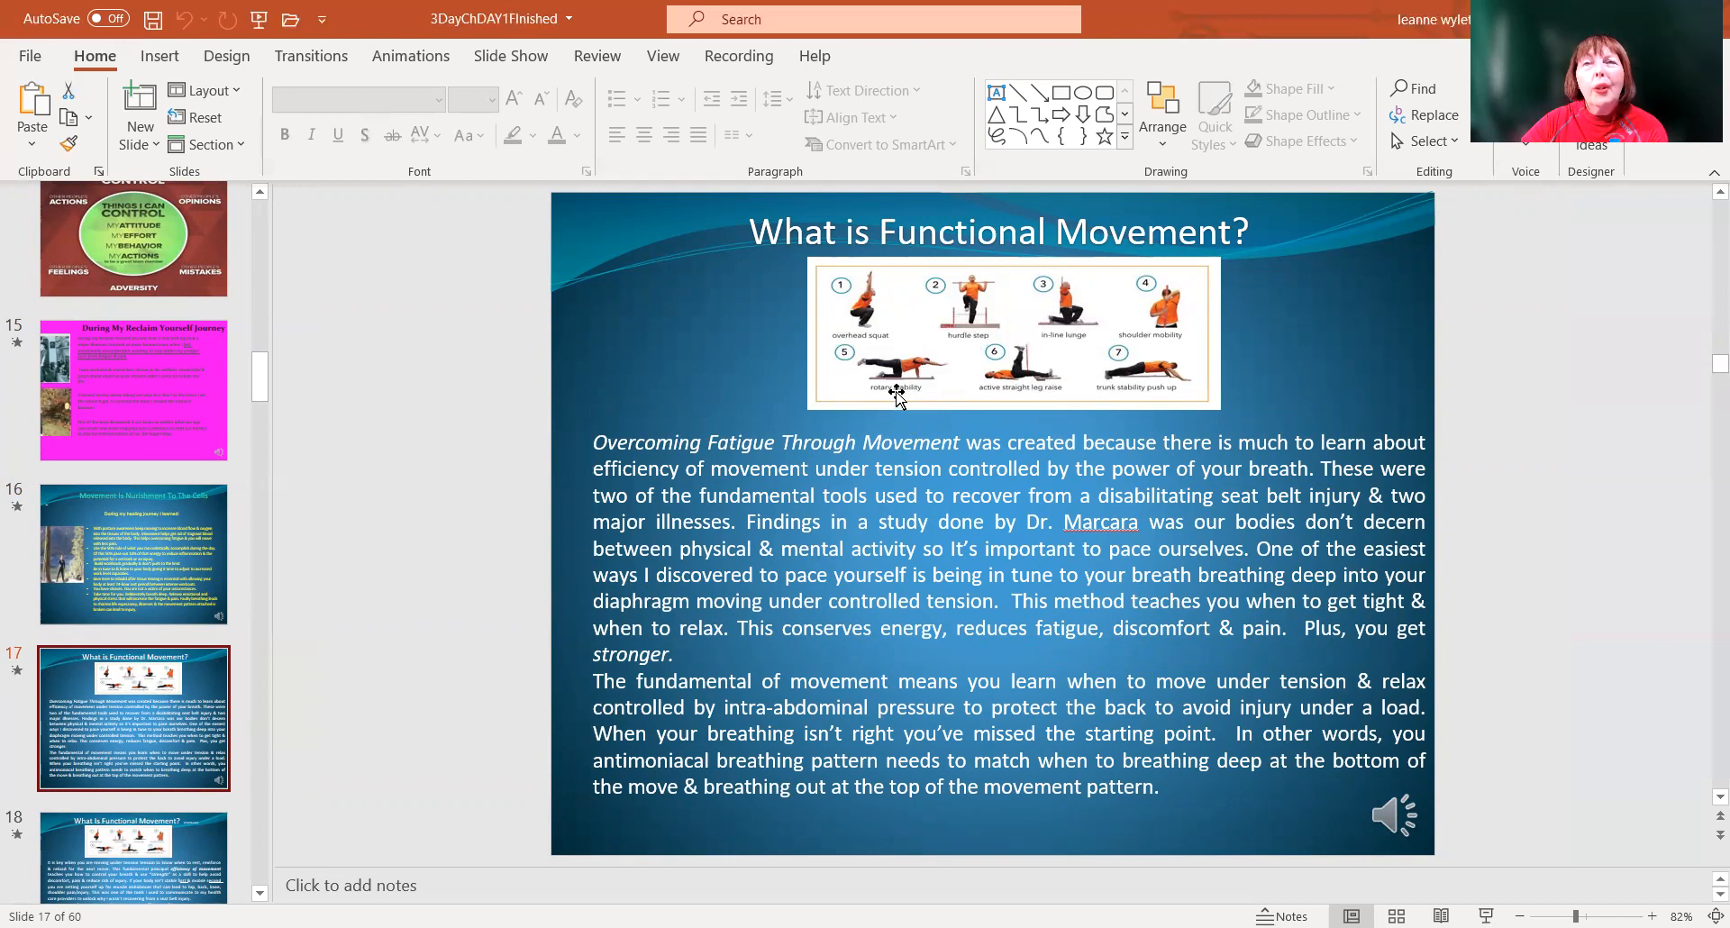
pyautogui.moveTo(1033, 398)
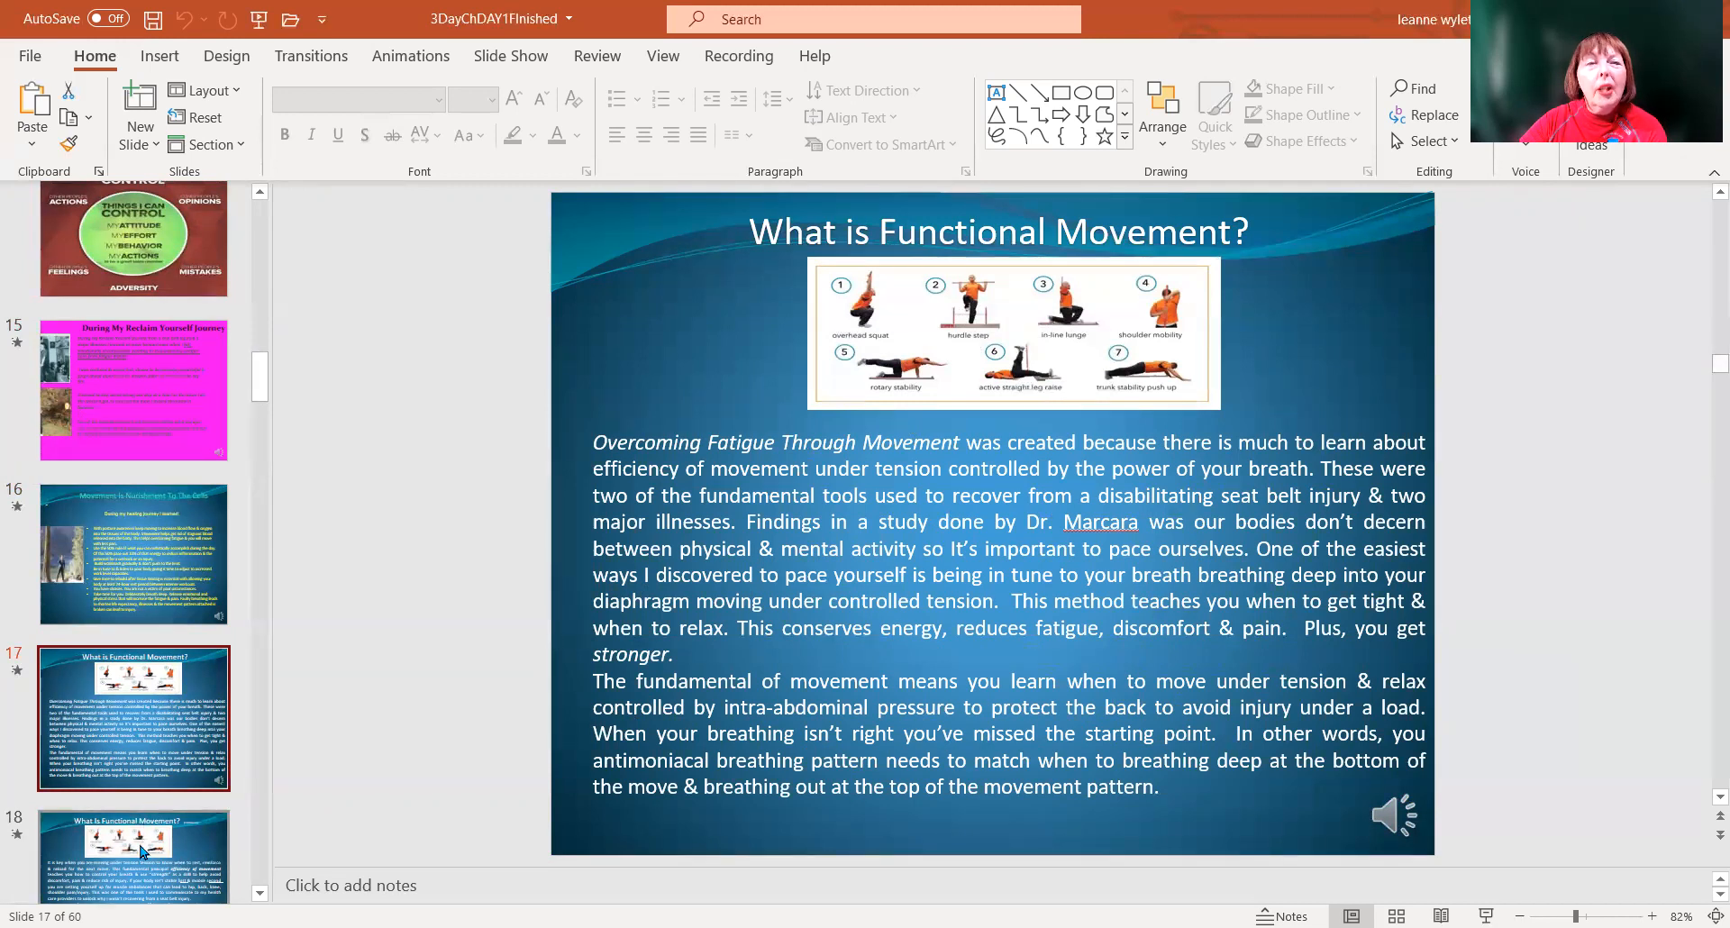
pyautogui.moveTo(138, 850)
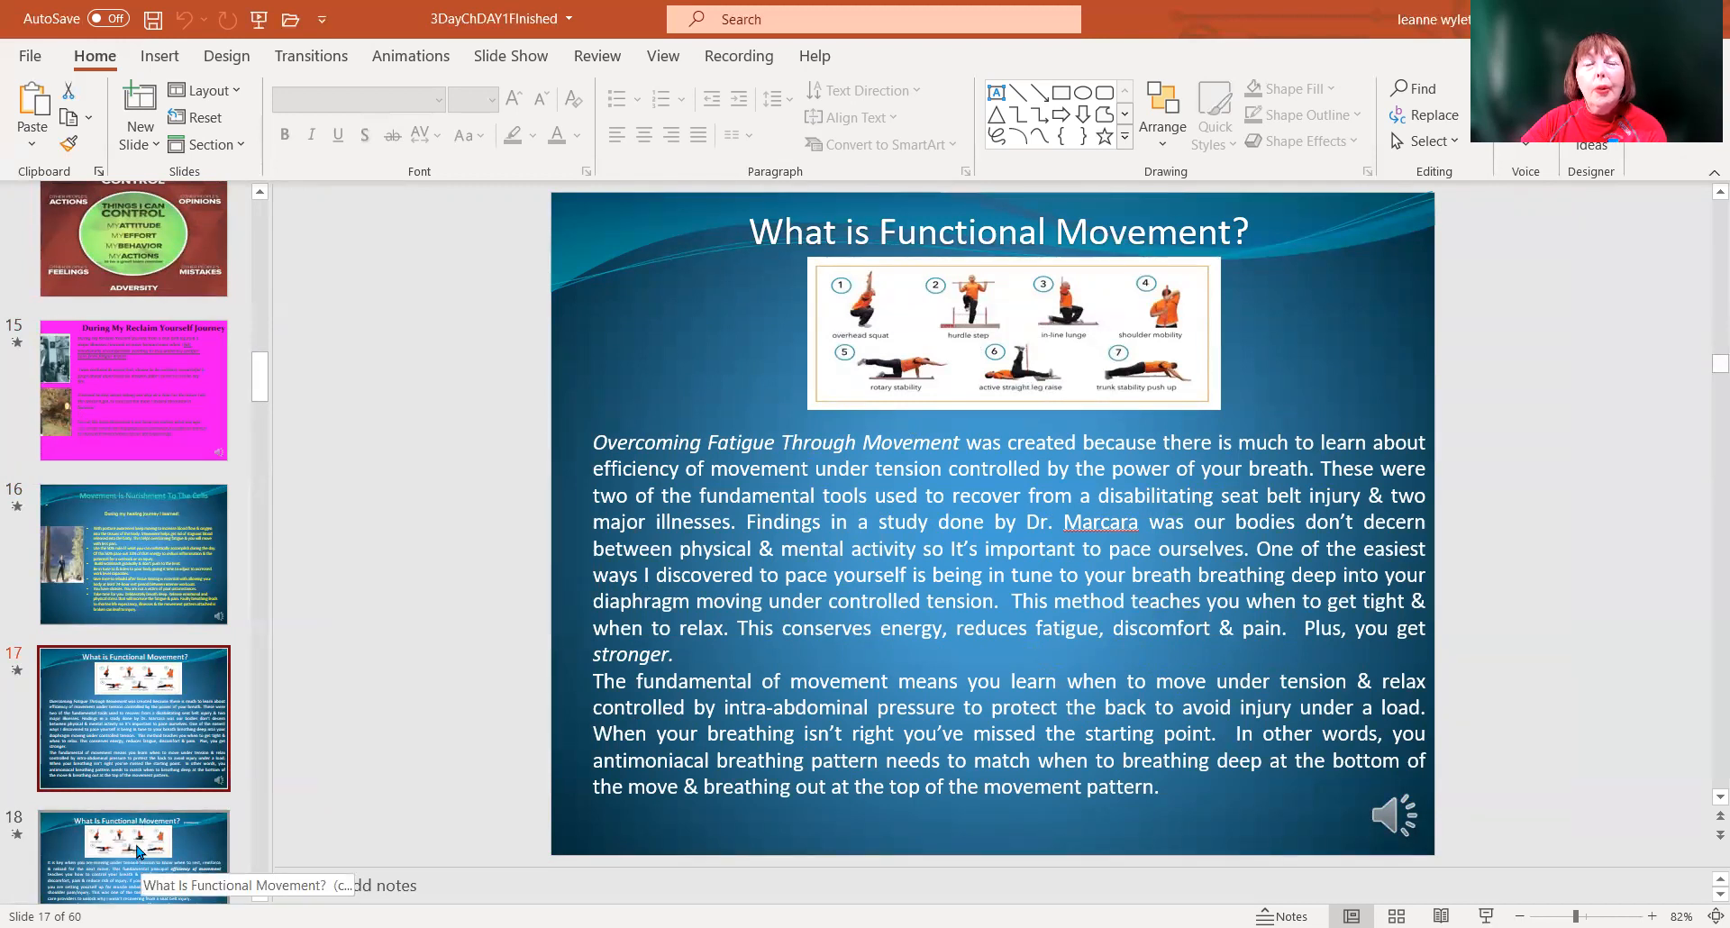
pyautogui.moveTo(198, 835)
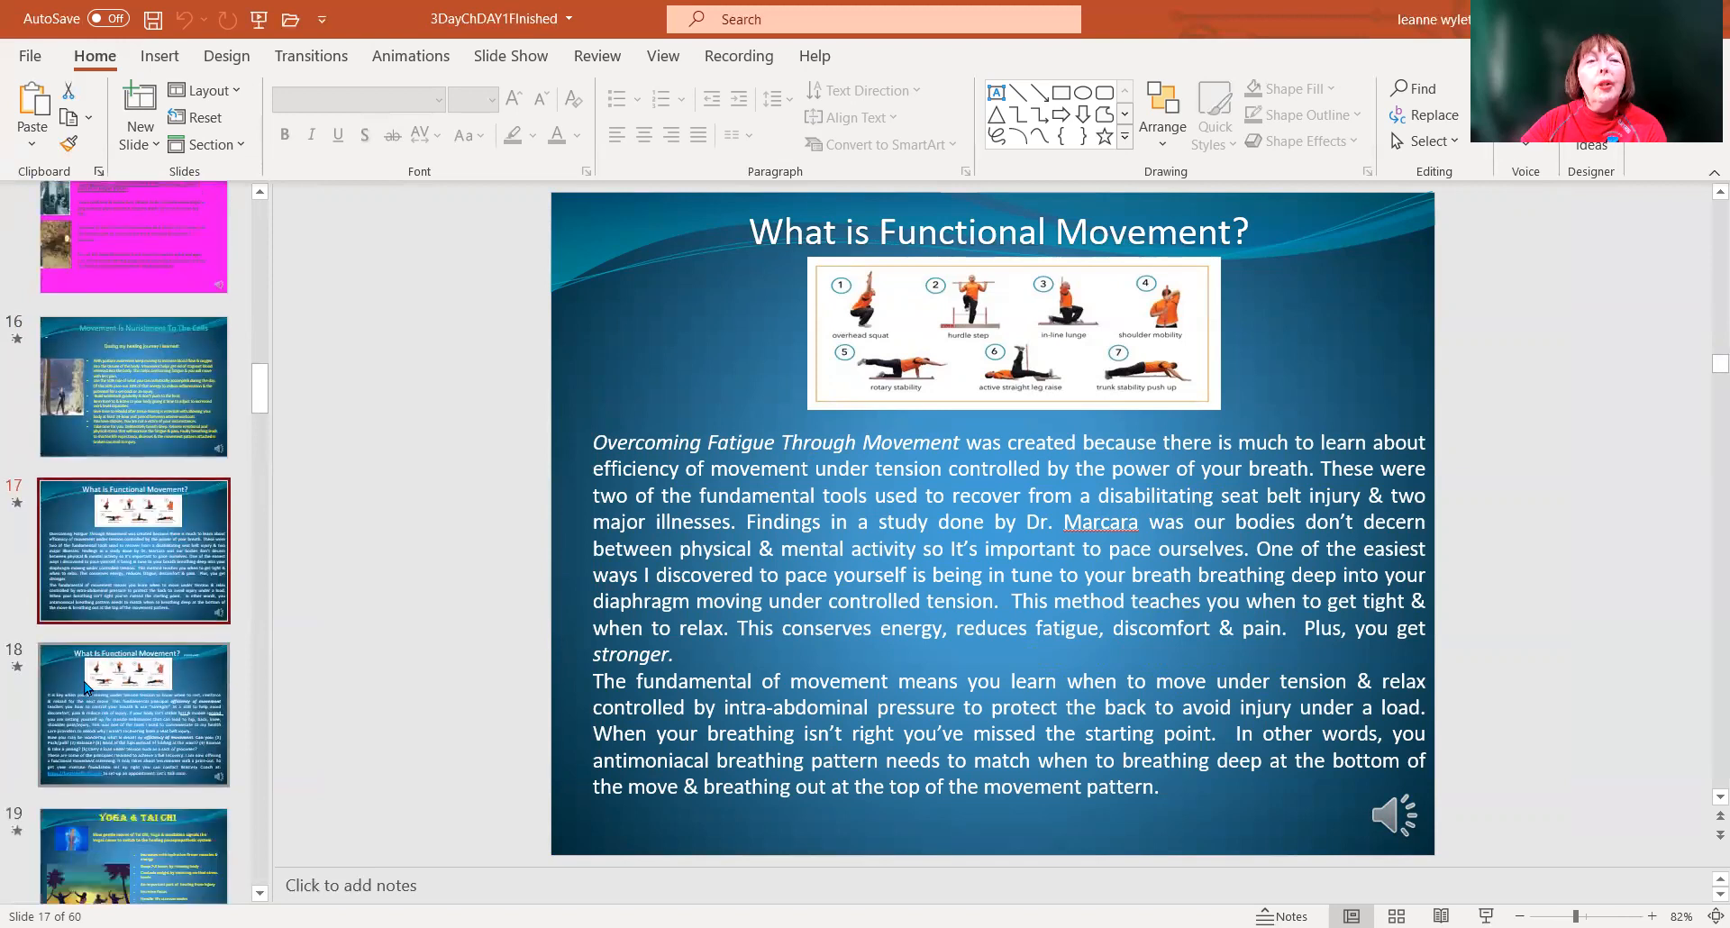
# Open slide 18, the continued What Is Functional Movement? slide with the screening offer
pyautogui.click(132, 712)
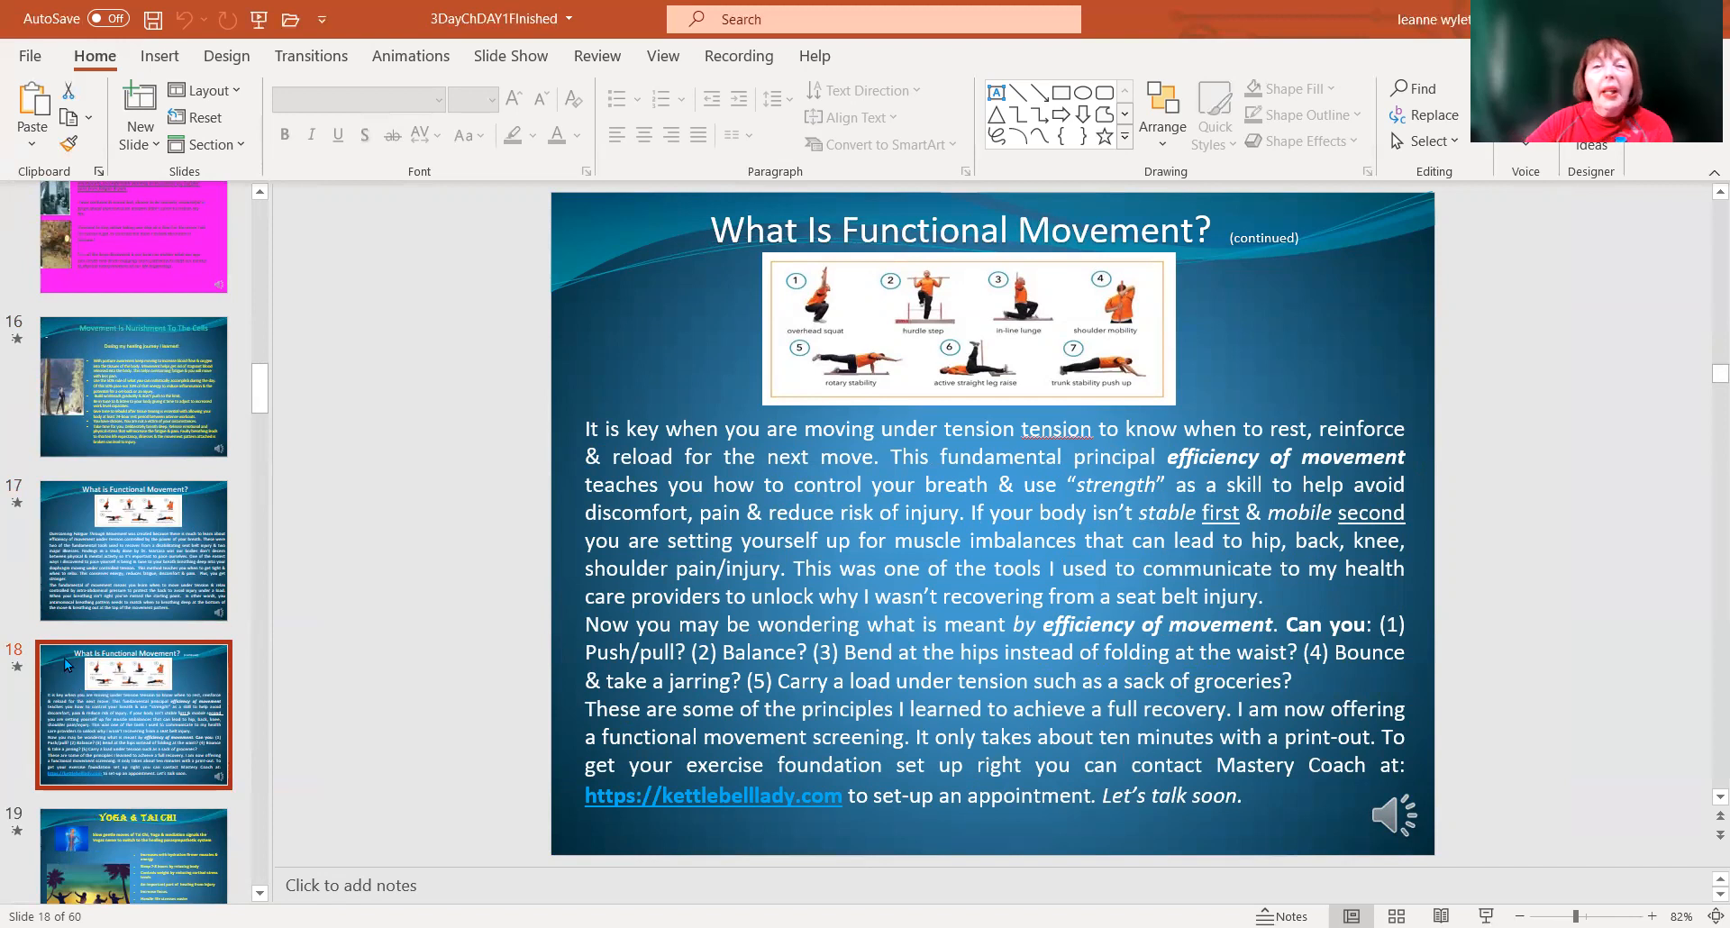
pyautogui.moveTo(132, 757)
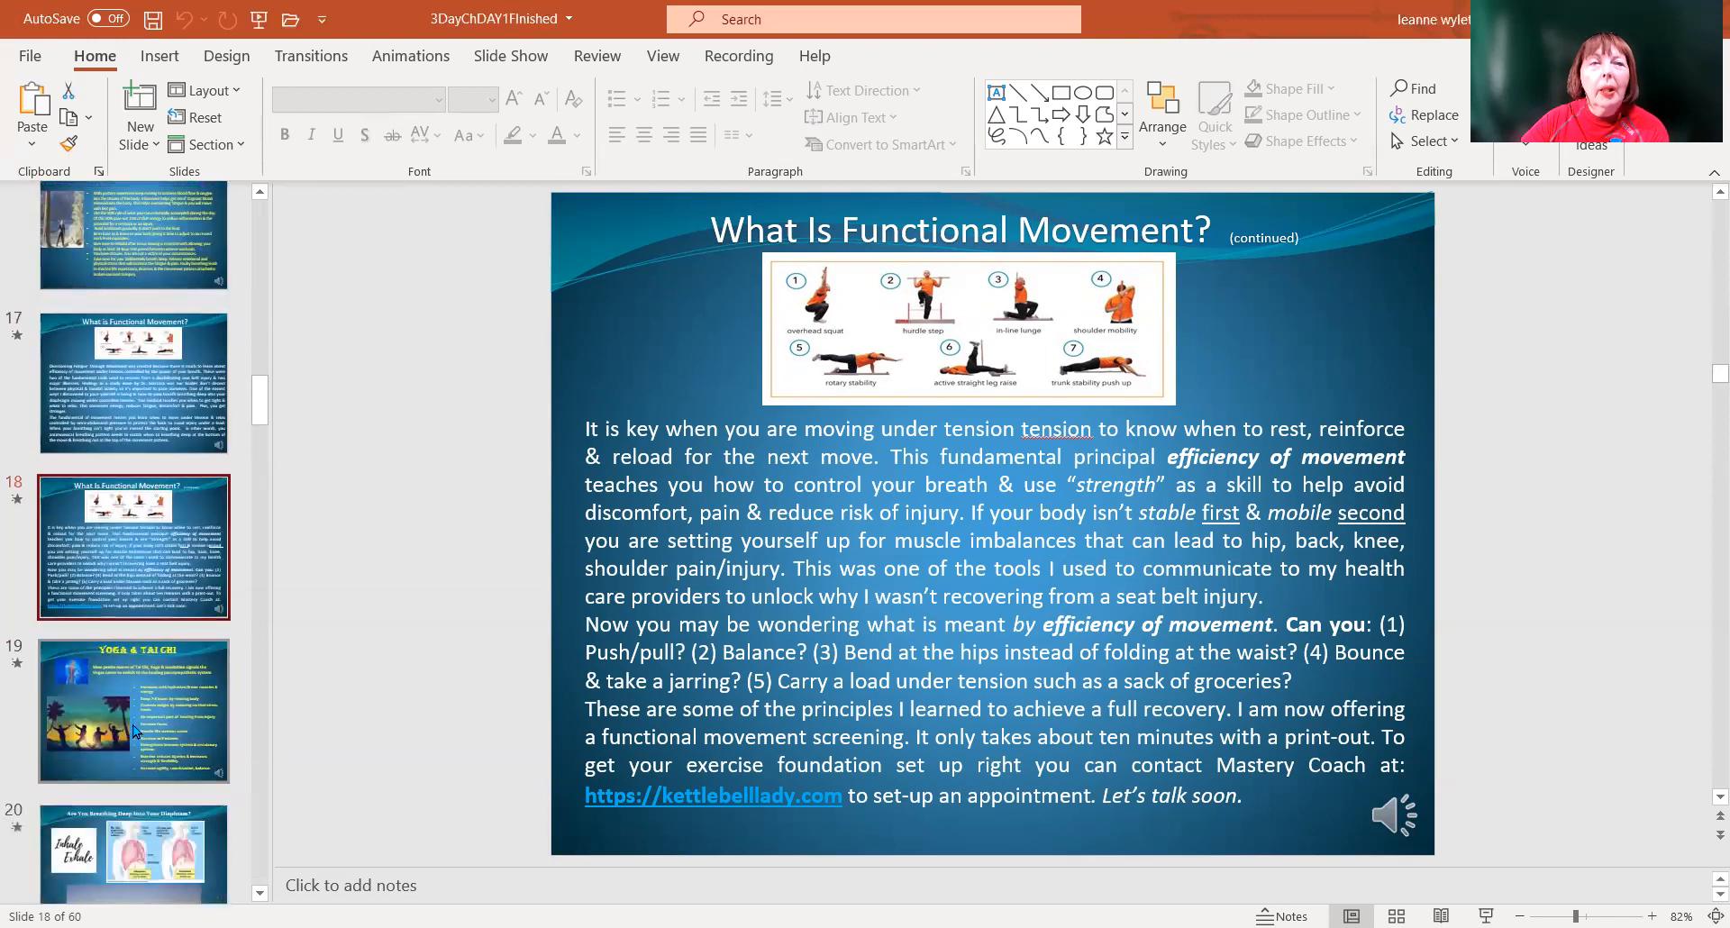
pyautogui.click(133, 710)
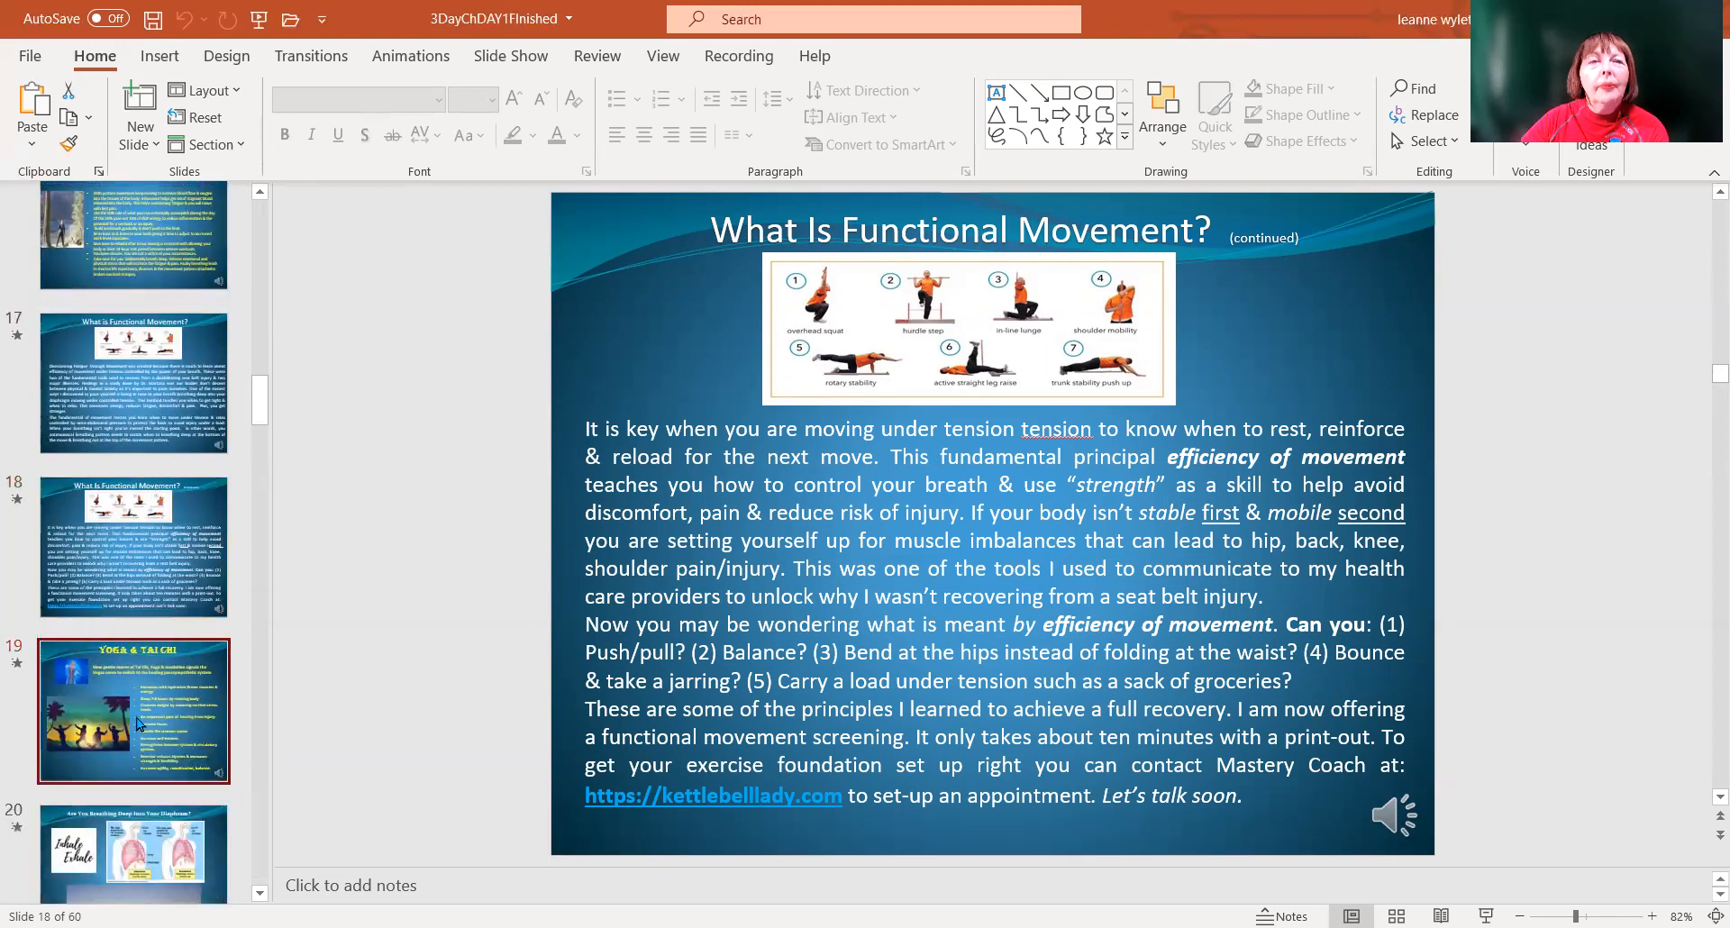
# Display slide 19, Yoga & Tai Chi, listing gentle-movement benefits beside a sunset image
pyautogui.click(132, 709)
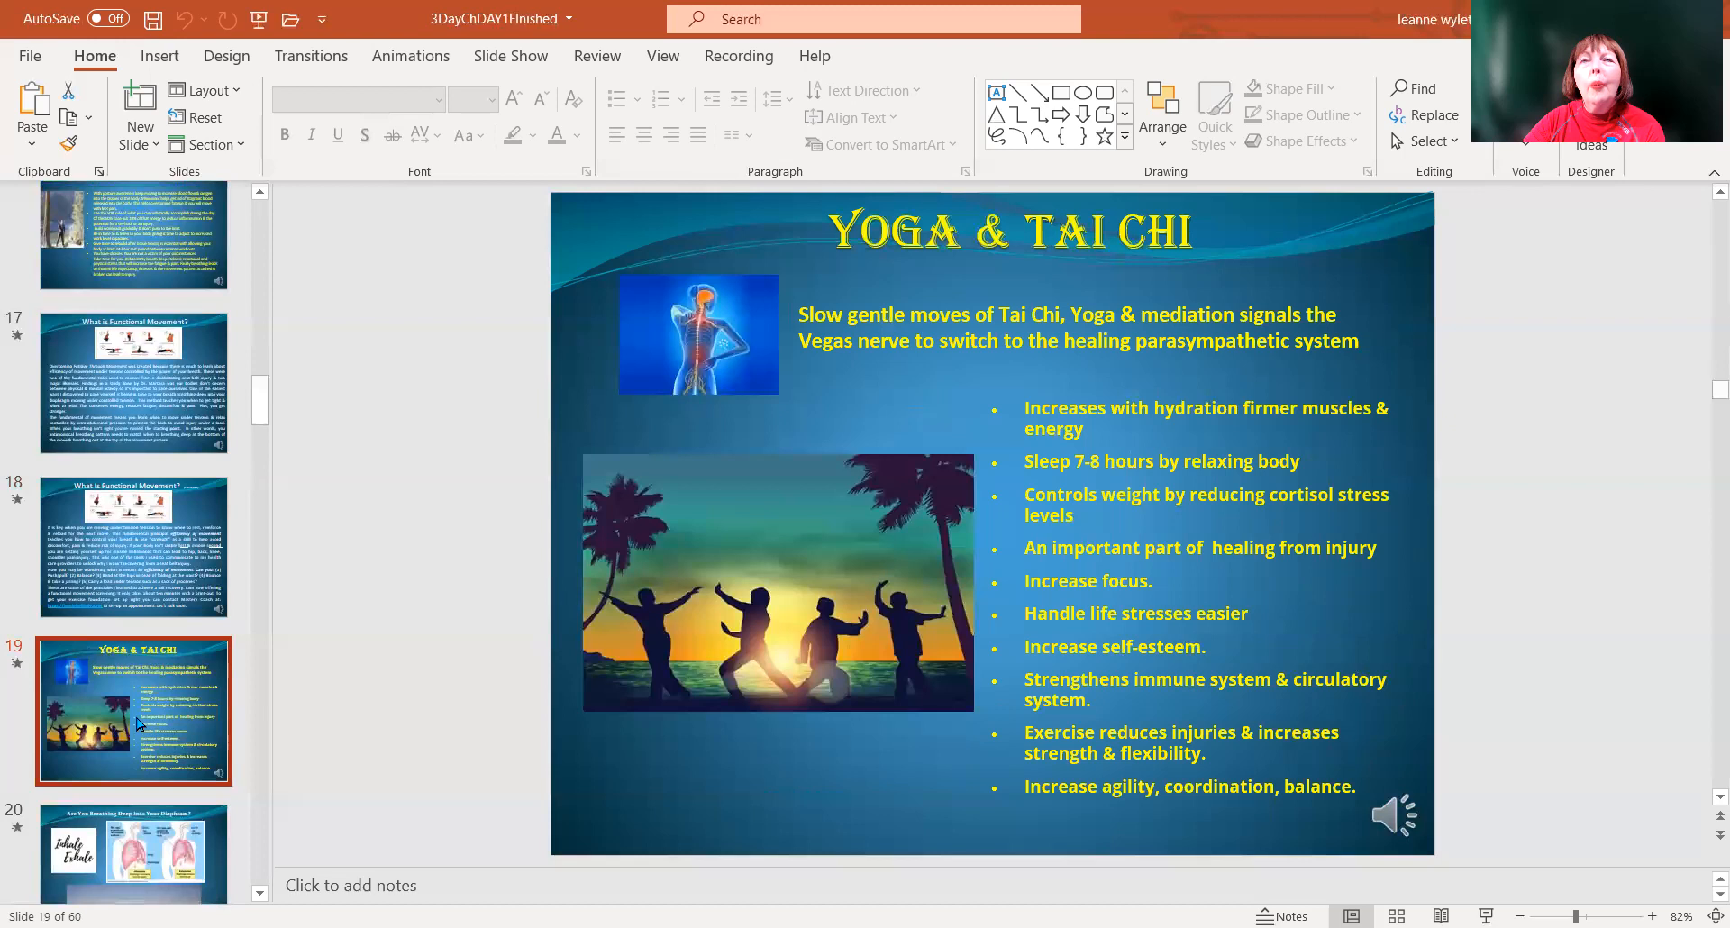
pyautogui.moveTo(648, 331)
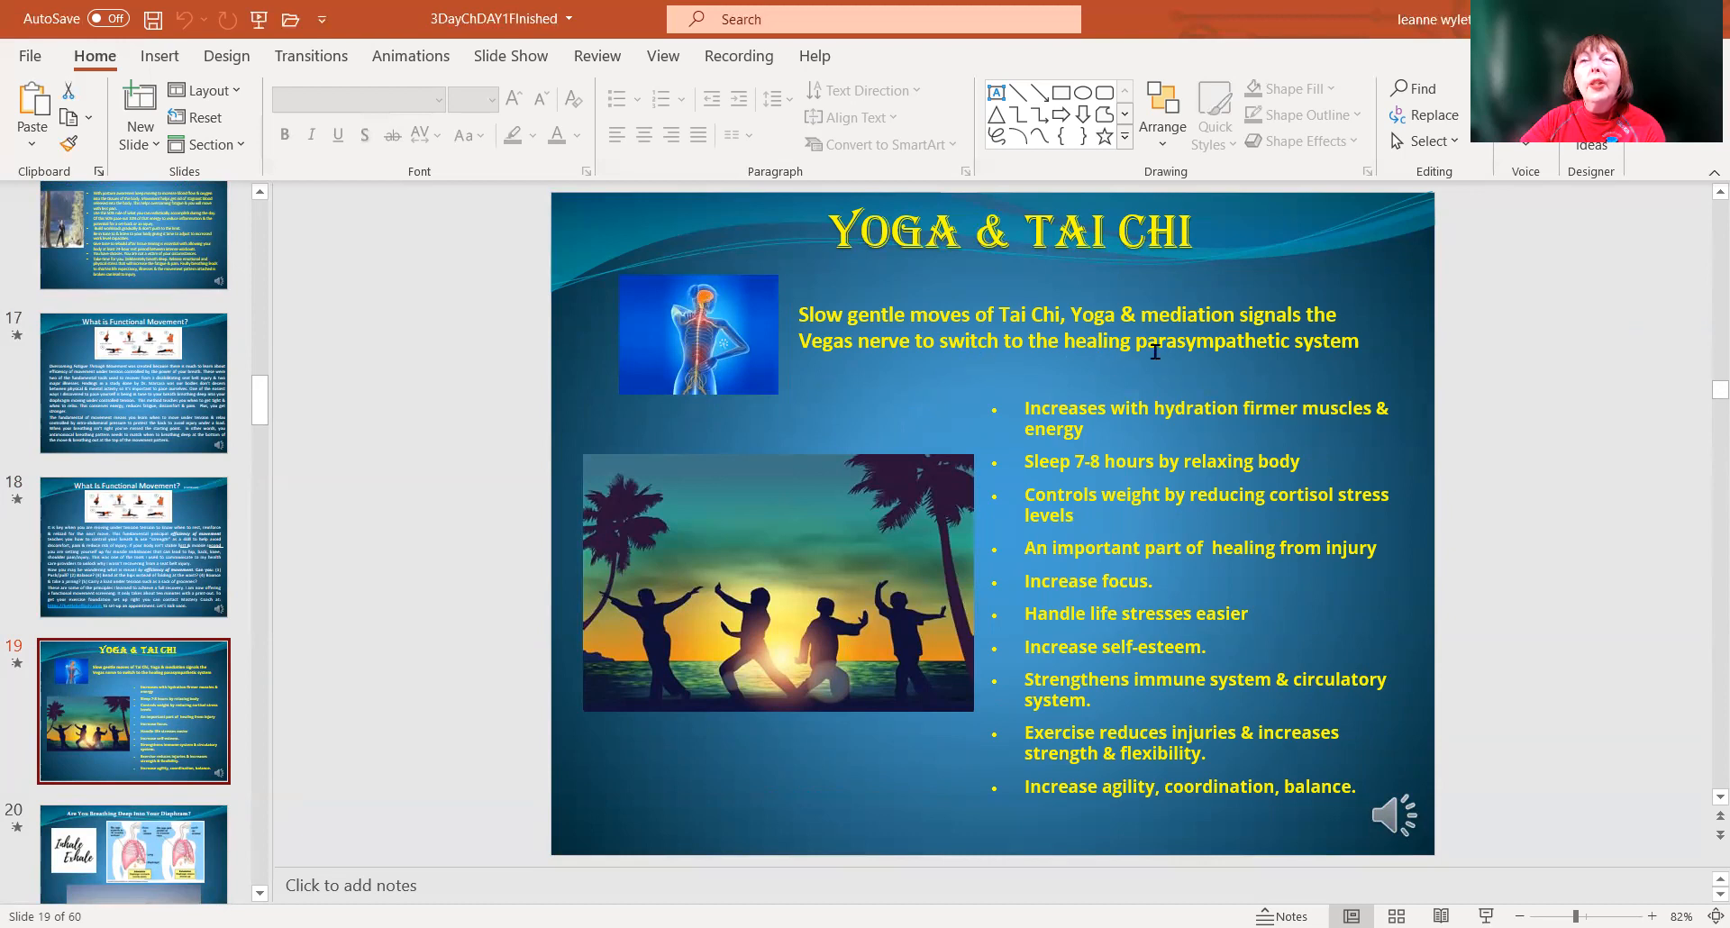
pyautogui.moveTo(1203, 382)
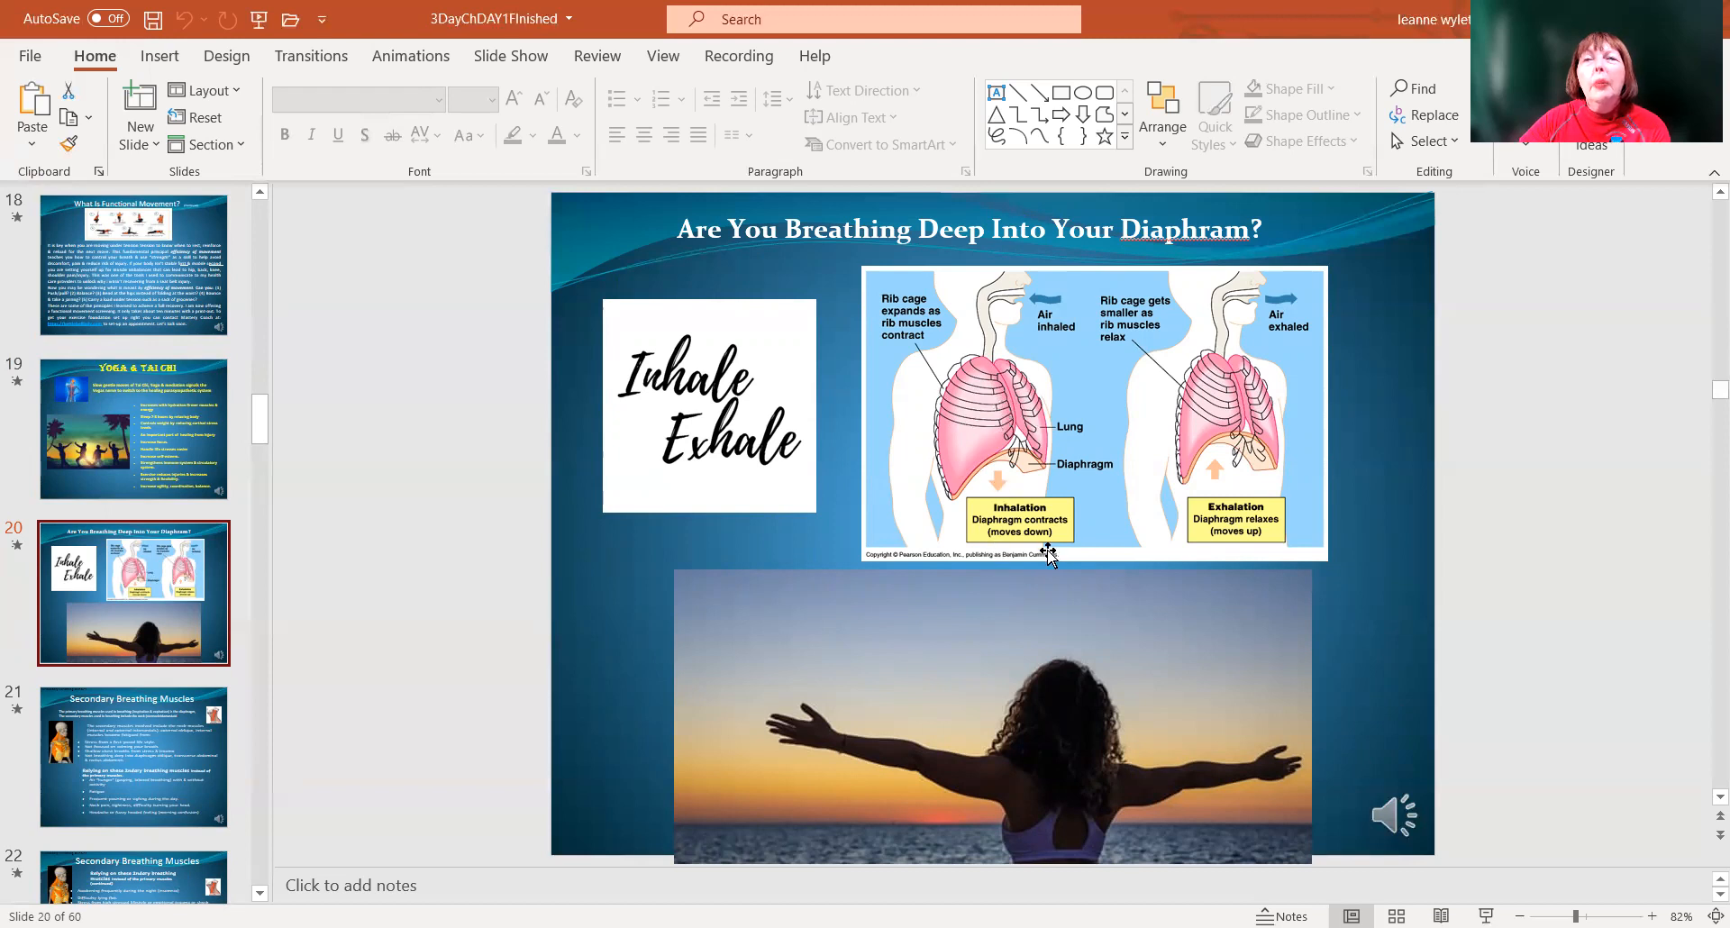
pyautogui.moveTo(1233, 528)
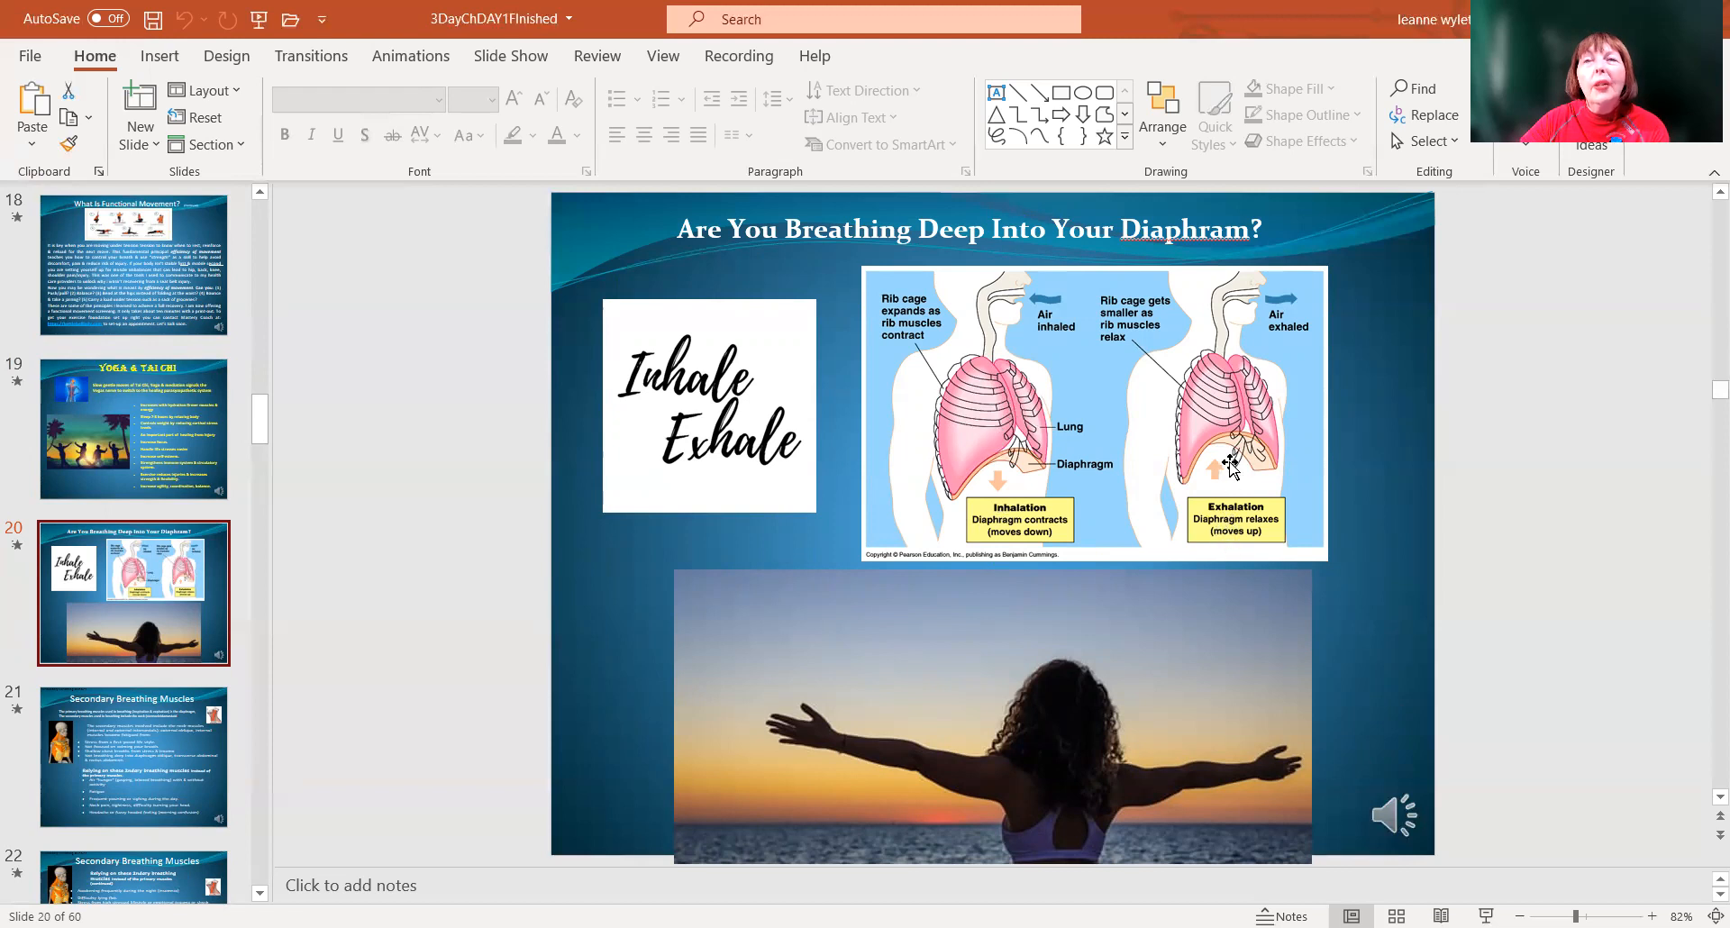
pyautogui.moveTo(797, 753)
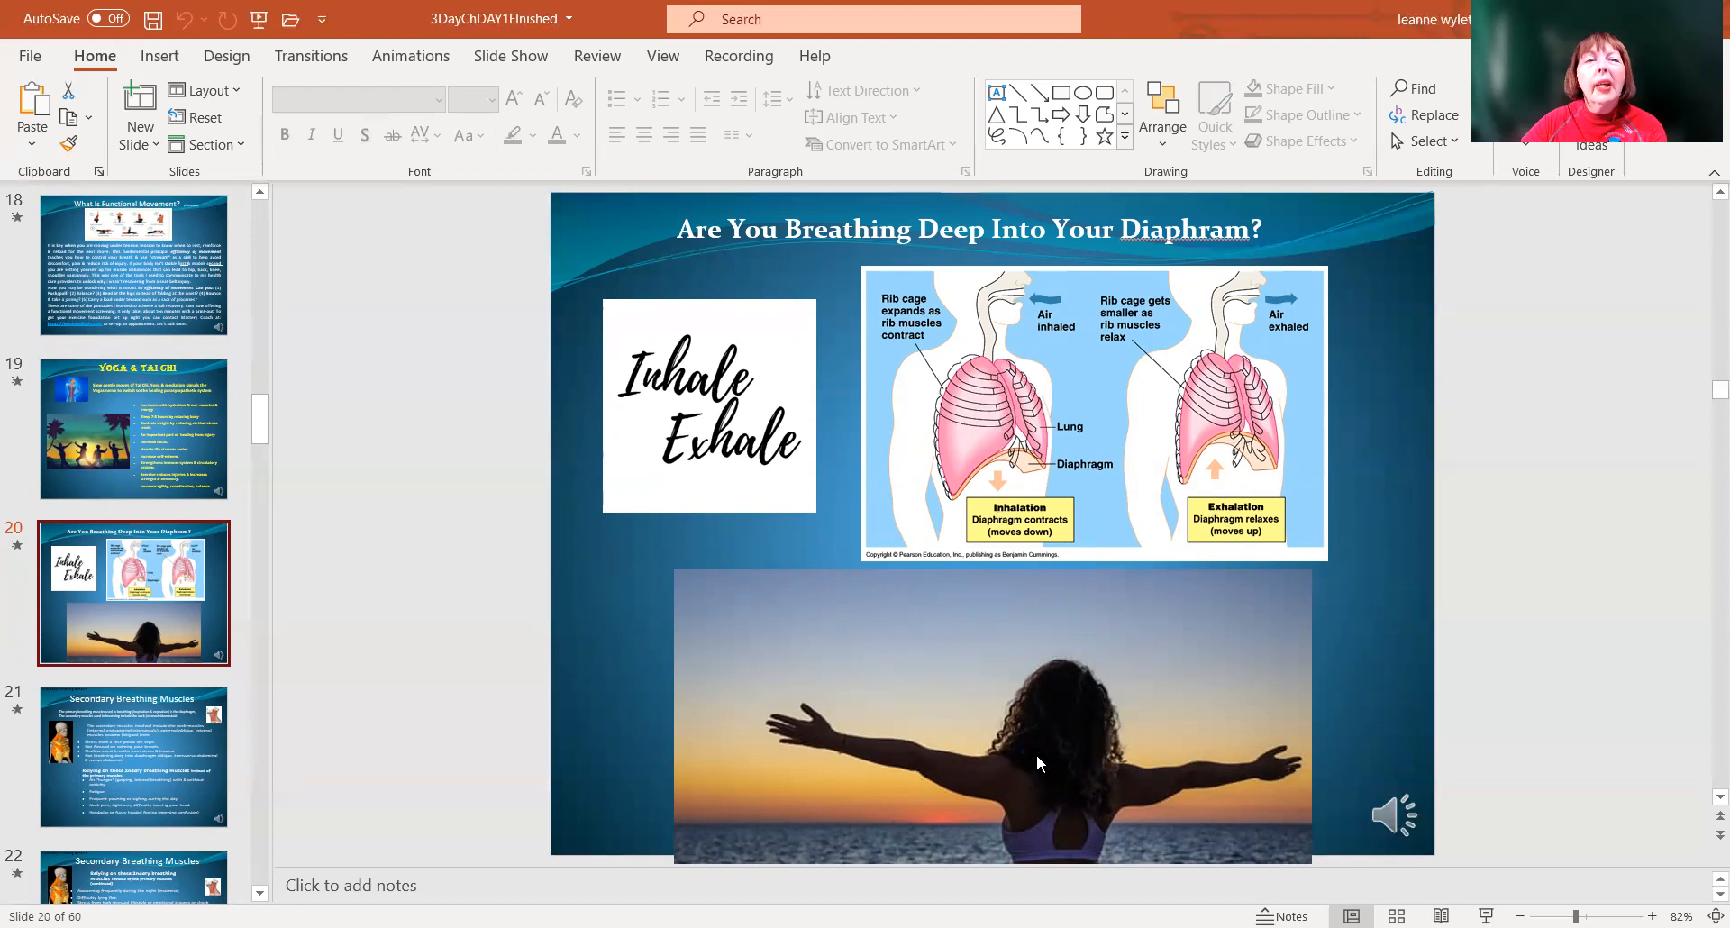
pyautogui.moveTo(113, 737)
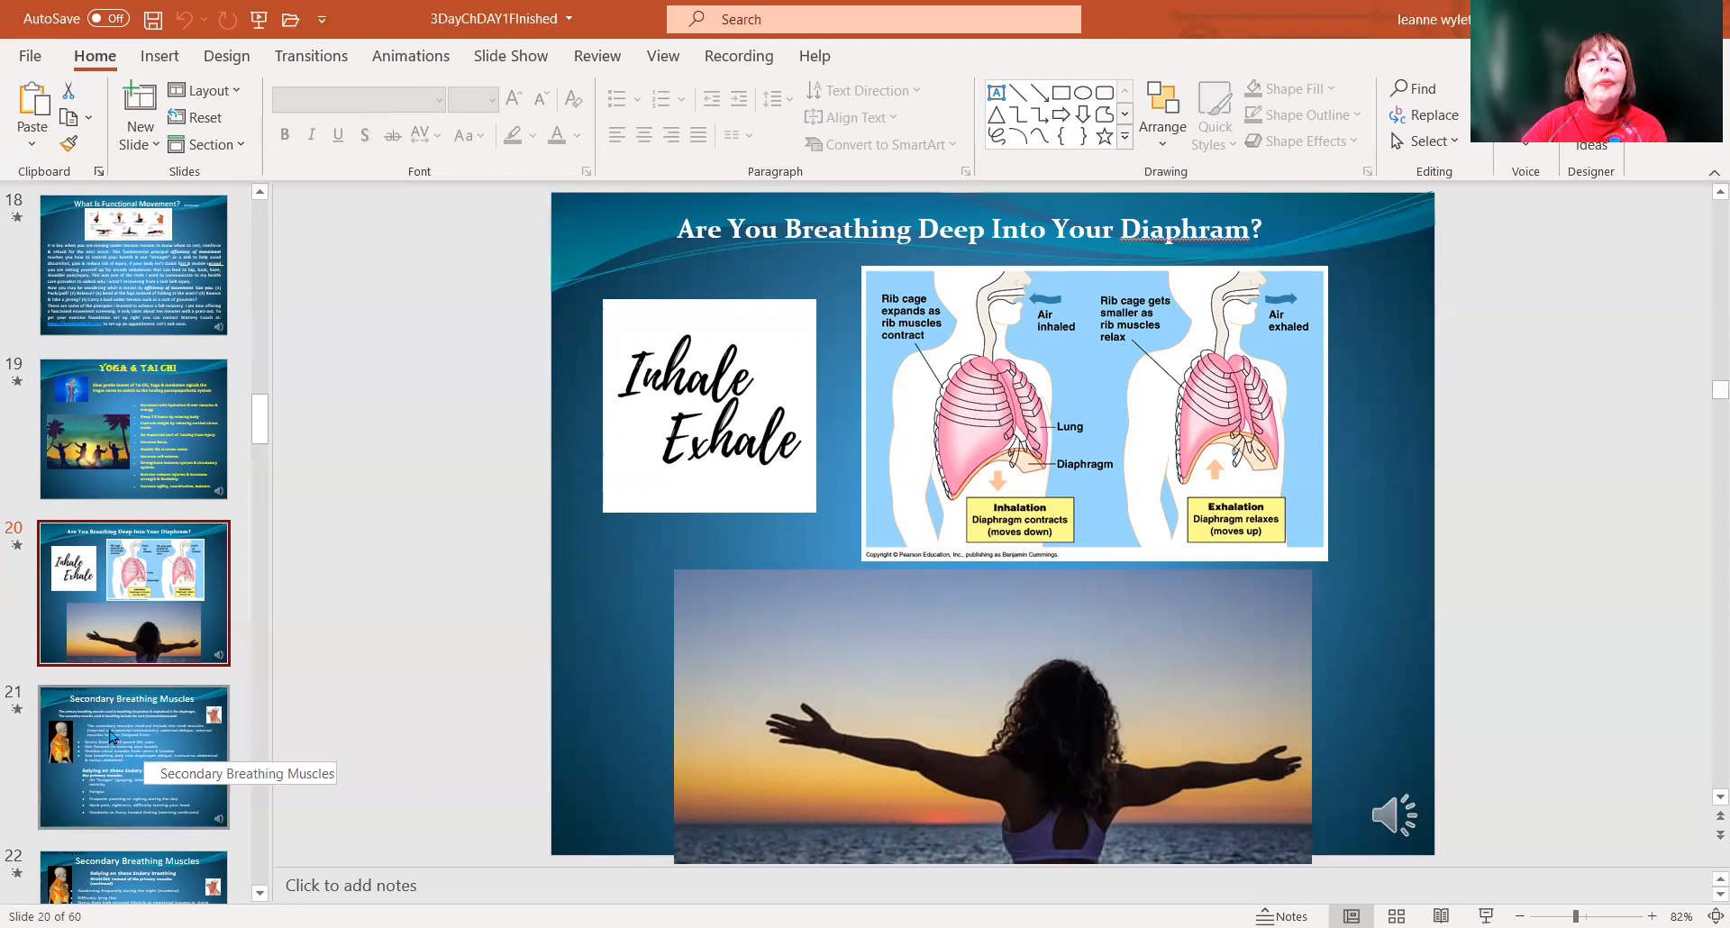
# Show slide 22, the continued Secondary Breathing Muscles slide with symptoms and coaching offer
pyautogui.click(132, 753)
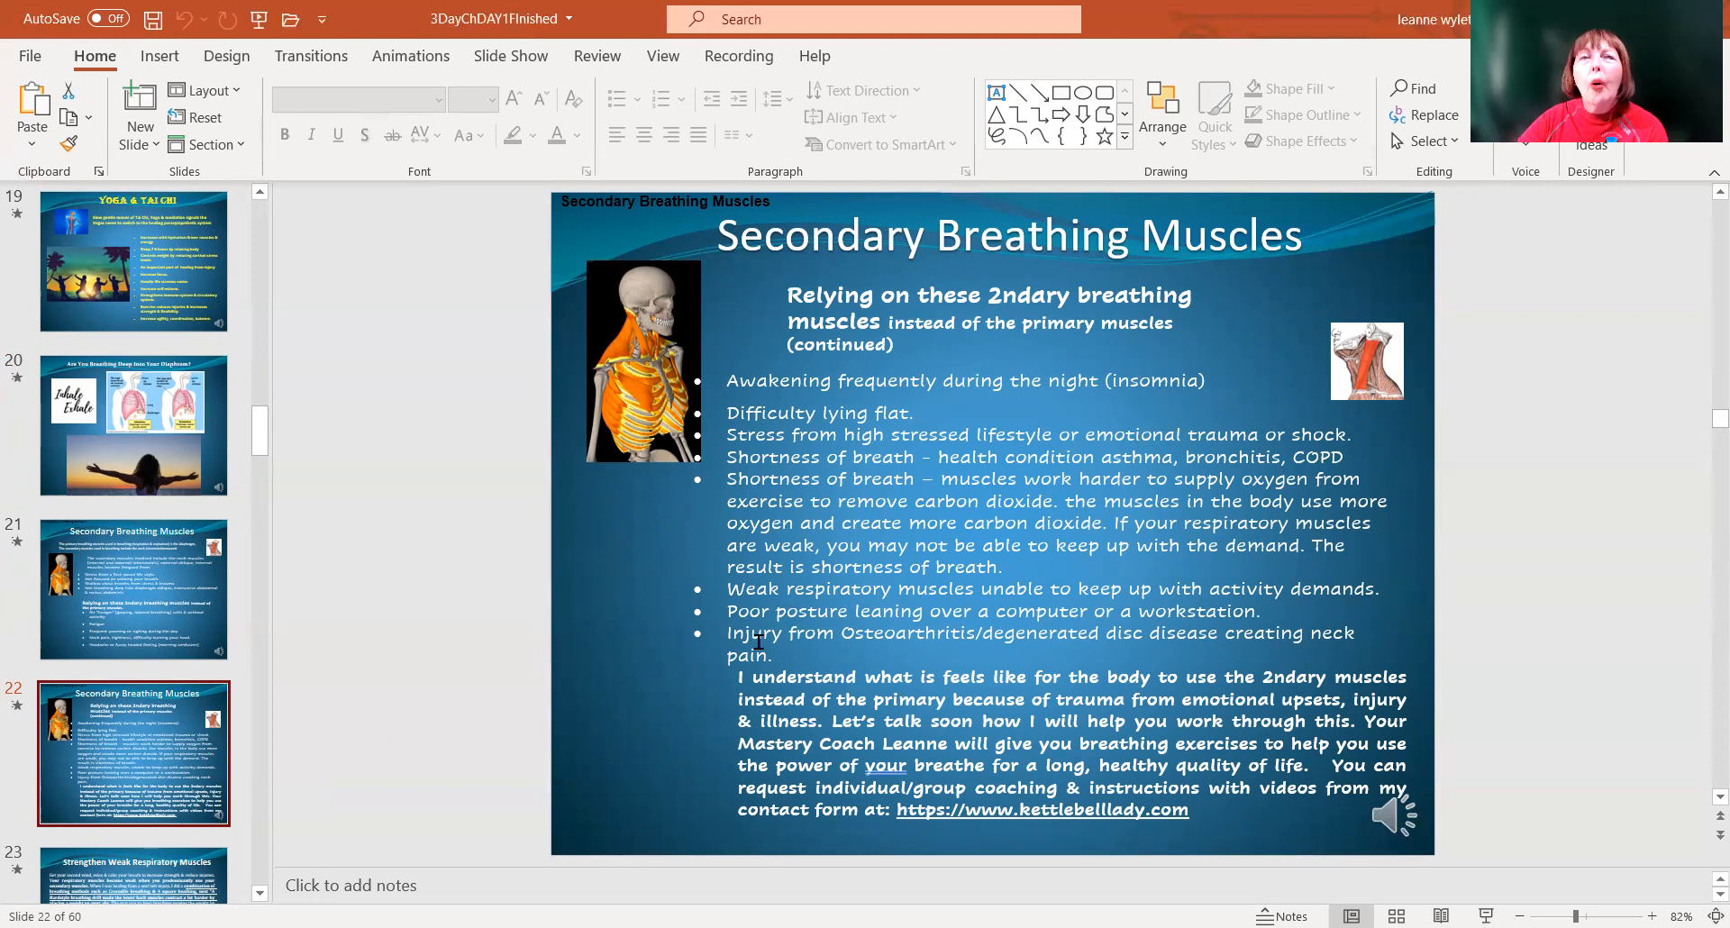
pyautogui.moveTo(644, 385)
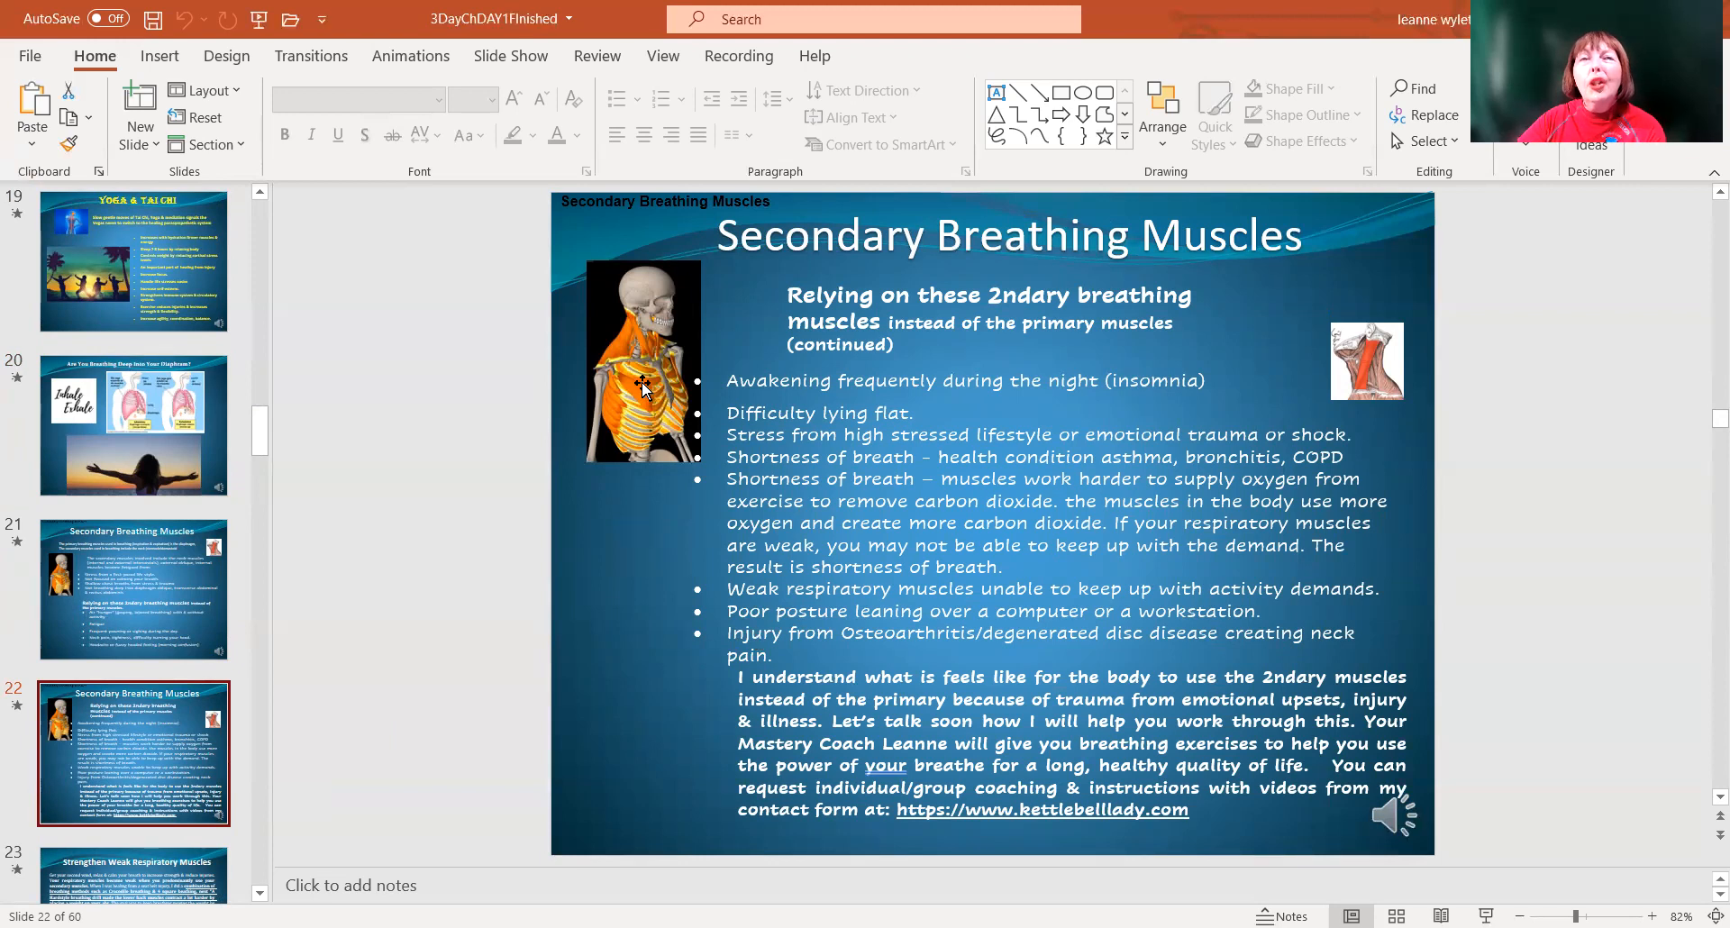
pyautogui.moveTo(662, 488)
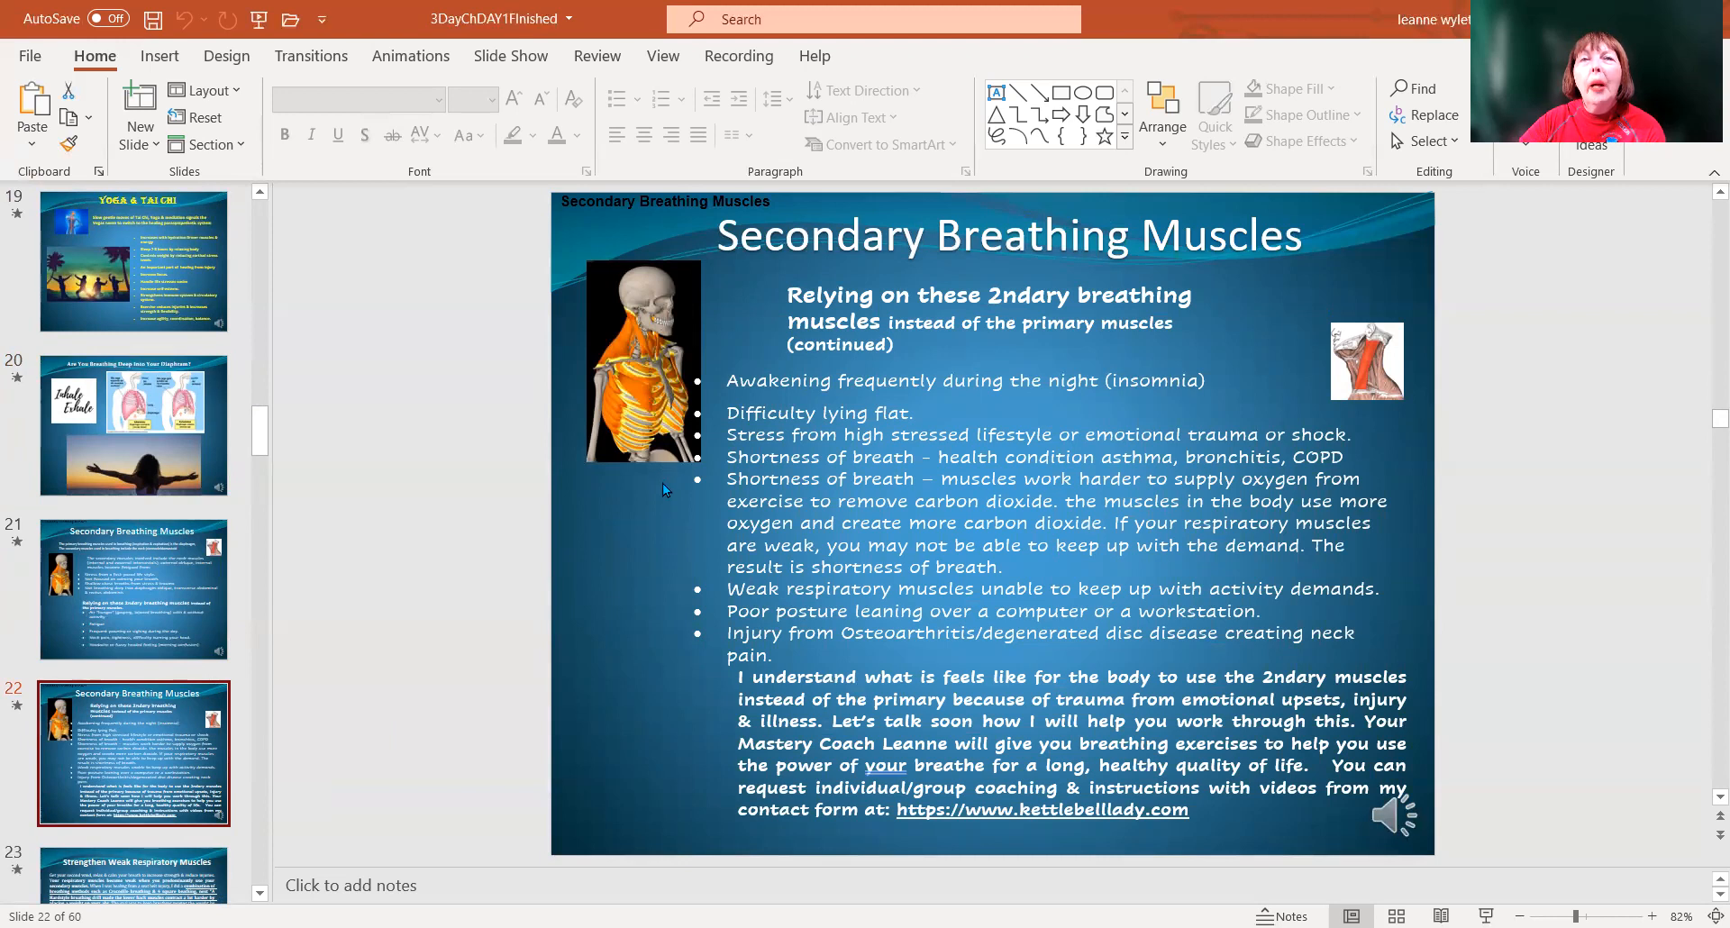
pyautogui.moveTo(650, 348)
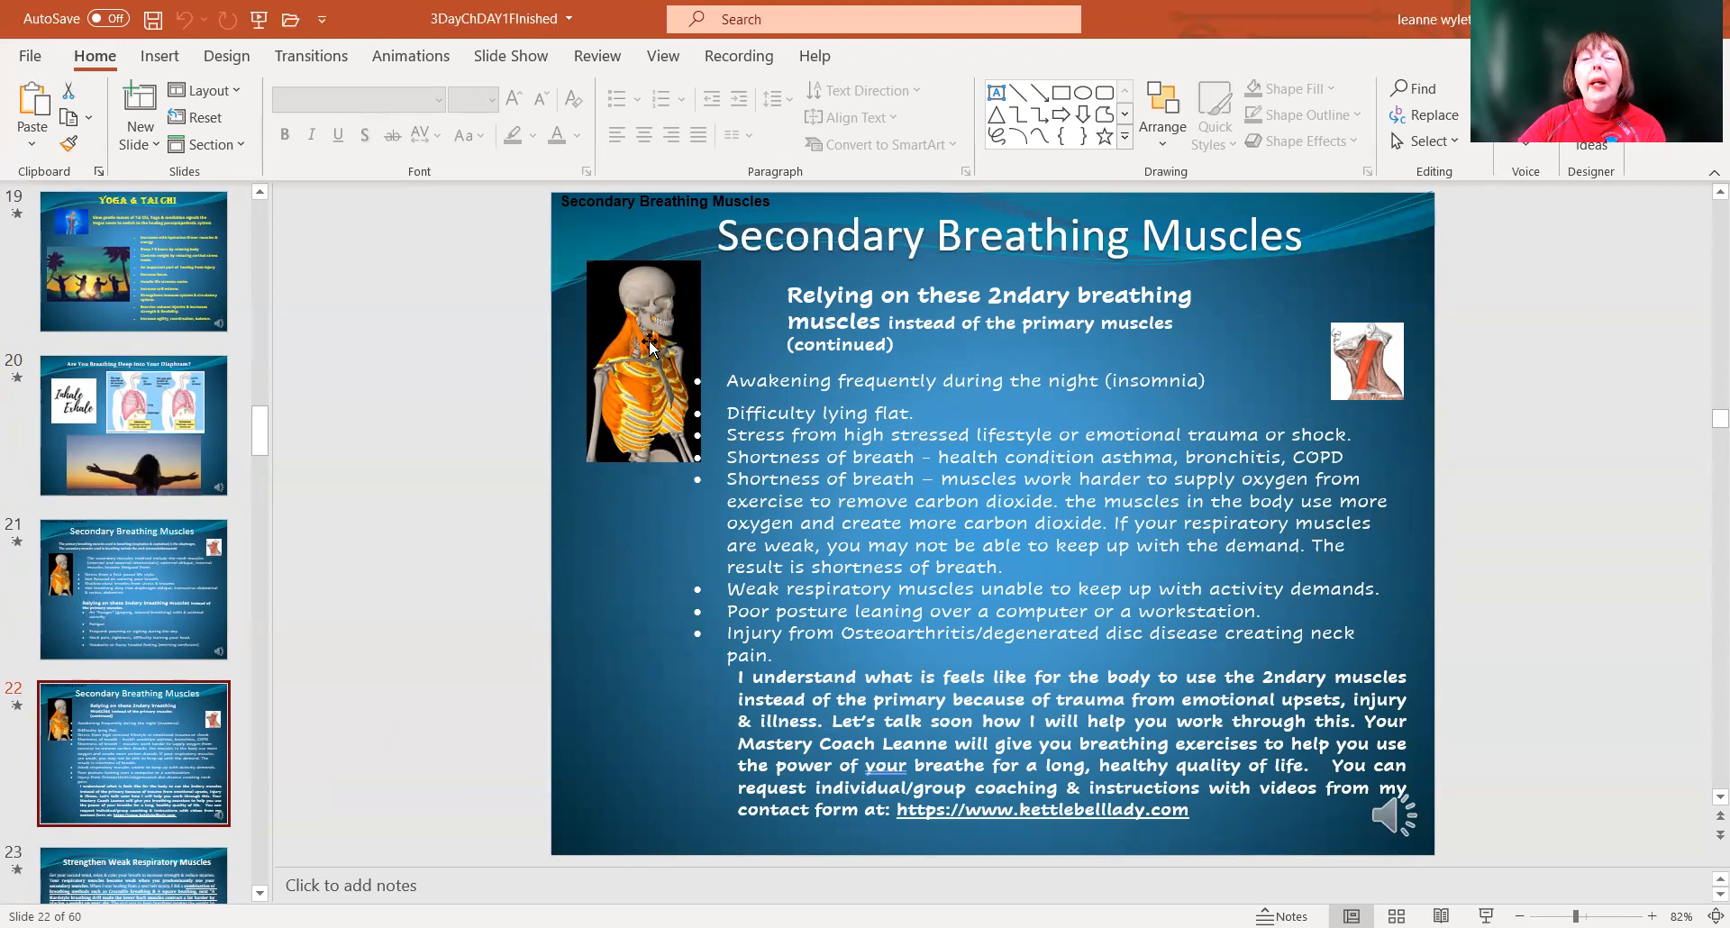
pyautogui.moveTo(624, 342)
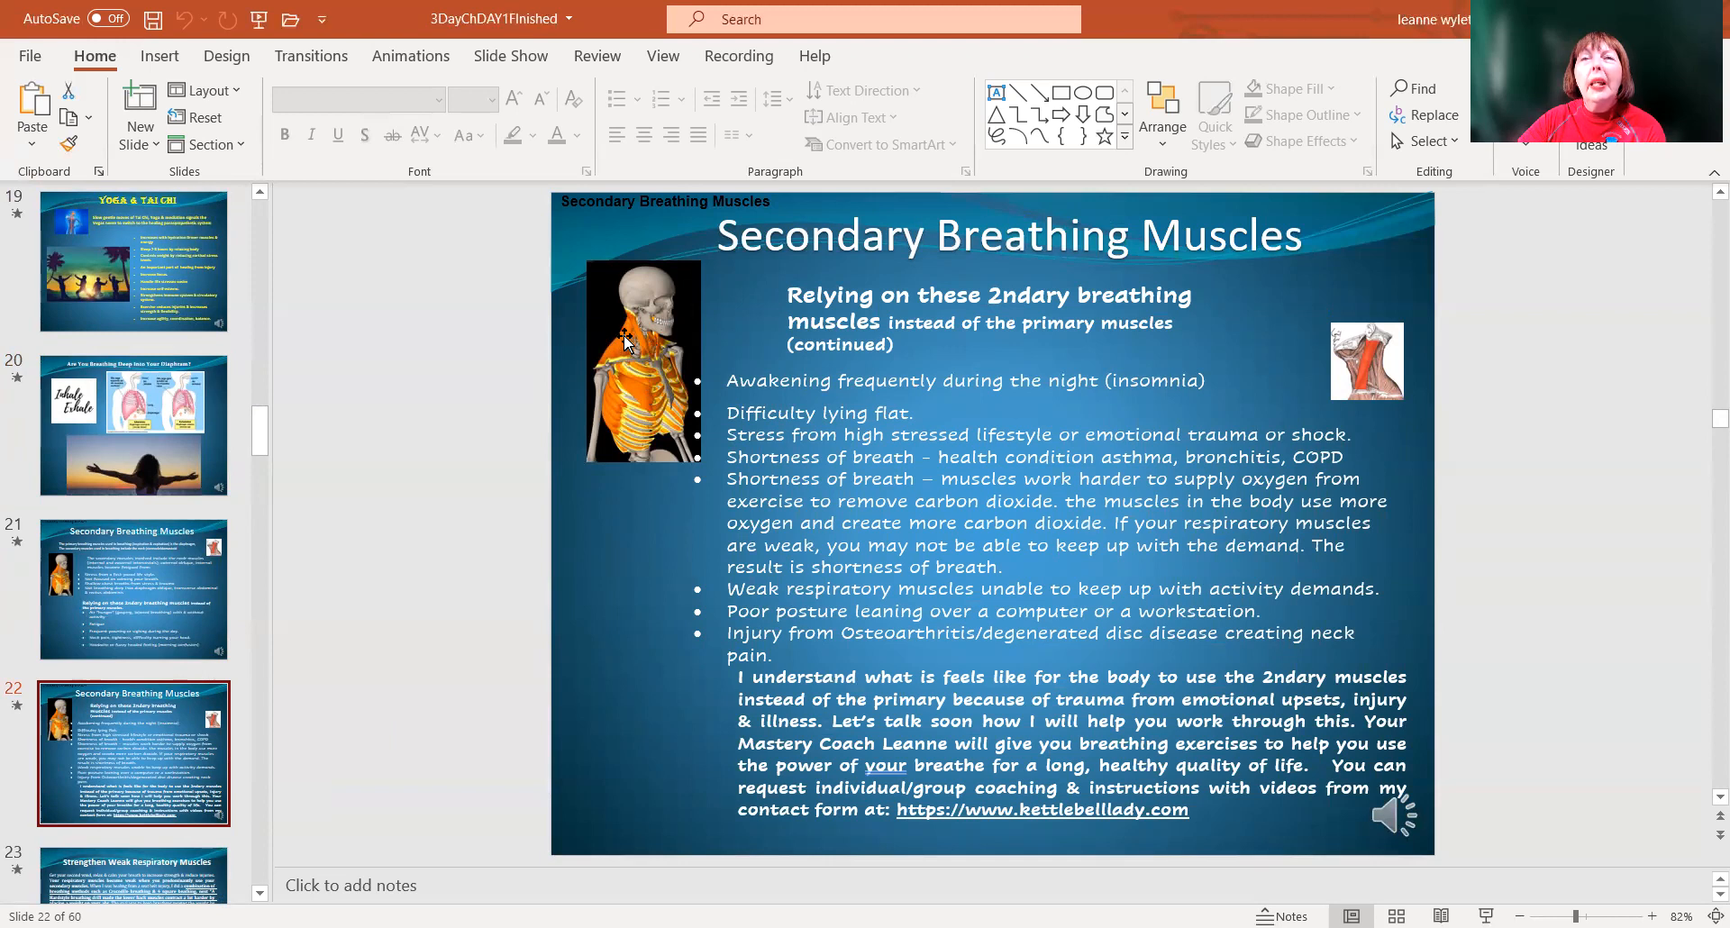
pyautogui.moveTo(675, 577)
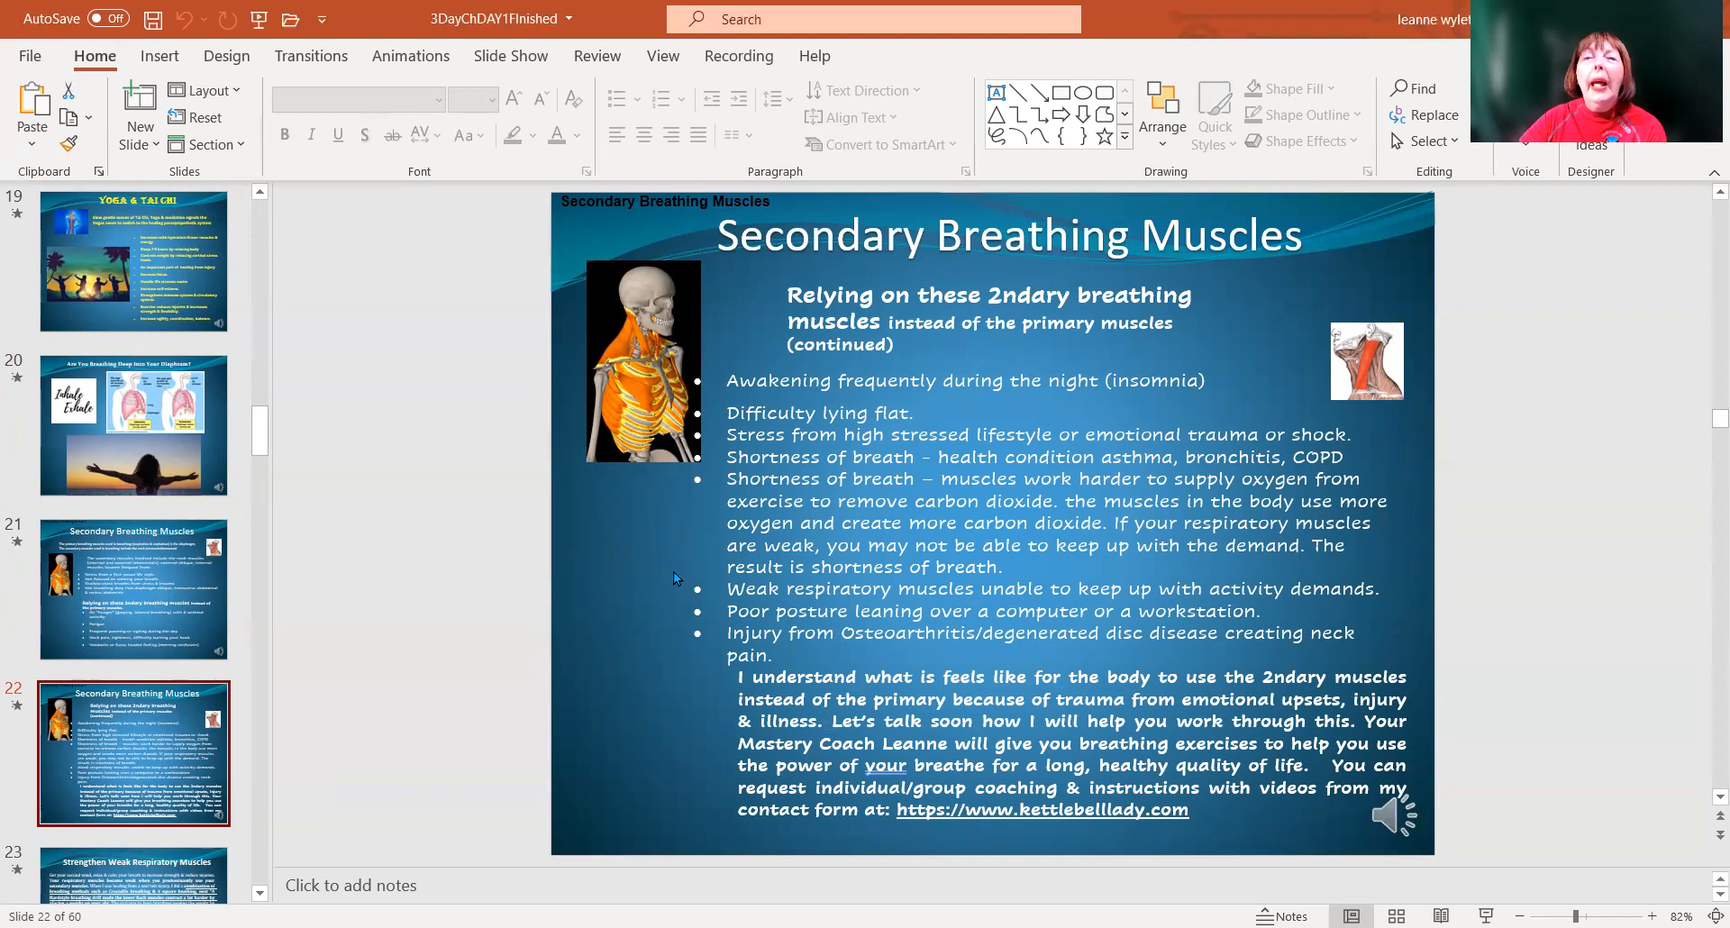
pyautogui.moveTo(651, 692)
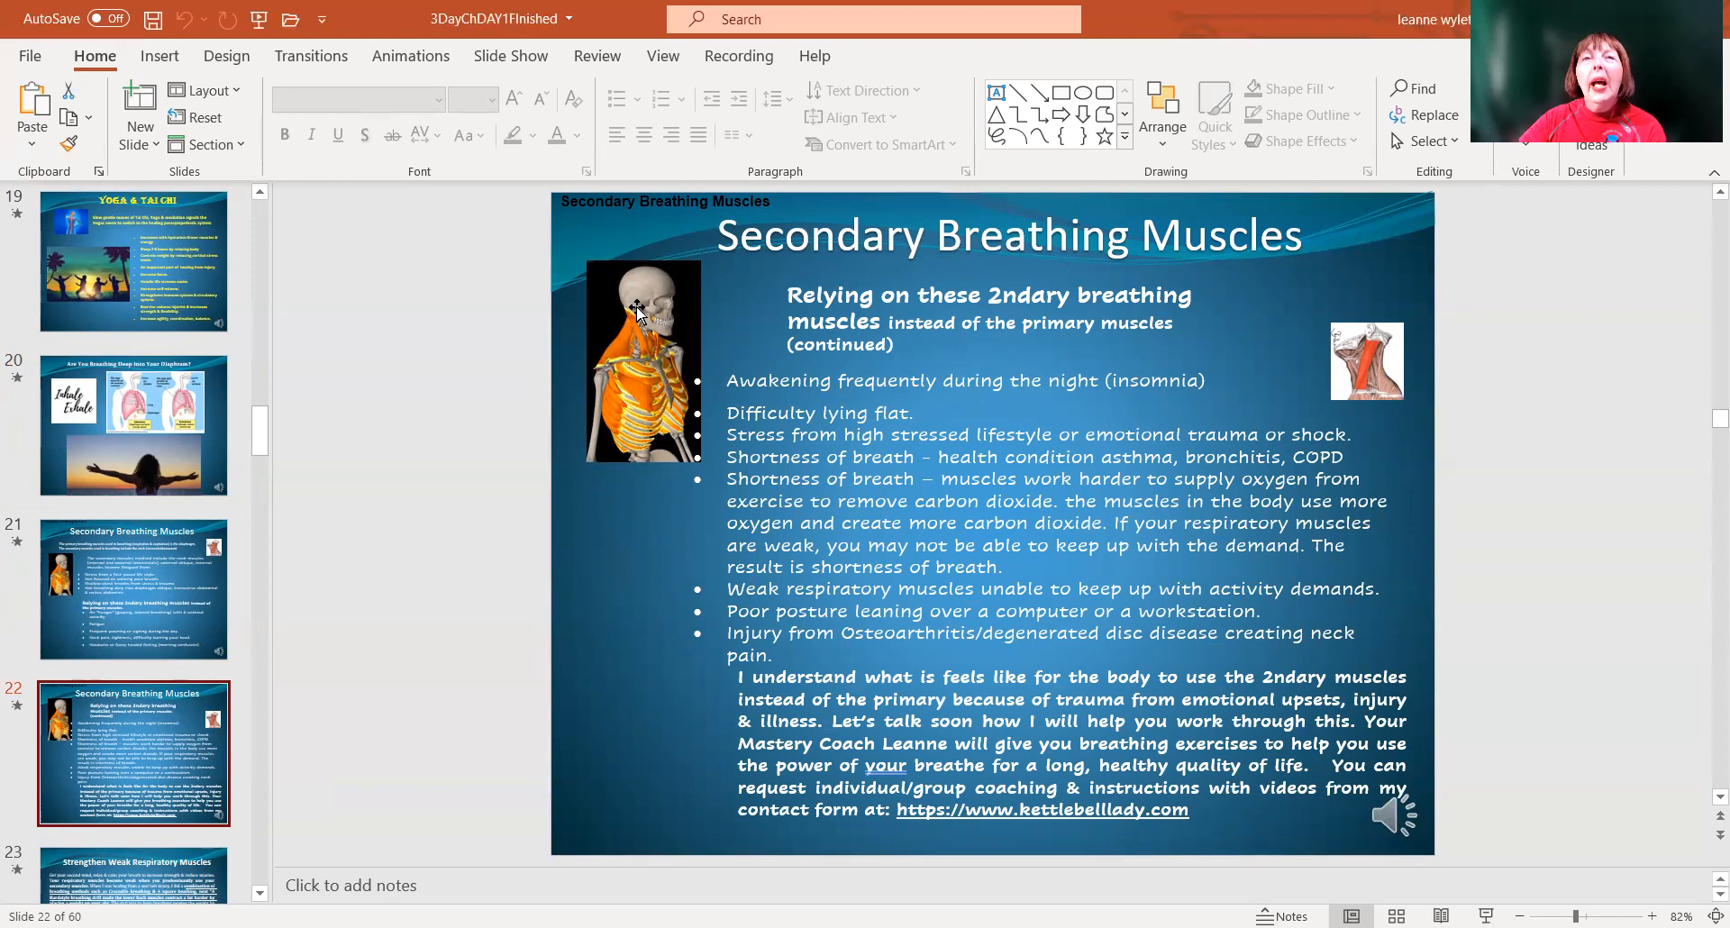
pyautogui.moveTo(629, 406)
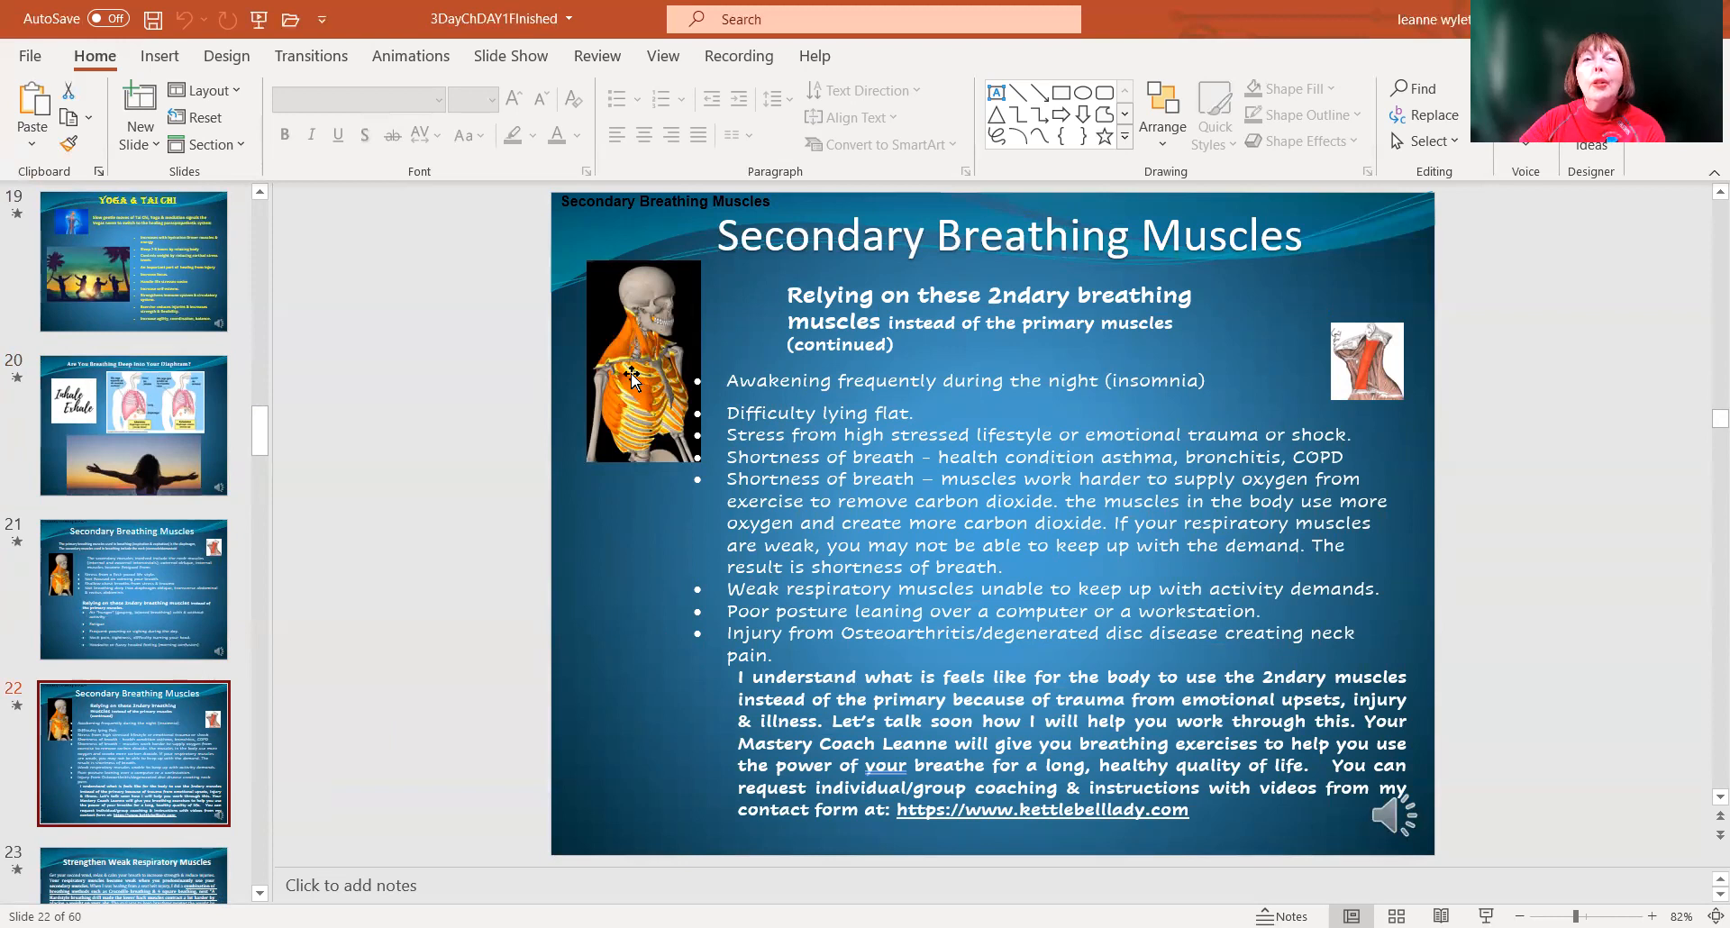
pyautogui.moveTo(638, 334)
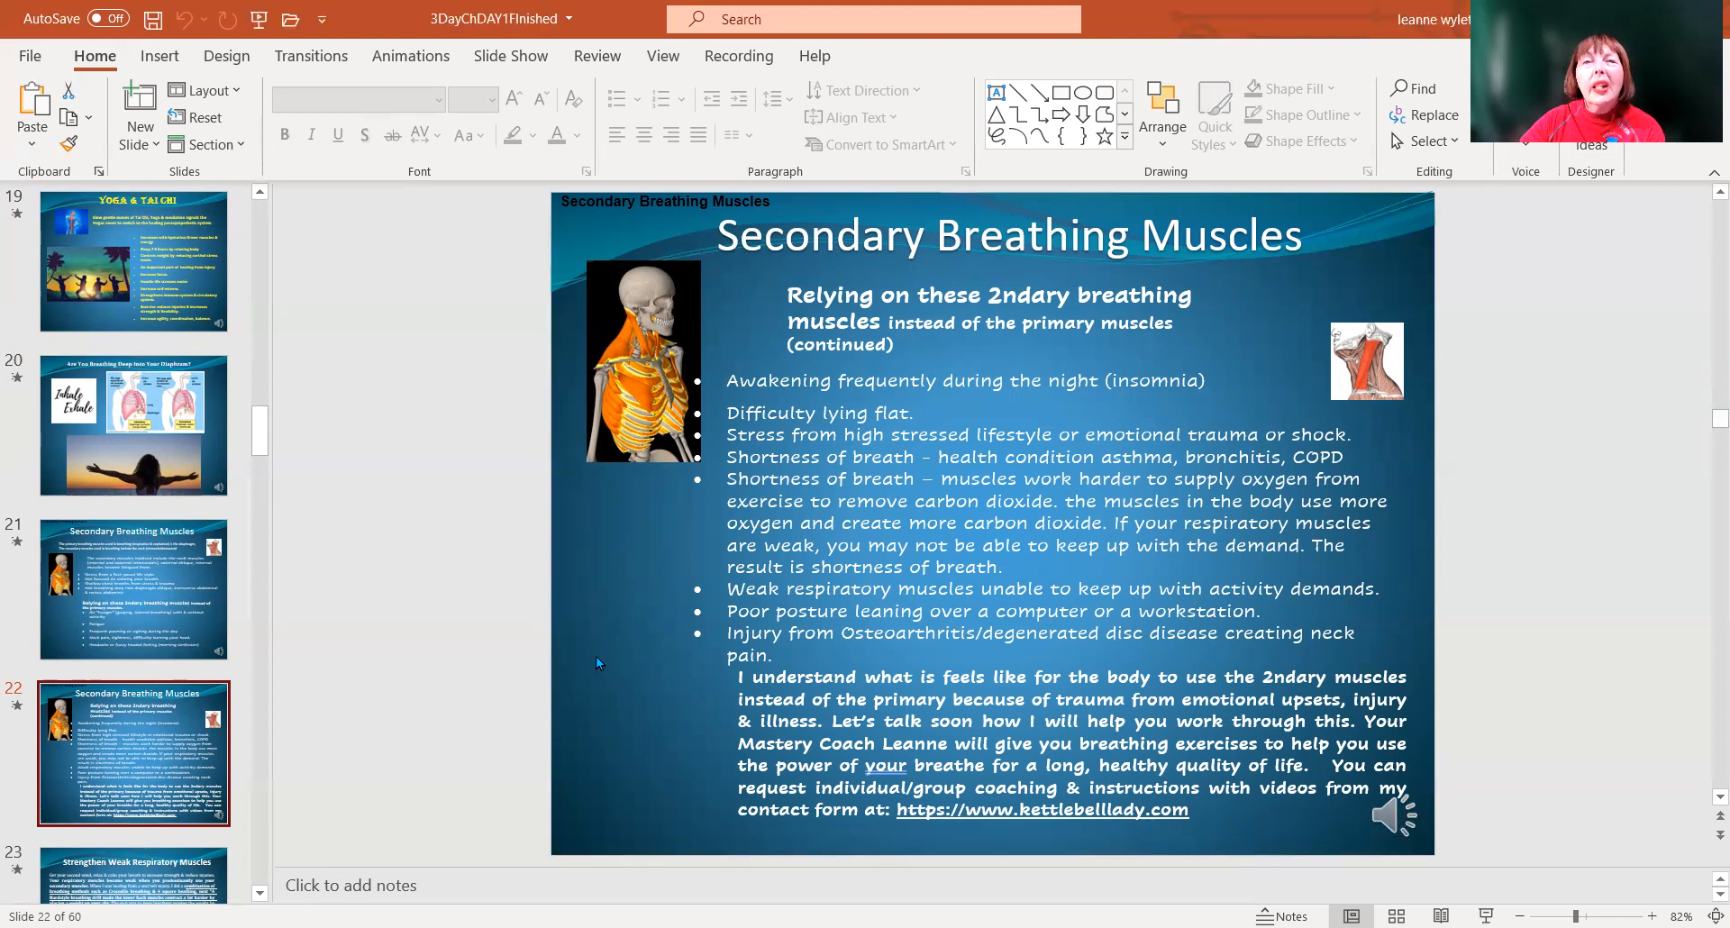
pyautogui.moveTo(202, 627)
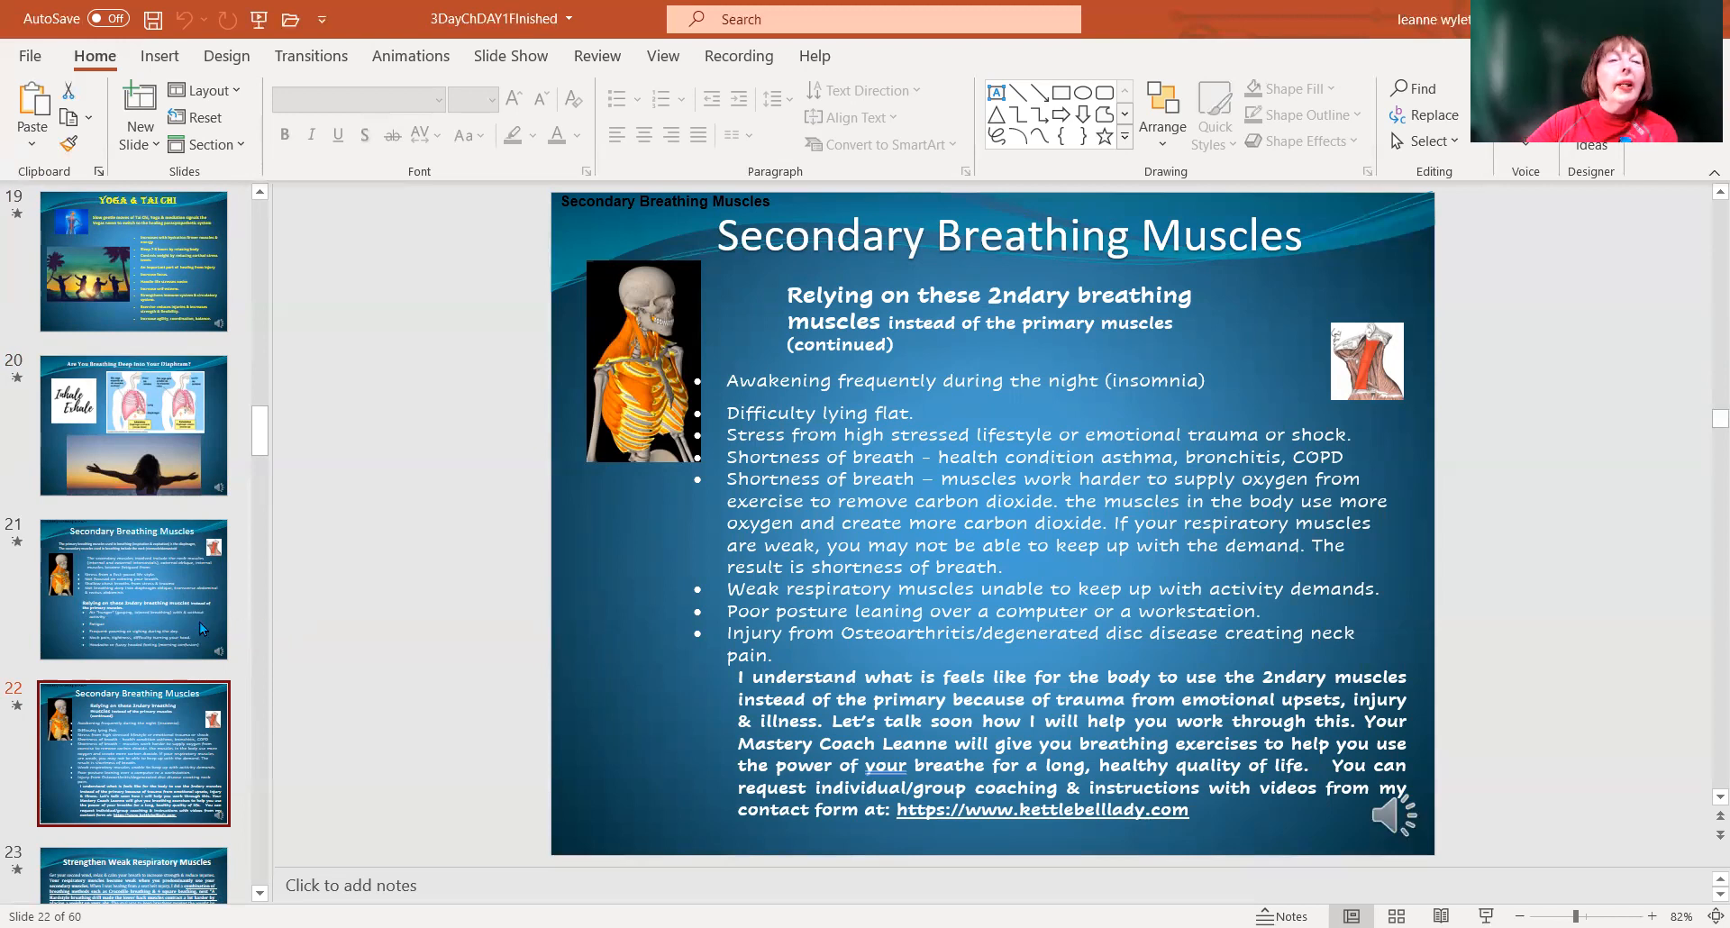
# Open slide 23, Strengthen Weak Respiratory Muscles, on breathing methods and seat belt injury
pyautogui.click(133, 753)
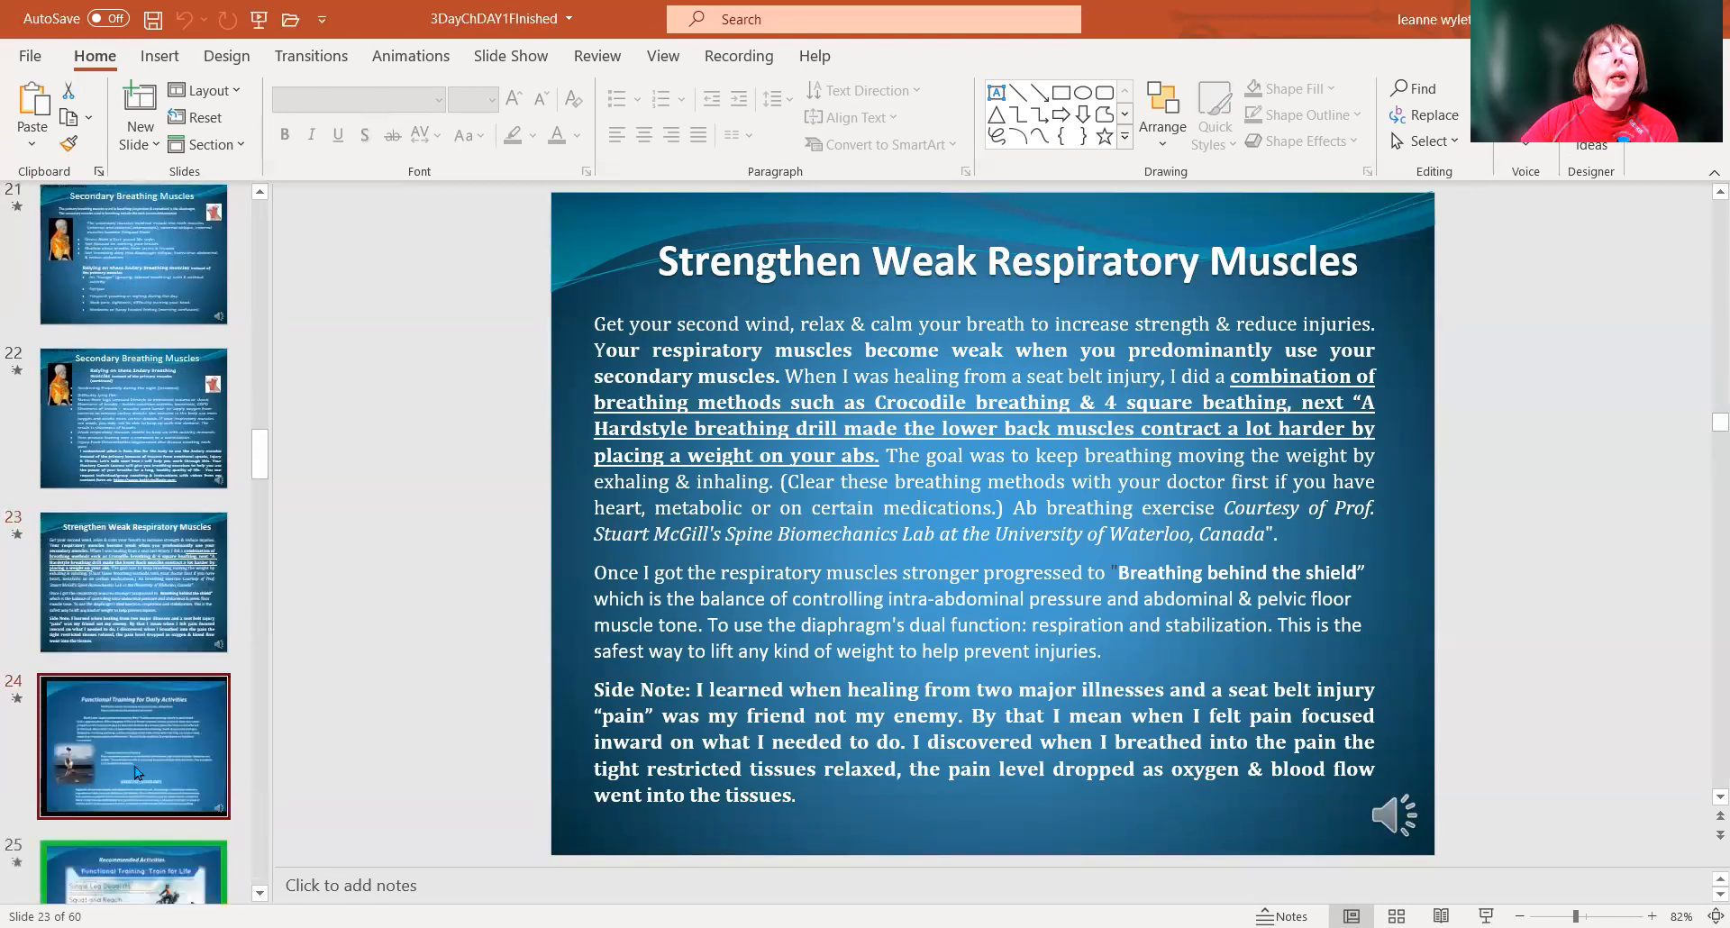
# Show slide 24, Functional Training for Daily Activities, with its goals and exercise guidelines
pyautogui.click(132, 745)
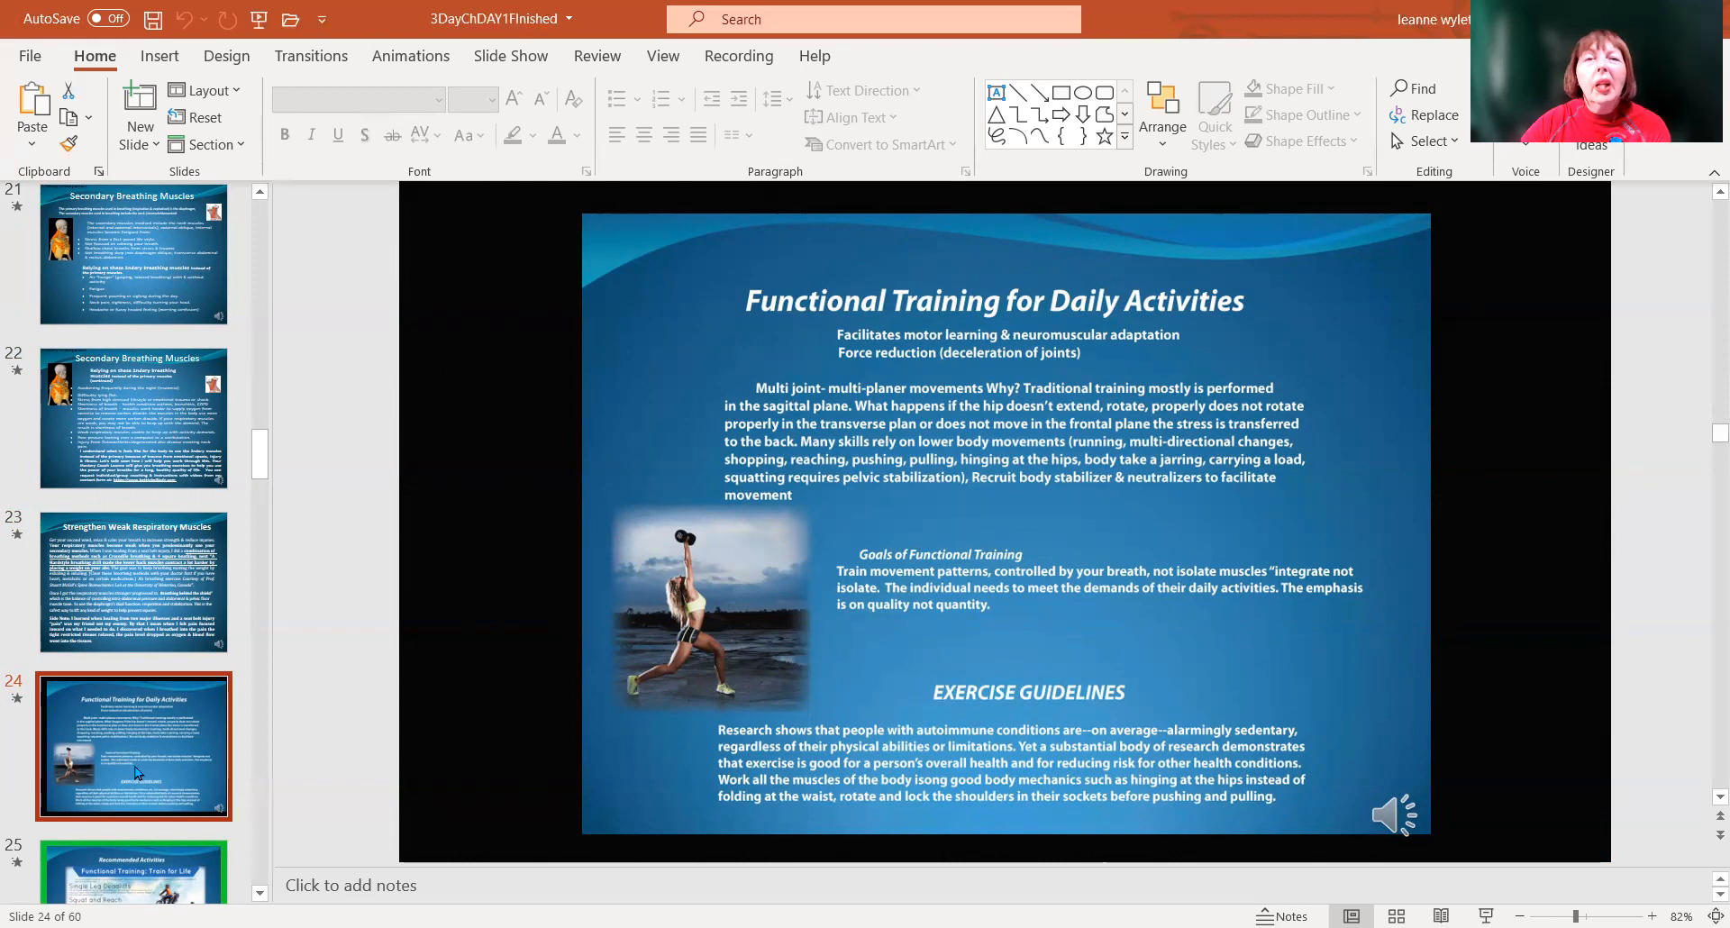
pyautogui.moveTo(182, 769)
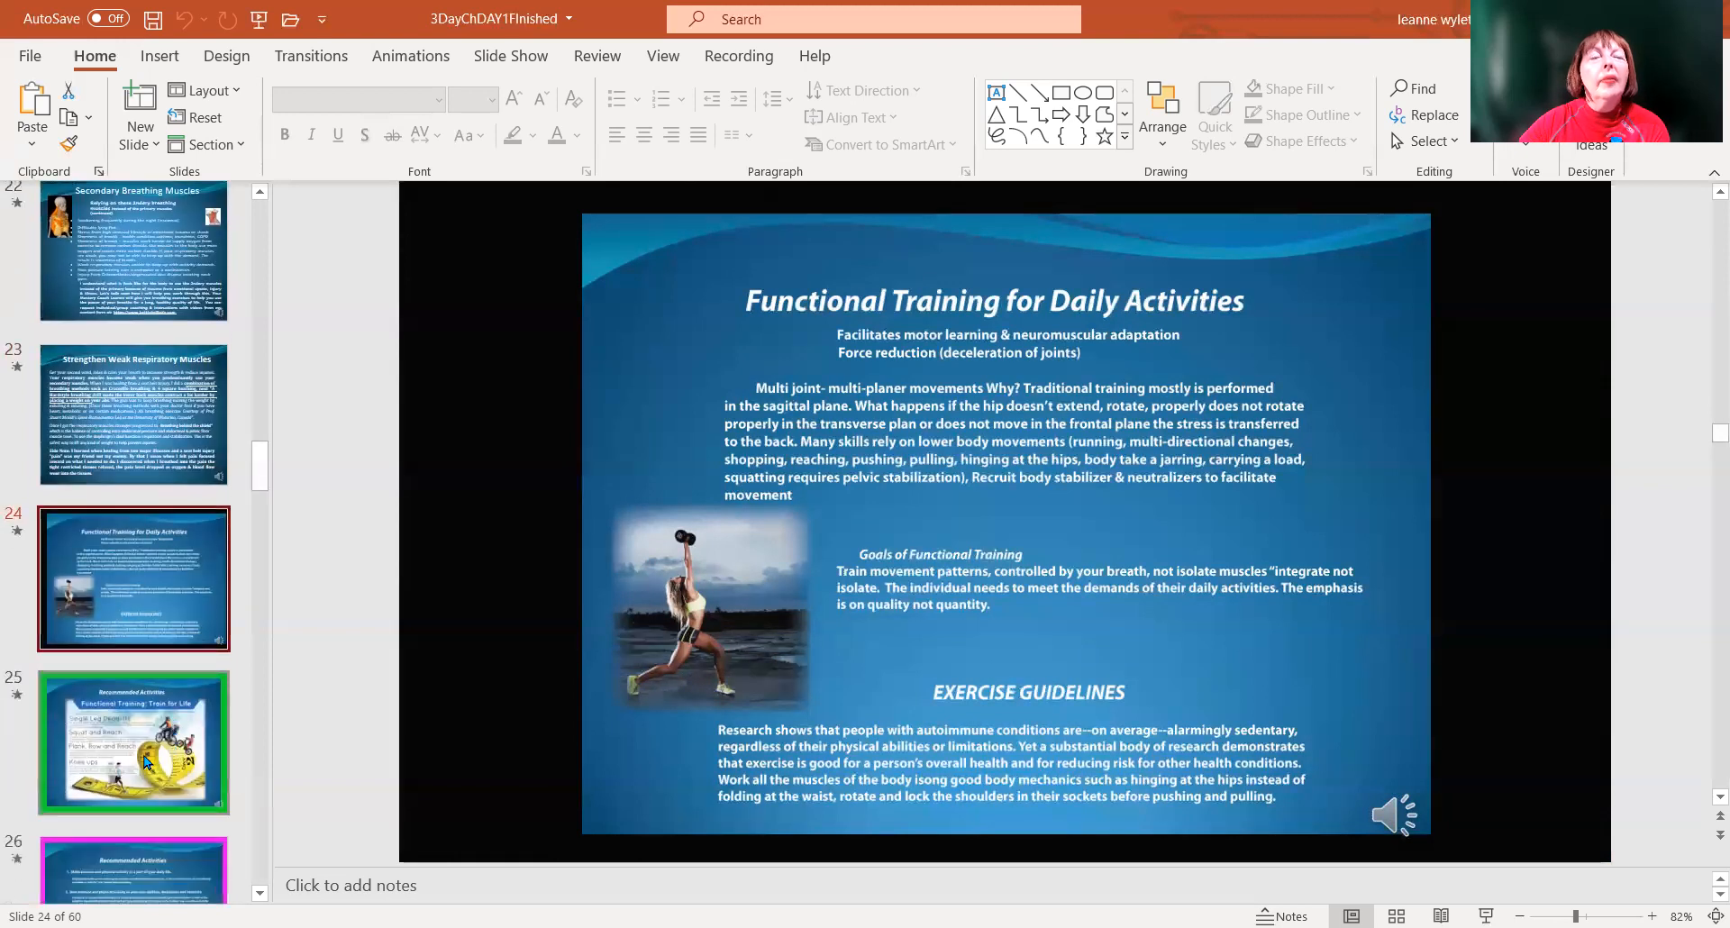
# Open slide 25, the first Recommended Activities slide with four Train for Life exercises
pyautogui.click(132, 742)
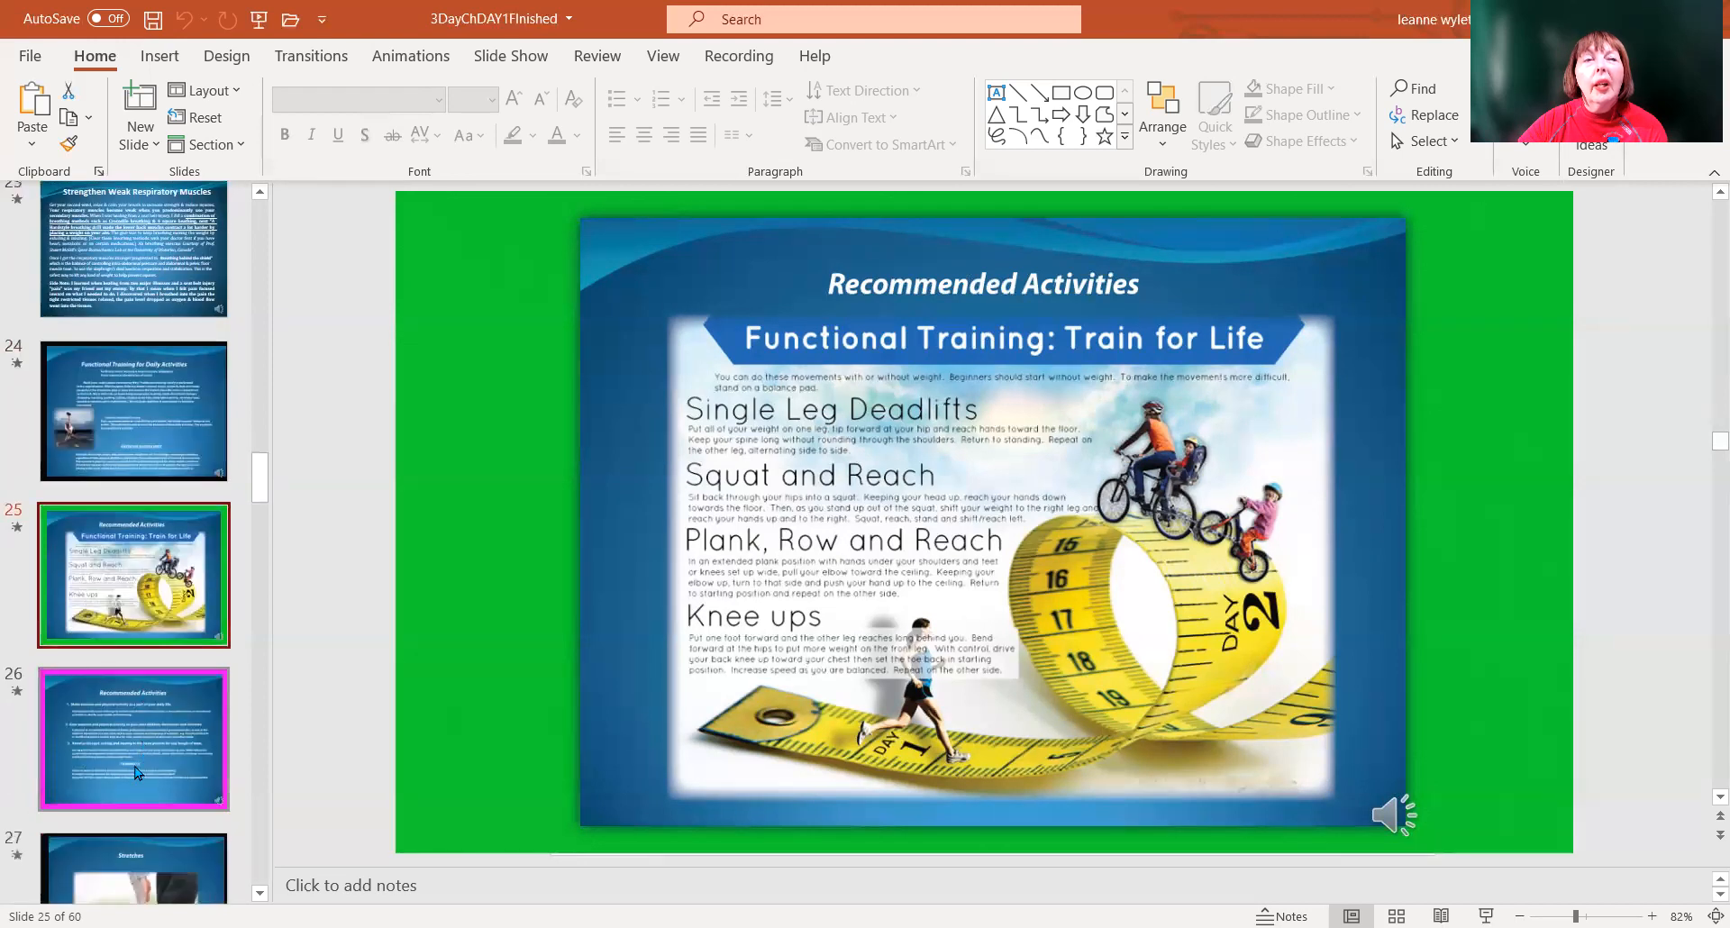
# Open slide 26, the second Recommended Activities slide with three numbered exercise tips
pyautogui.click(133, 740)
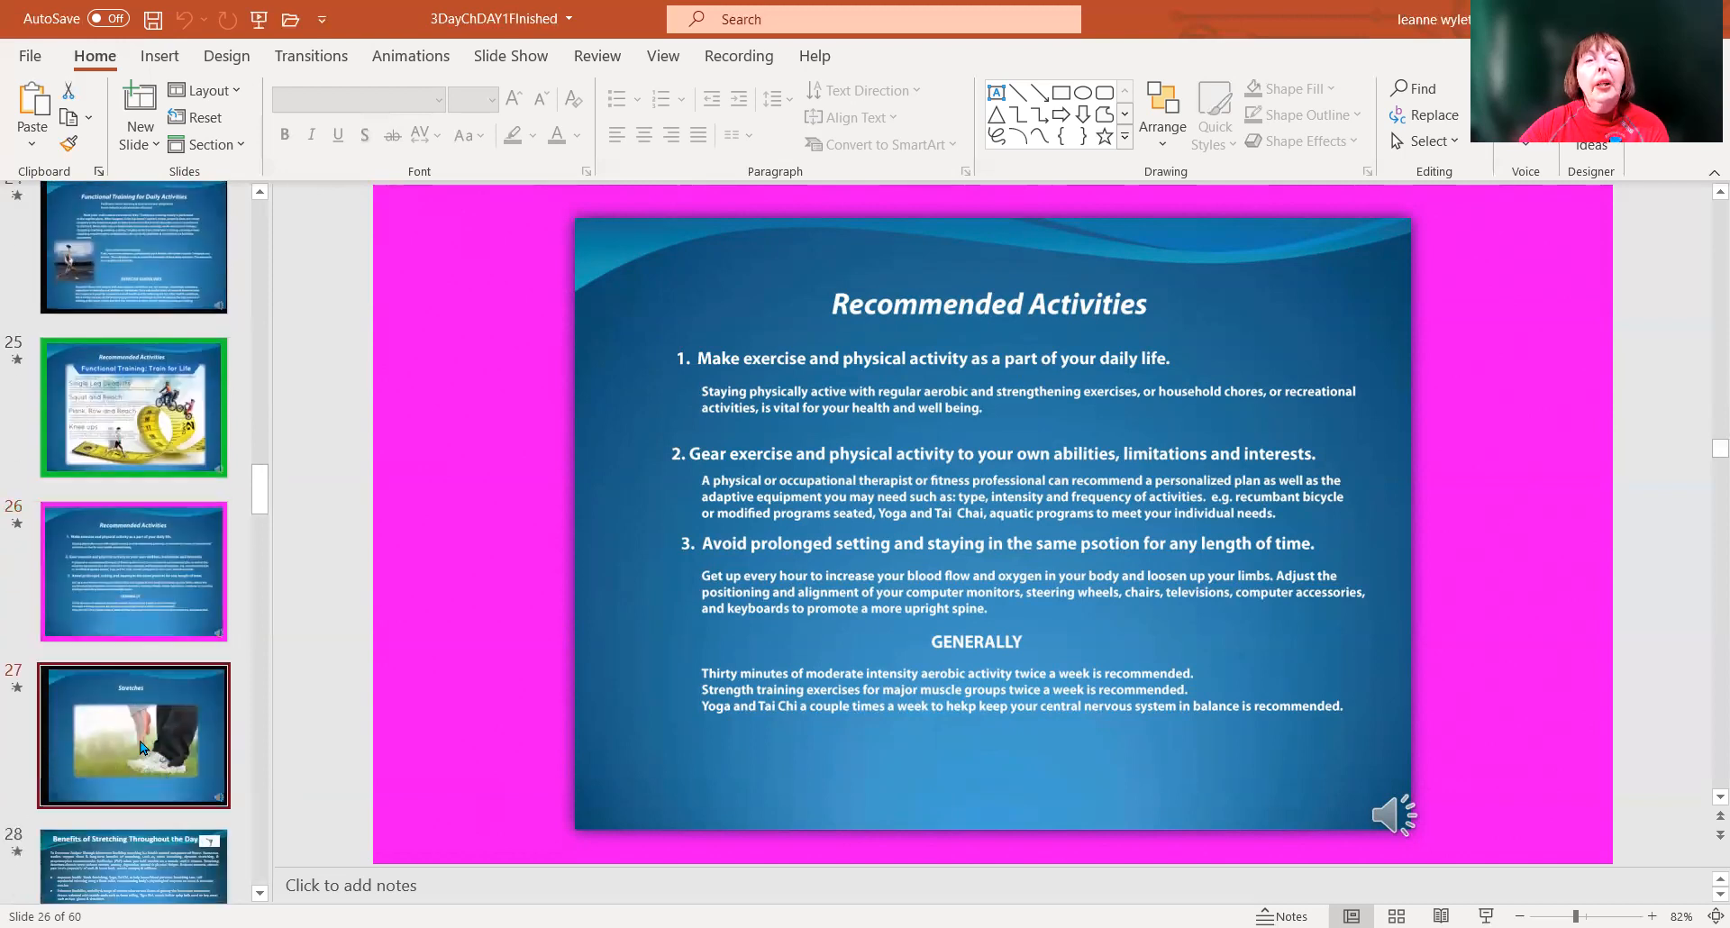
# Open slide 27, the Stretches photo slide, and scroll the slide pane onward
pyautogui.click(133, 736)
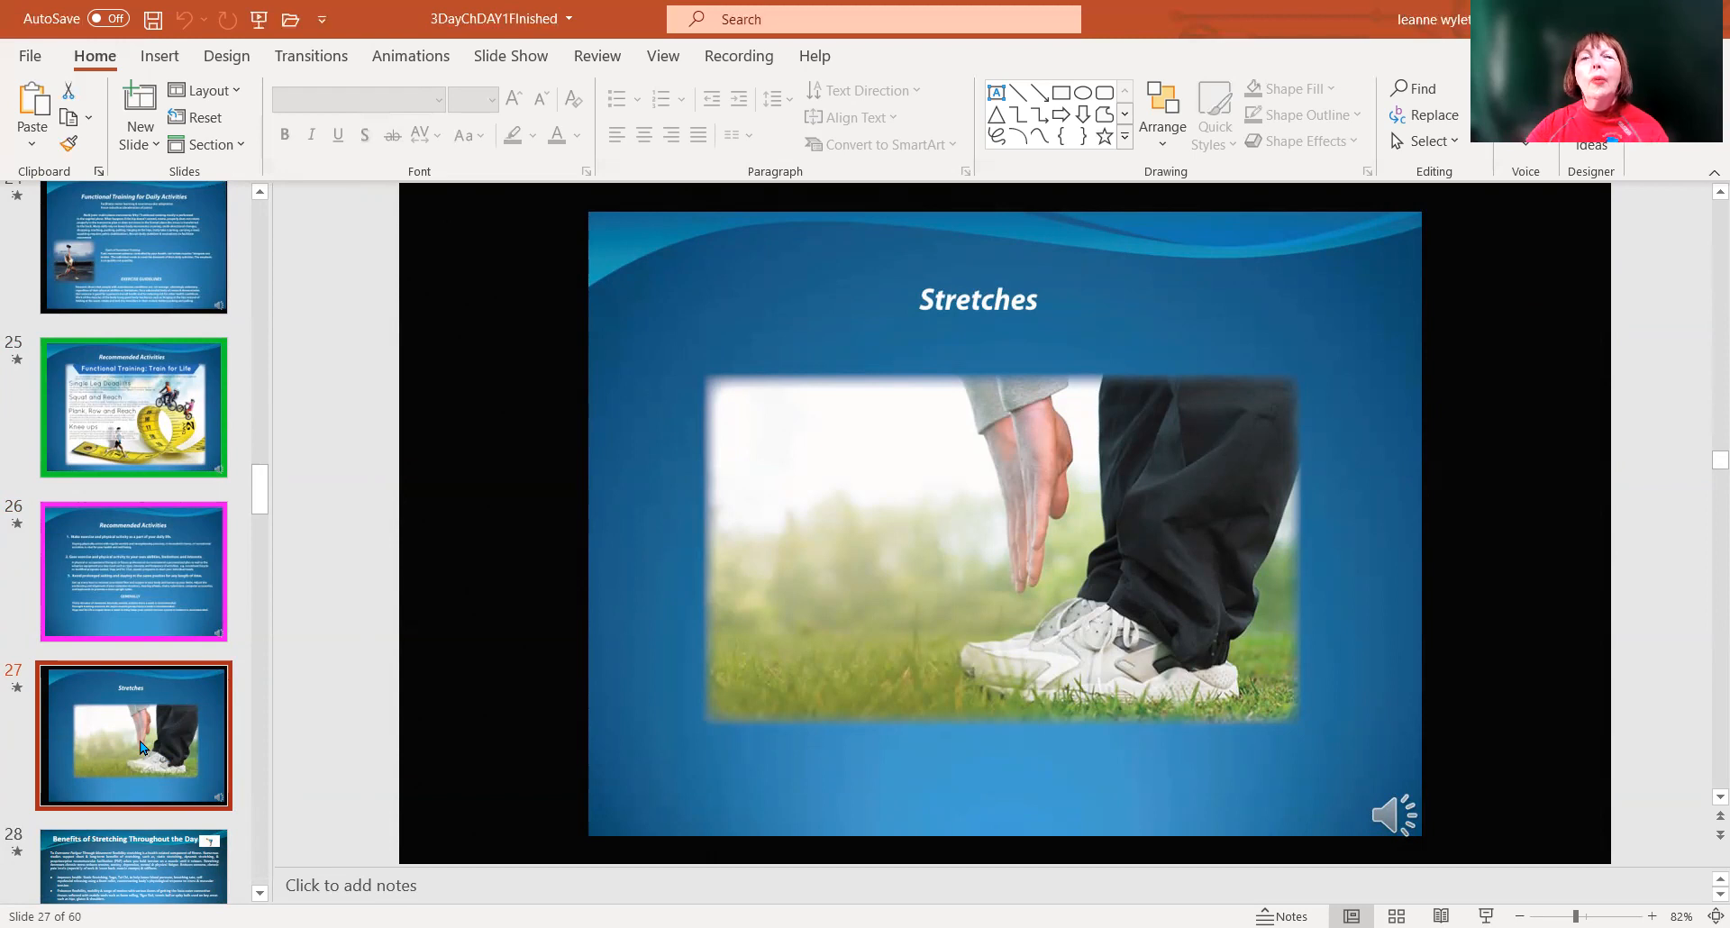
pyautogui.scroll(-3)
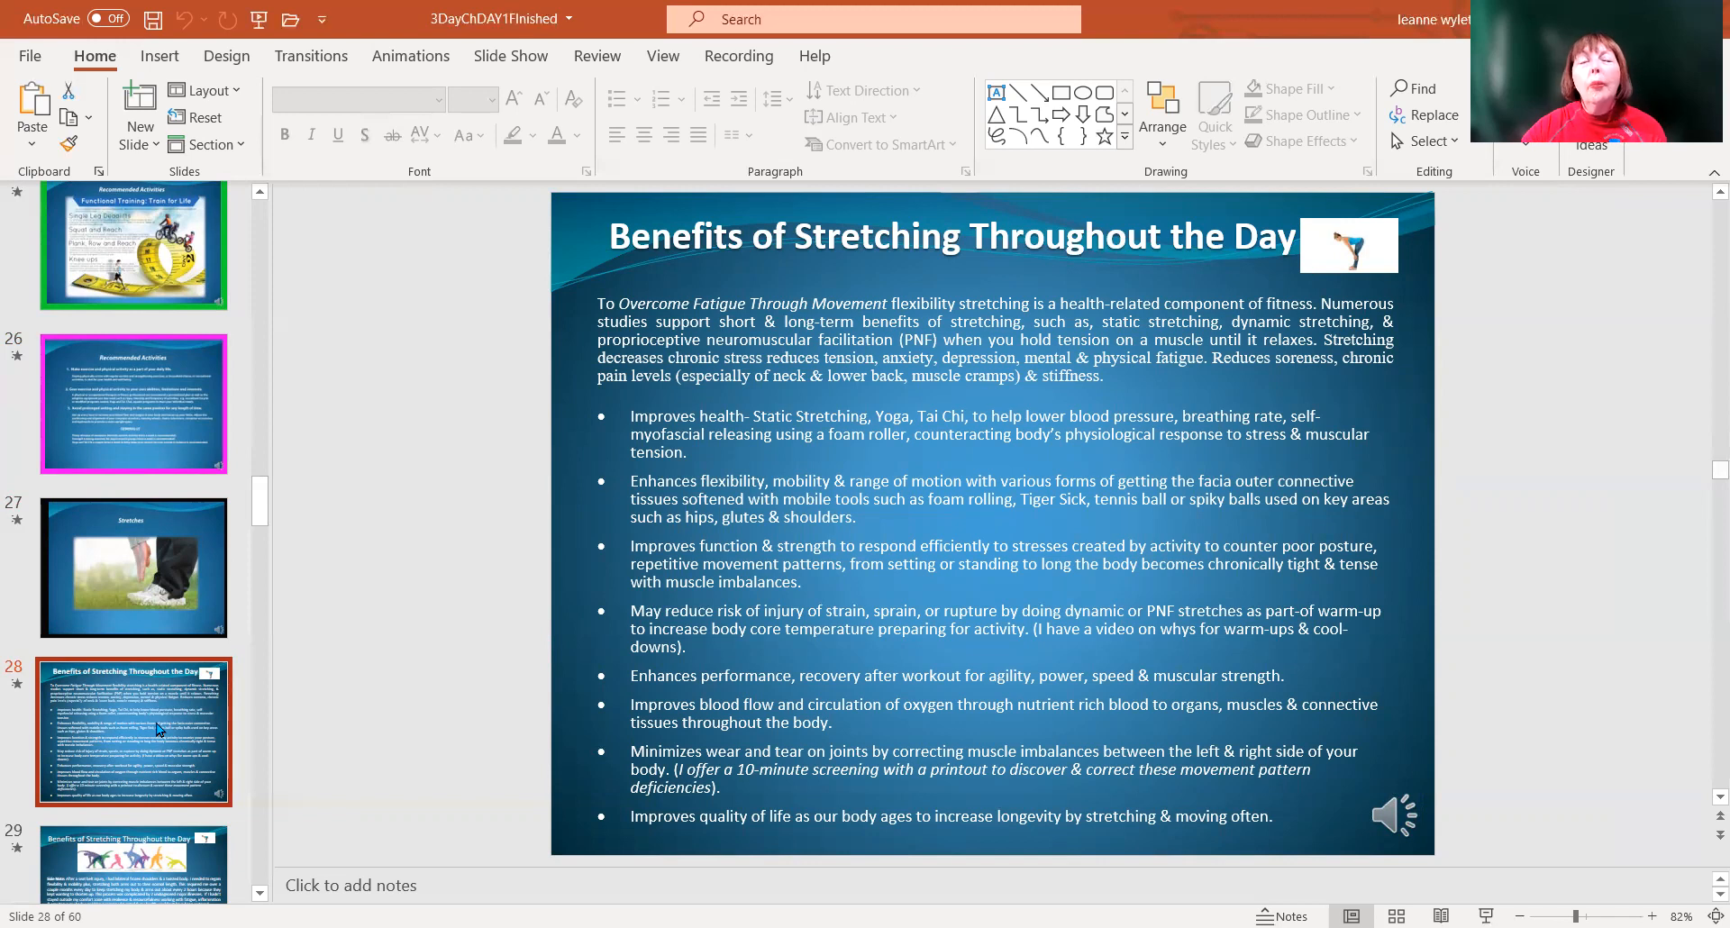
pyautogui.scroll(-3)
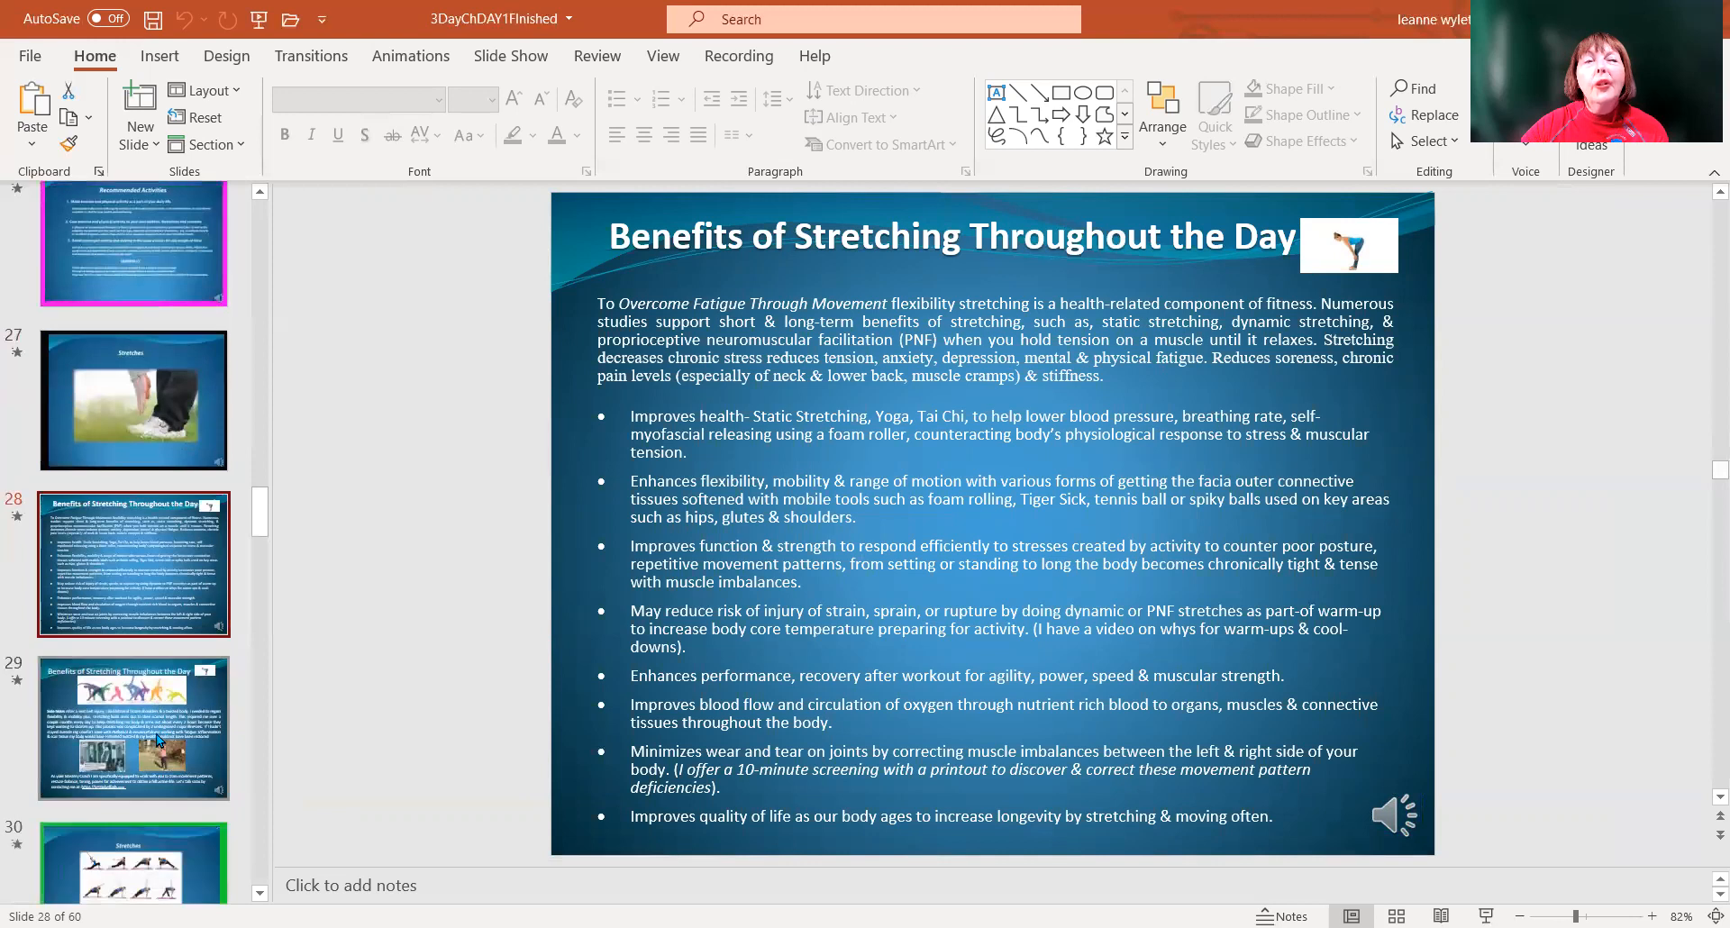
pyautogui.click(133, 726)
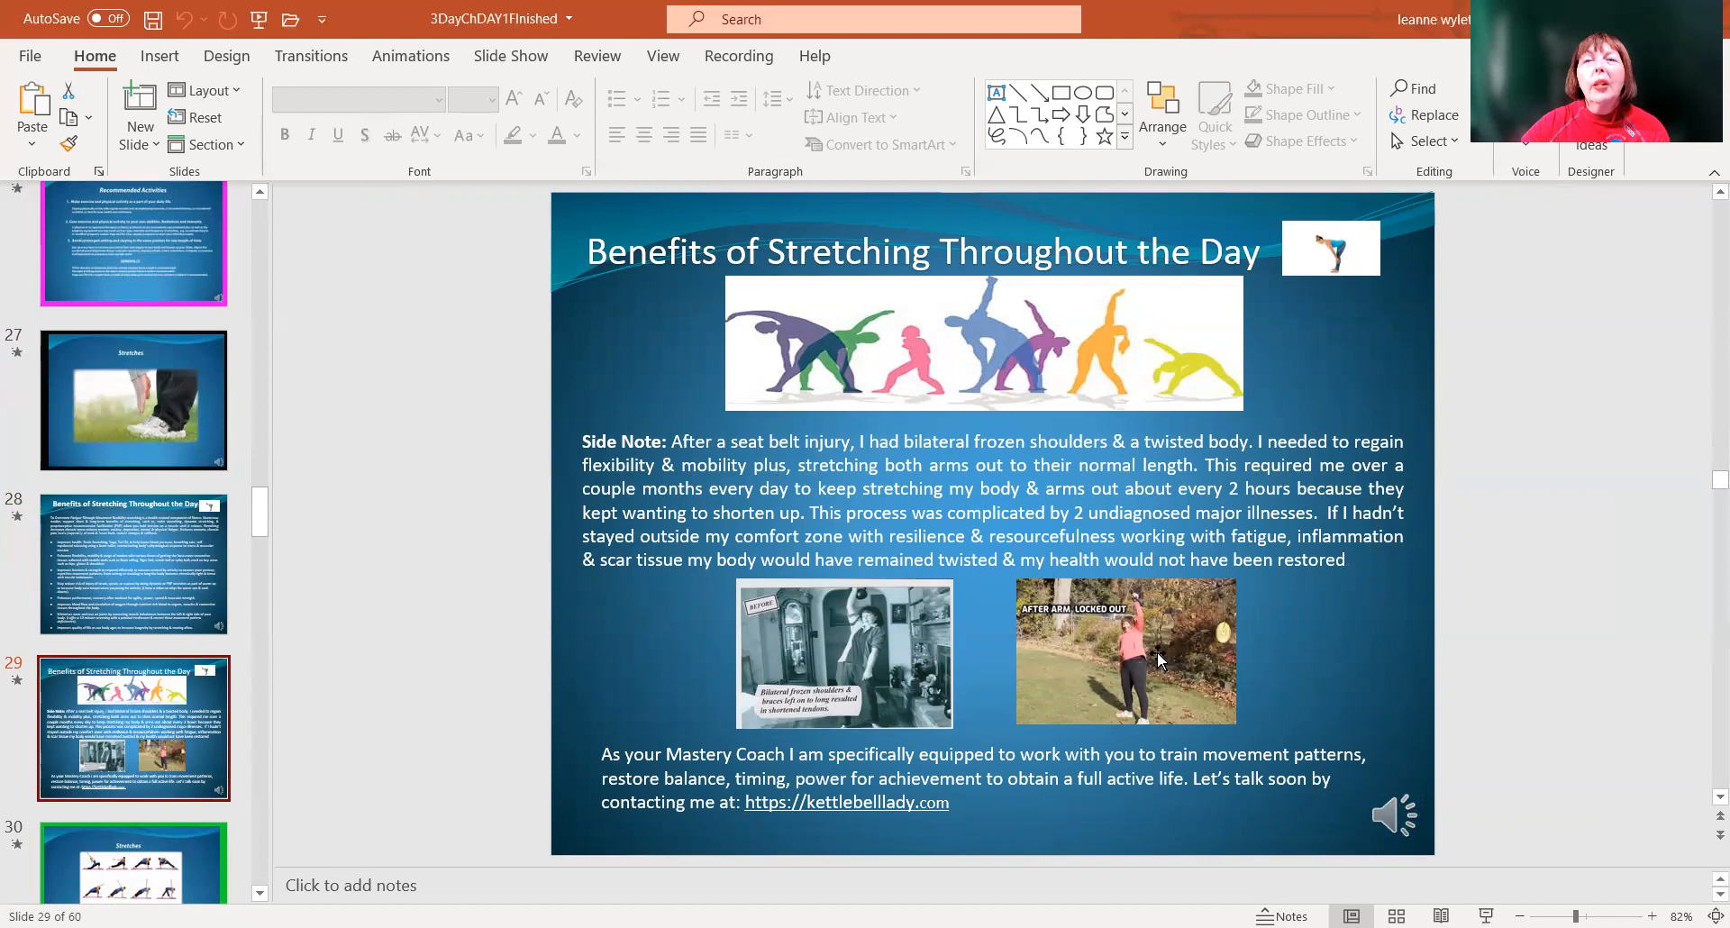
pyautogui.moveTo(1046, 706)
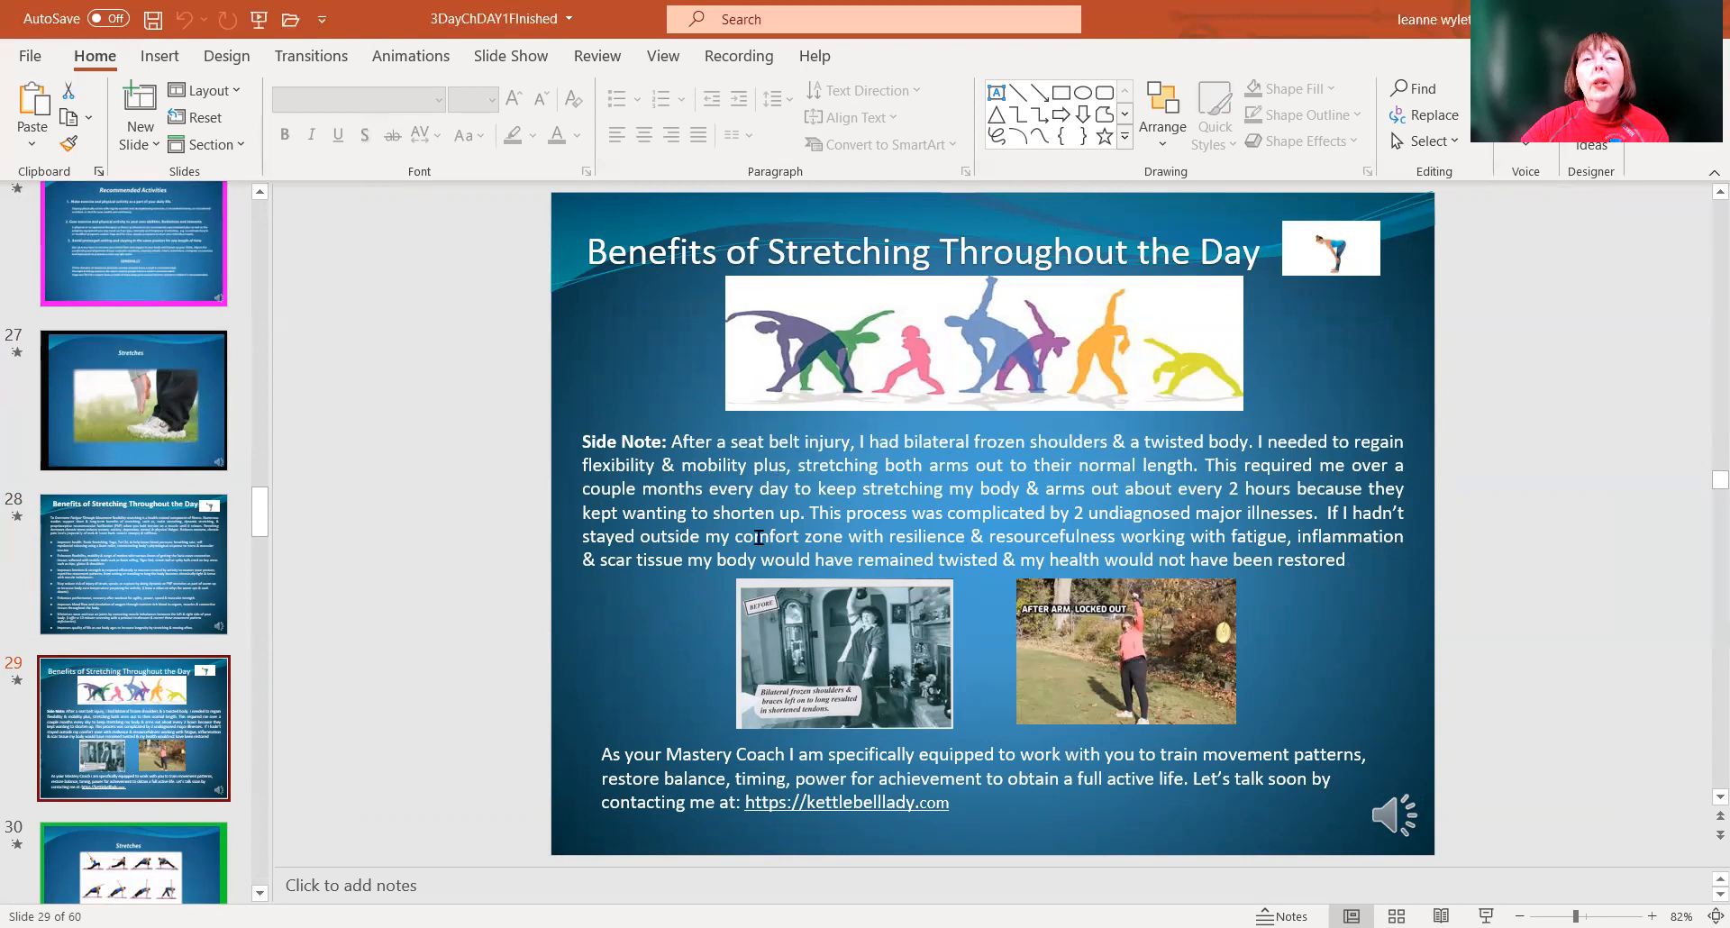
pyautogui.moveTo(718, 519)
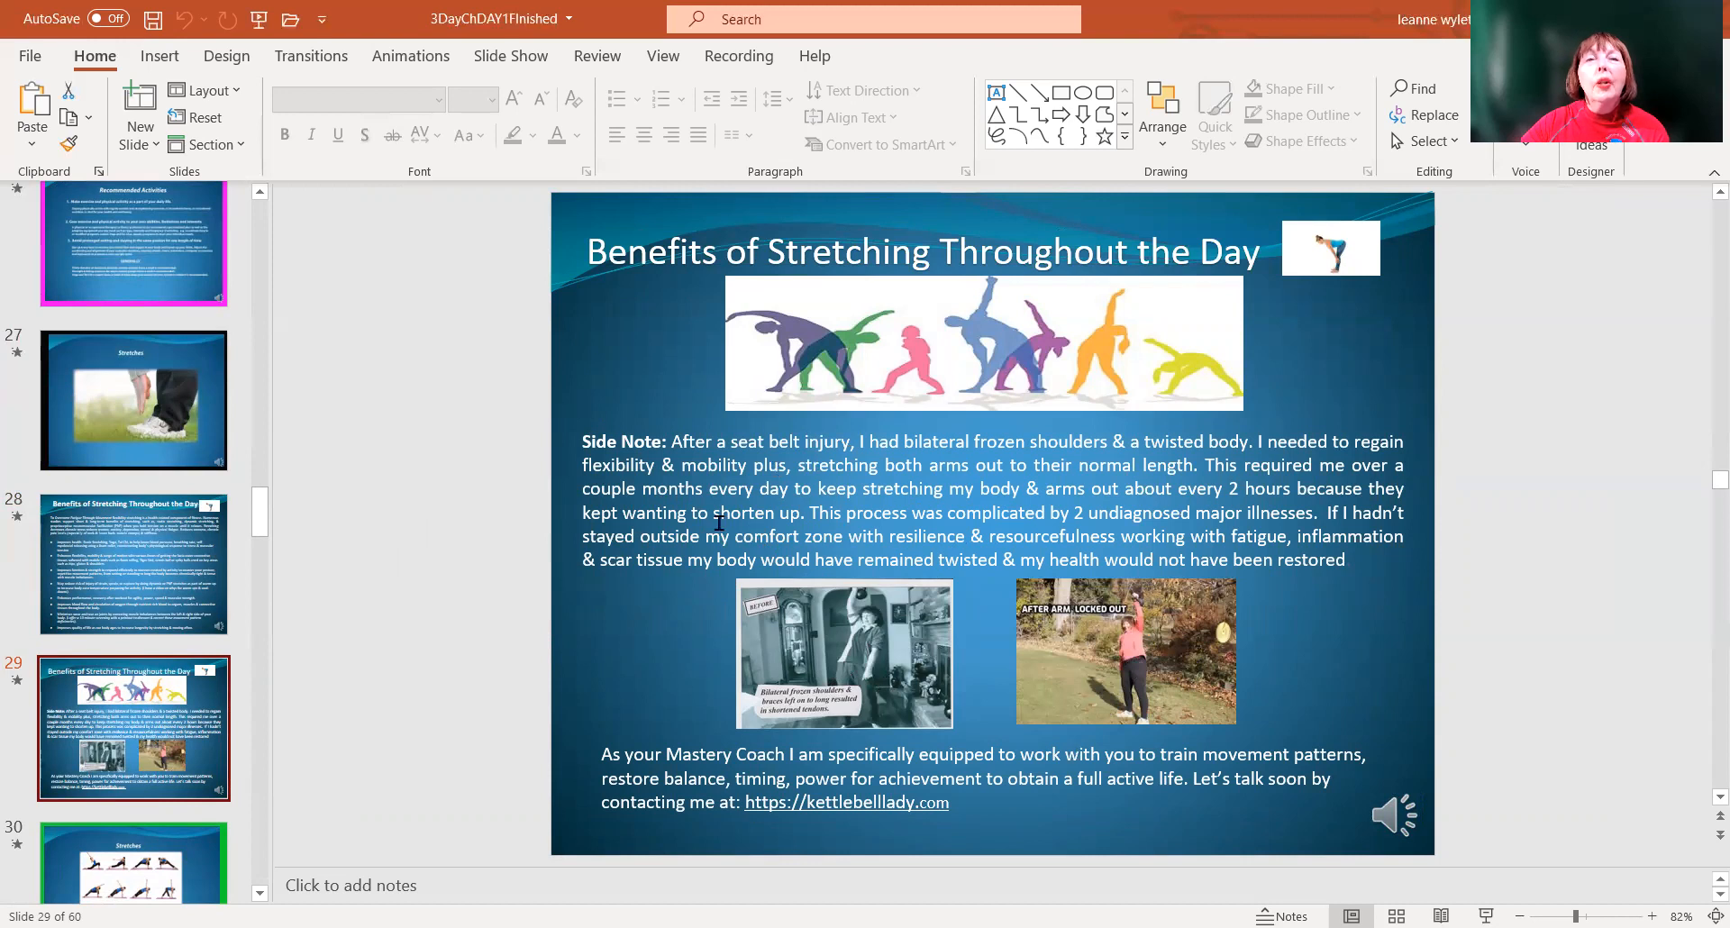
pyautogui.moveTo(1124, 652)
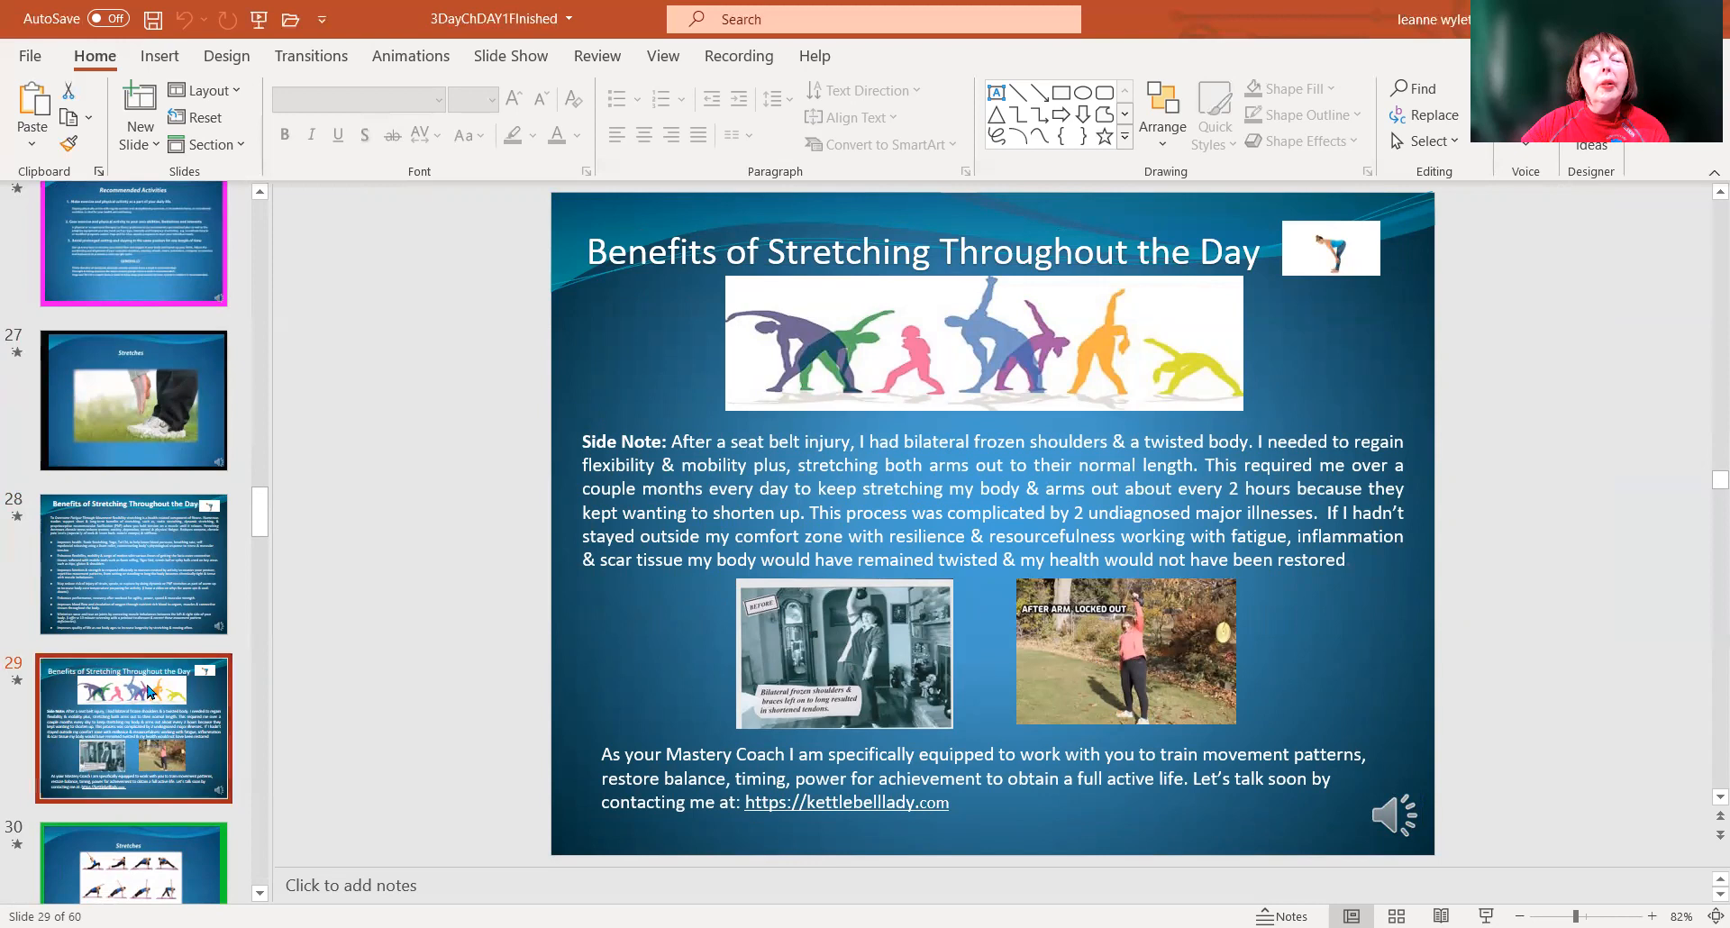
pyautogui.moveTo(177, 835)
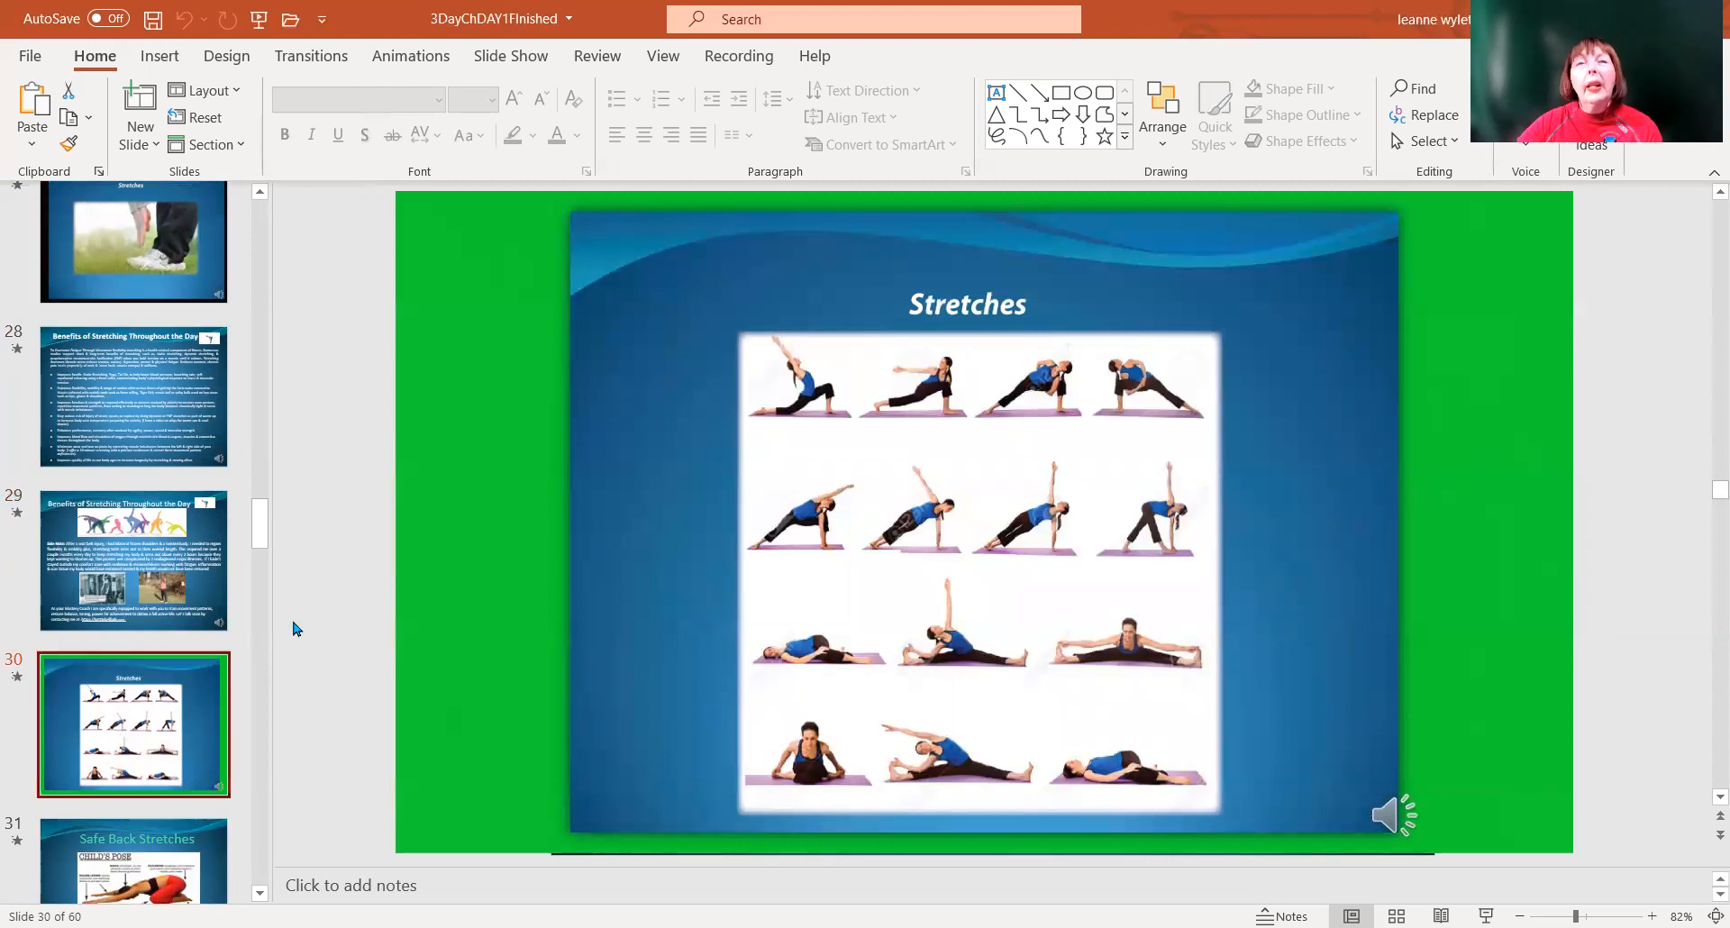
pyautogui.moveTo(790, 609)
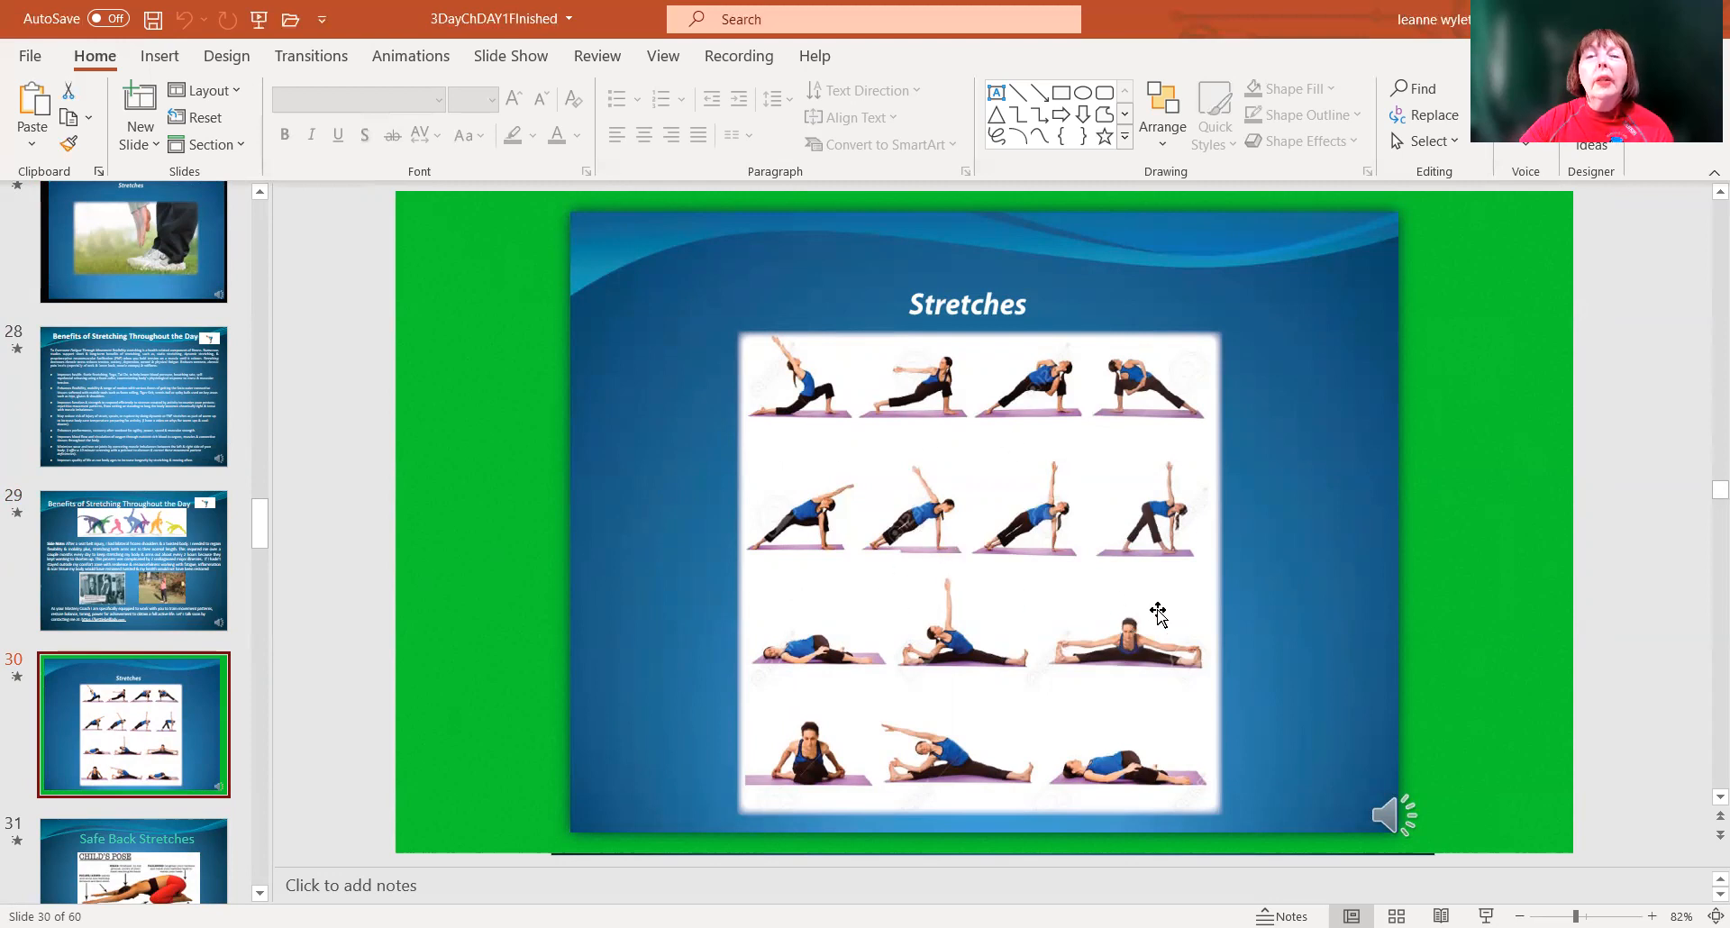
pyautogui.moveTo(925, 689)
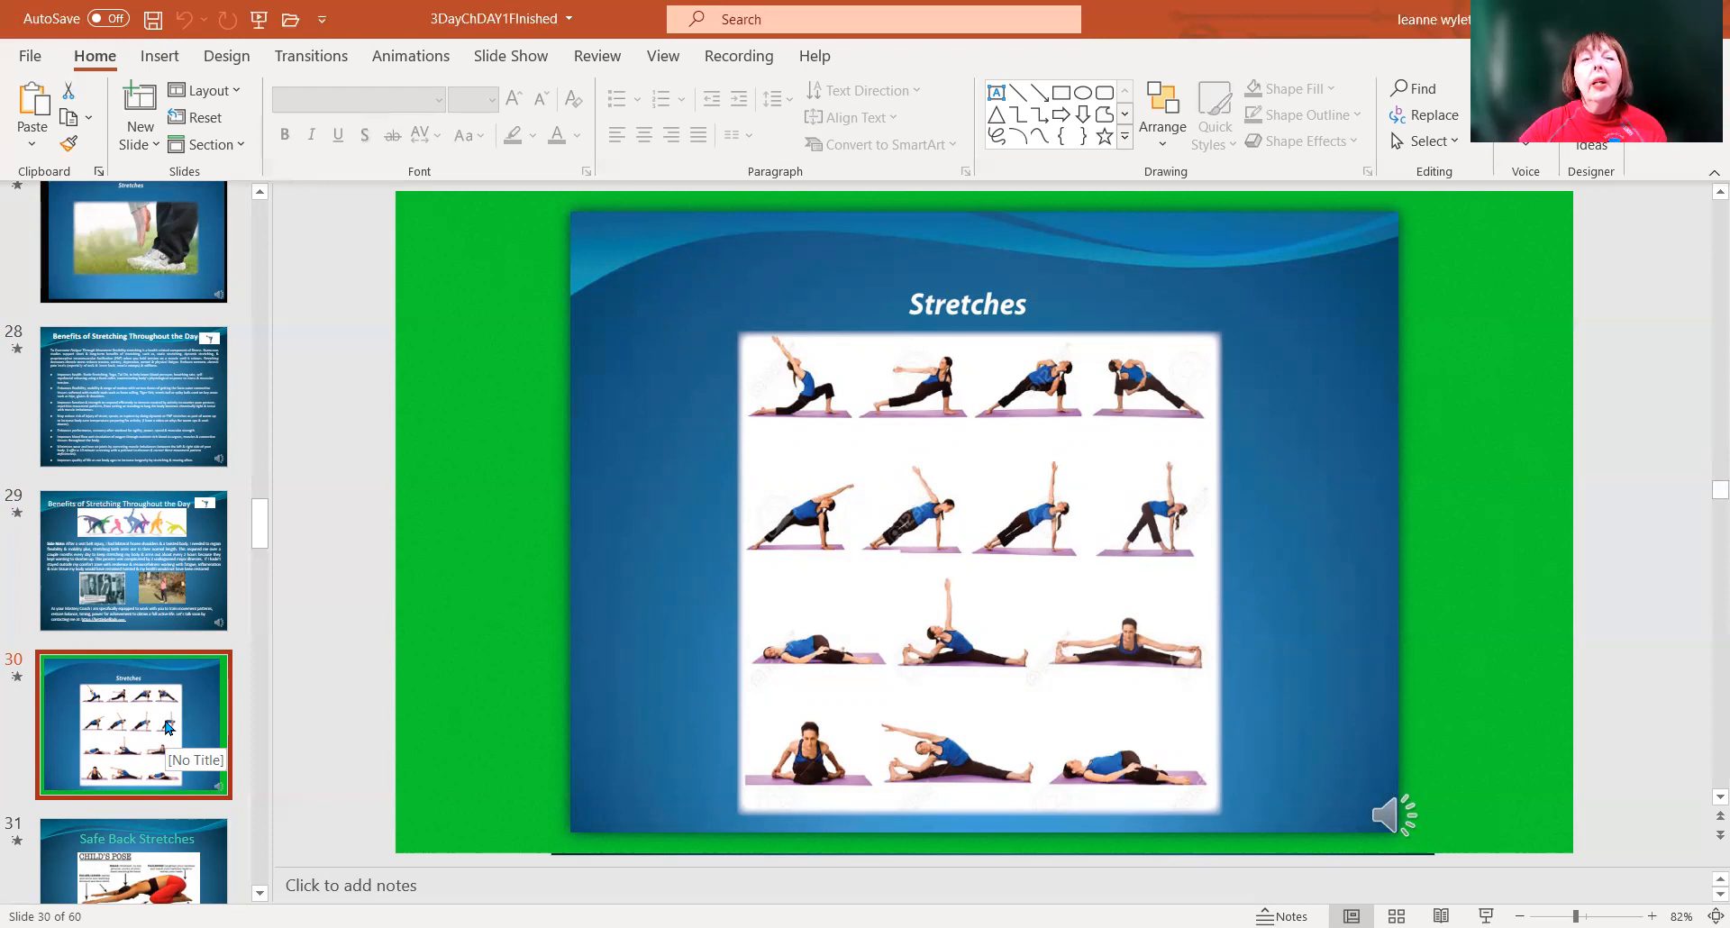
# Open the Safe Back Stretches slide with Child's Pose, then the favourite Stretches slide
pyautogui.click(133, 721)
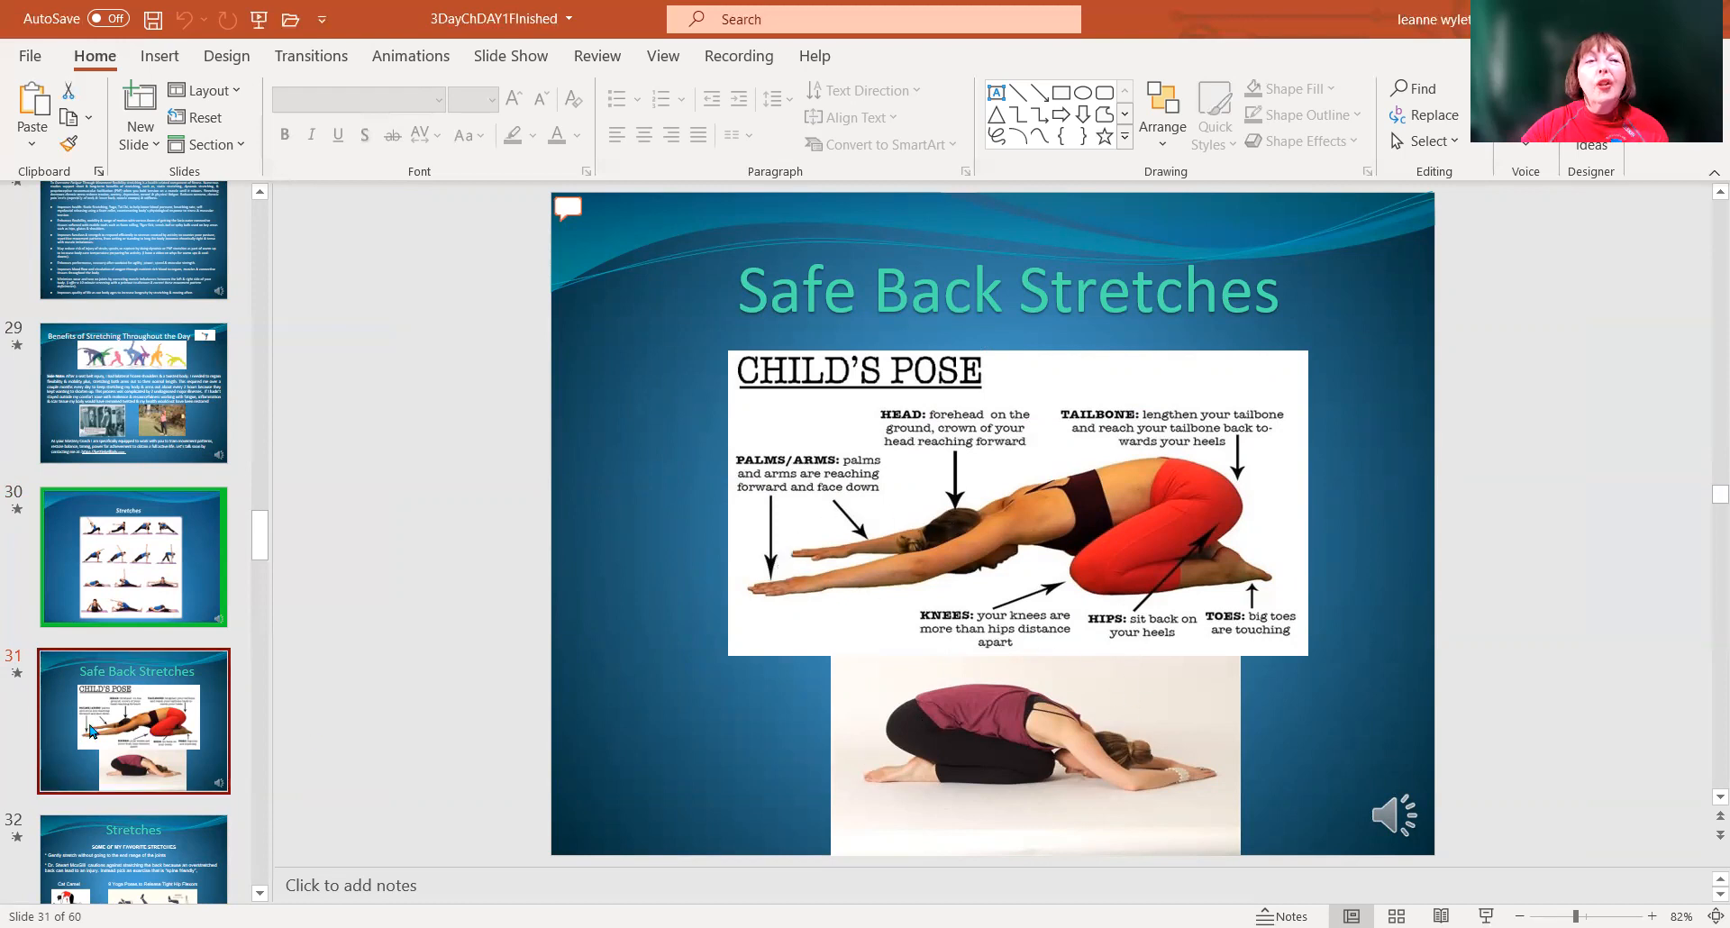
pyautogui.moveTo(128, 728)
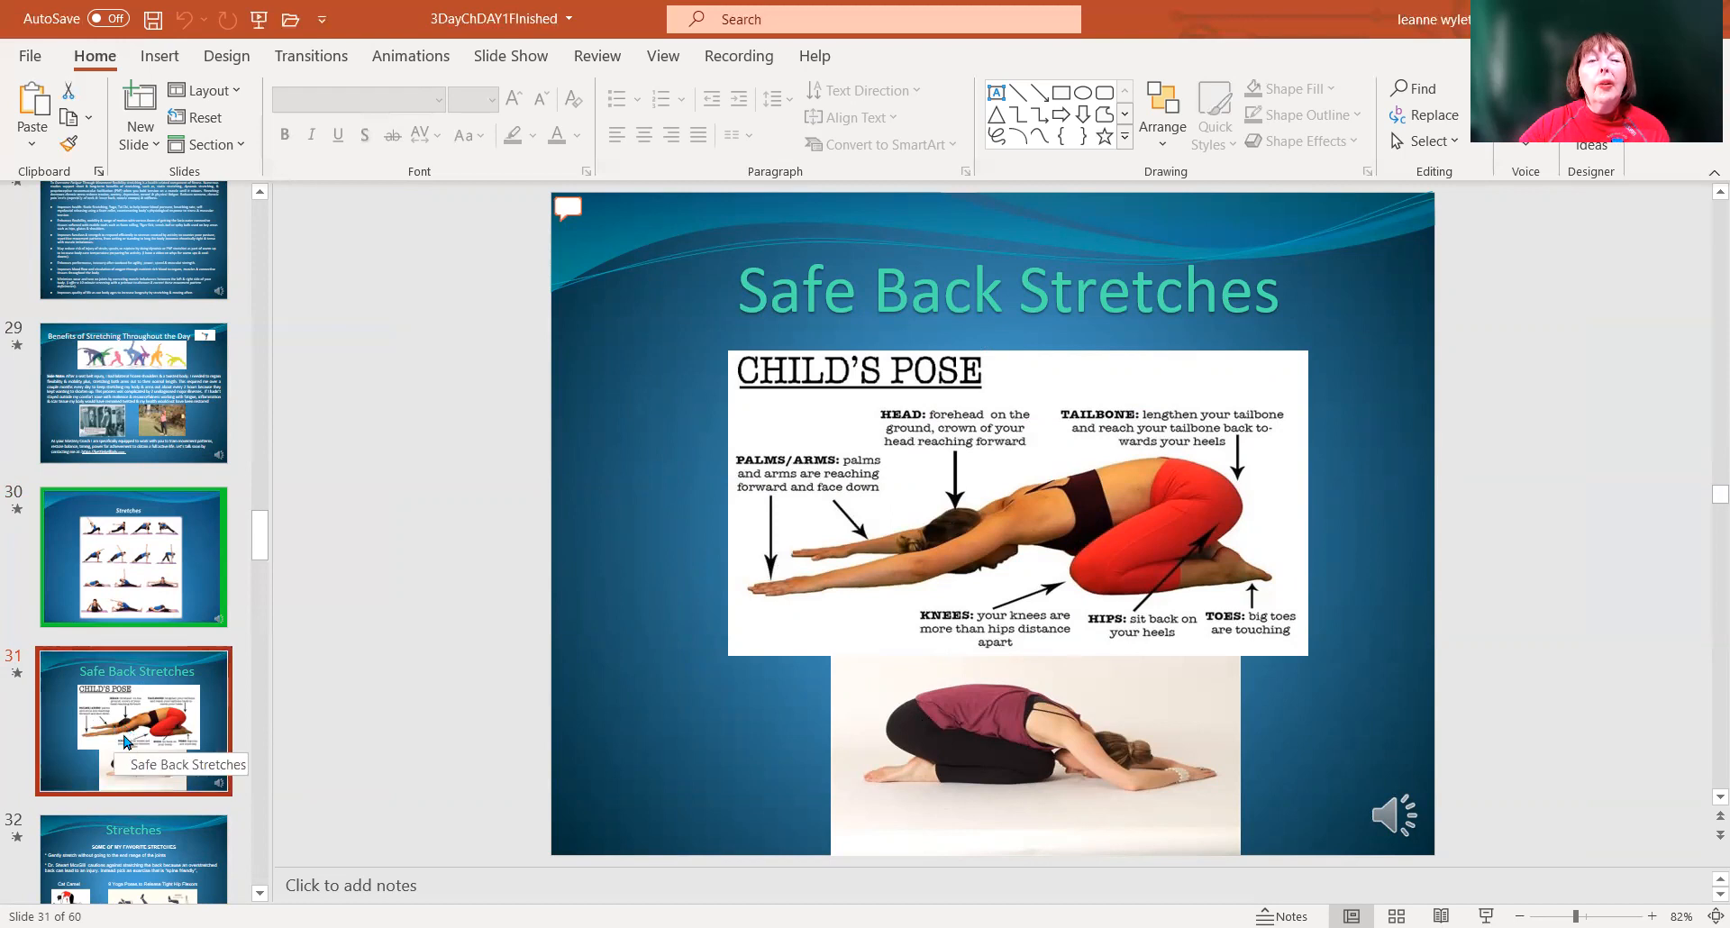
pyautogui.click(132, 718)
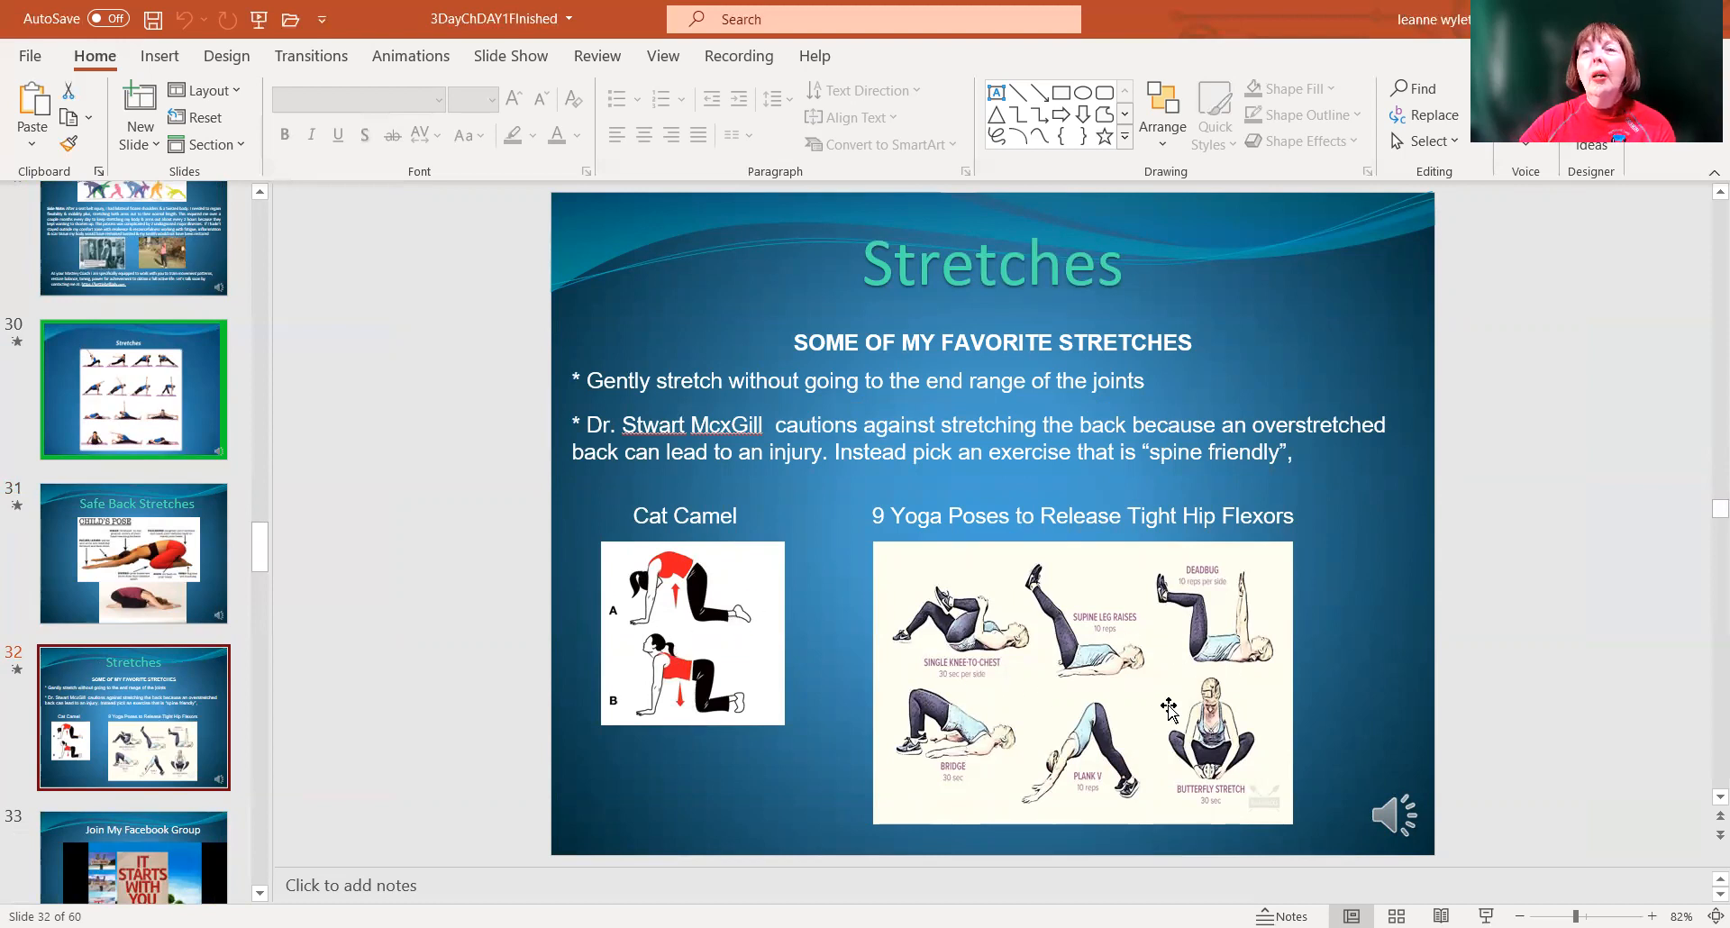
pyautogui.moveTo(1235, 623)
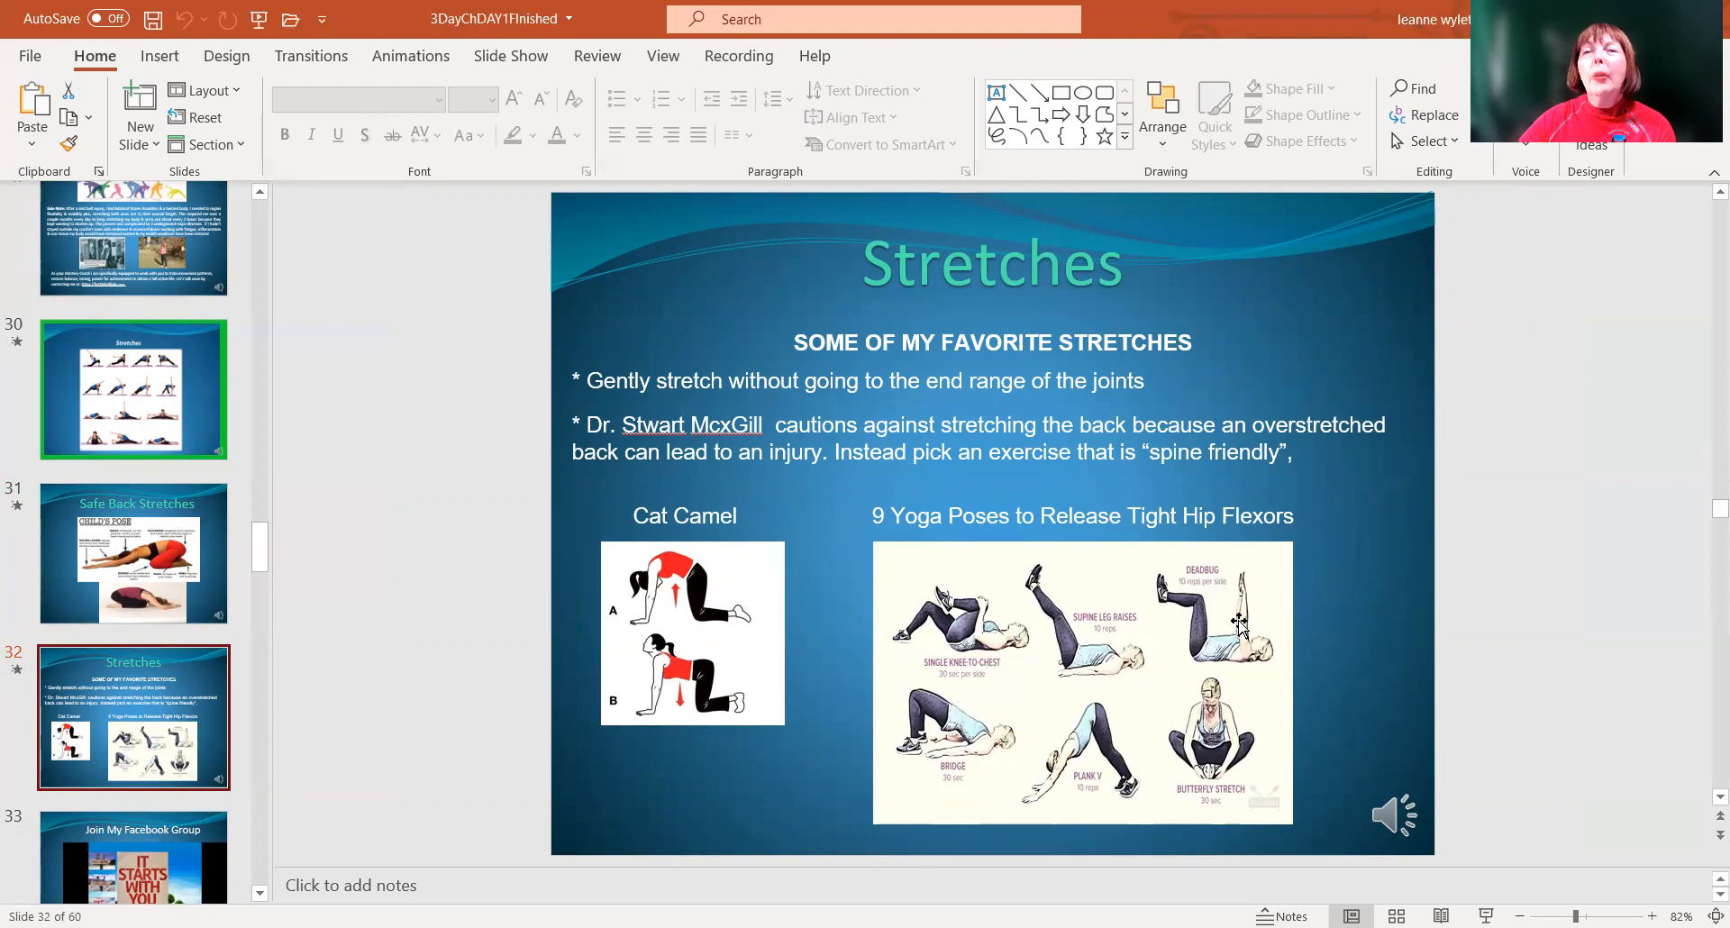
pyautogui.moveTo(1207, 671)
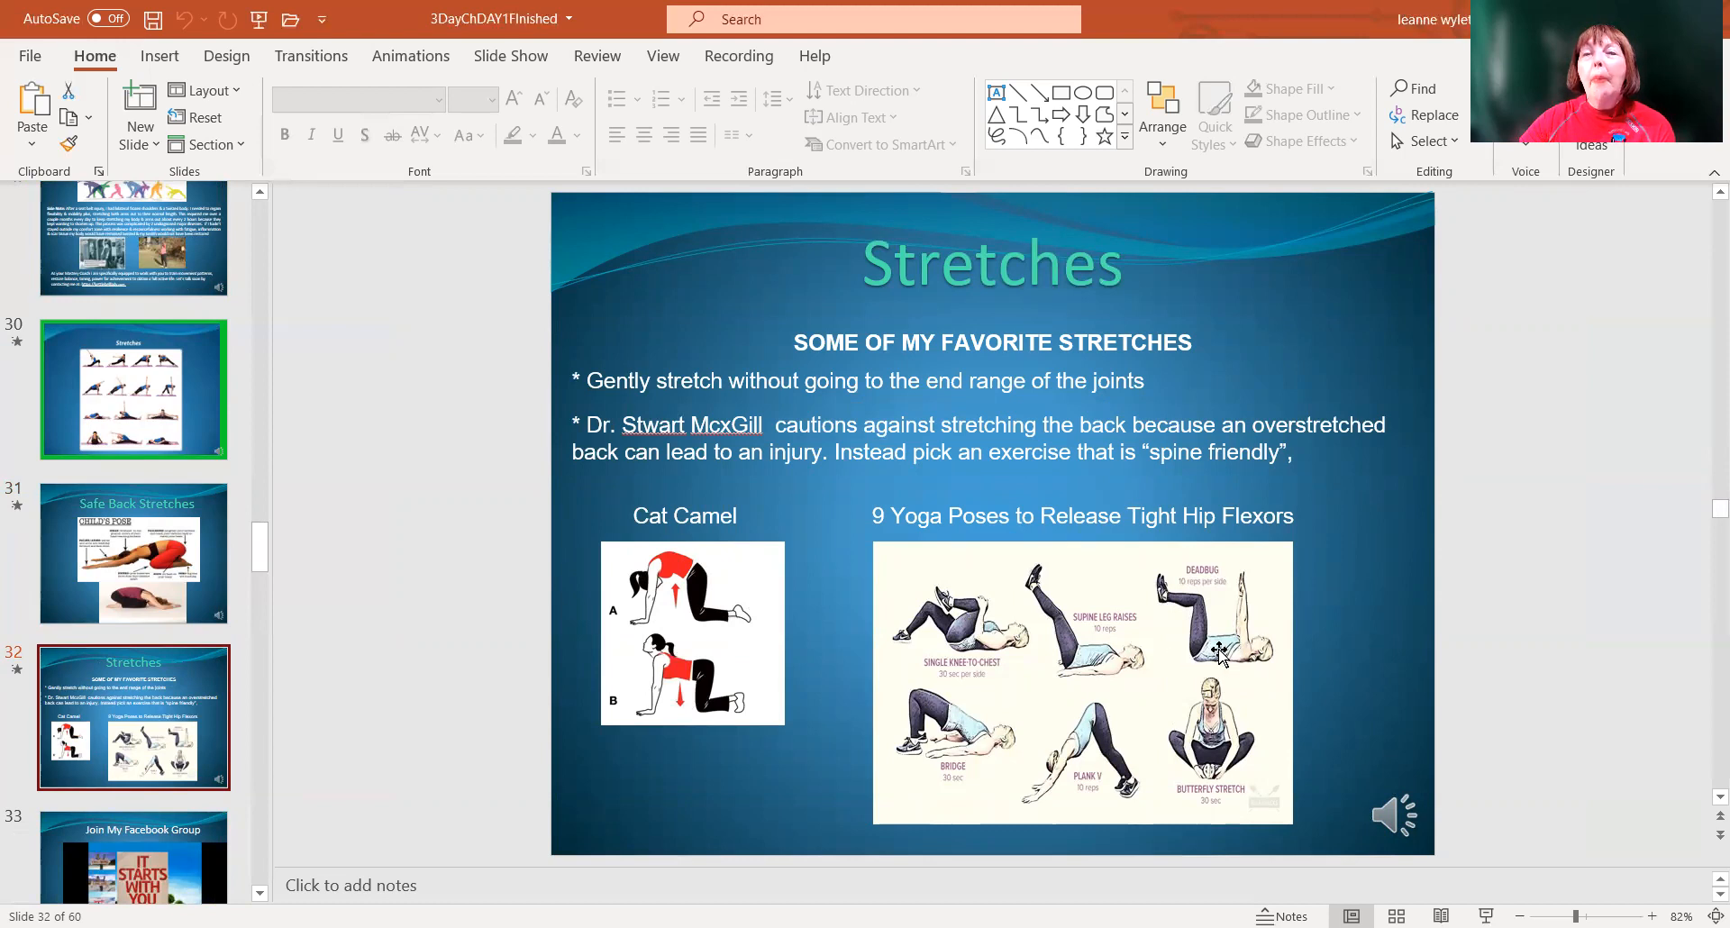
pyautogui.moveTo(1164, 541)
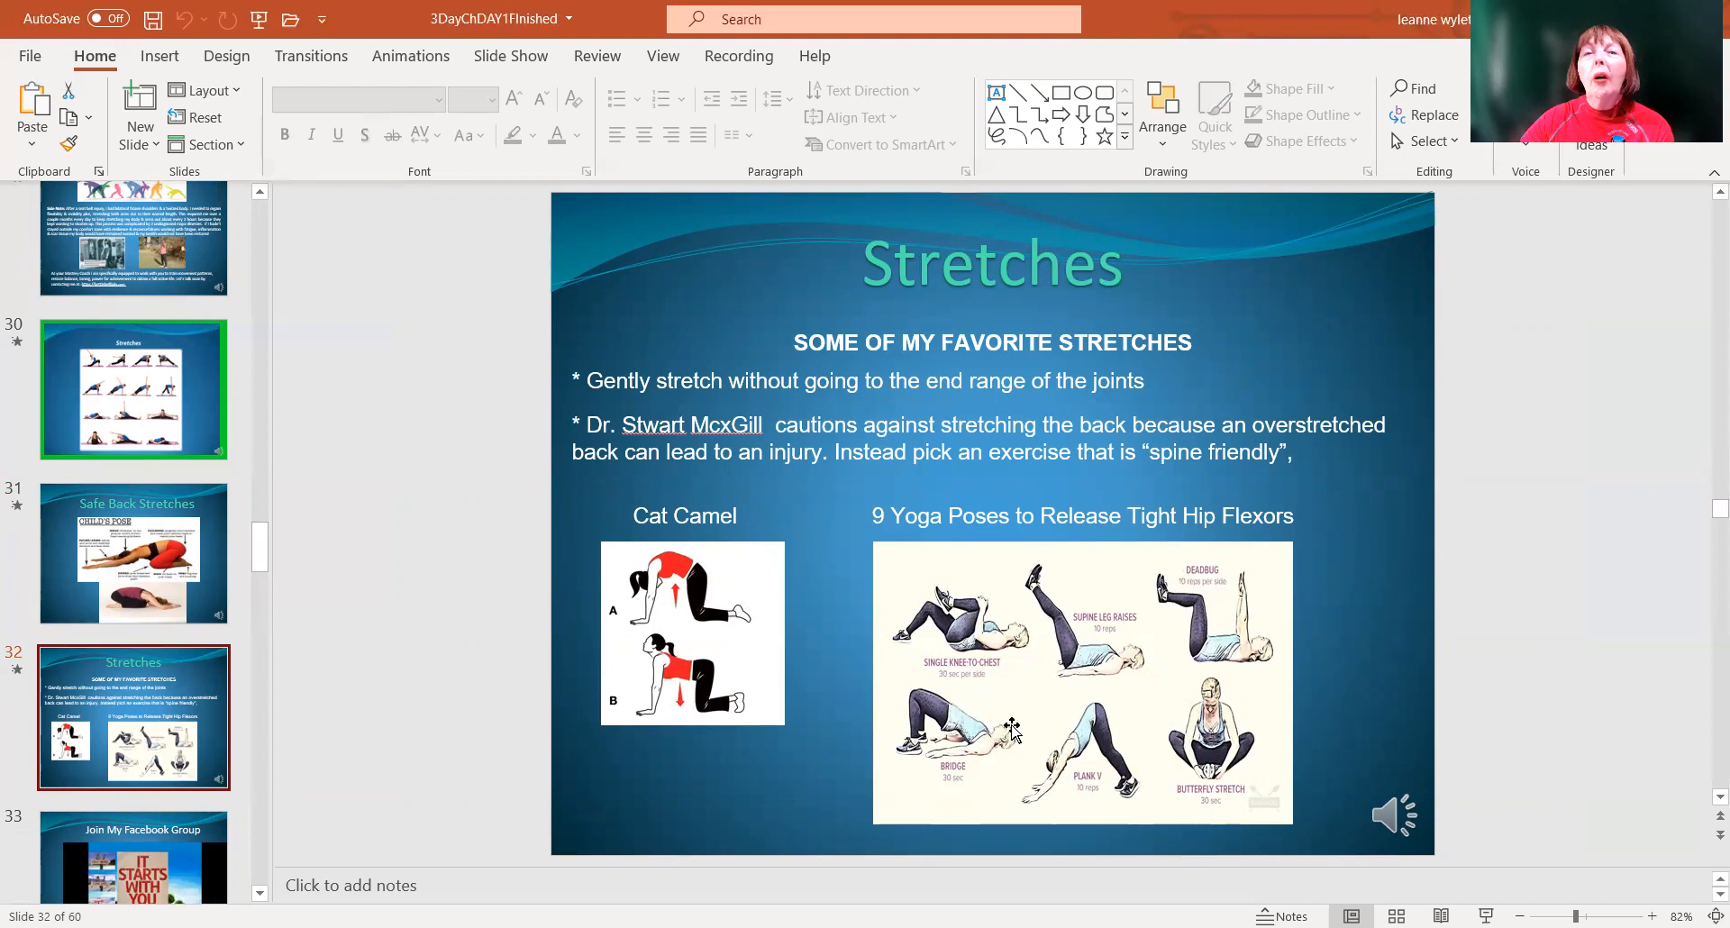
pyautogui.moveTo(1235, 684)
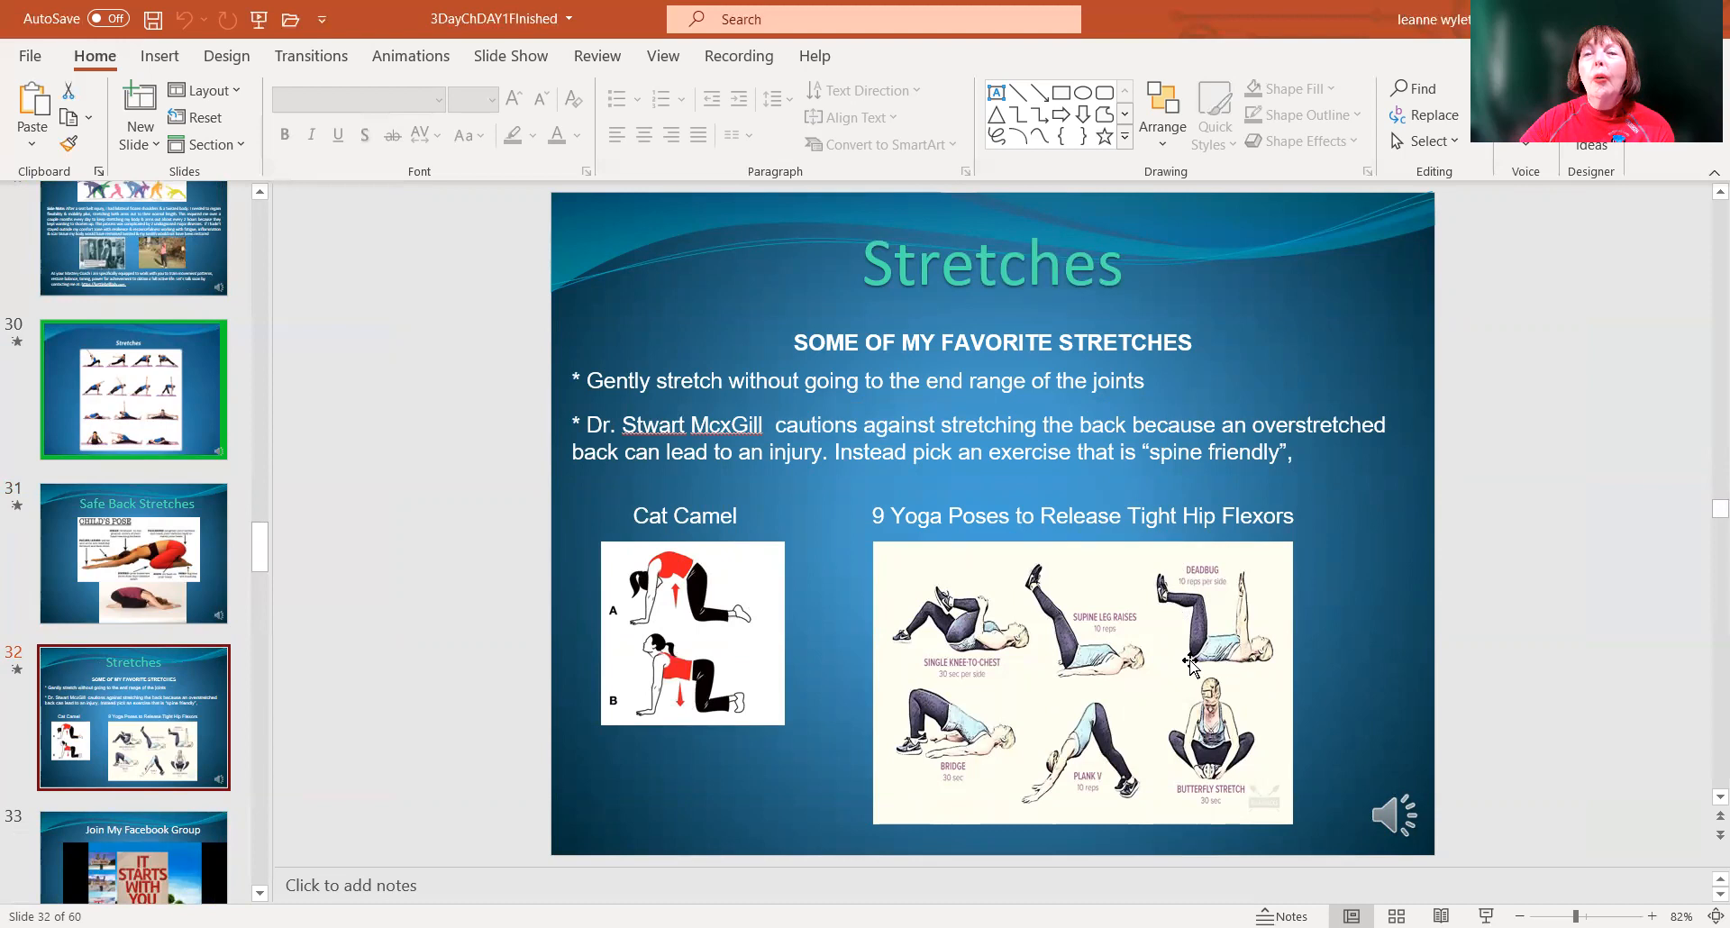
pyautogui.moveTo(914, 598)
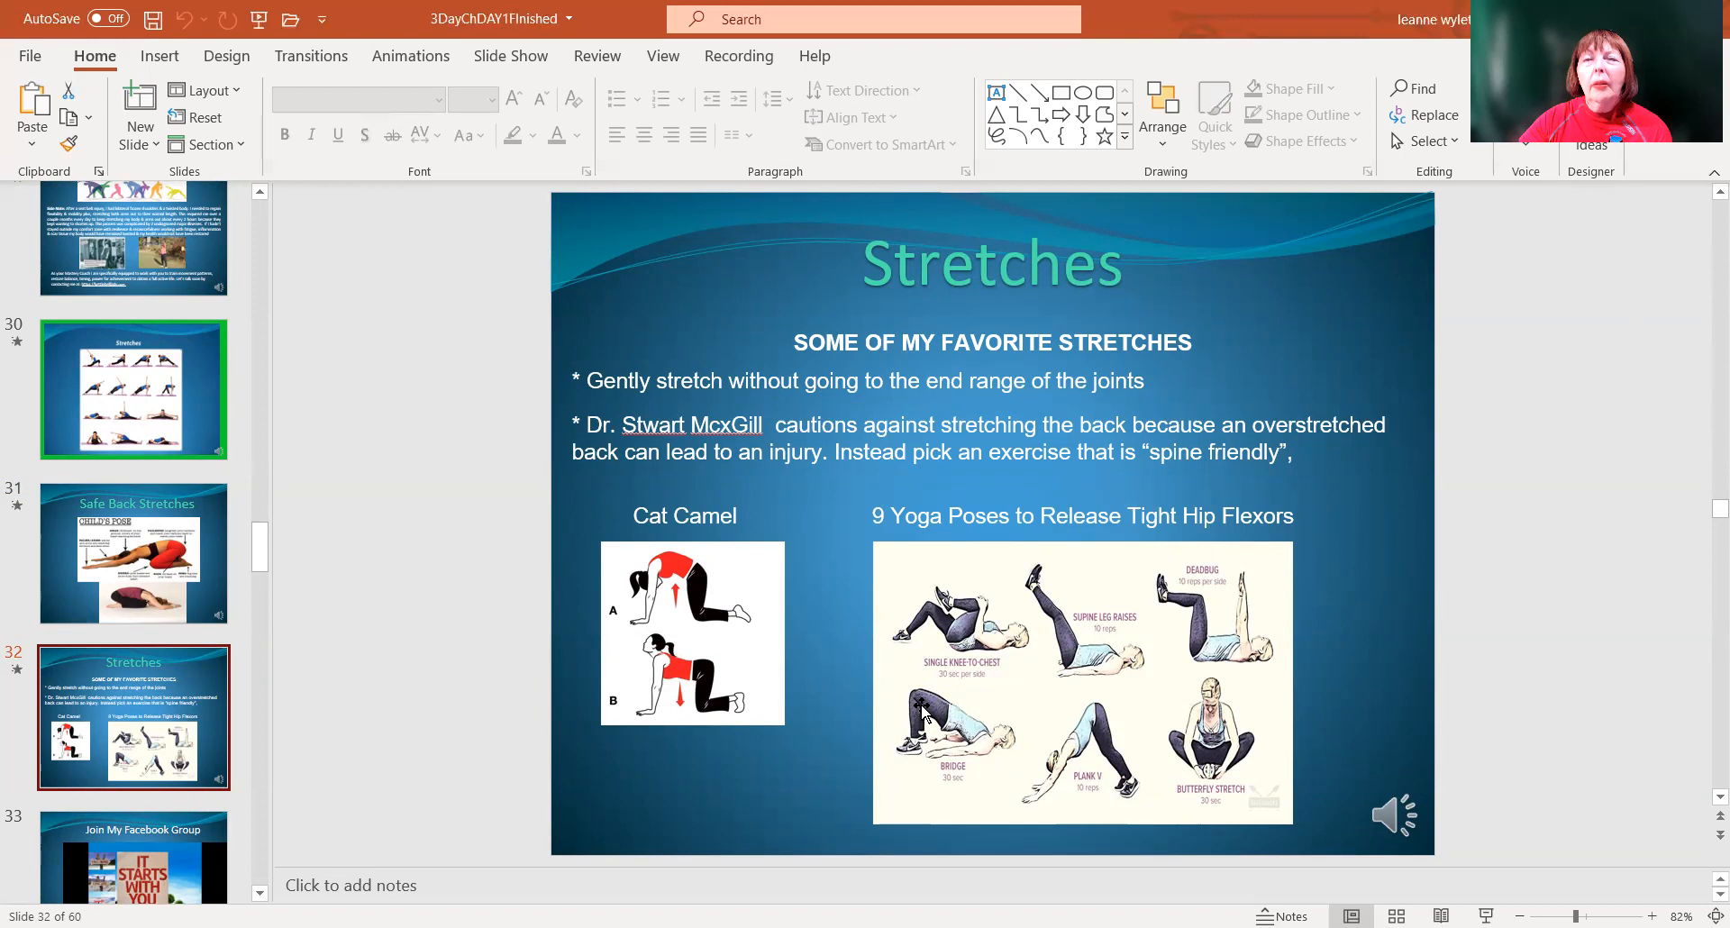
pyautogui.moveTo(985, 753)
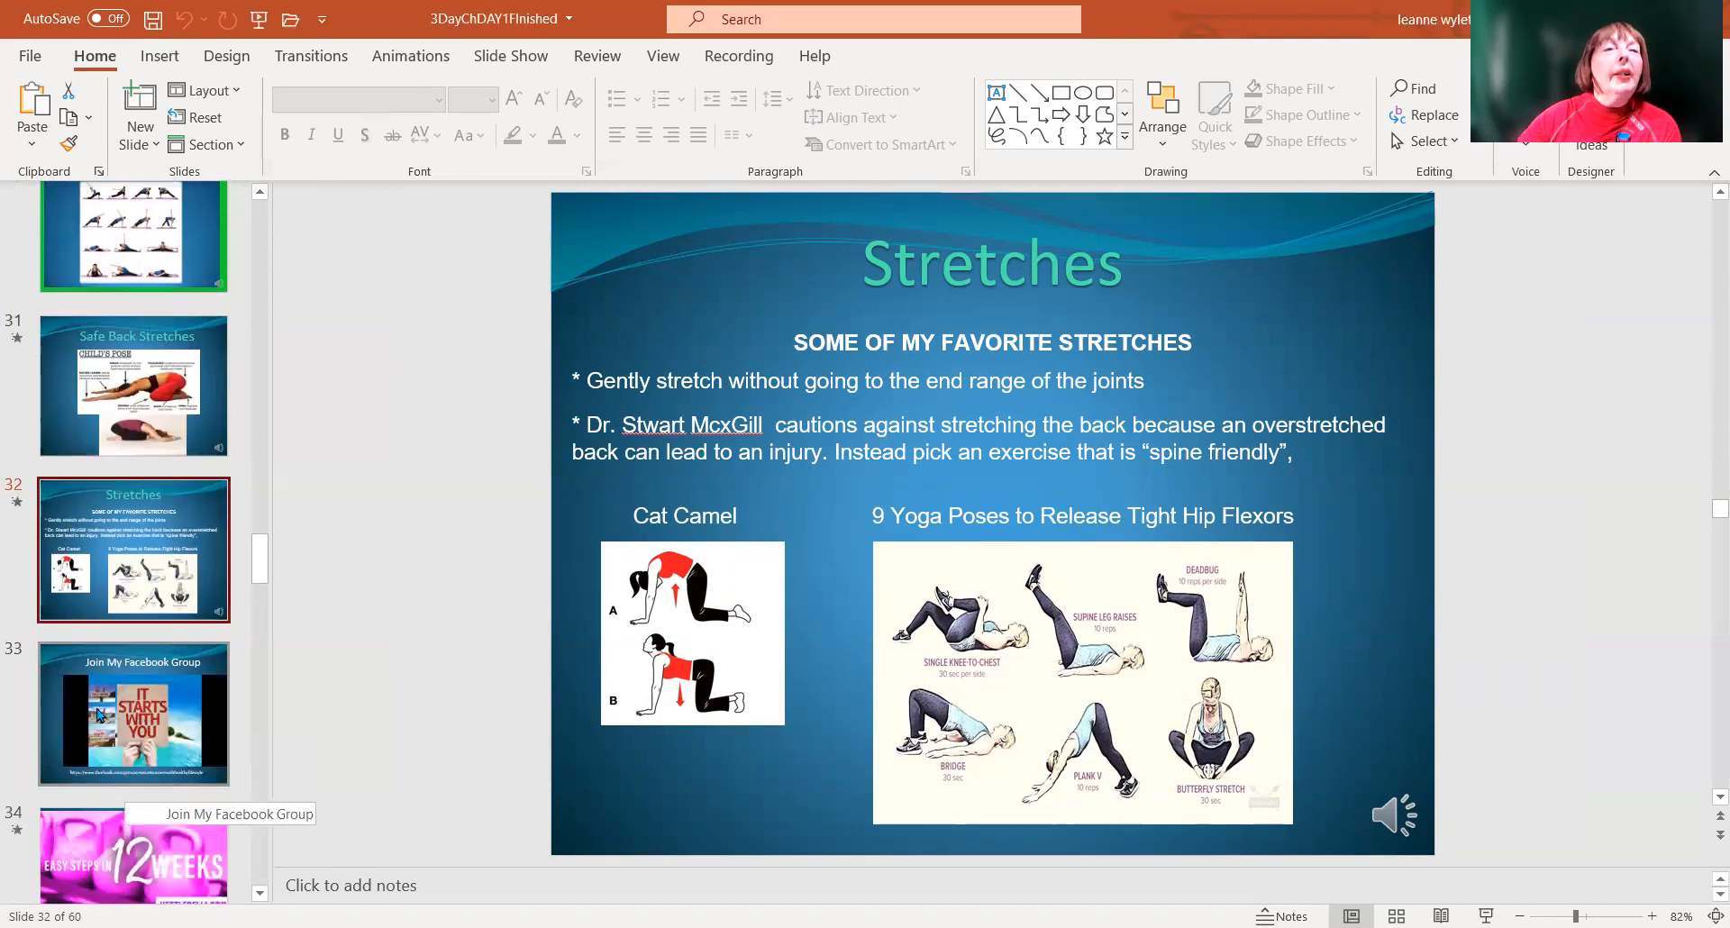
# Show slide 33, Join My Facebook Group, with the It Starts With You image
pyautogui.click(133, 711)
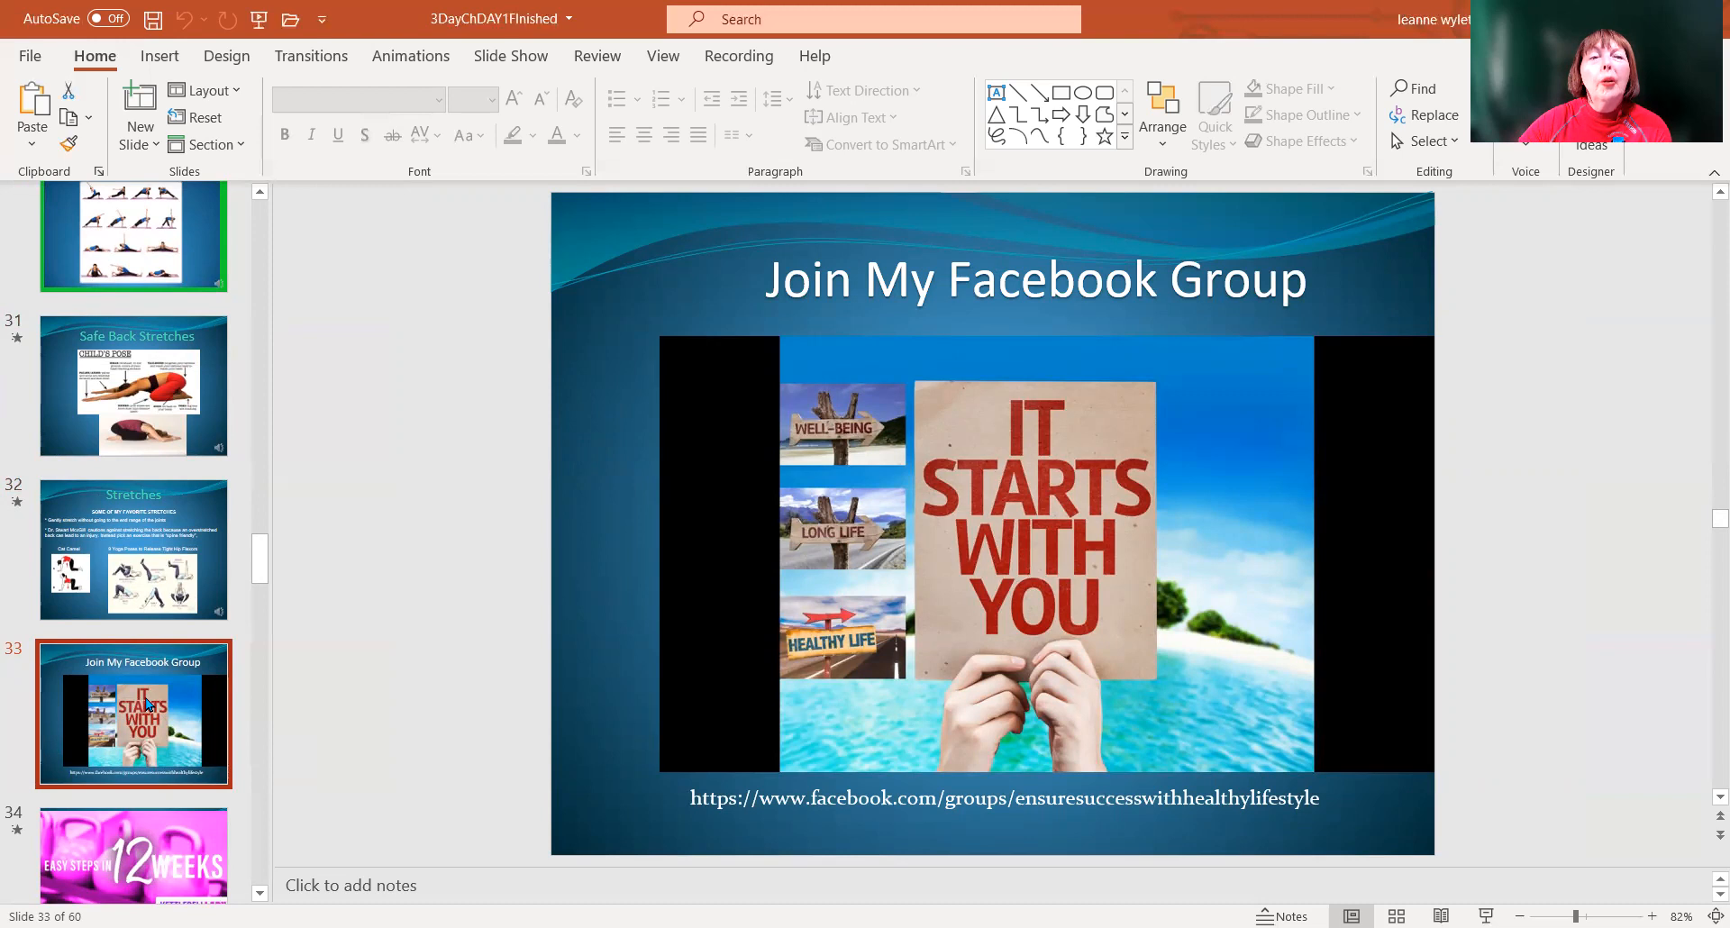
# Show slides 35 Strength in Numbers and 36 The Power of One on One, then the Q&A slide 37
pyautogui.click(133, 712)
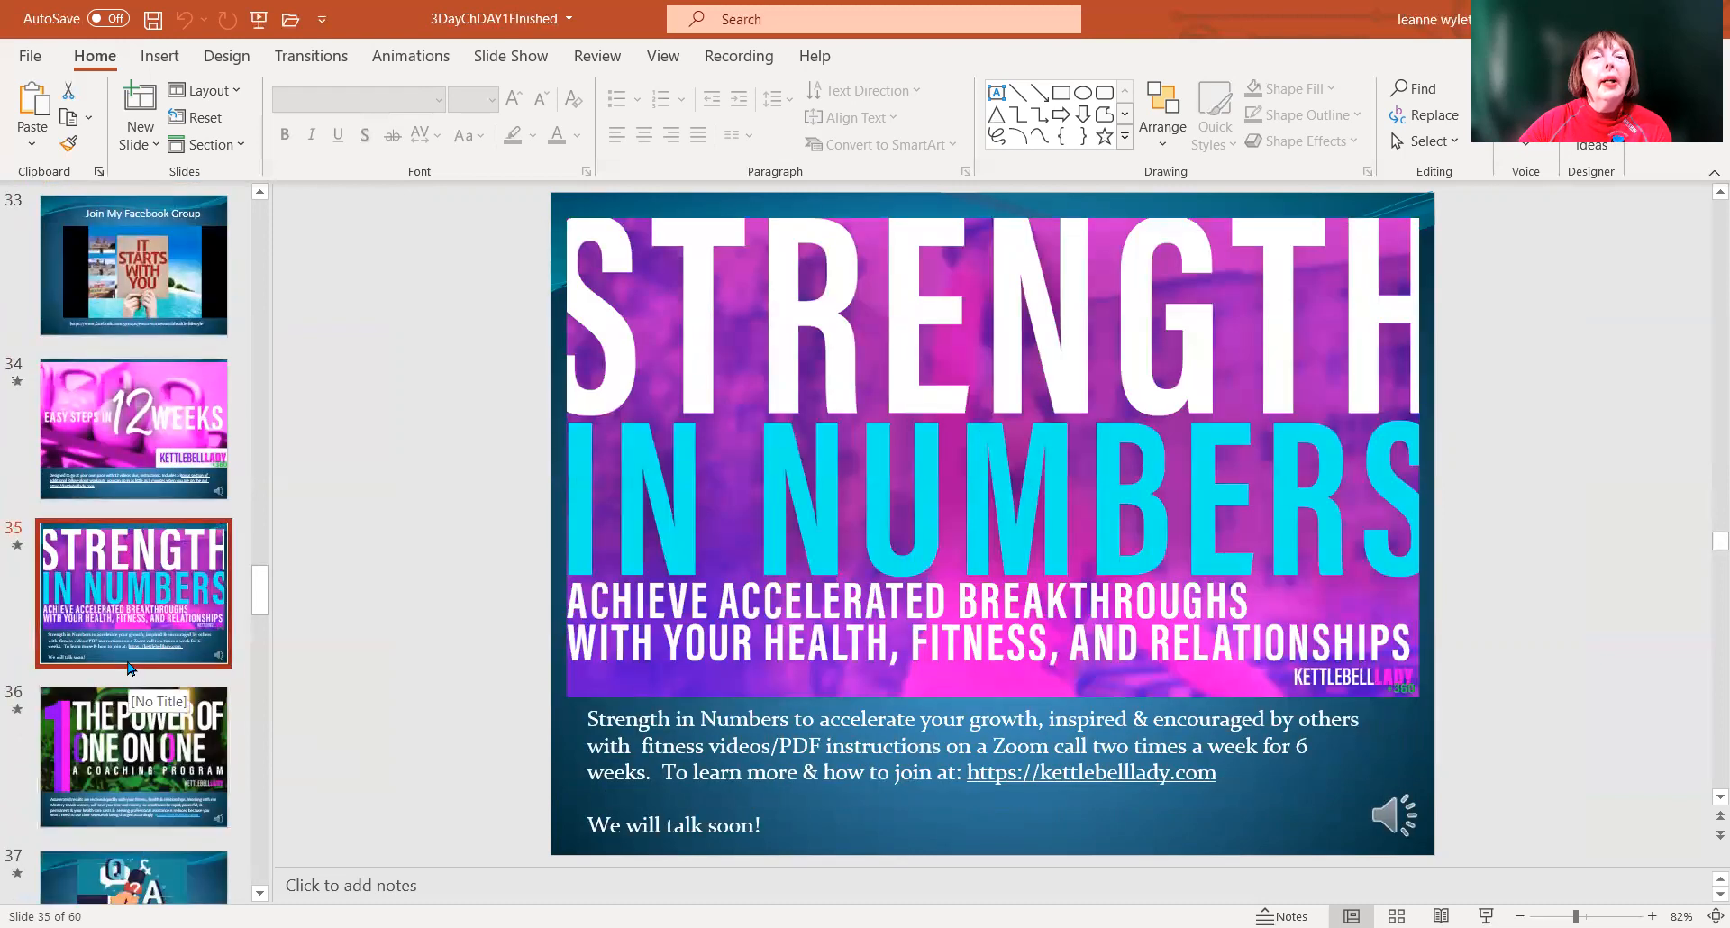
pyautogui.click(132, 756)
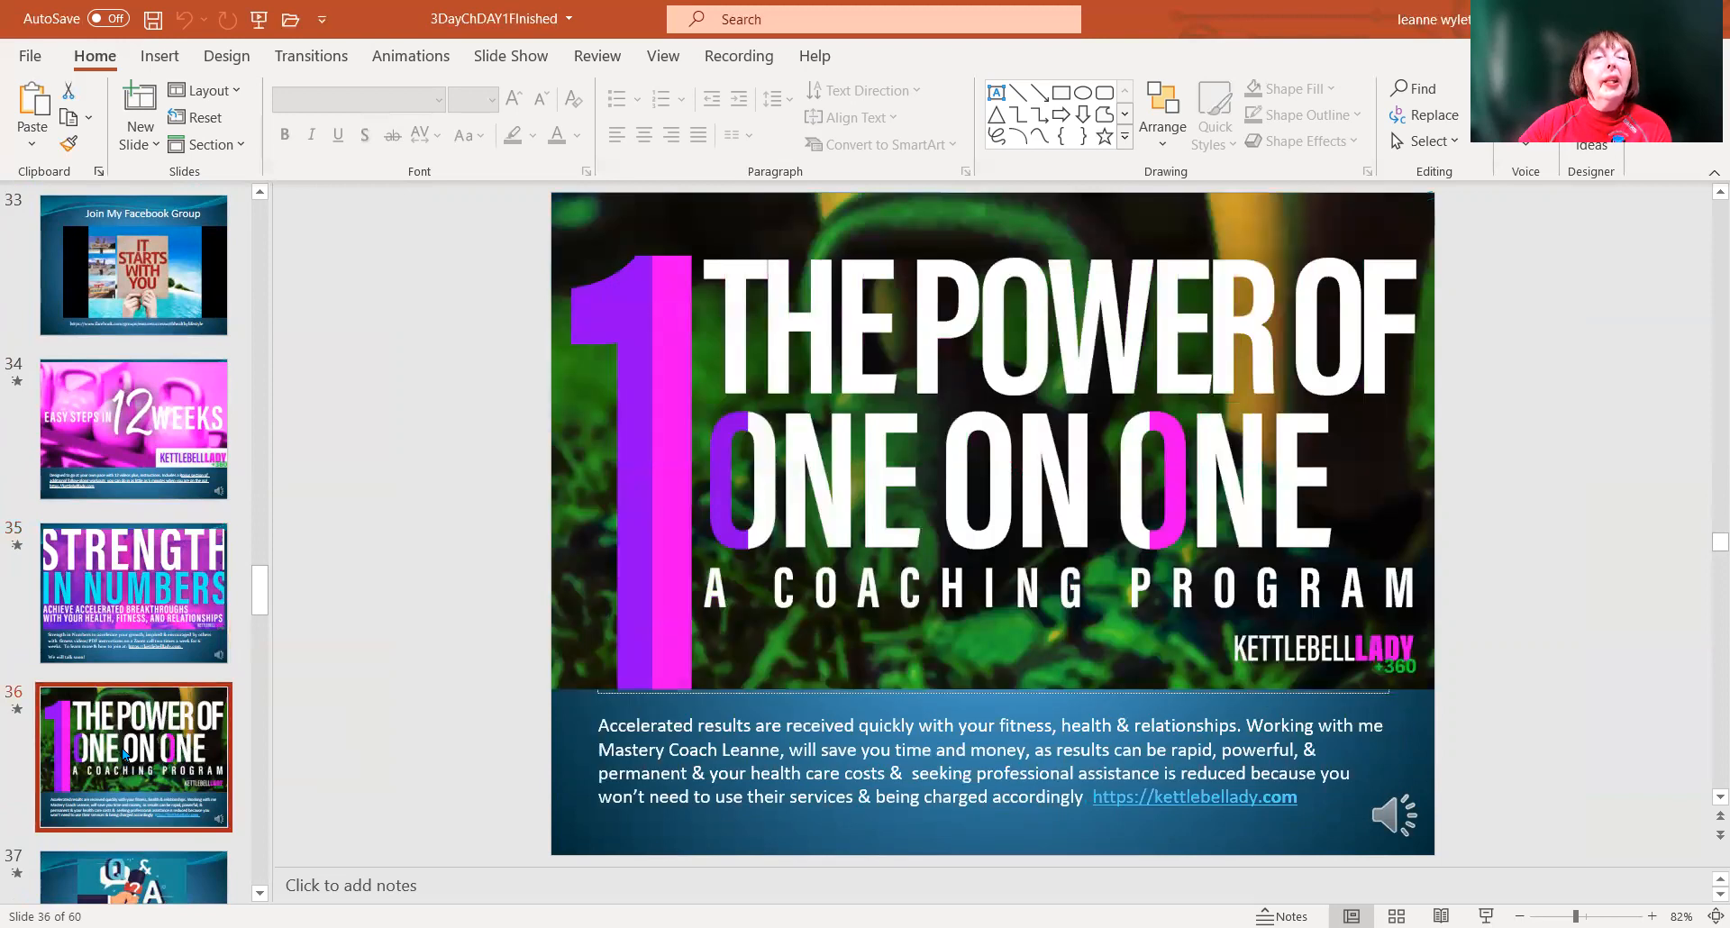
pyautogui.scroll(-3)
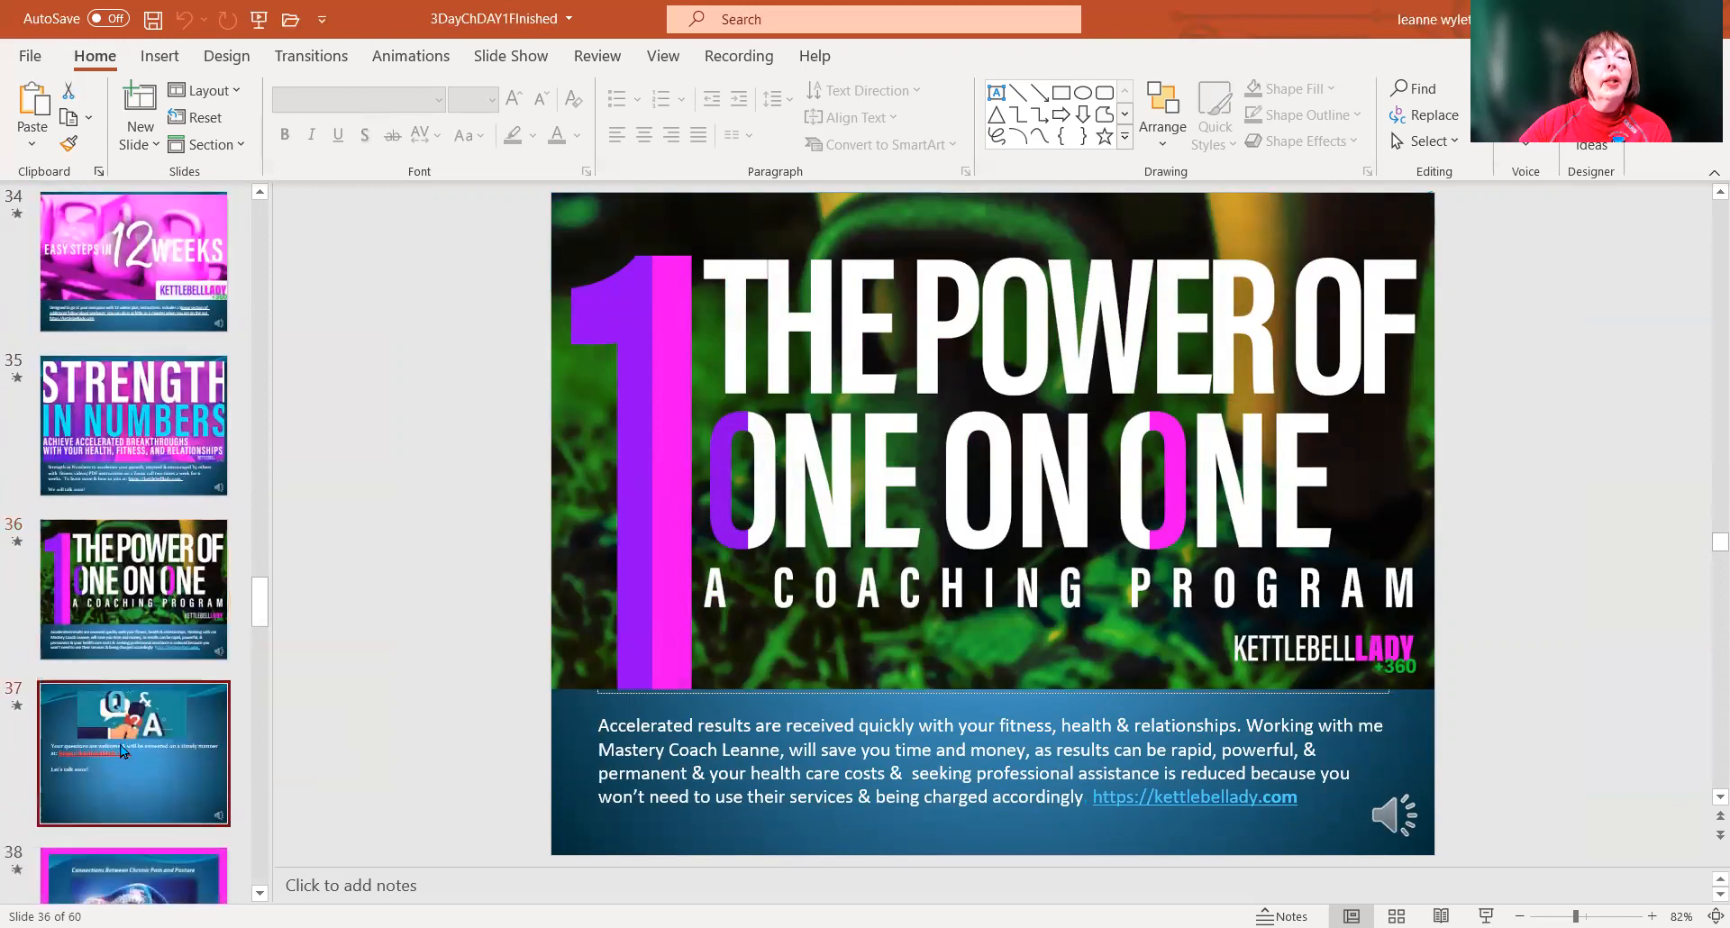
pyautogui.click(133, 752)
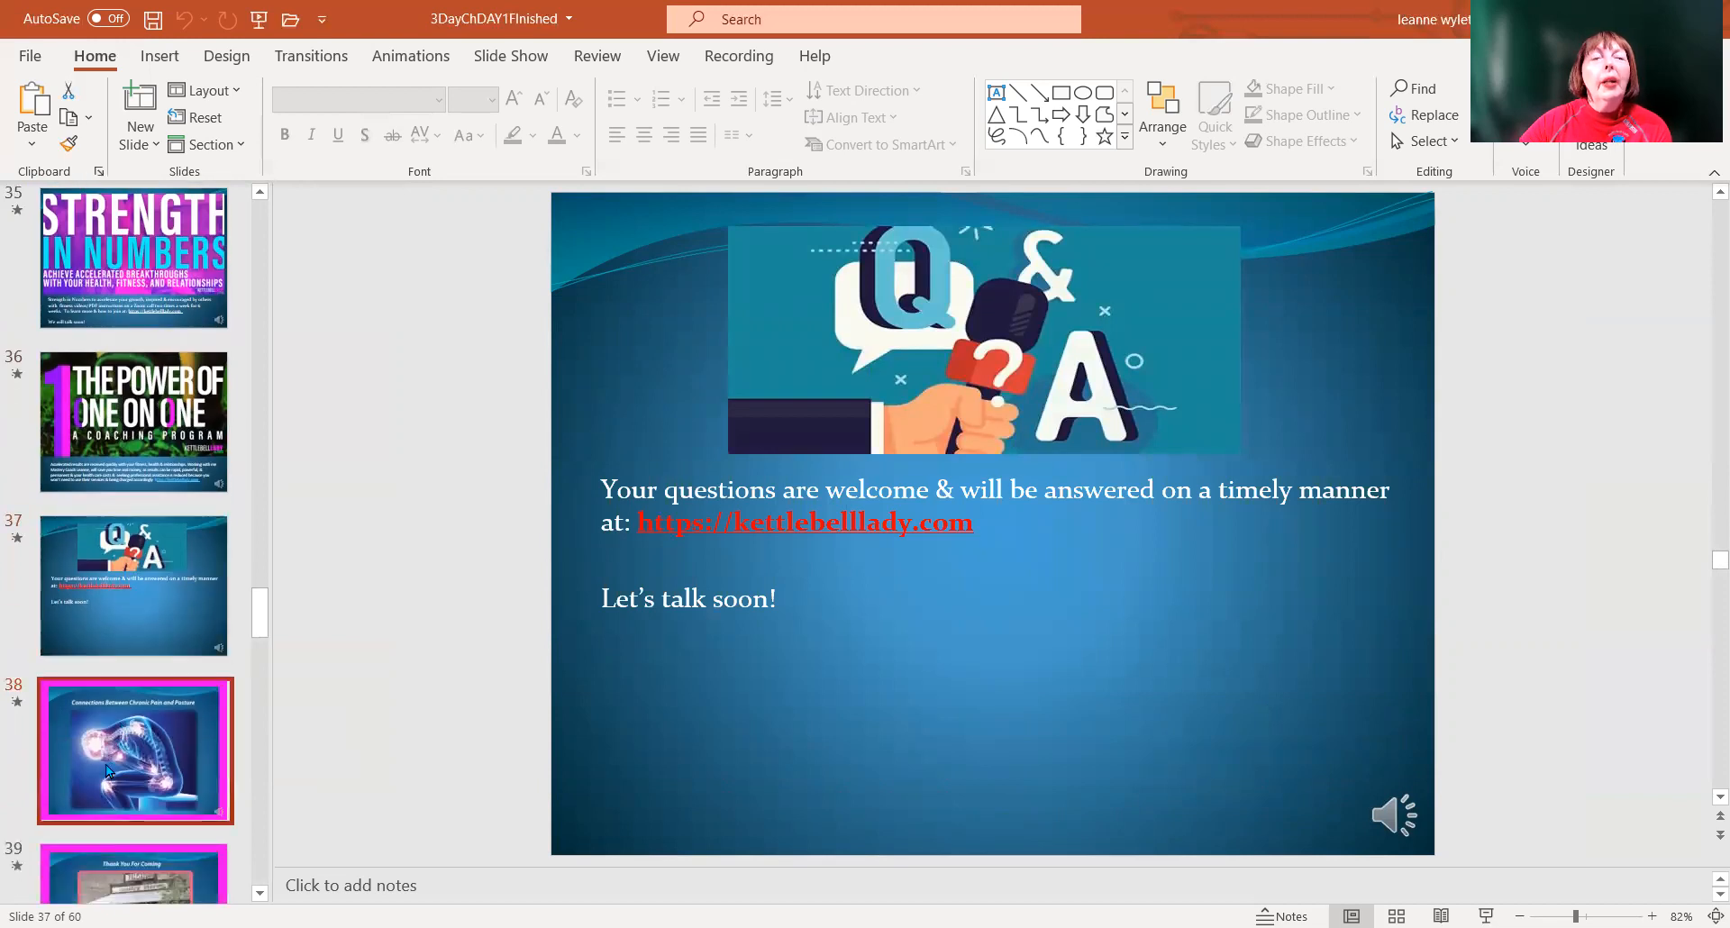
# Show slide 38 on chronic pain and posture, then slide 39, Thank You For Coming
pyautogui.click(134, 751)
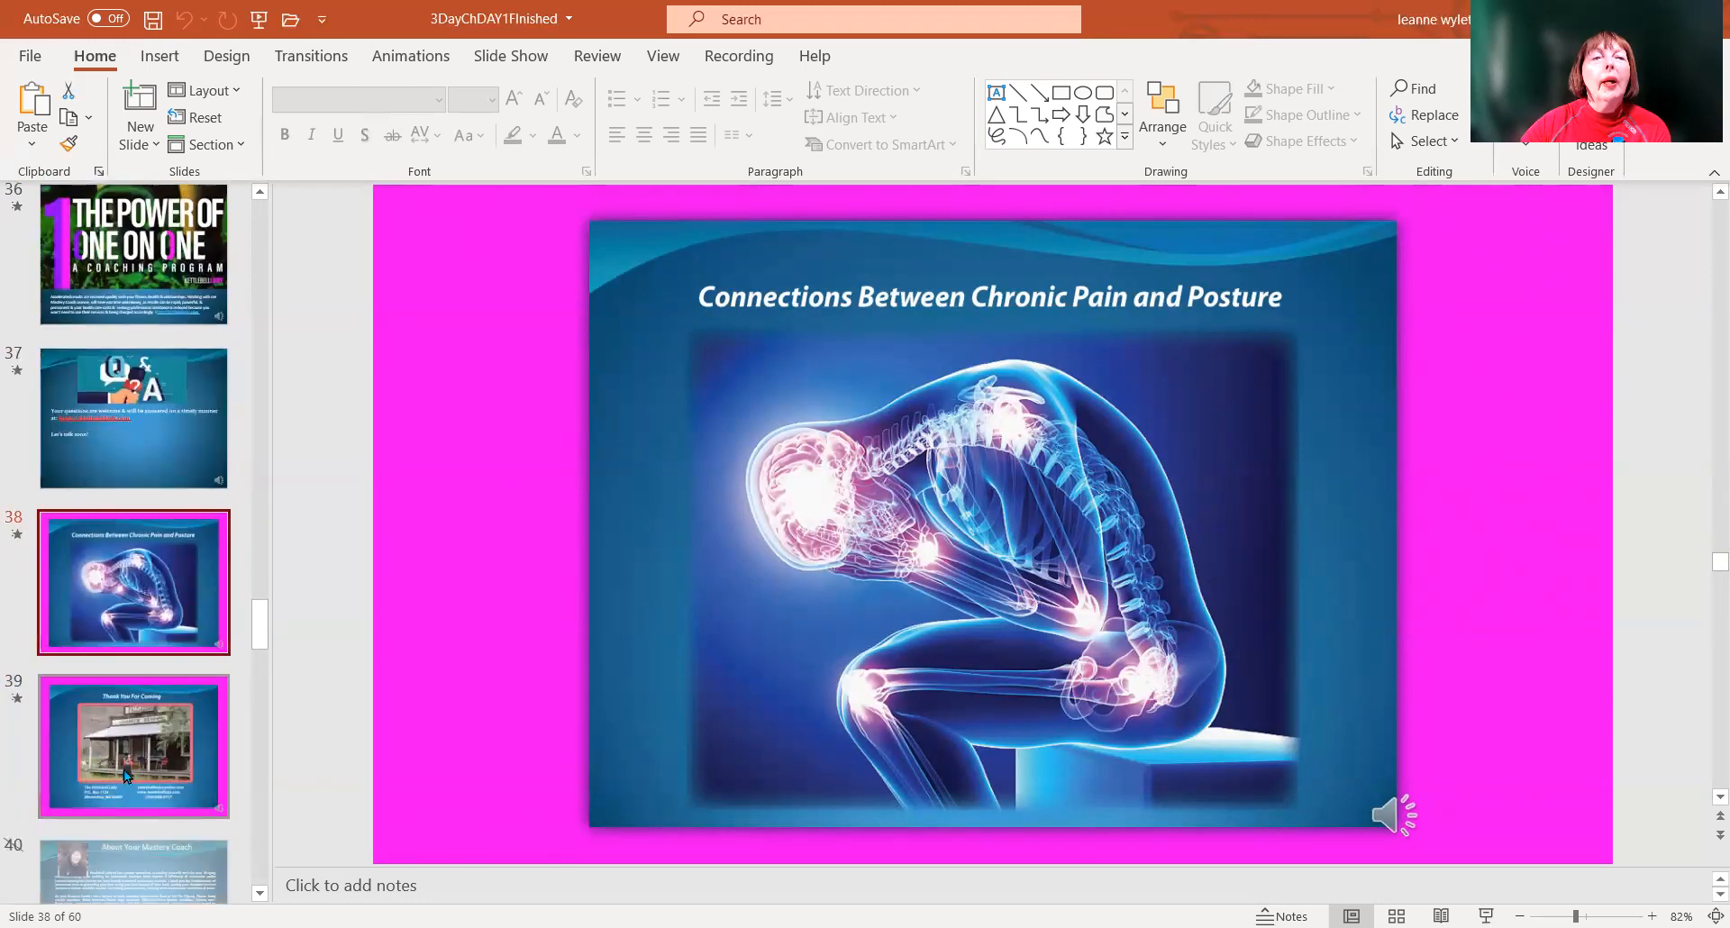
pyautogui.click(133, 745)
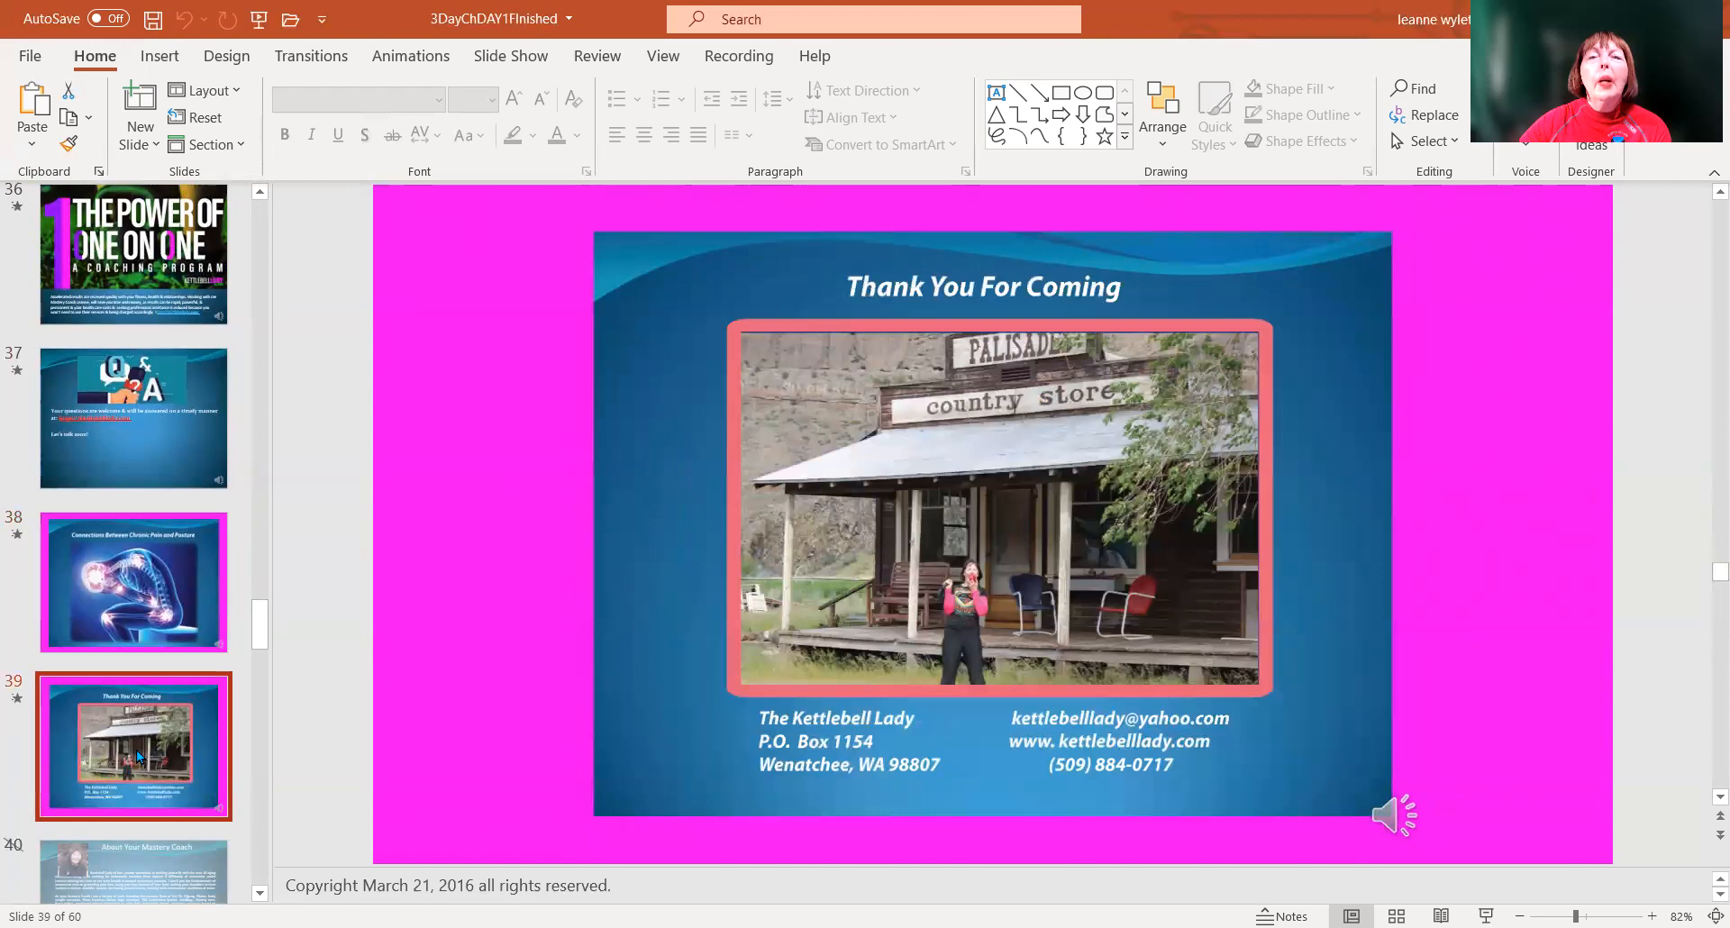